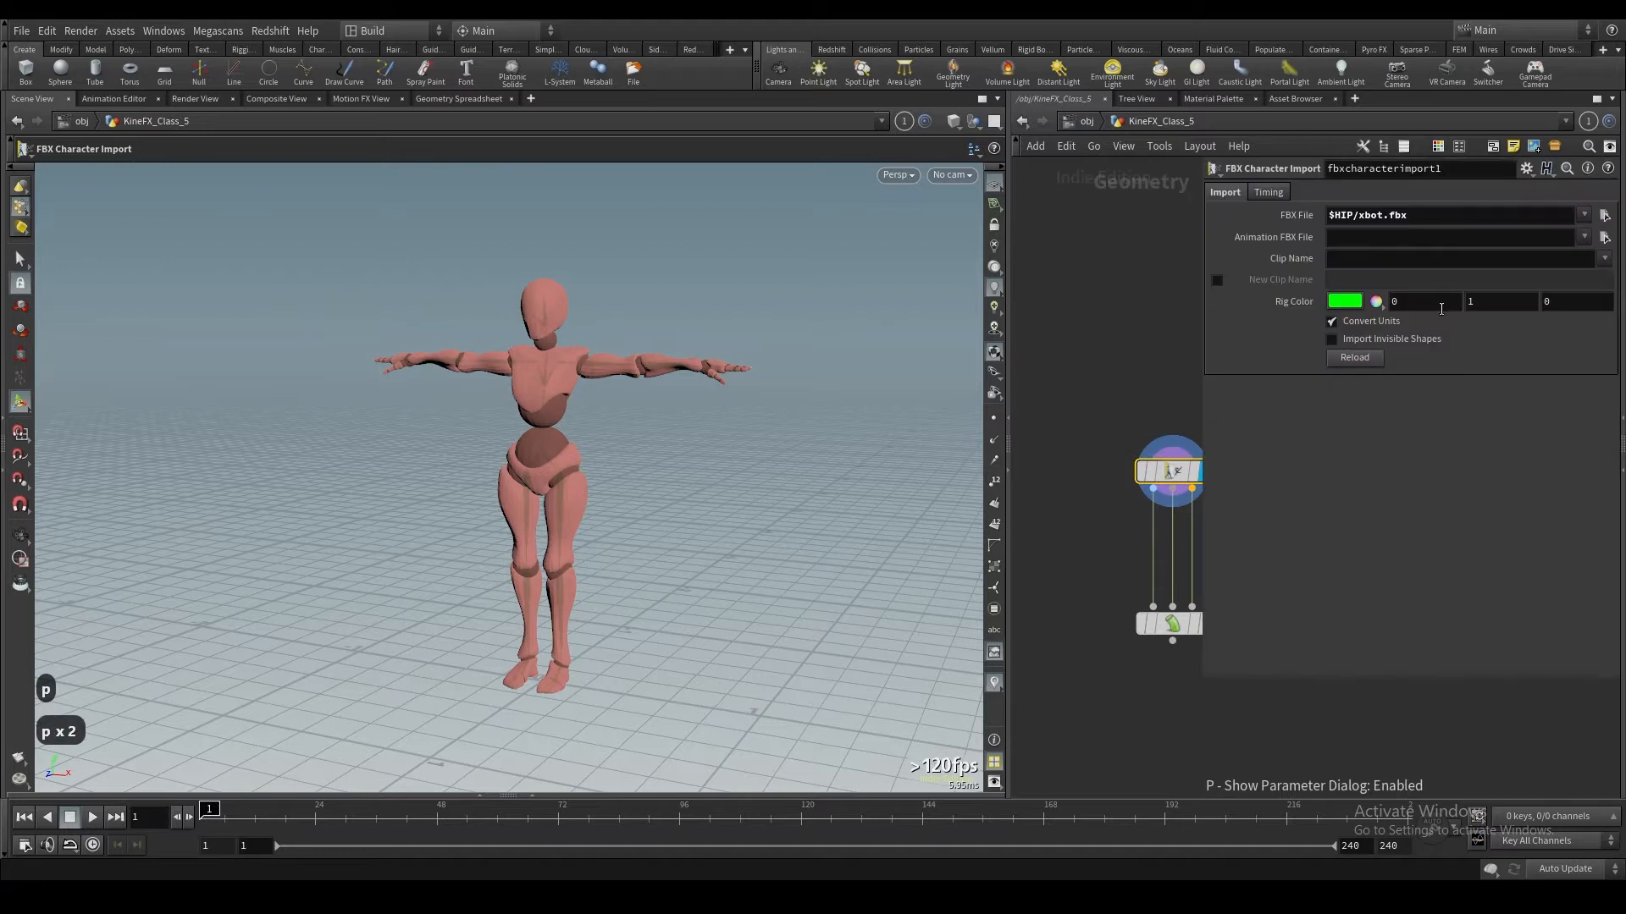
Step: Hide the FBX Character Import parameter dialog, leaving the xbot mannequin and network visible
{"action": "key", "text": "p"}
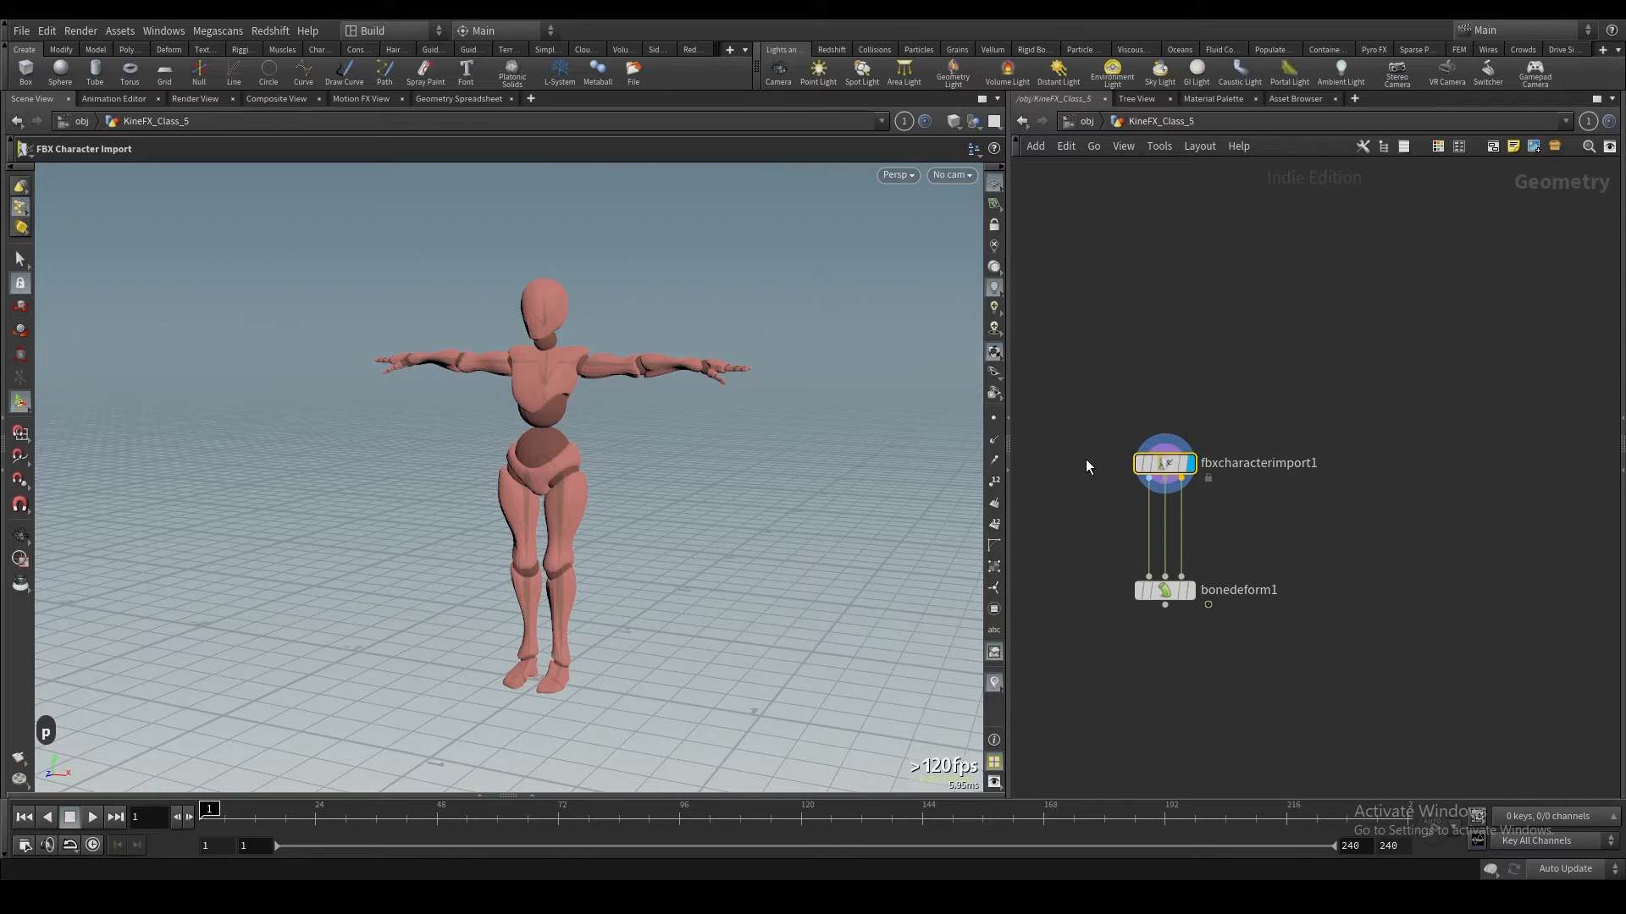
{"action": "mouse_move", "coordinate": [1097, 446]}
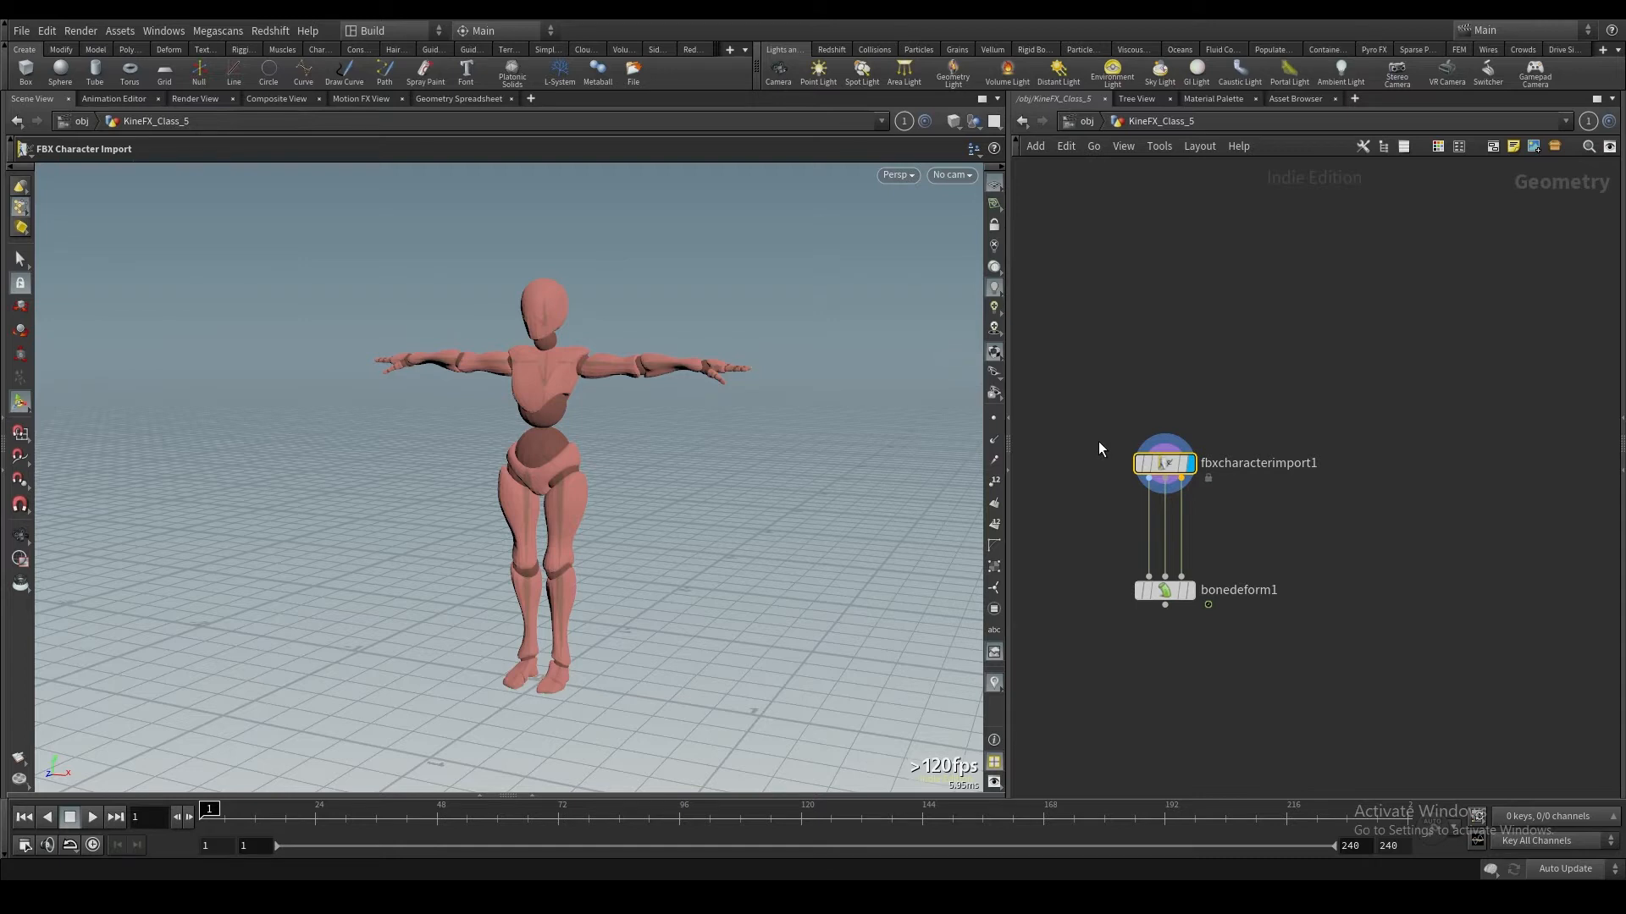
{"action": "mouse_move", "coordinate": [1113, 452]}
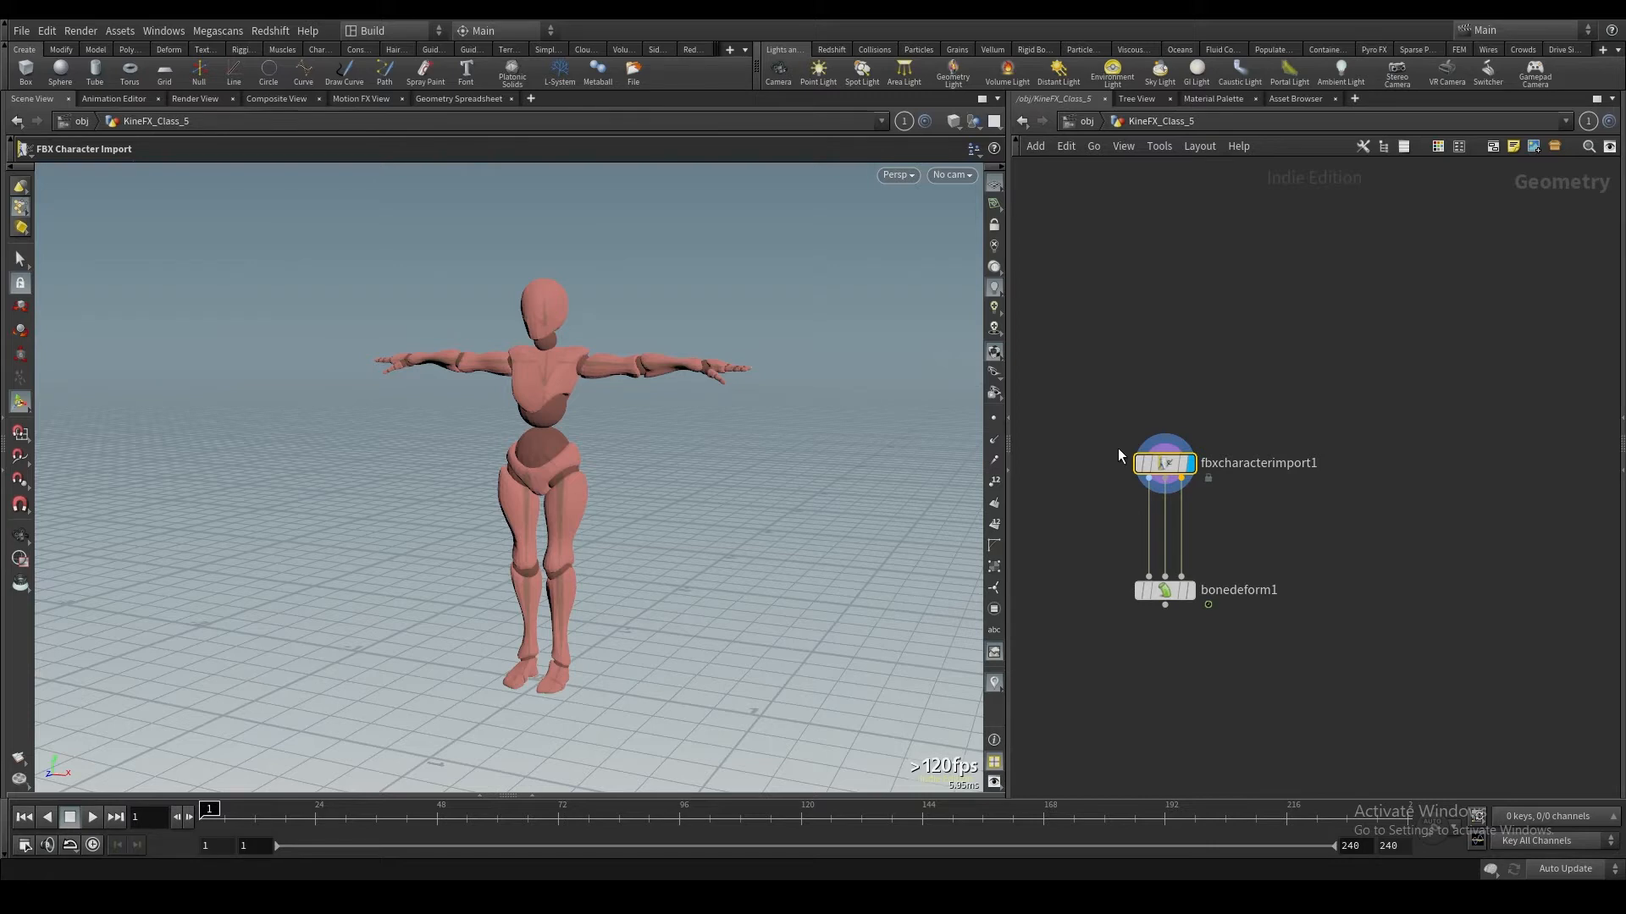
{"action": "mouse_move", "coordinate": [1099, 461]}
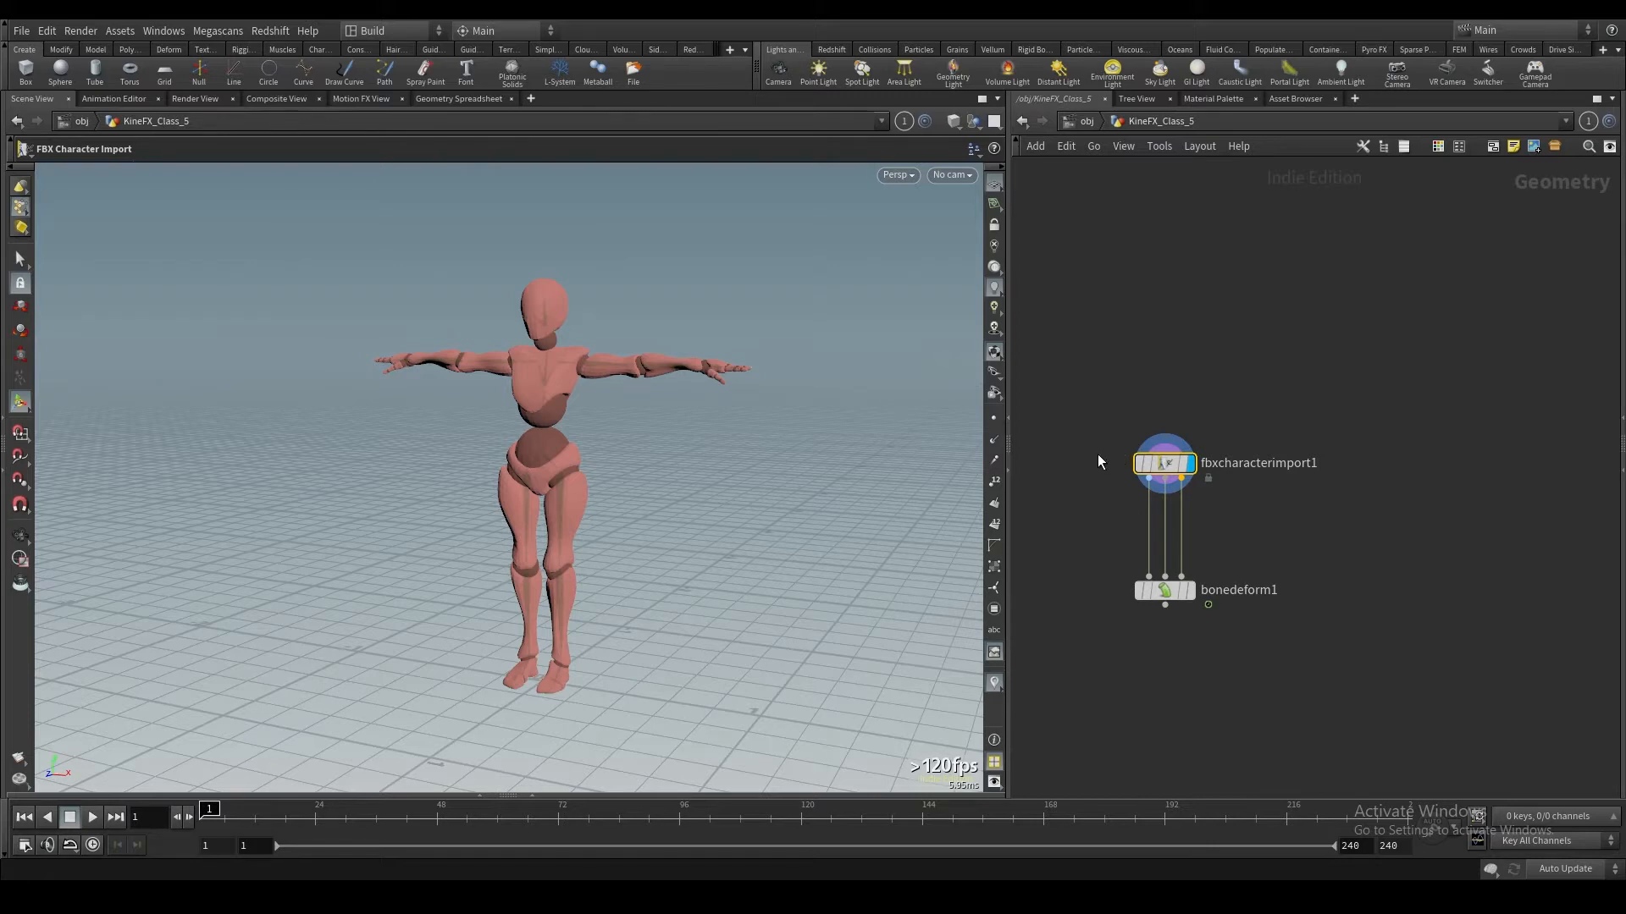
{"action": "mouse_move", "coordinate": [1103, 461]}
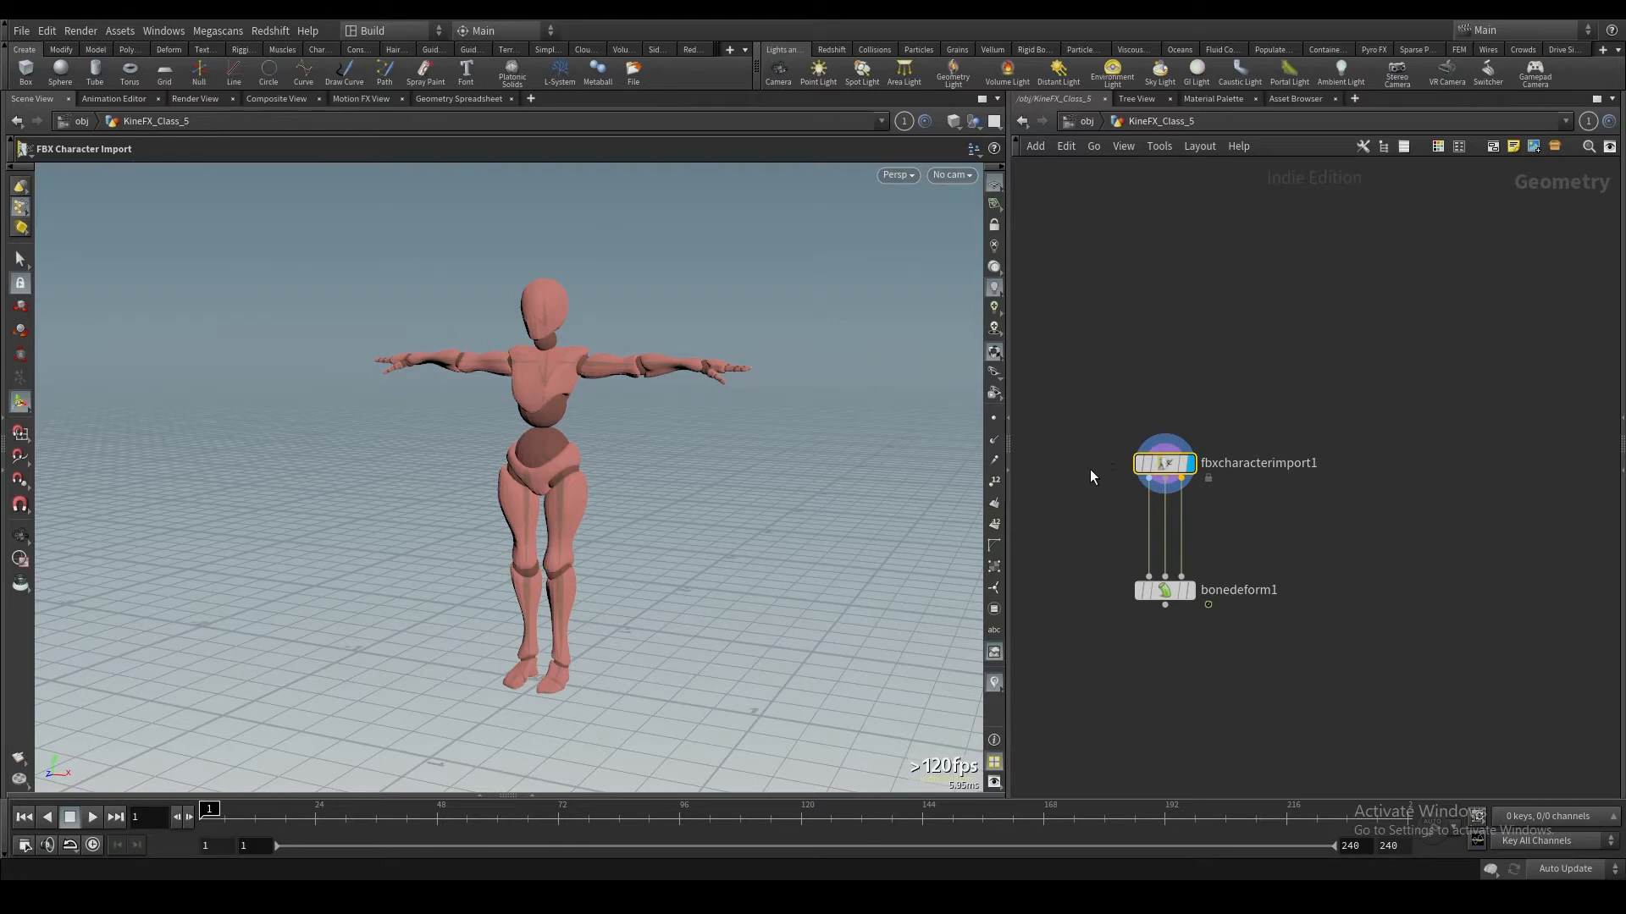
{"action": "mouse_move", "coordinate": [1078, 480]}
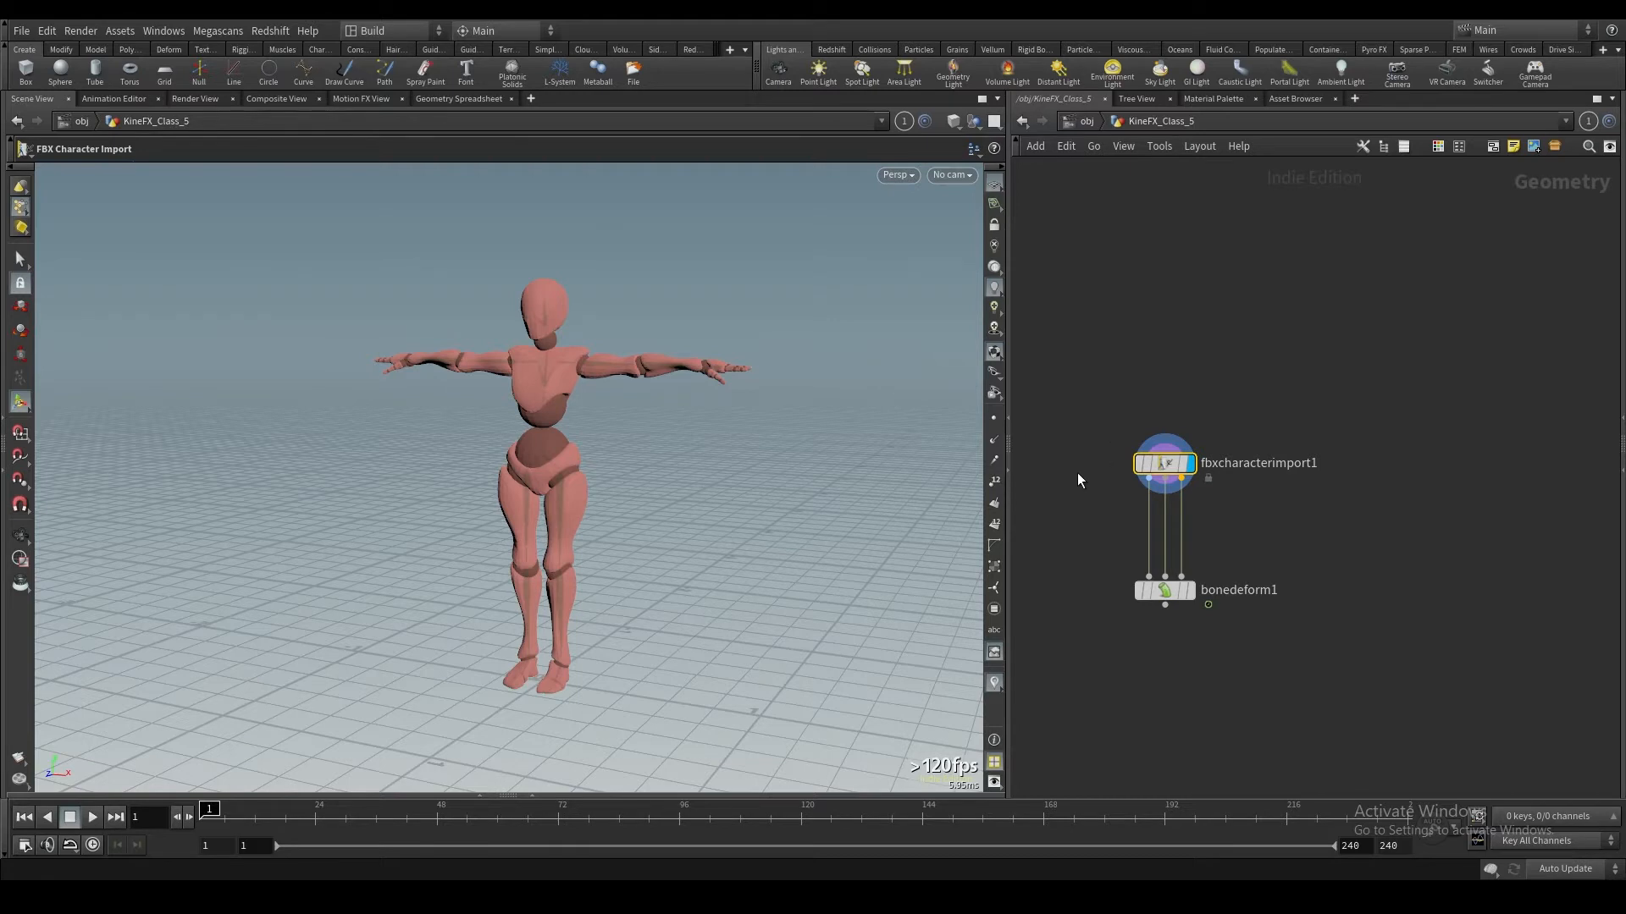
{"action": "mouse_move", "coordinate": [1087, 474]}
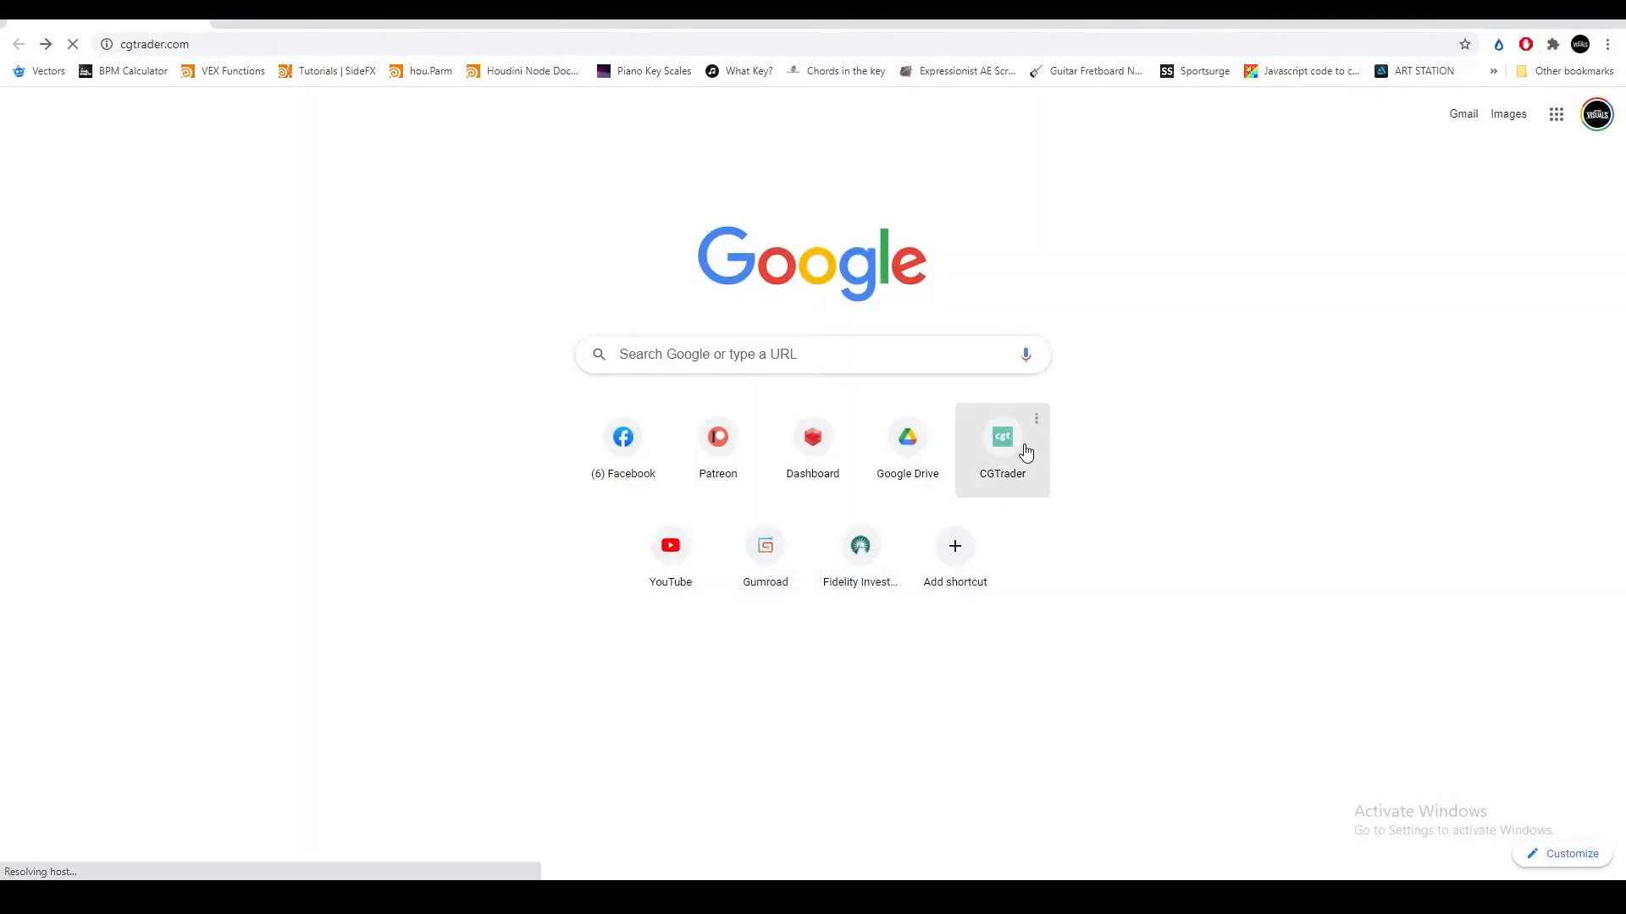
Step: Open the CGTrader website and search its catalogue for 'rigged' models
{"action": "left_click", "coordinate": [1000, 435]}
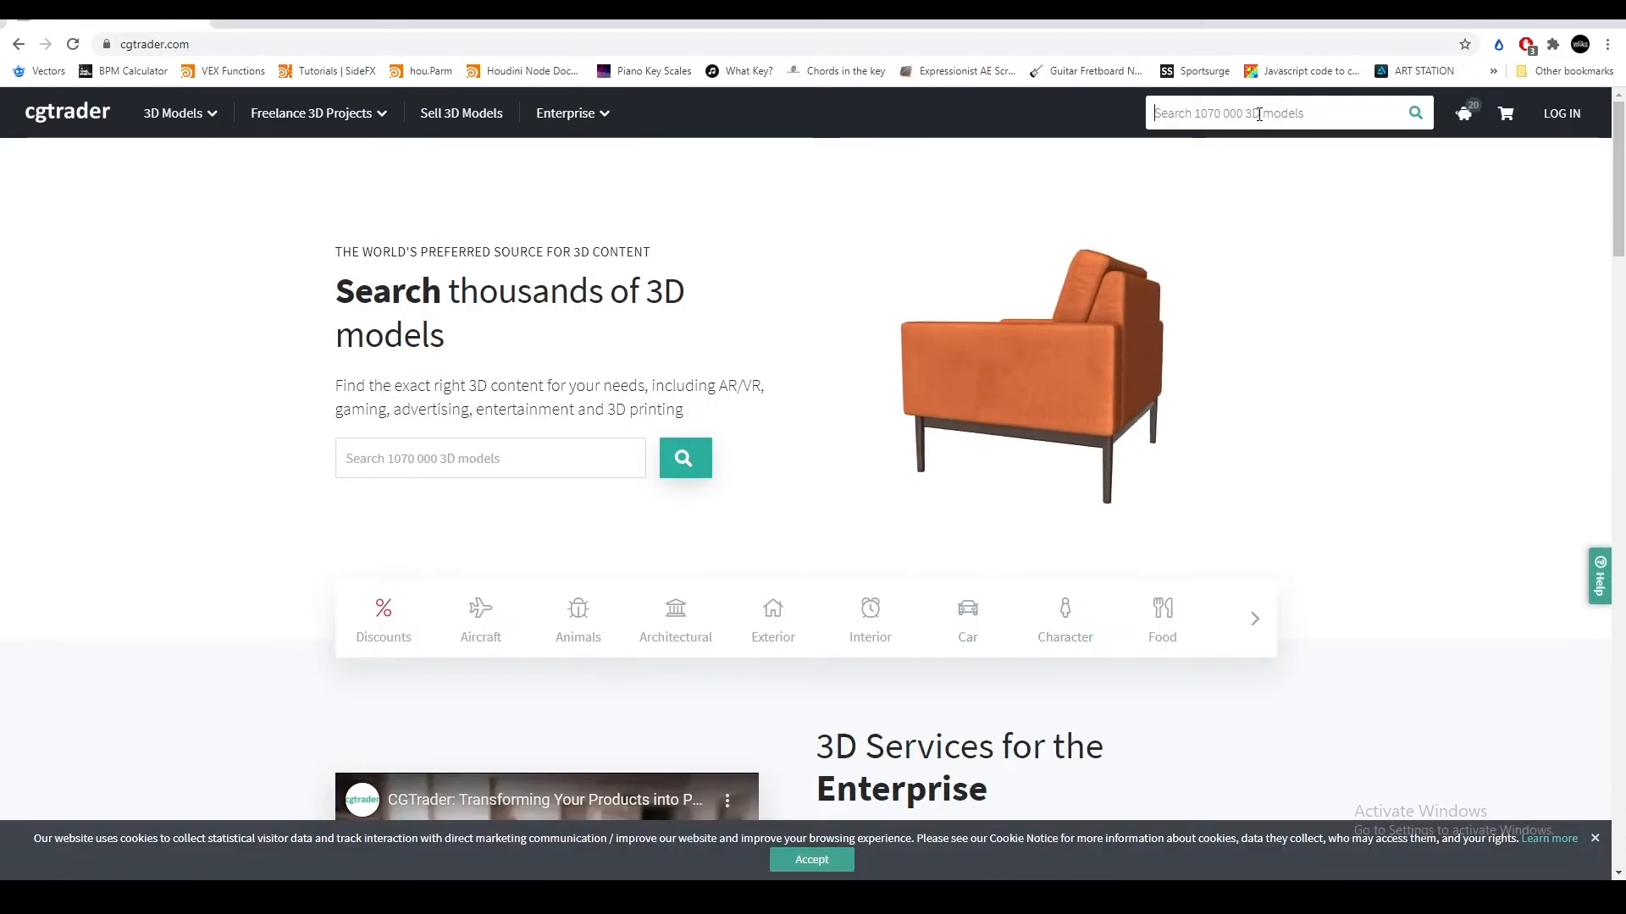
{"action": "type", "text": "rigged"}
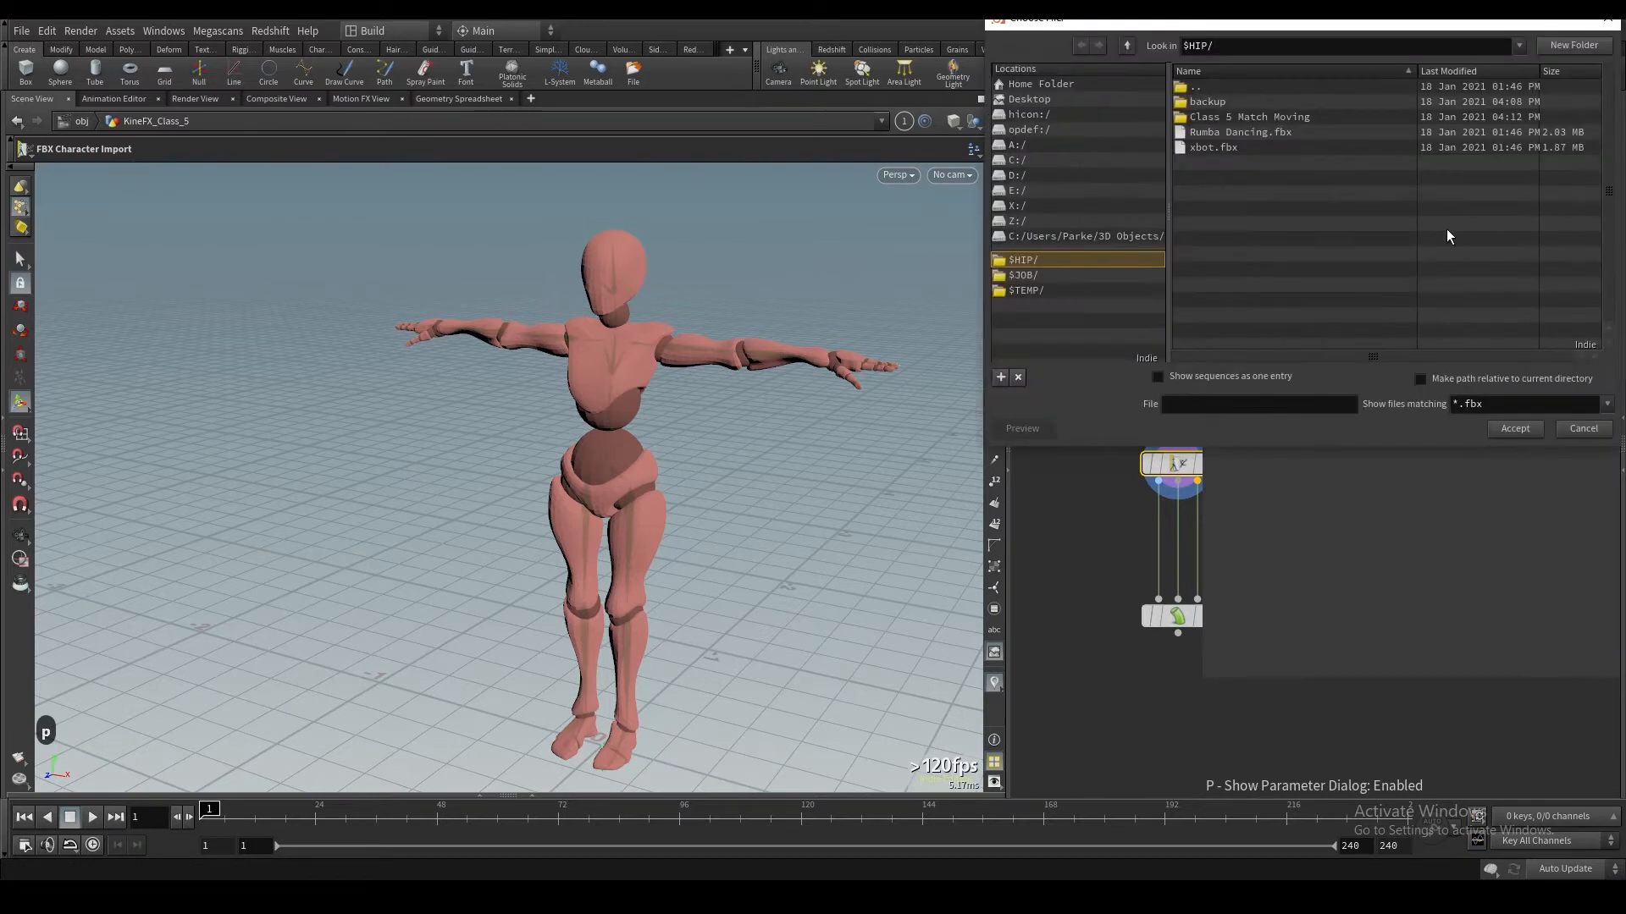
Step: Load rp_eric_rigged FBX from the Class 5 Match Moving folder into the character import
{"action": "double_click", "coordinate": [1248, 116]}
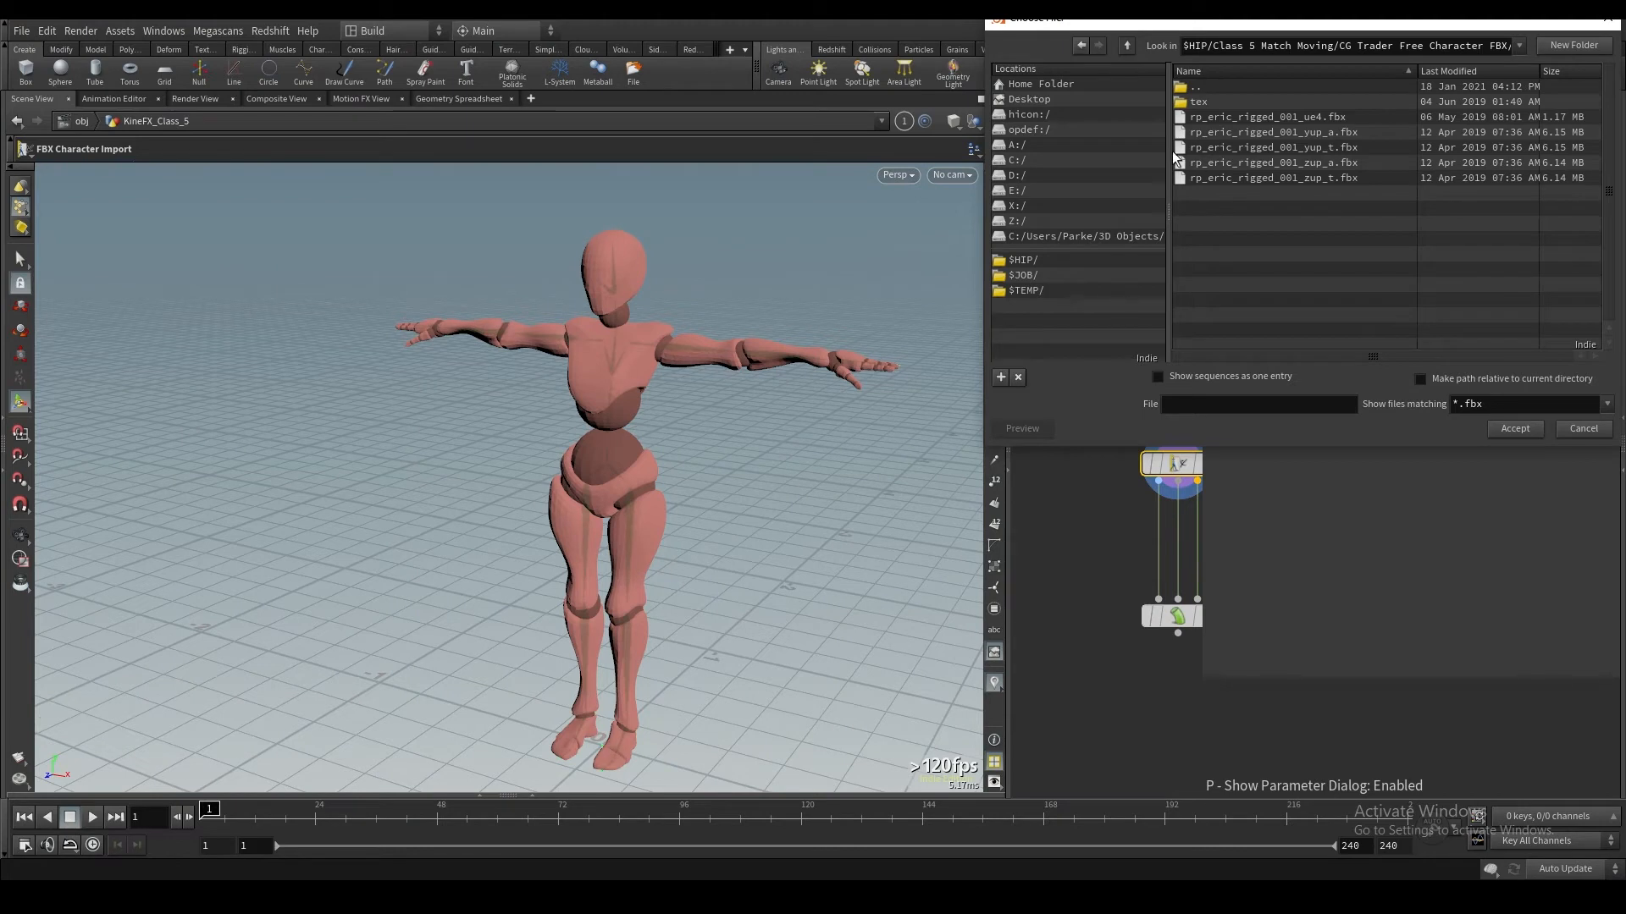
{"action": "mouse_move", "coordinate": [1262, 157]}
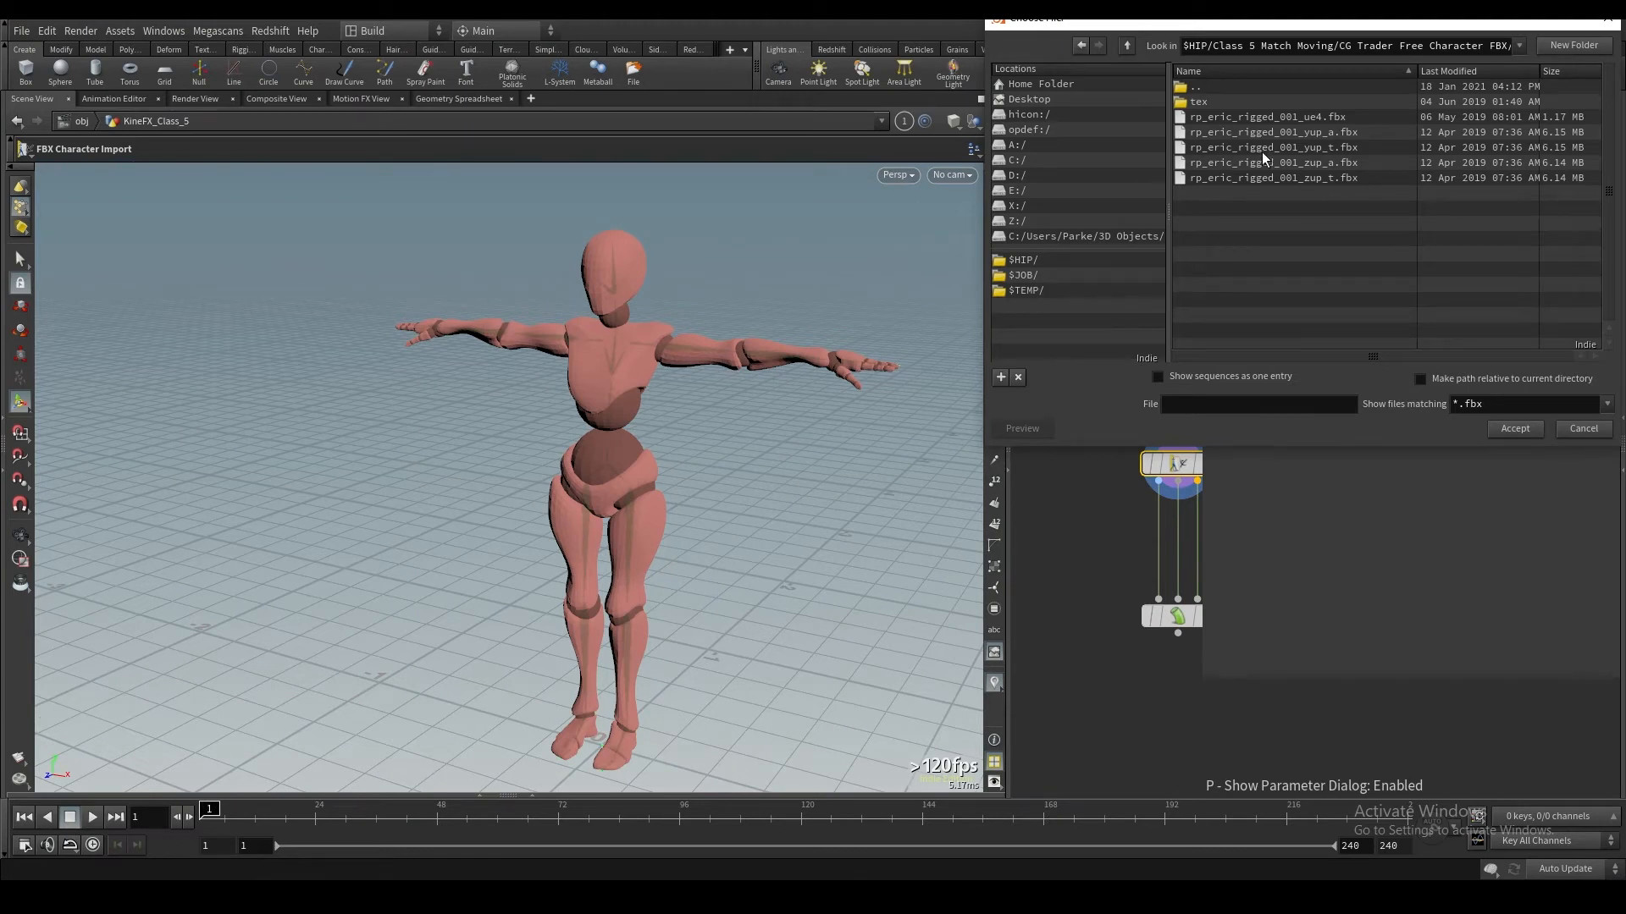
{"action": "mouse_move", "coordinate": [1265, 157]}
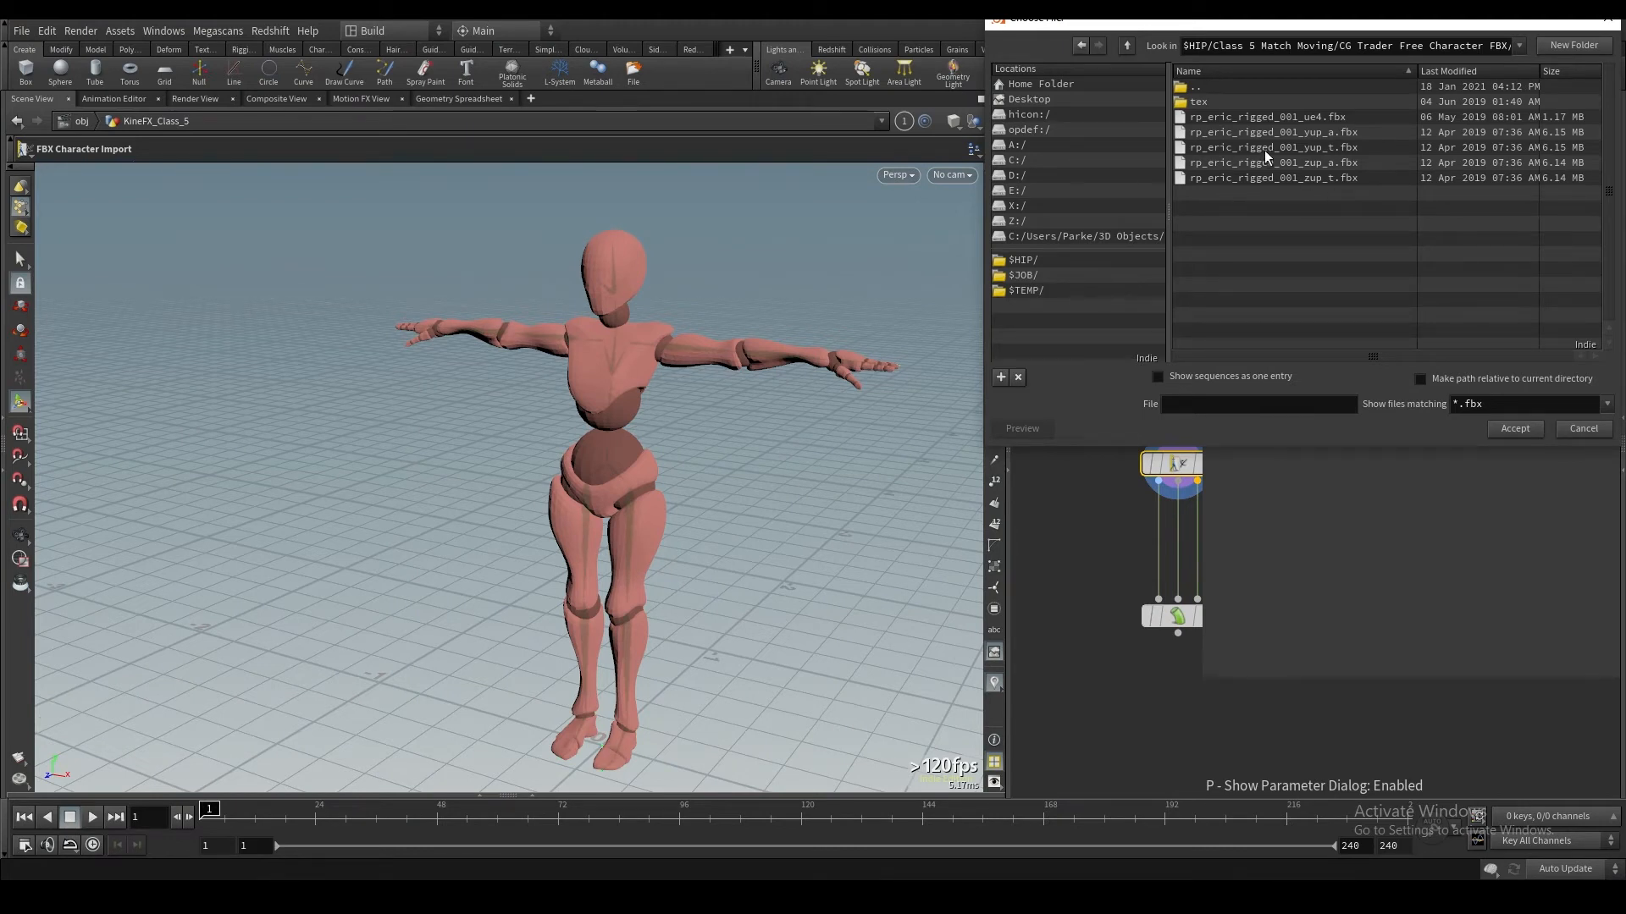
{"action": "left_click", "coordinate": [1513, 428]}
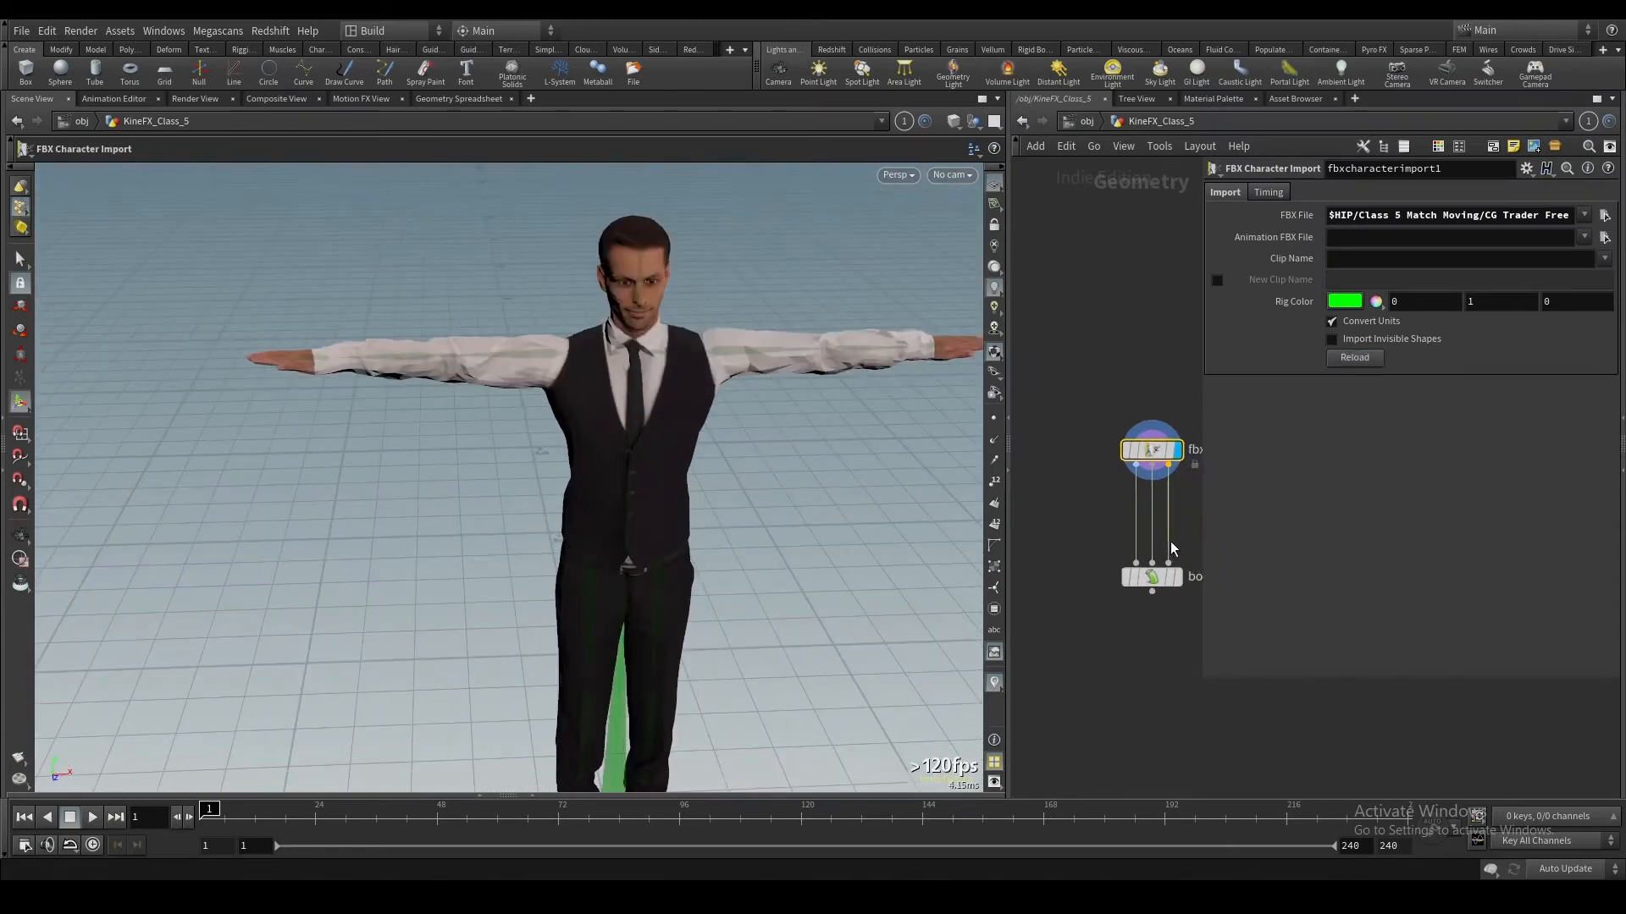
Step: Spread apart the character import and bone deform nodes, cancel the file browser, hide parameters
{"action": "left_click", "coordinate": [1151, 576]}
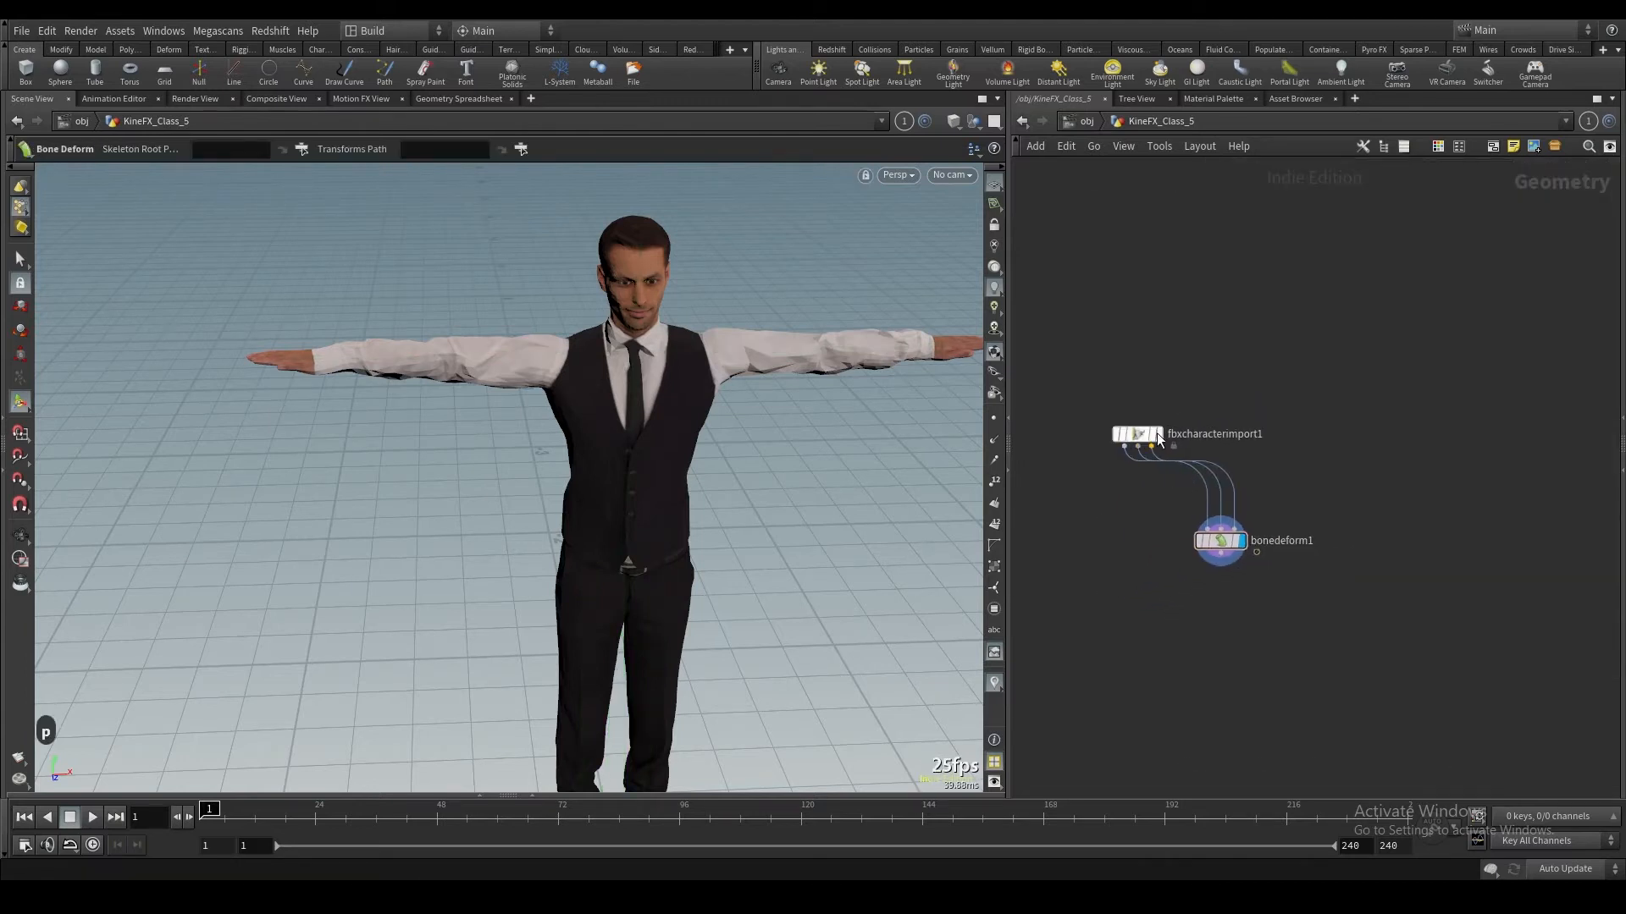
{"action": "key", "text": "tab"}
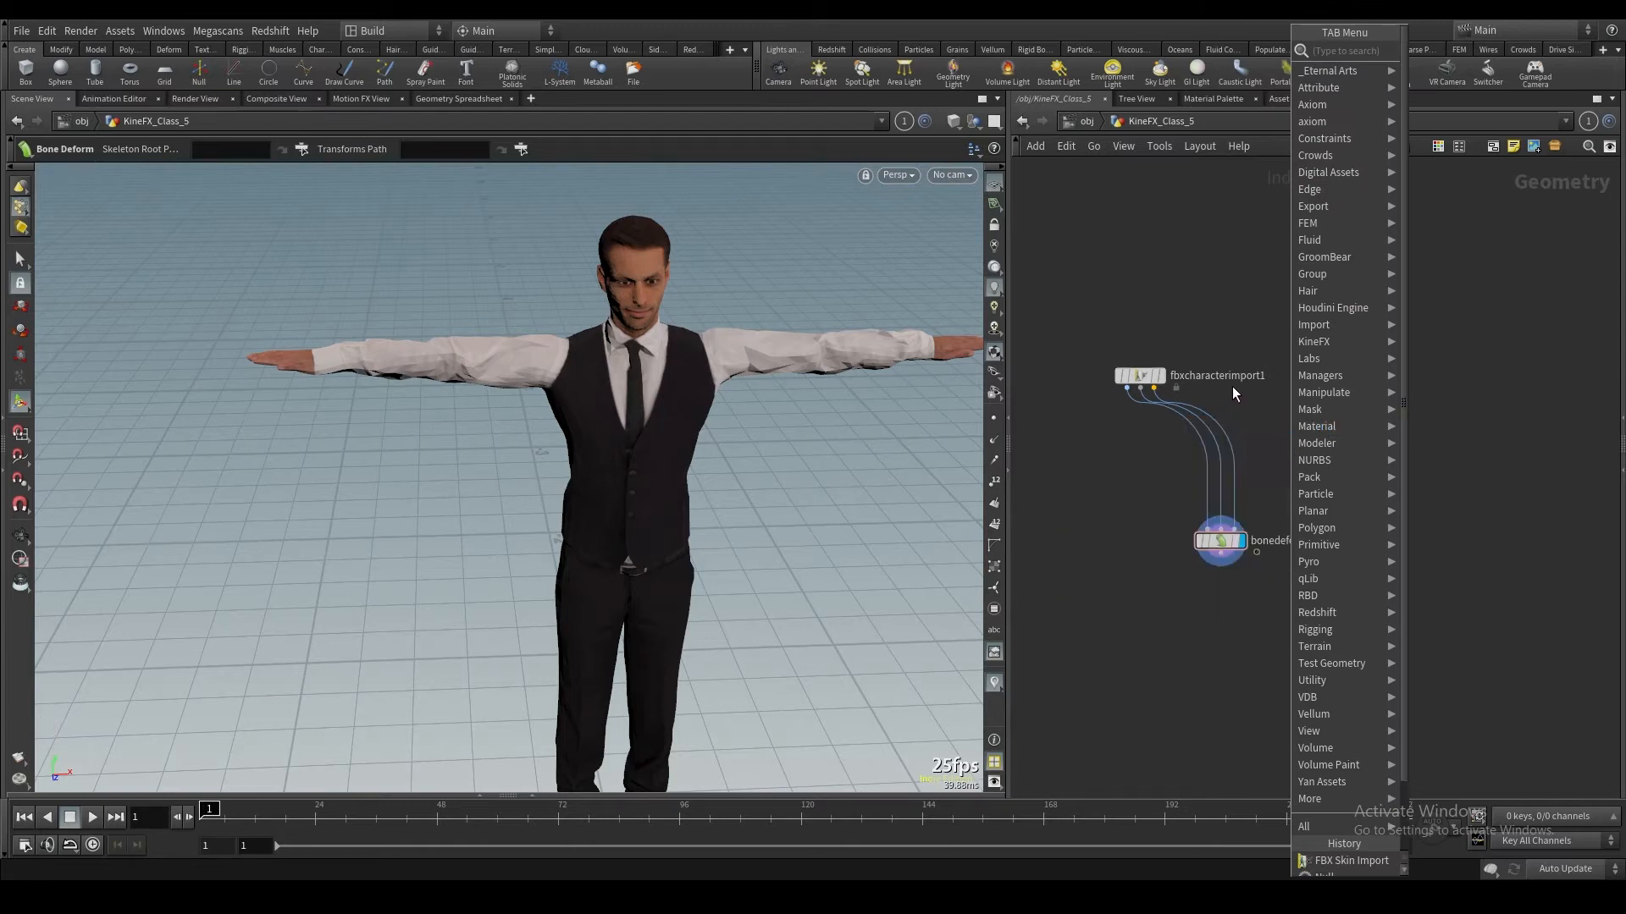
{"action": "left_click", "coordinate": [1285, 402]}
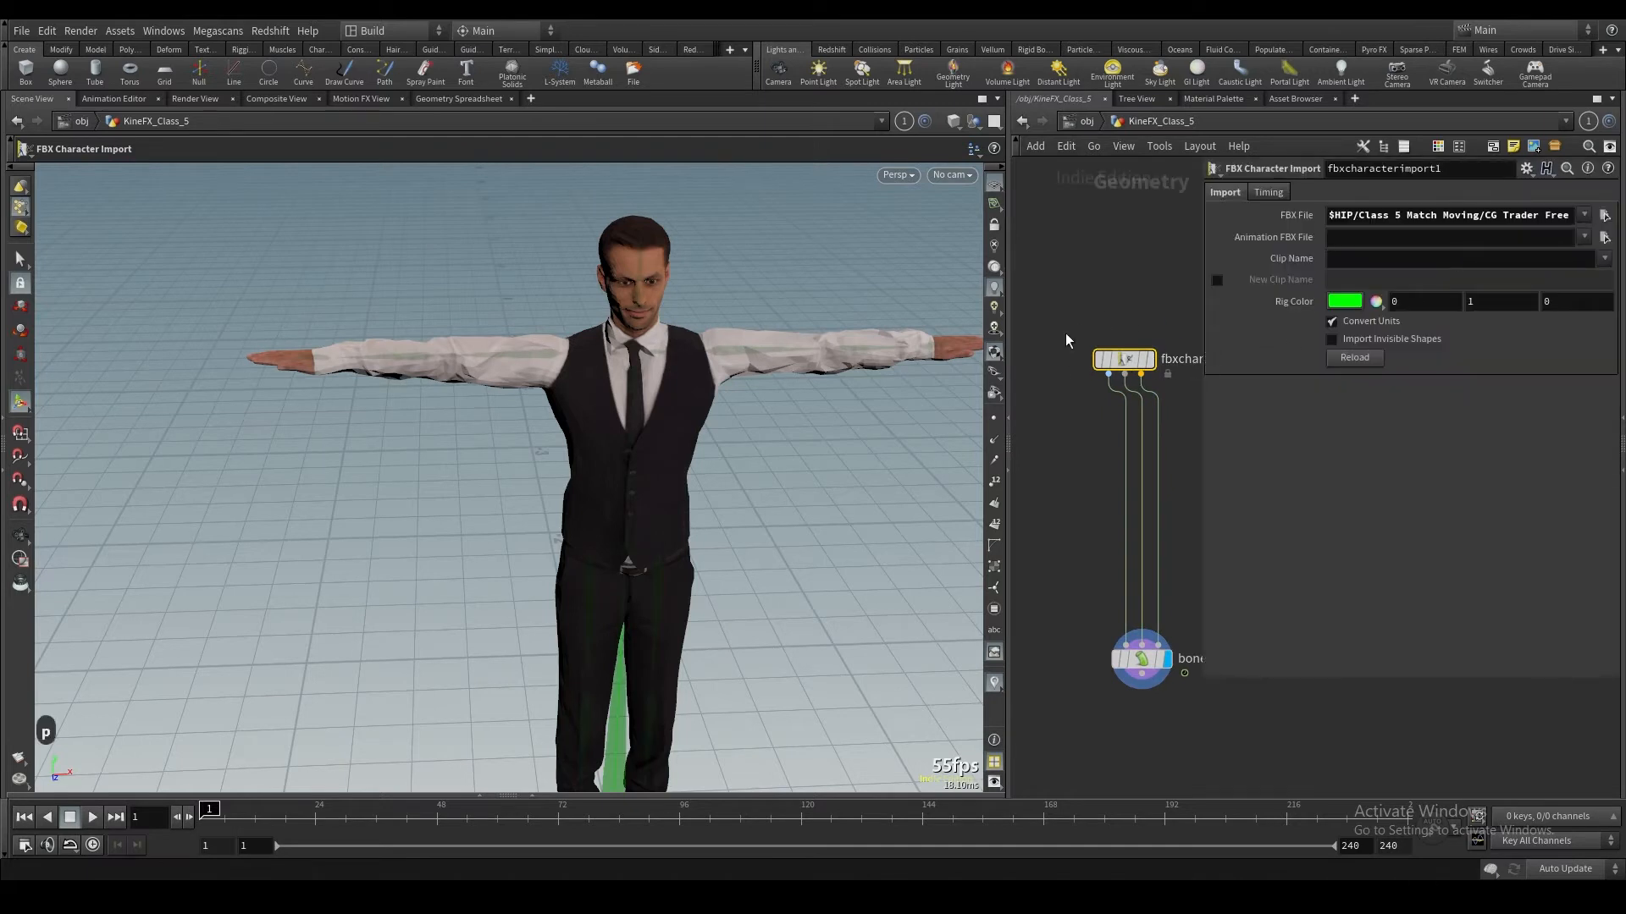
{"action": "mouse_move", "coordinate": [1583, 234]}
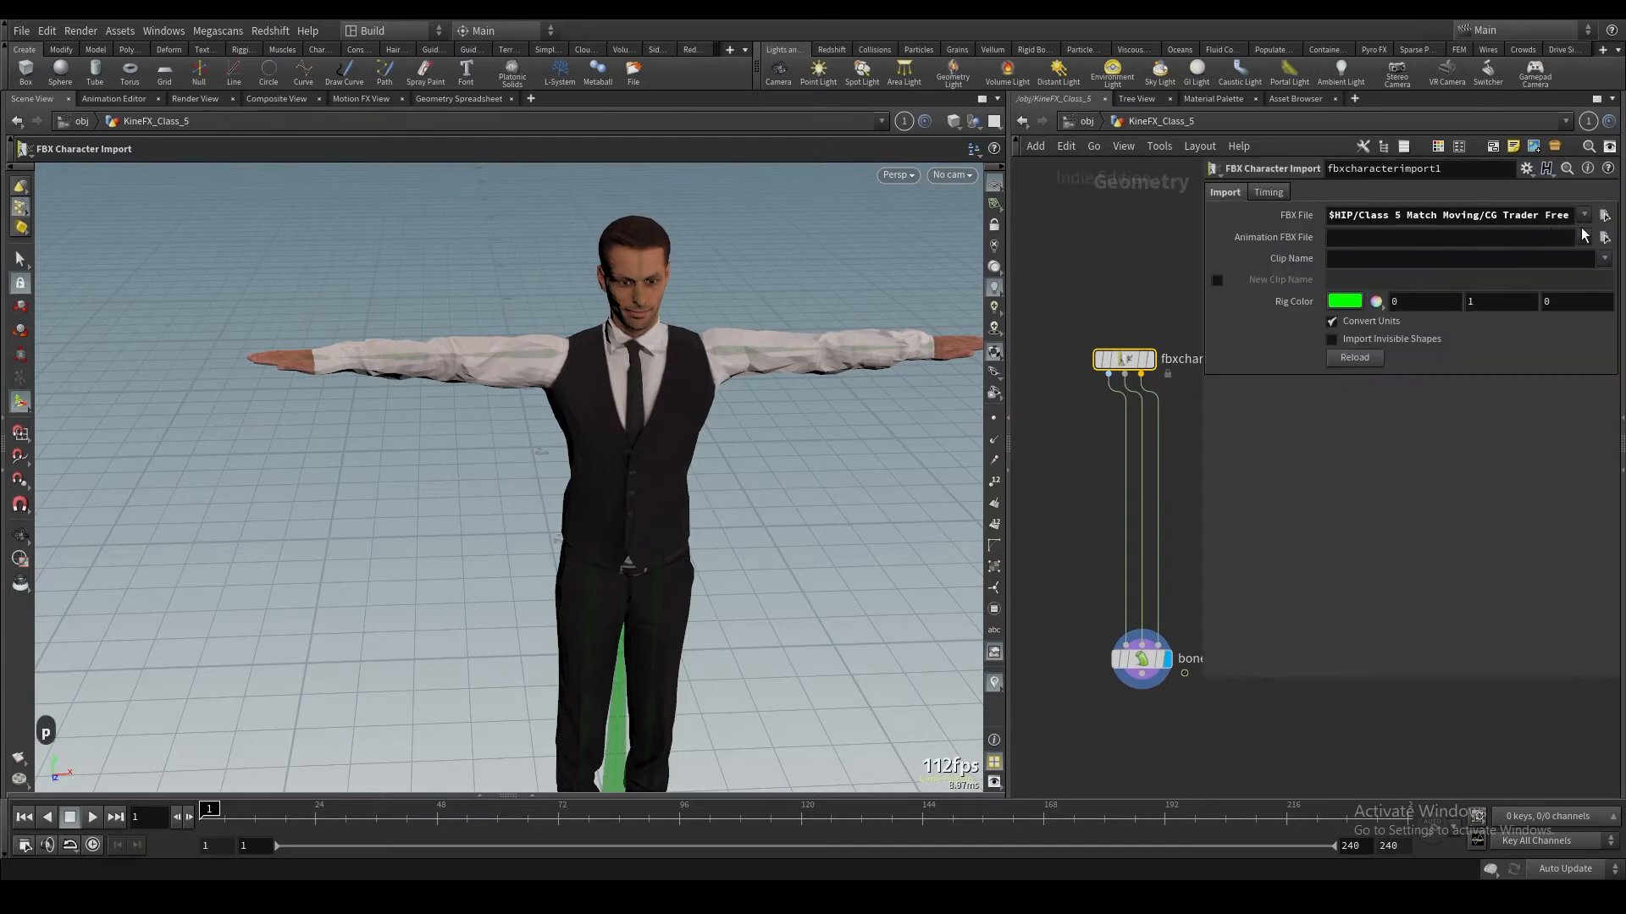
{"action": "left_click", "coordinate": [1602, 214]}
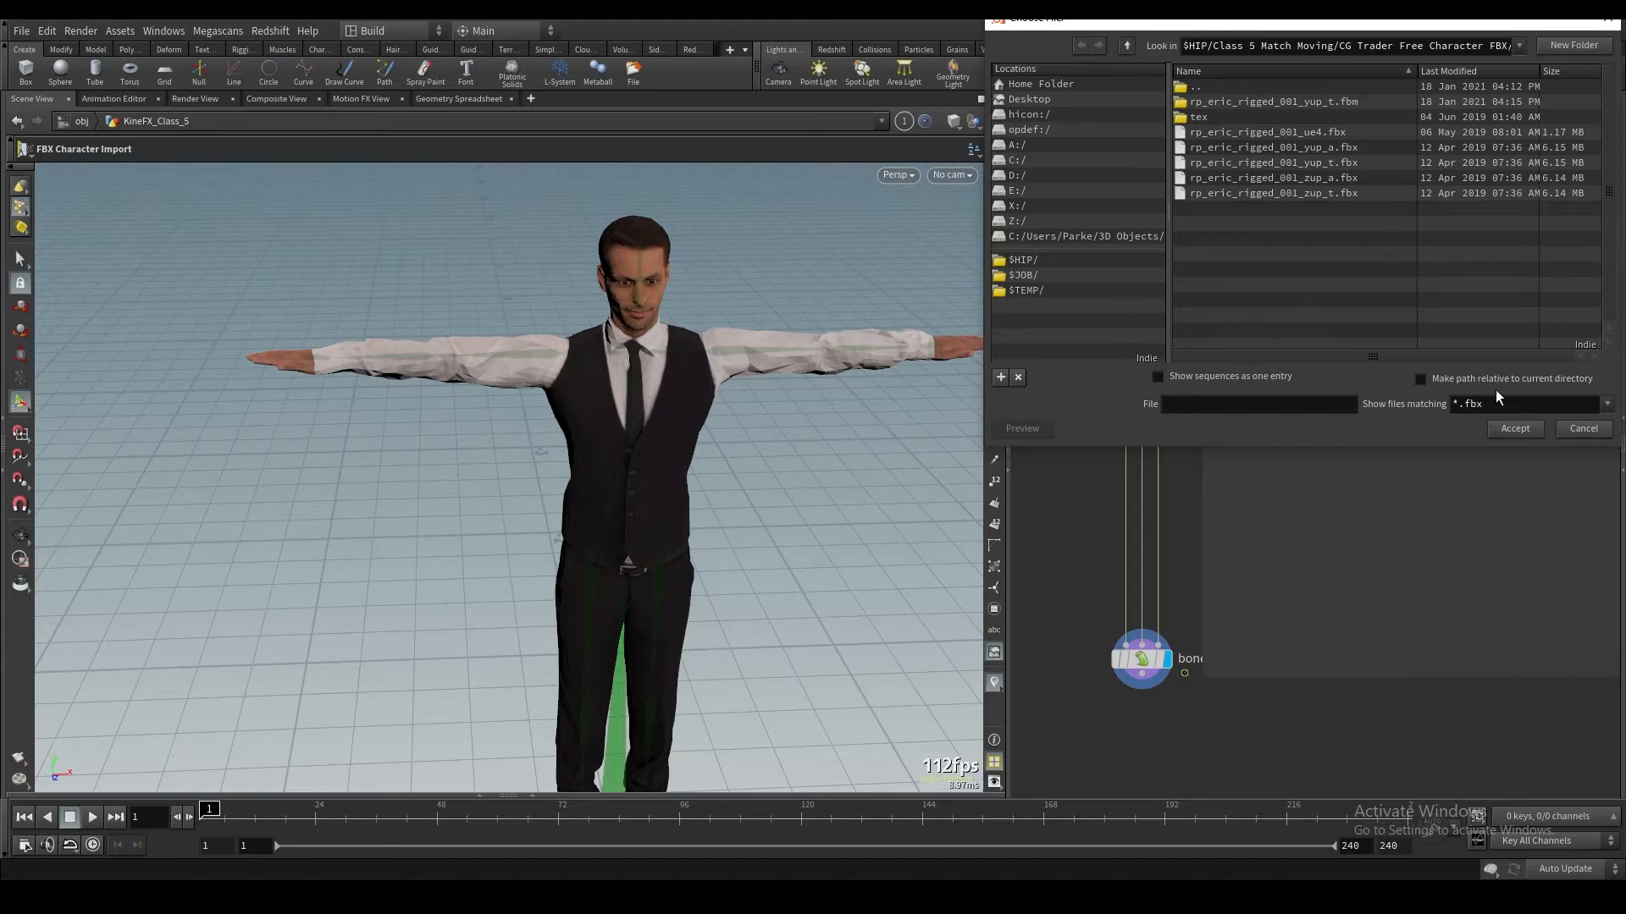
{"action": "left_click", "coordinate": [1513, 428]}
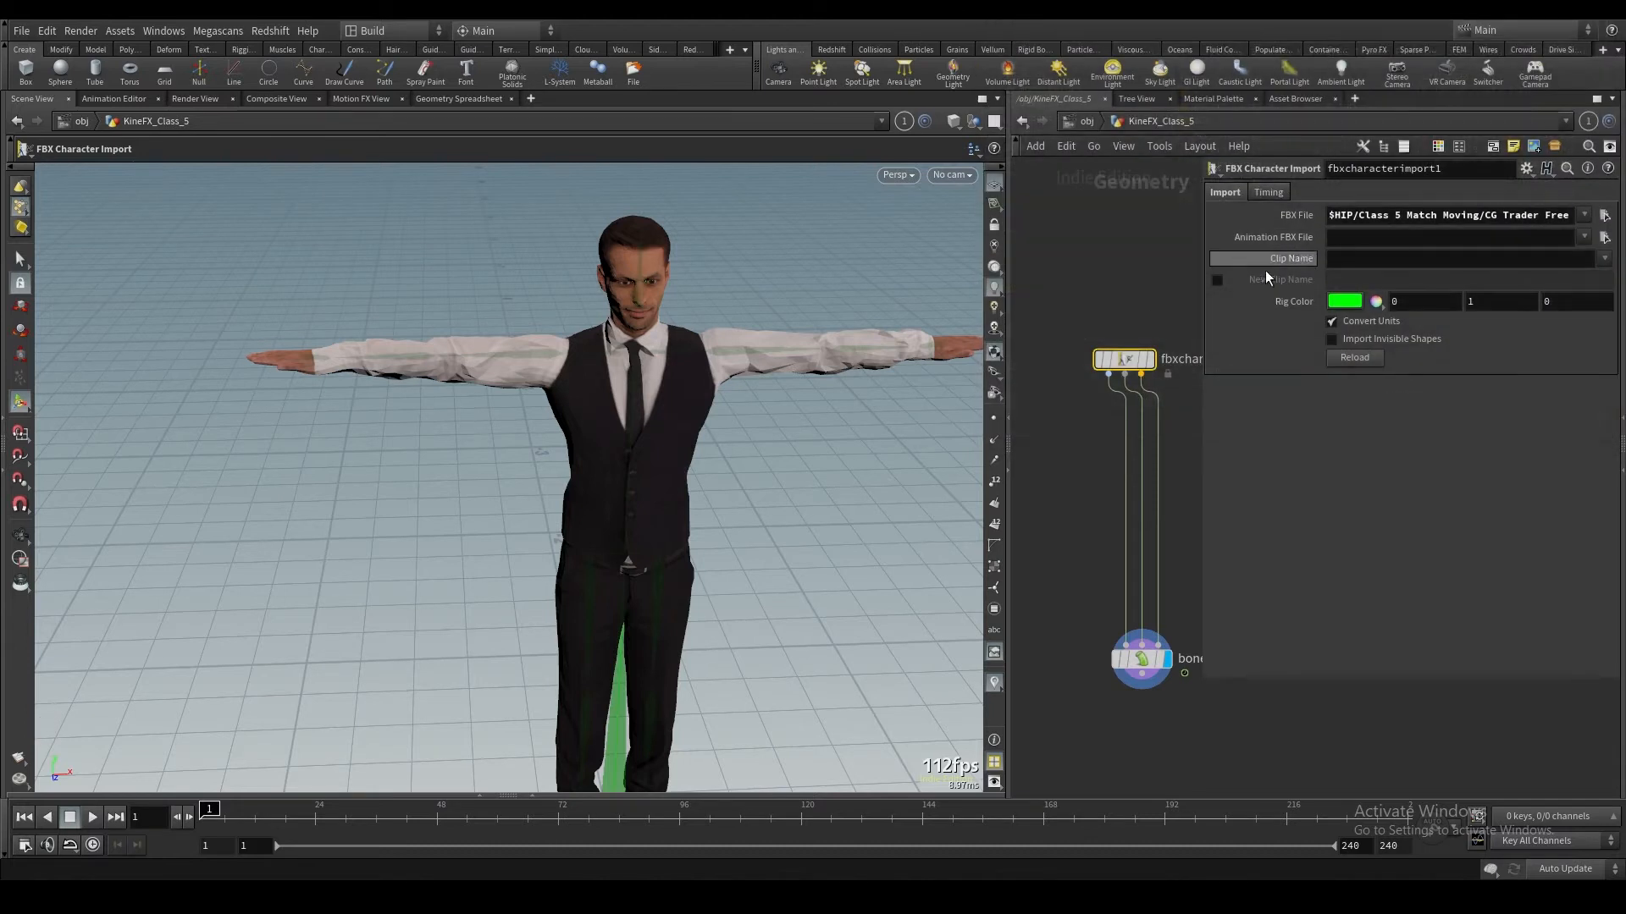
{"action": "key", "text": "Tab"}
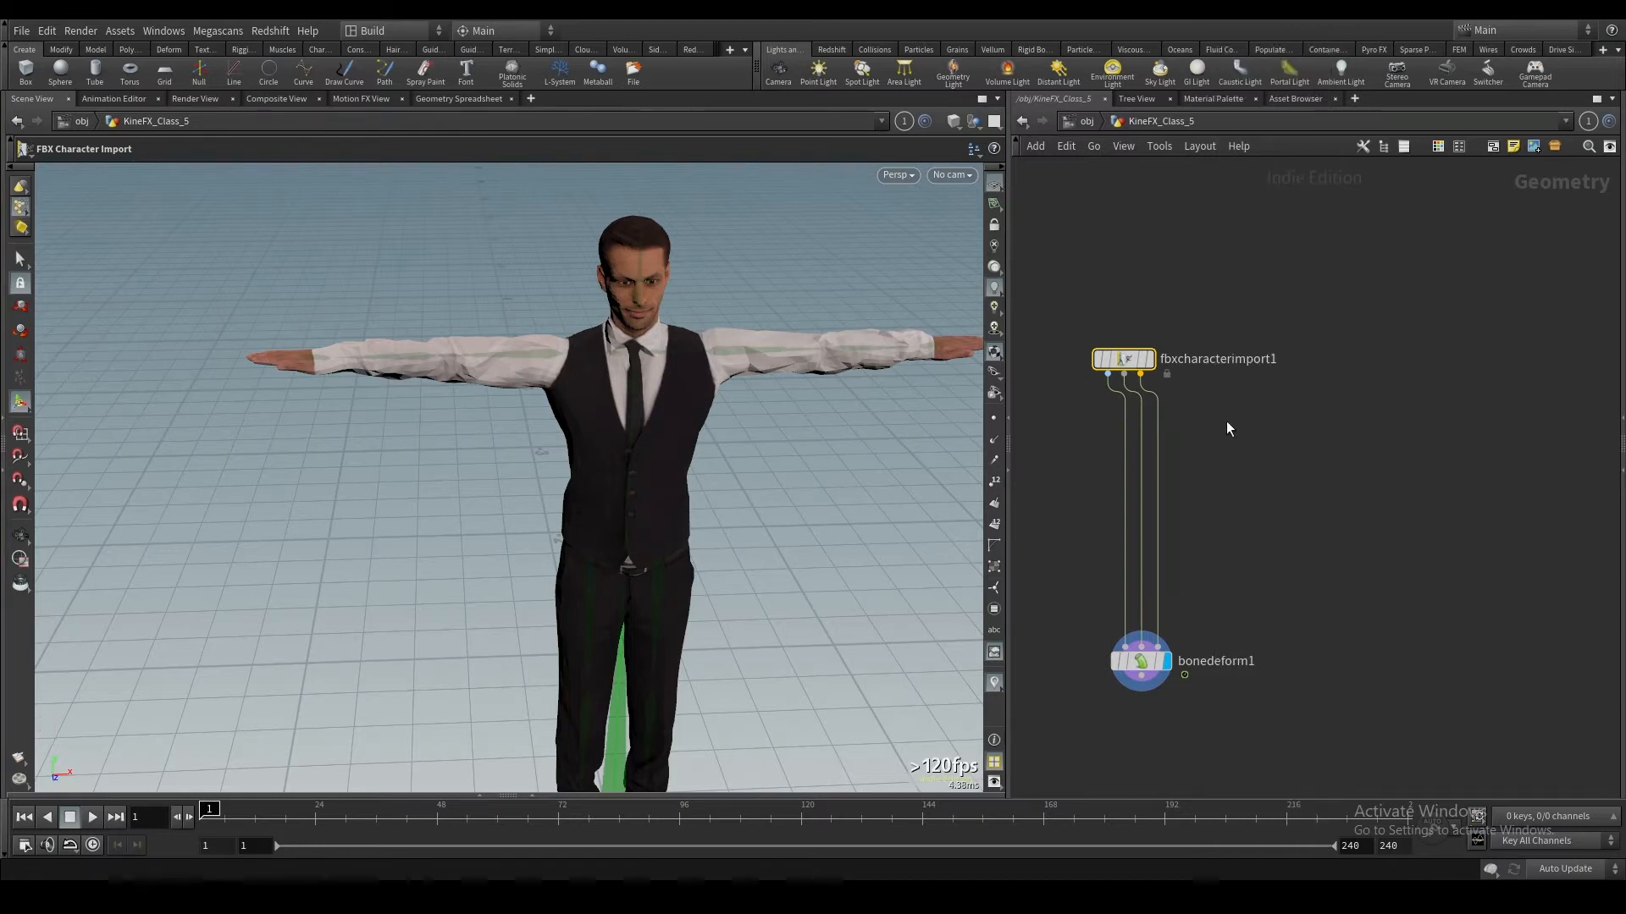
{"action": "key", "text": "tab"}
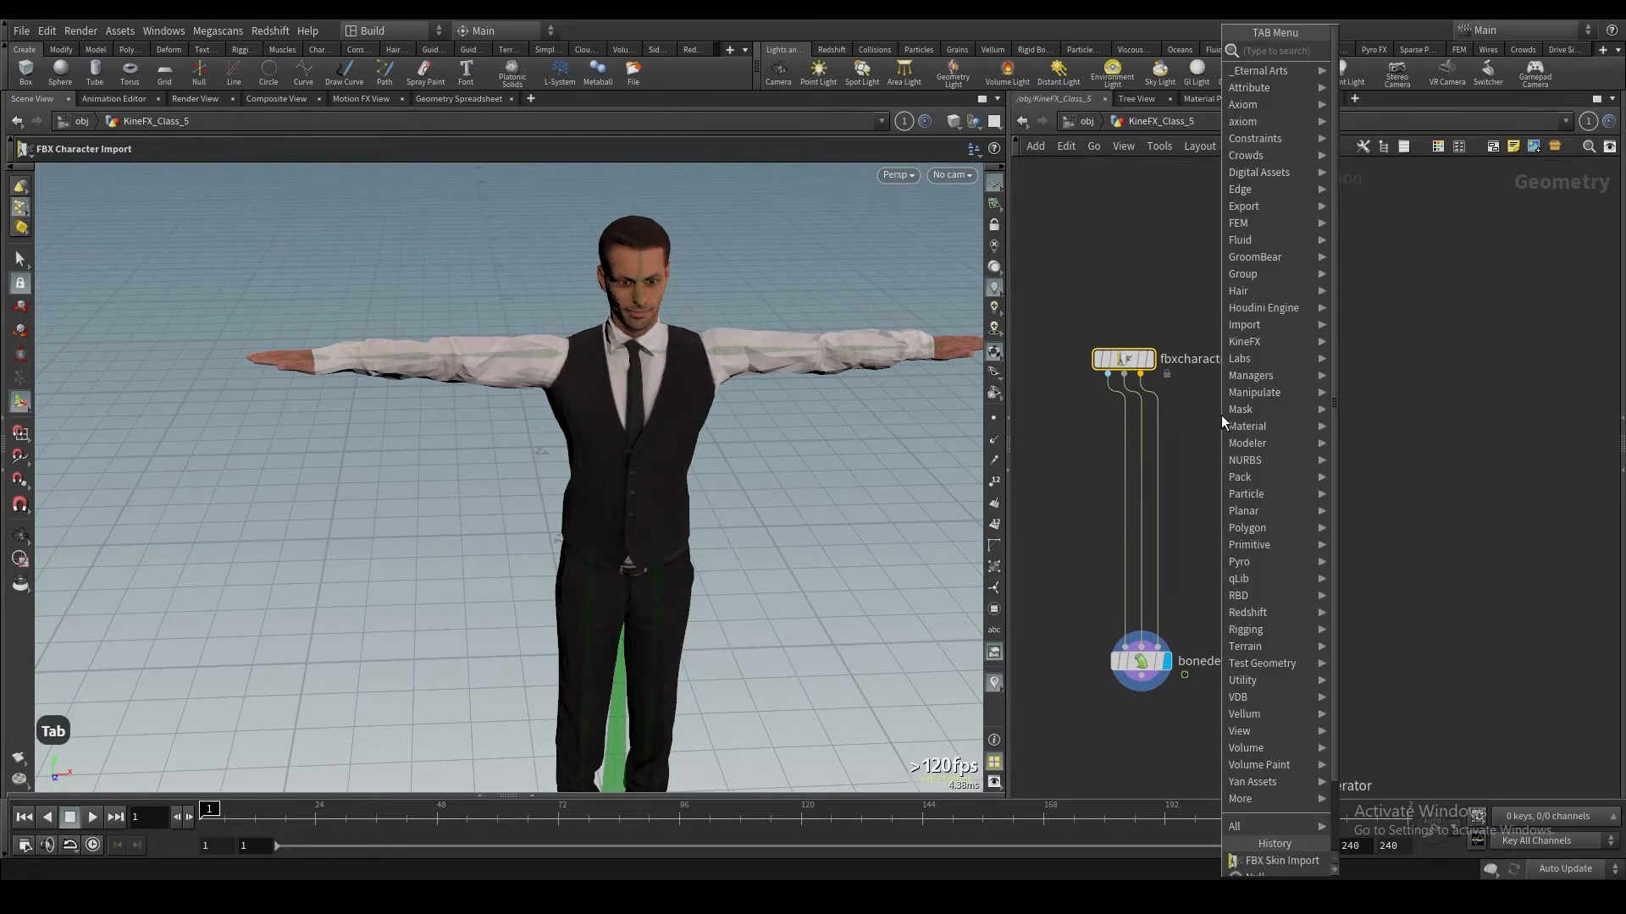
{"action": "type", "text": "fb"}
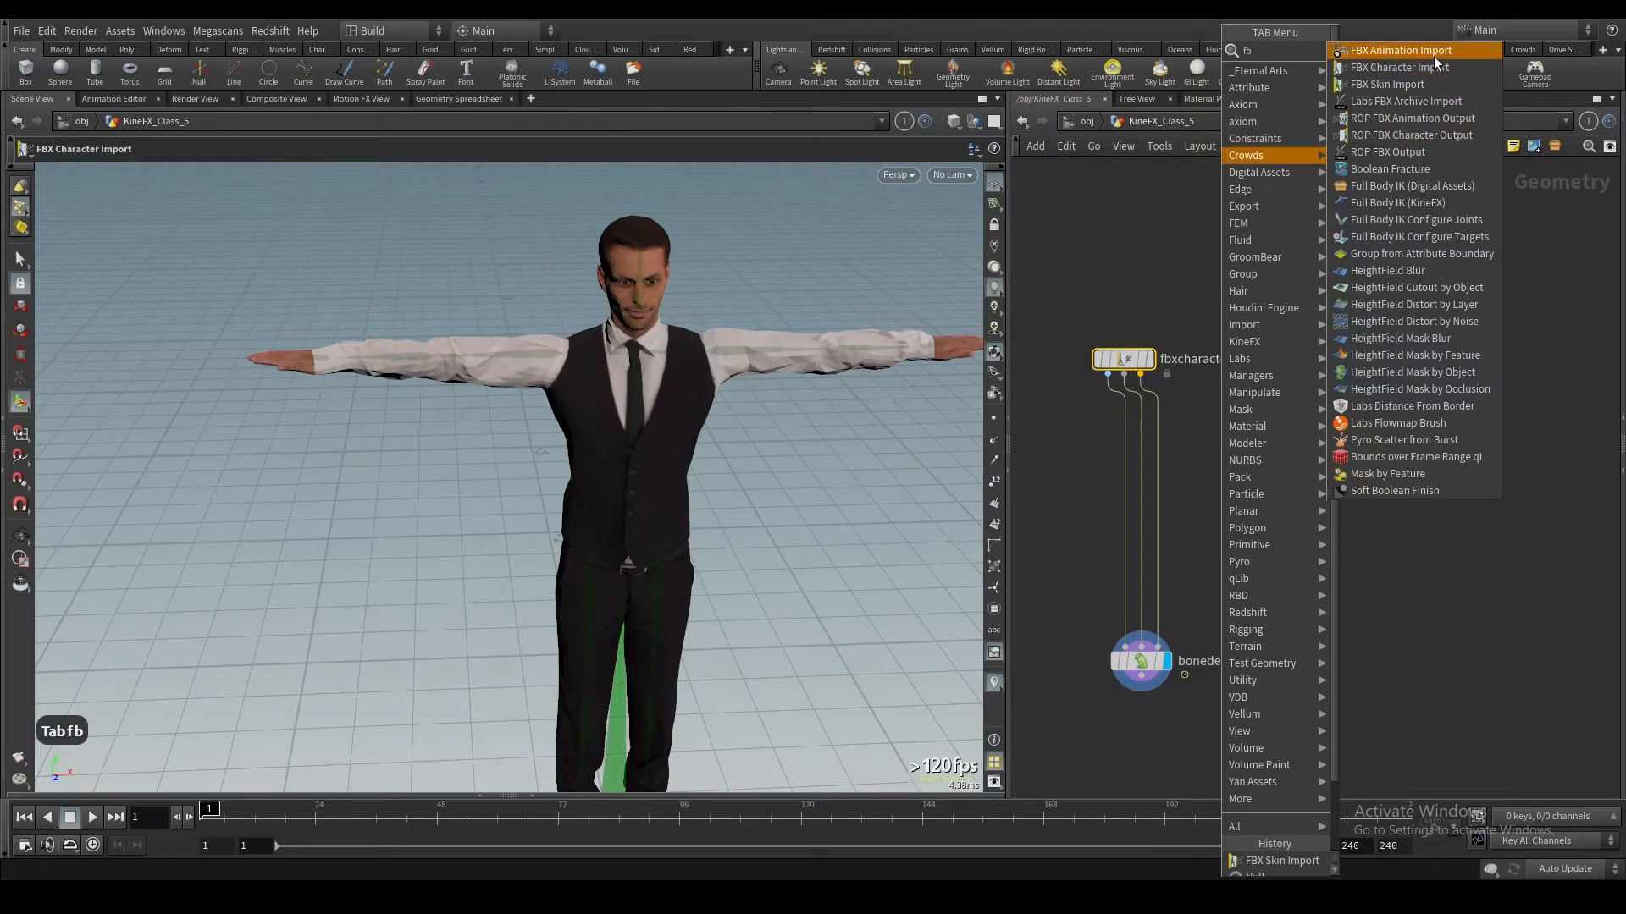
{"action": "left_click", "coordinate": [1400, 50]}
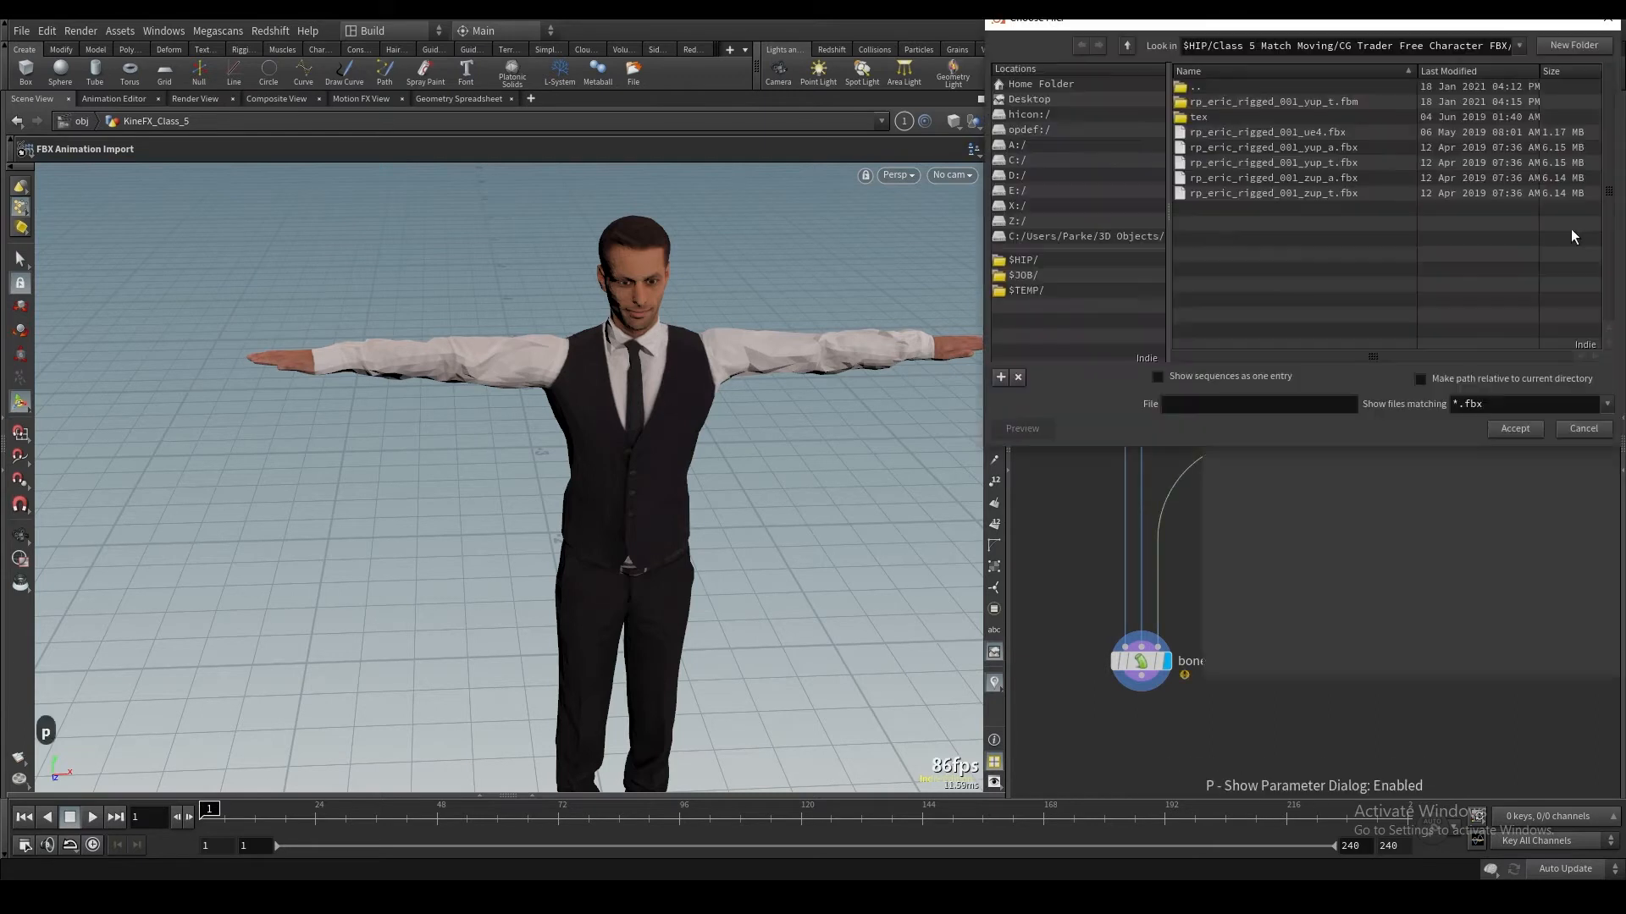
{"action": "left_click", "coordinate": [1021, 259]}
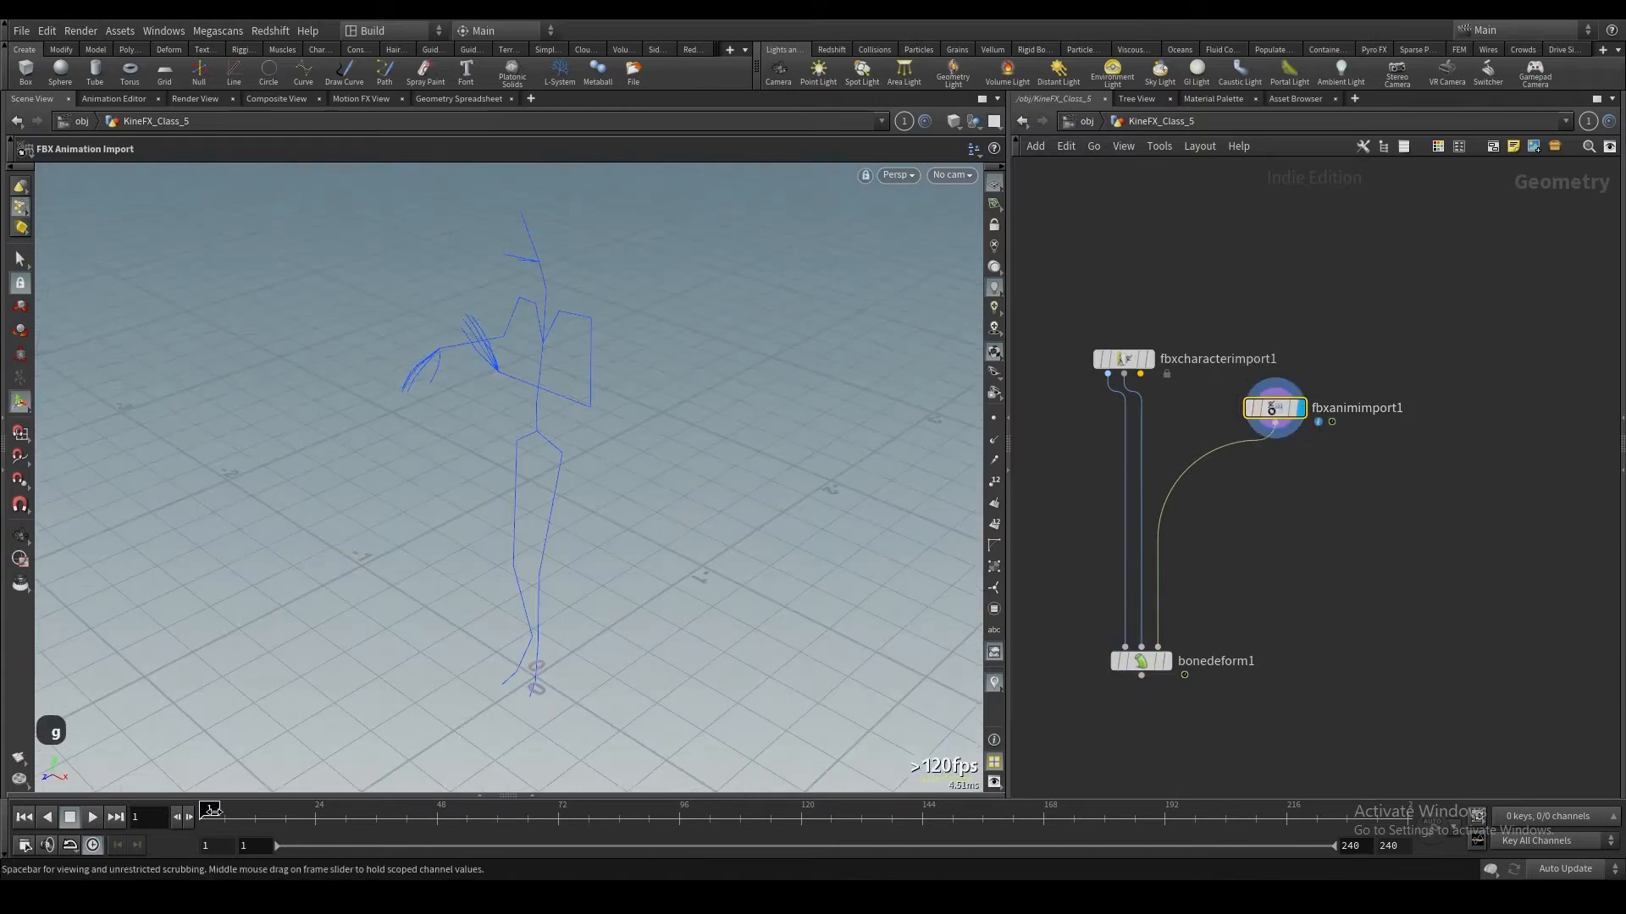
{"action": "left_click", "coordinate": [91, 818]}
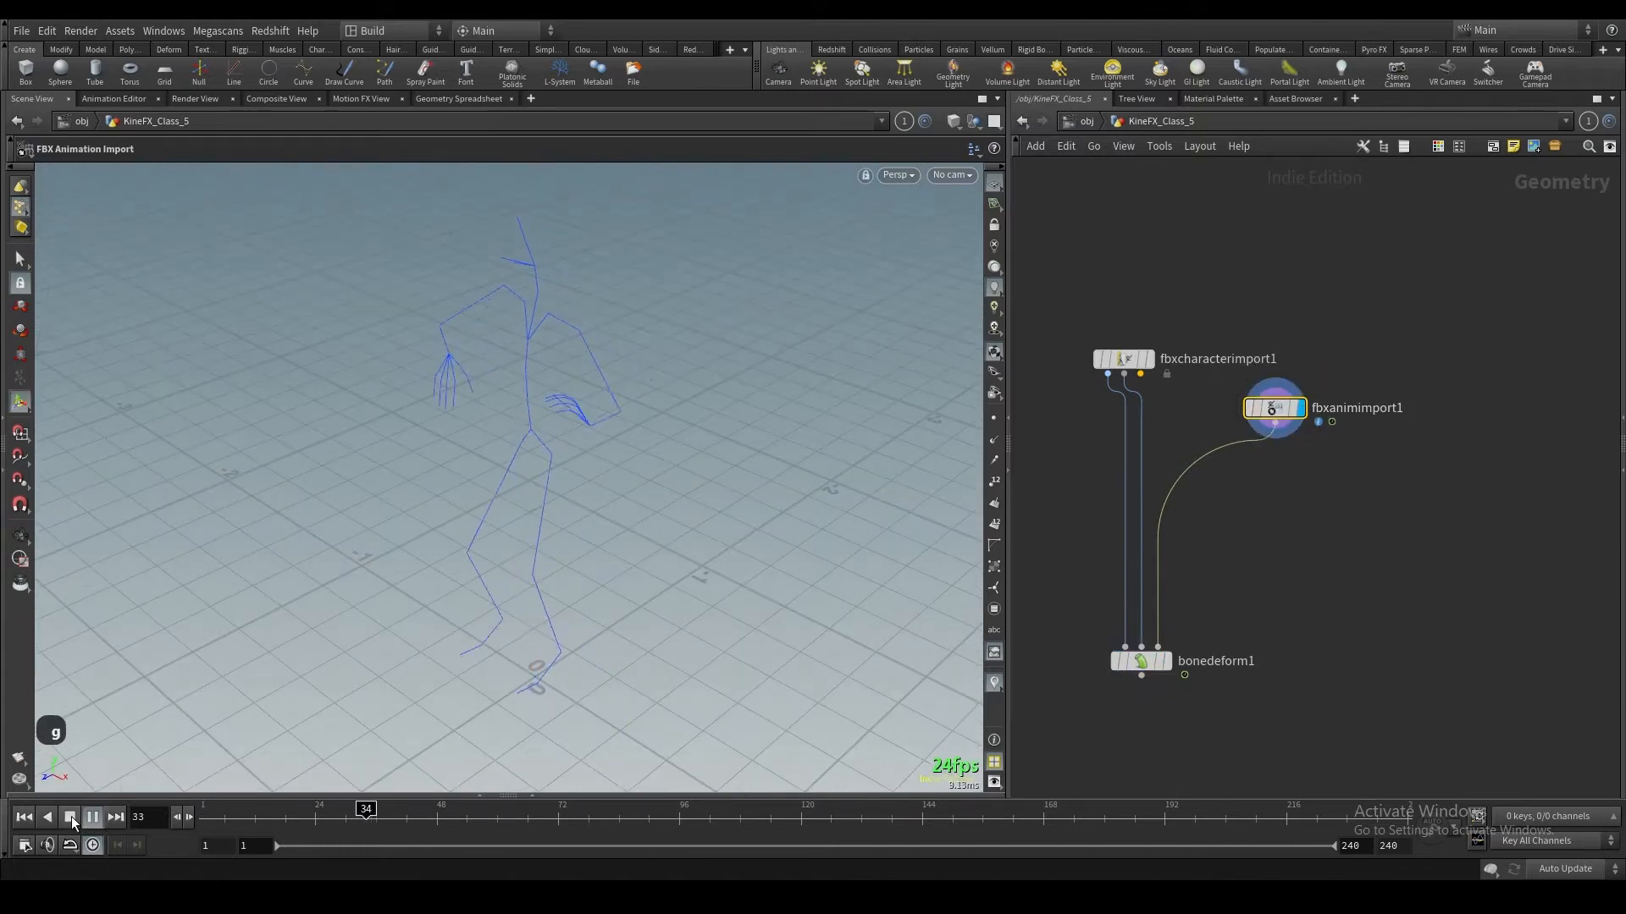
{"action": "left_click", "coordinate": [71, 817]}
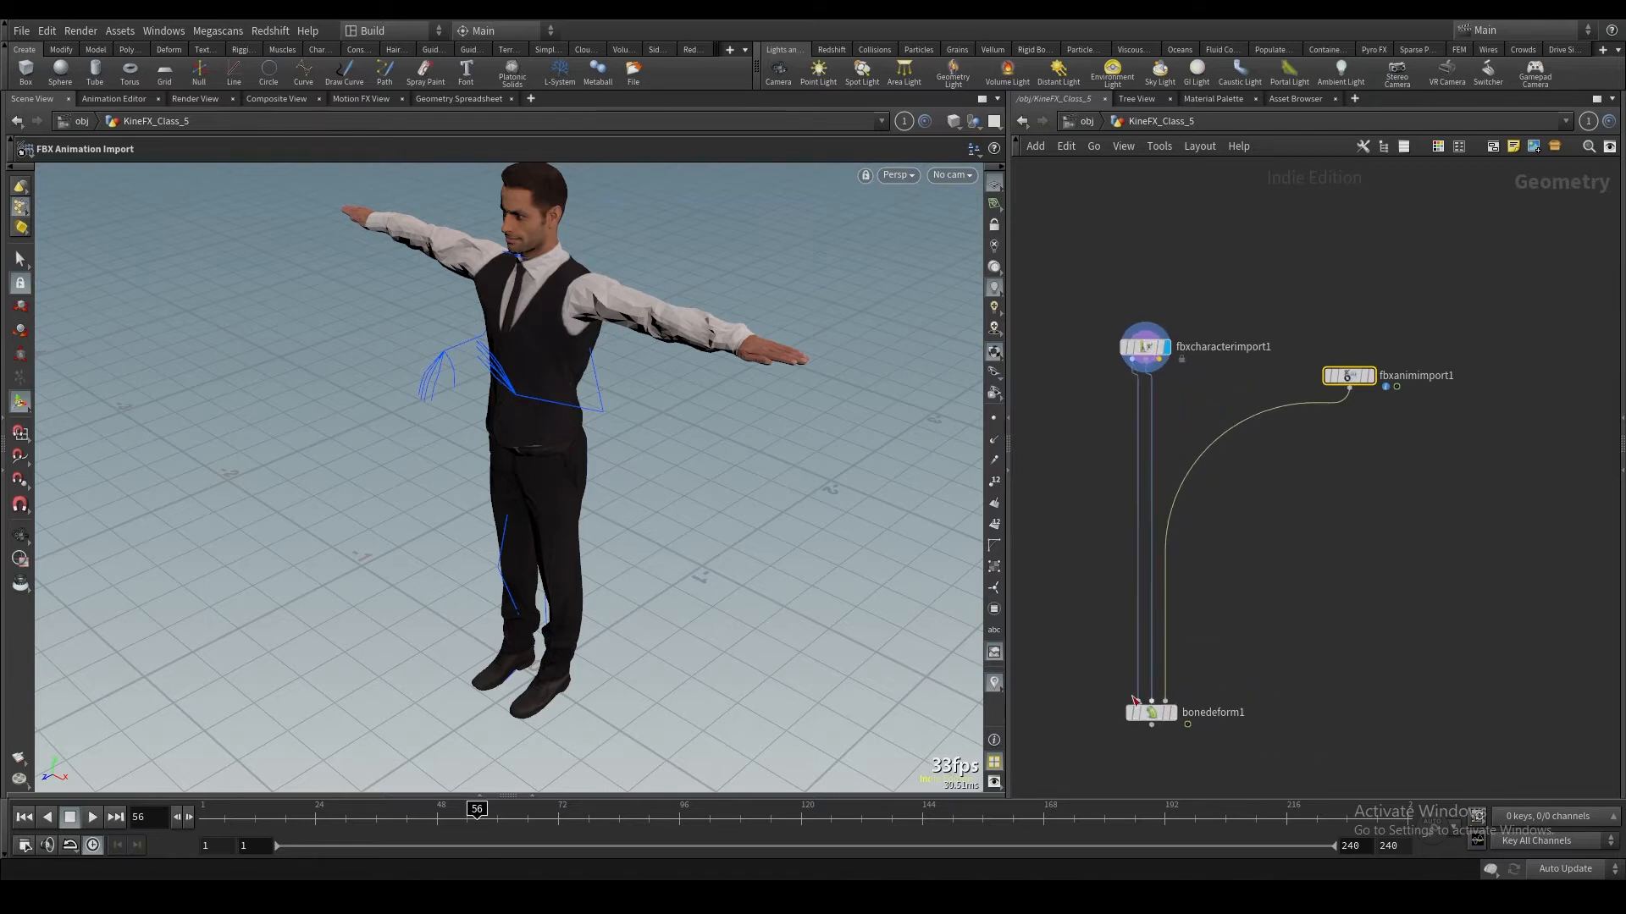
{"action": "mouse_move", "coordinate": [140, 717]}
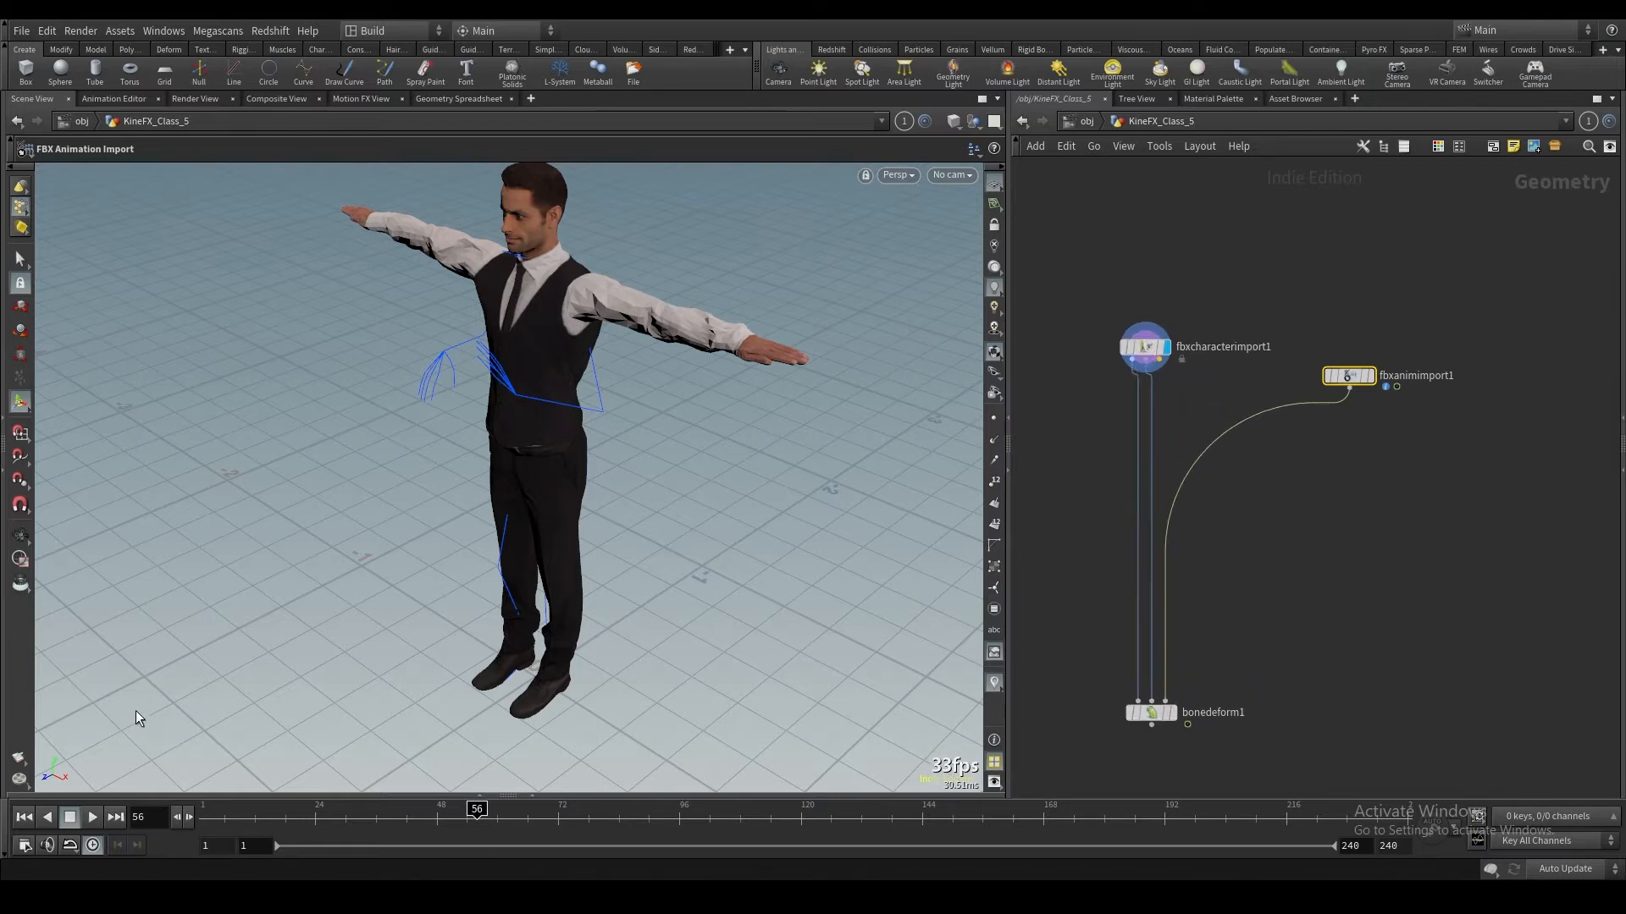
{"action": "mouse_move", "coordinate": [648, 457]}
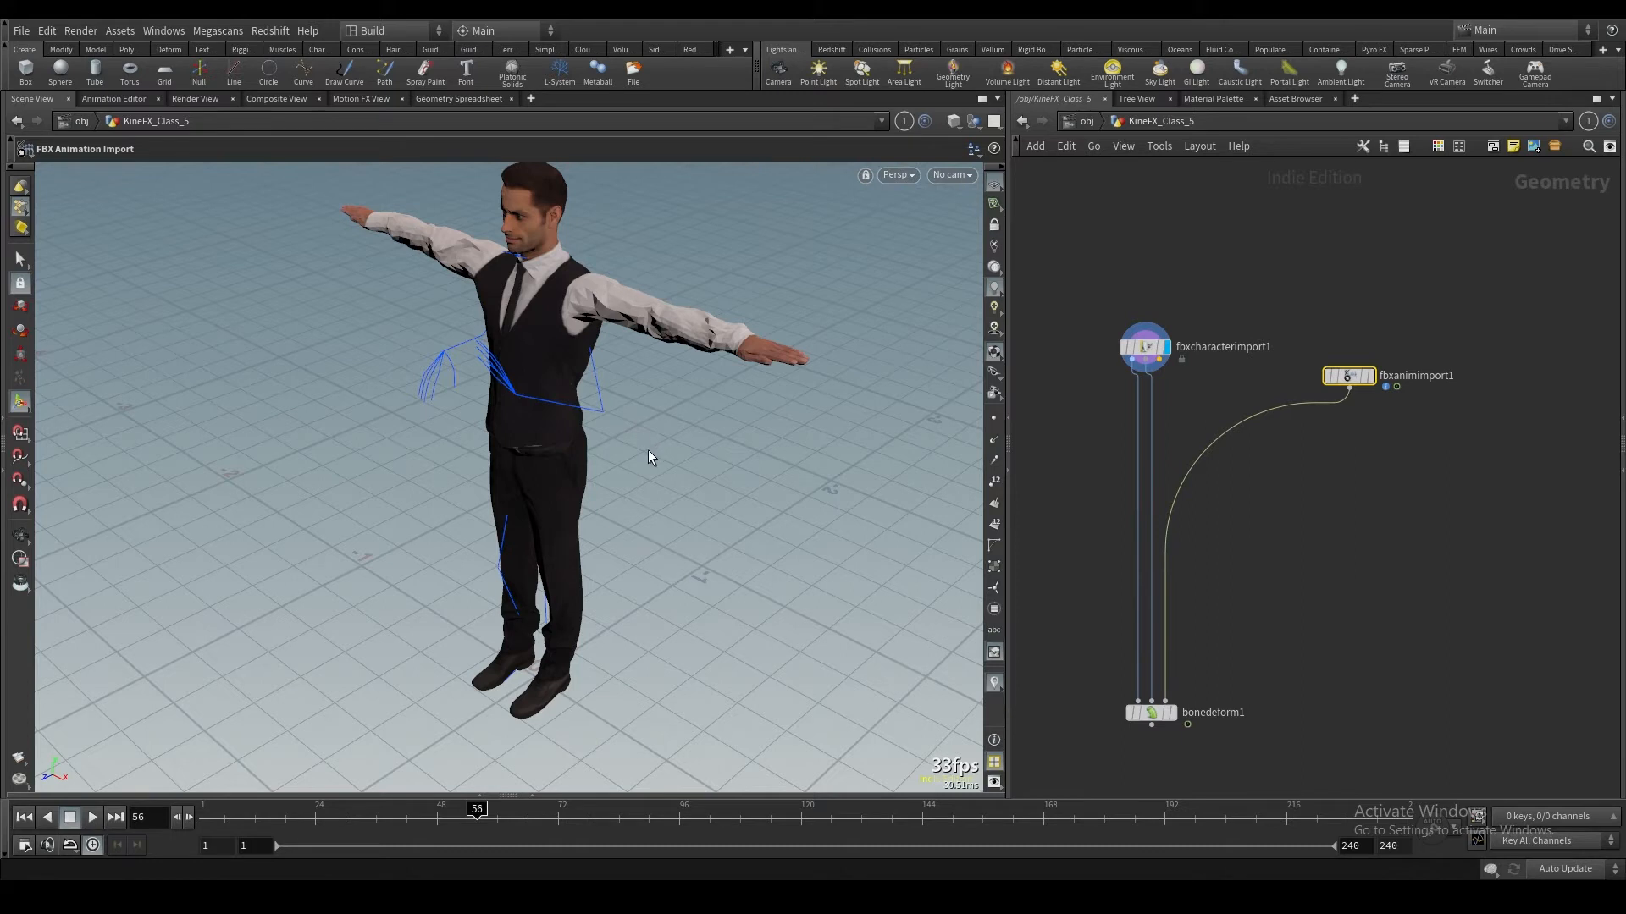
{"action": "mouse_move", "coordinate": [1208, 701]}
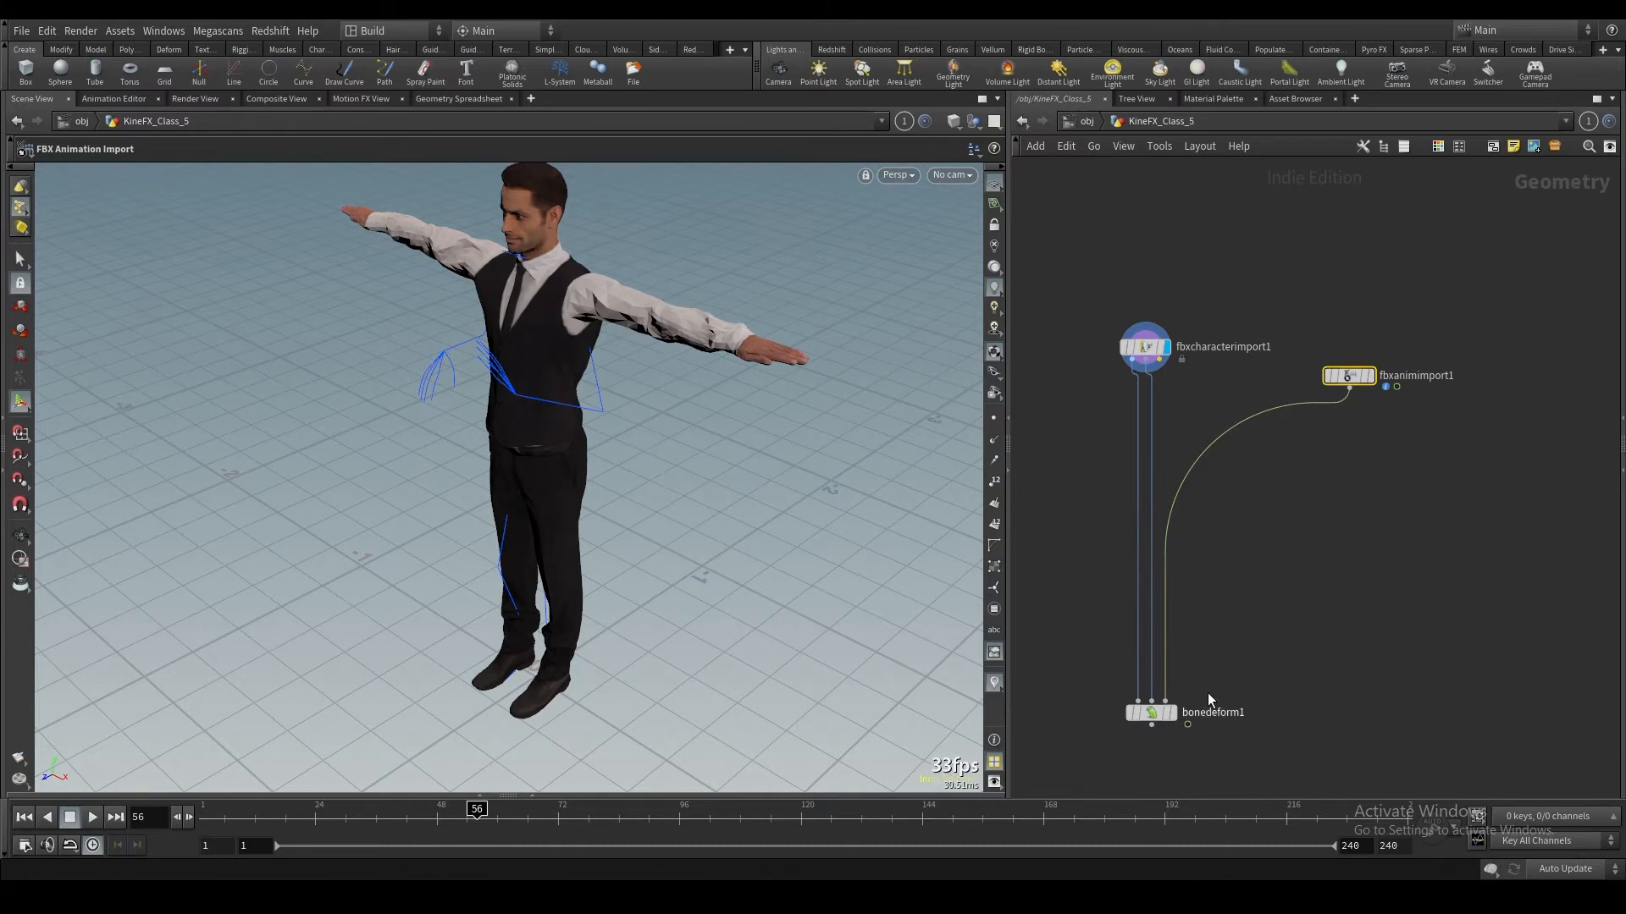
{"action": "mouse_move", "coordinate": [360, 604]}
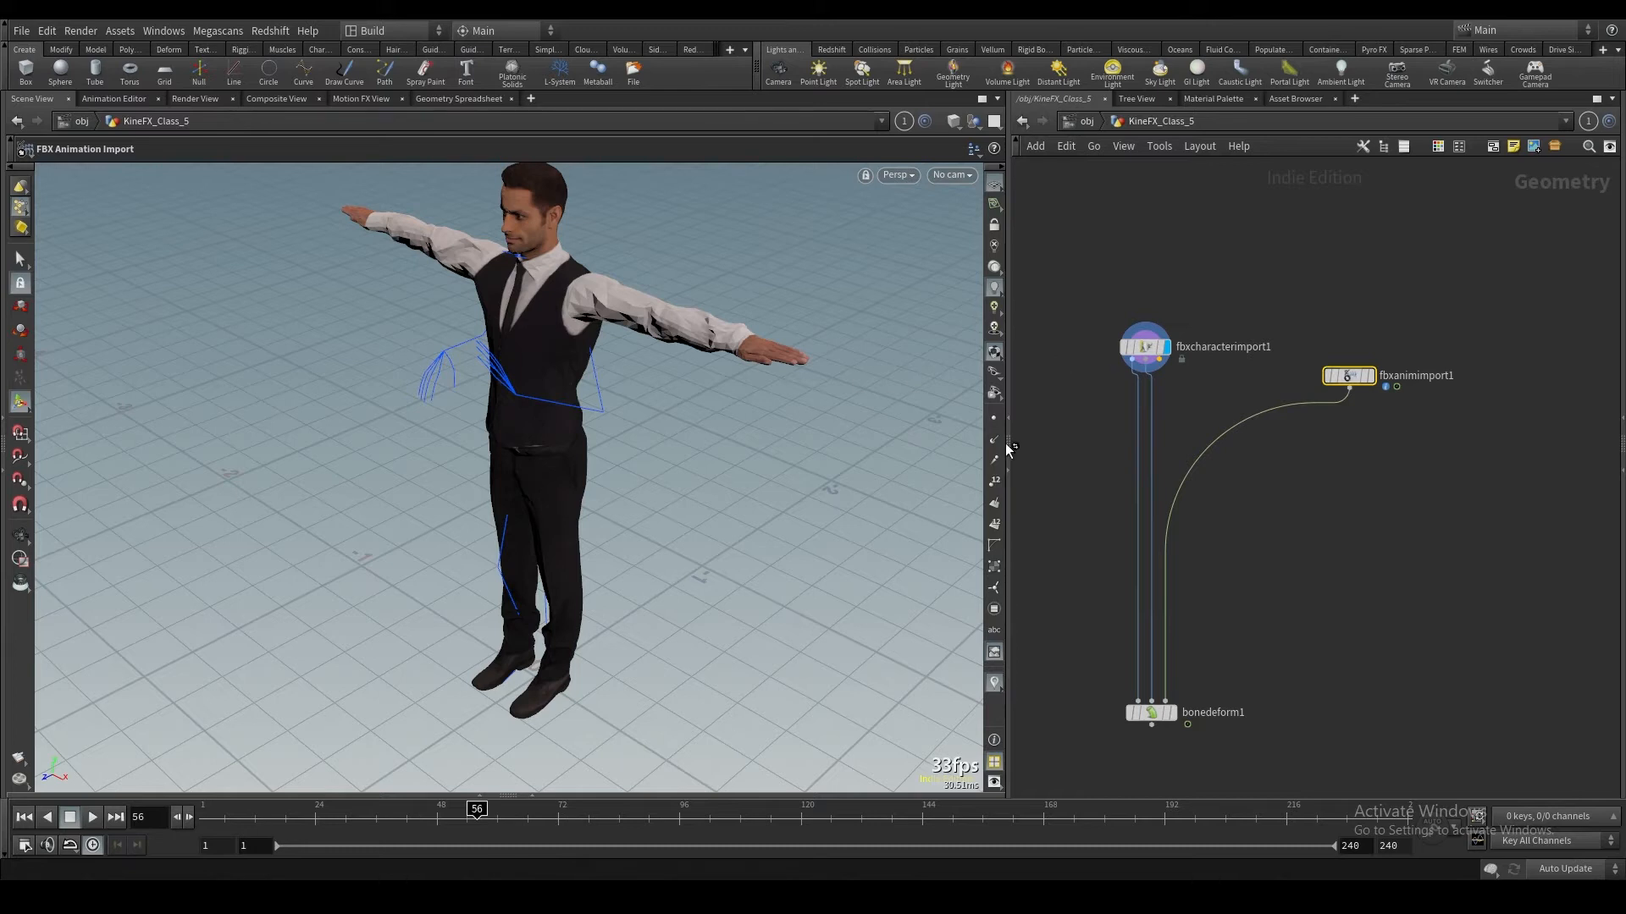
{"action": "mouse_move", "coordinate": [1257, 526]}
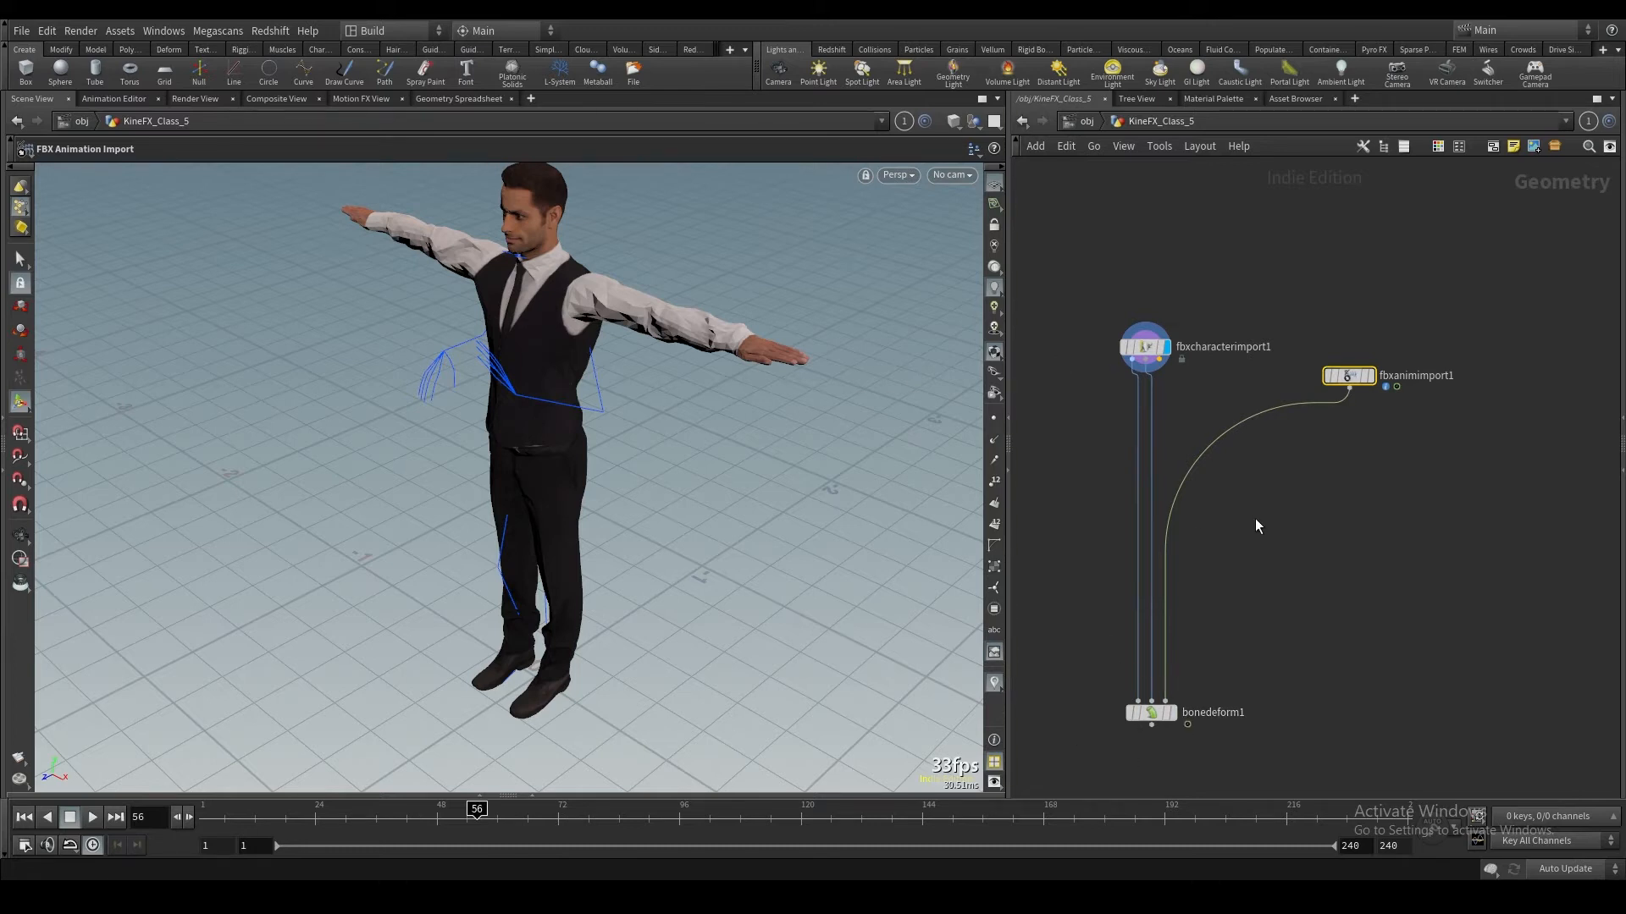
Step: Add Rig Match Pose, Map Points and Full Body IK, wiring fbxcharacterimport1 into rigmatchpose1
{"action": "key", "text": "Tab"}
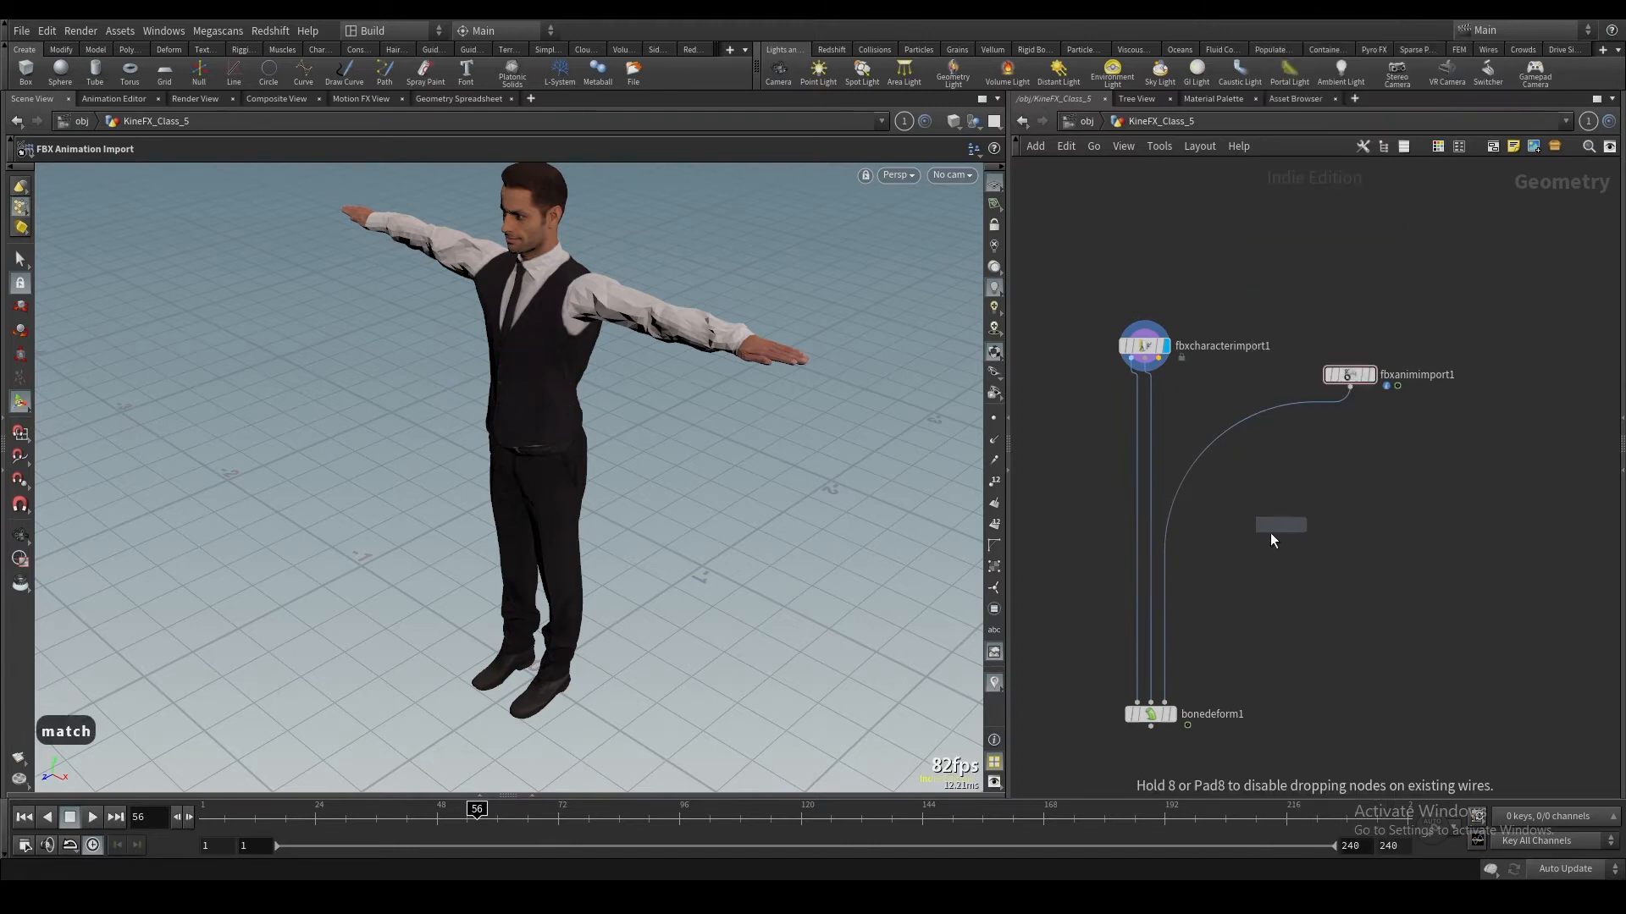
{"action": "type", "text": "m"}
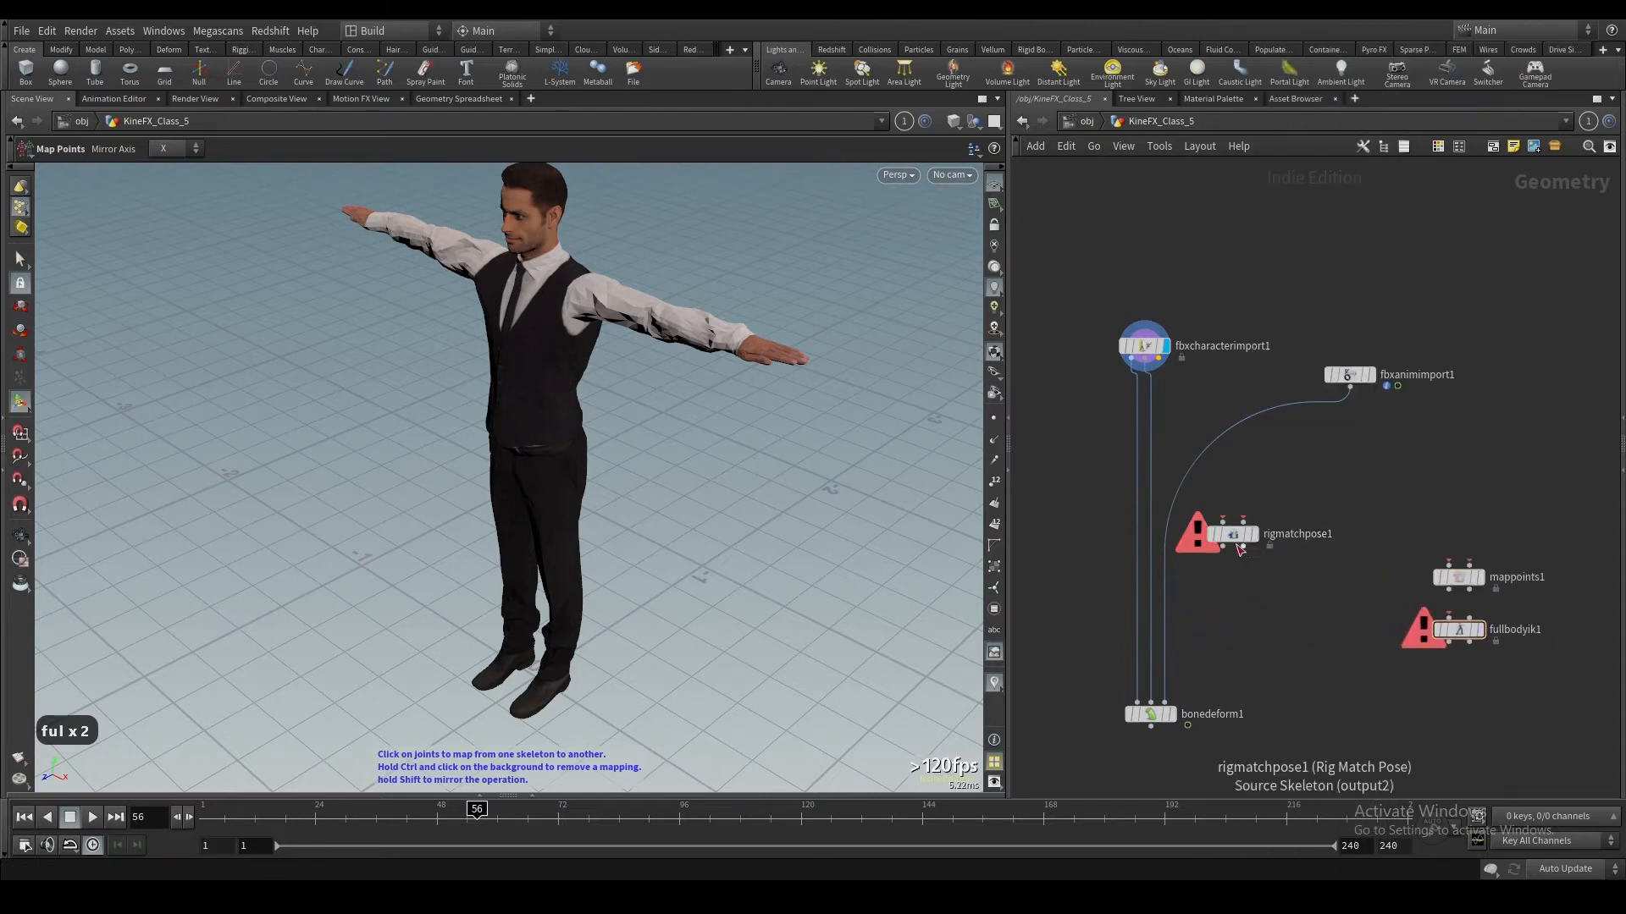
{"action": "left_click", "coordinate": [1236, 550]}
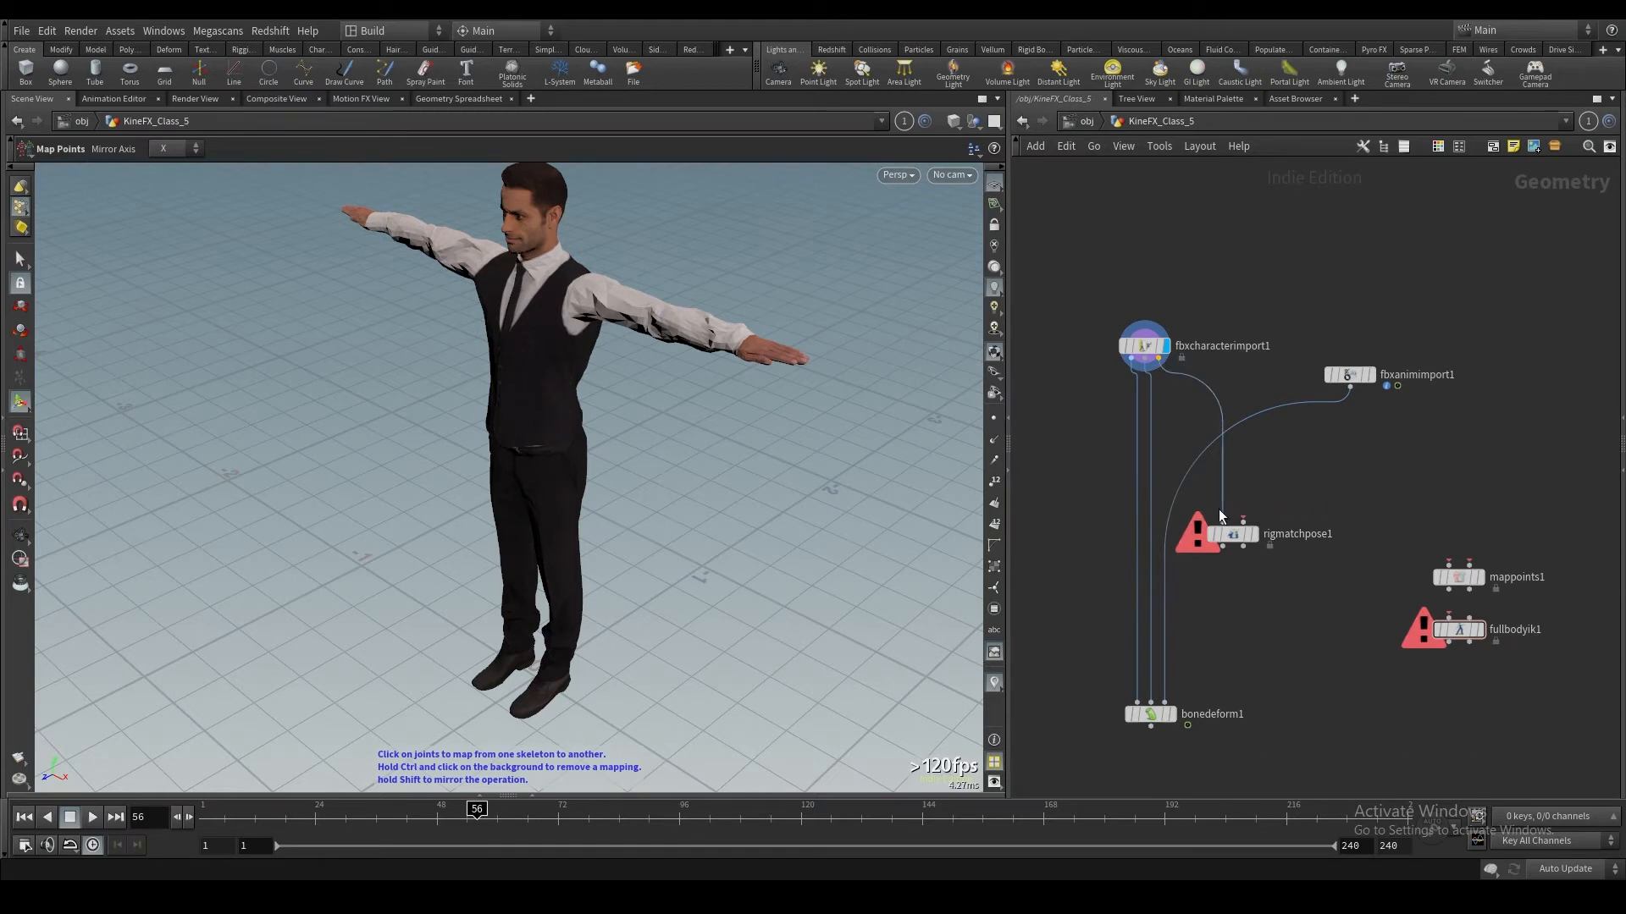
{"action": "mouse_move", "coordinate": [1172, 380]}
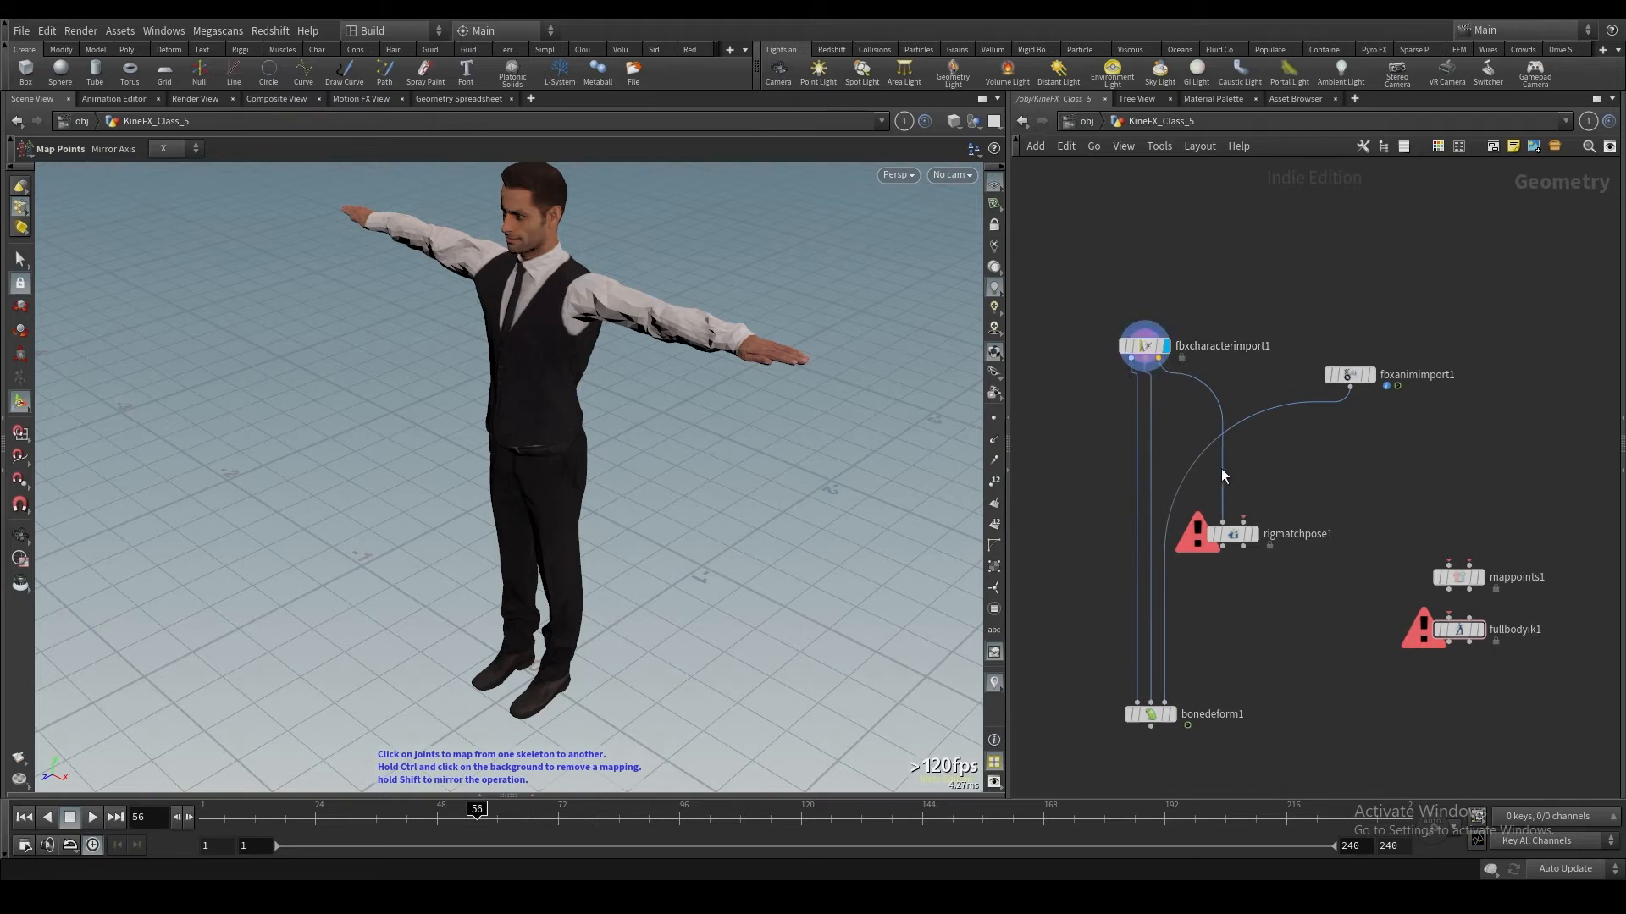
{"action": "mouse_move", "coordinate": [1250, 529]}
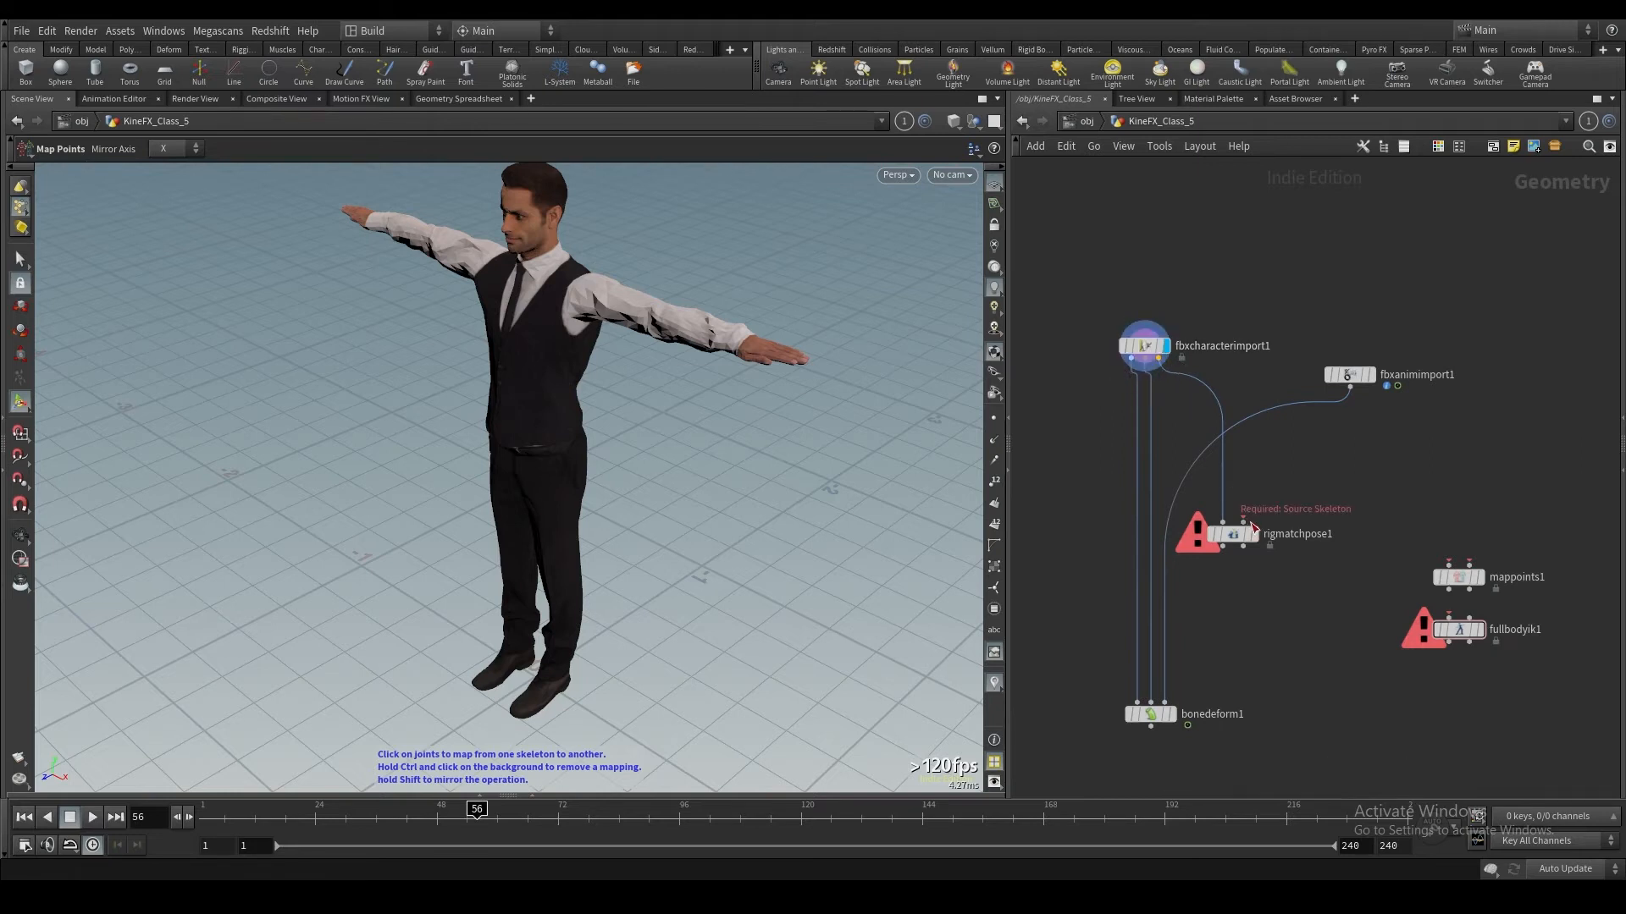
{"action": "left_click", "coordinate": [1232, 532]}
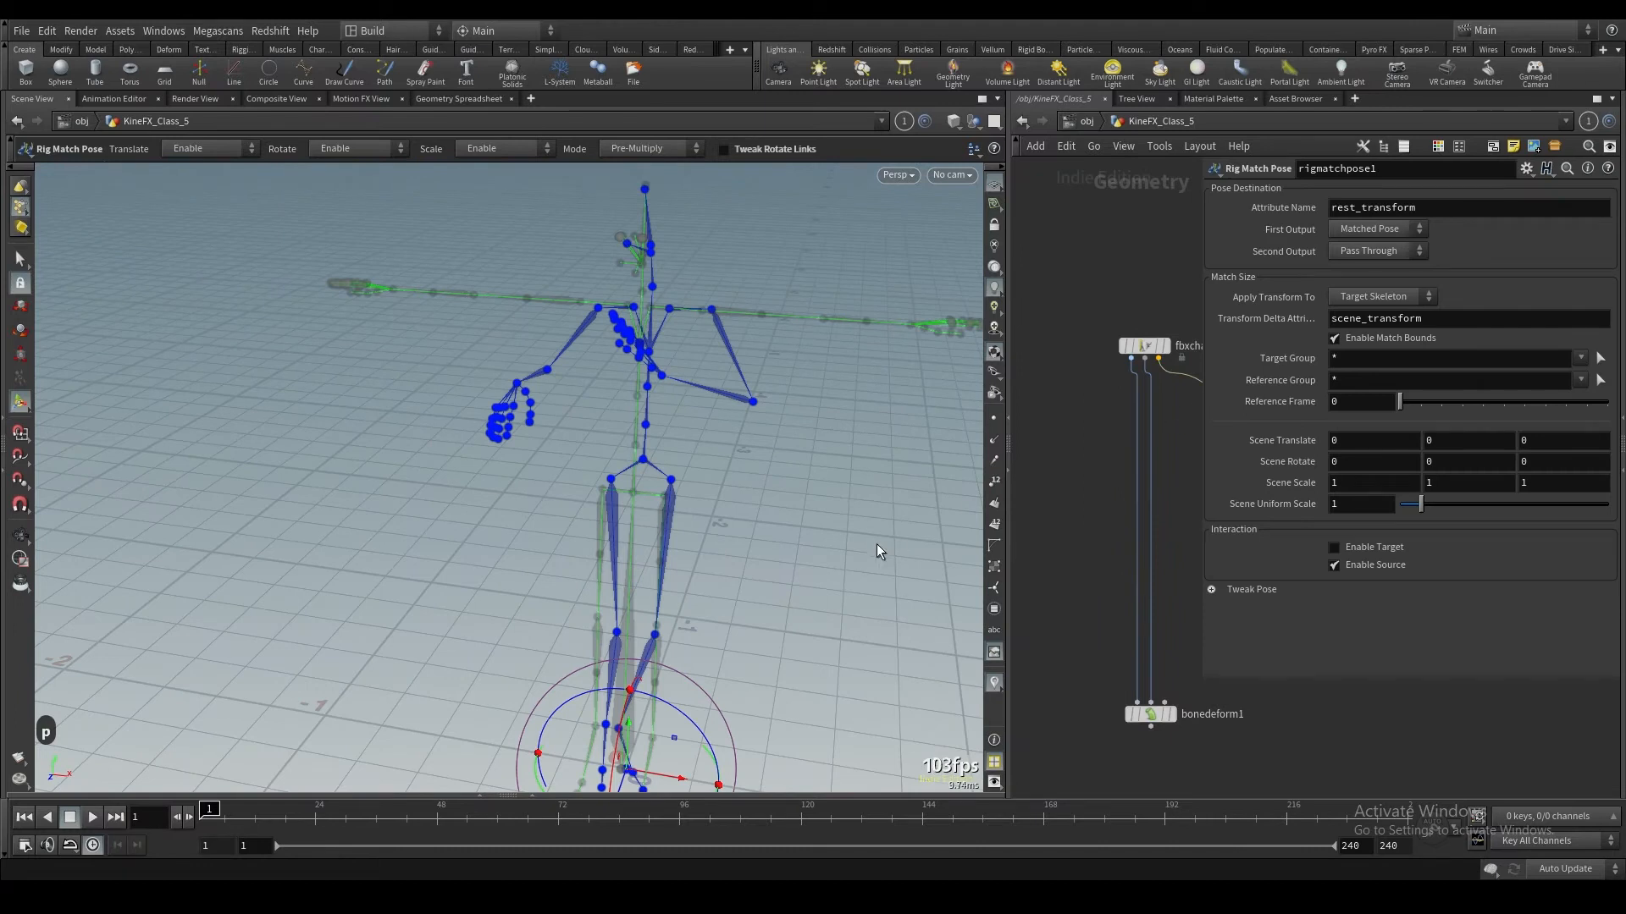
{"action": "mouse_move", "coordinate": [578, 505]}
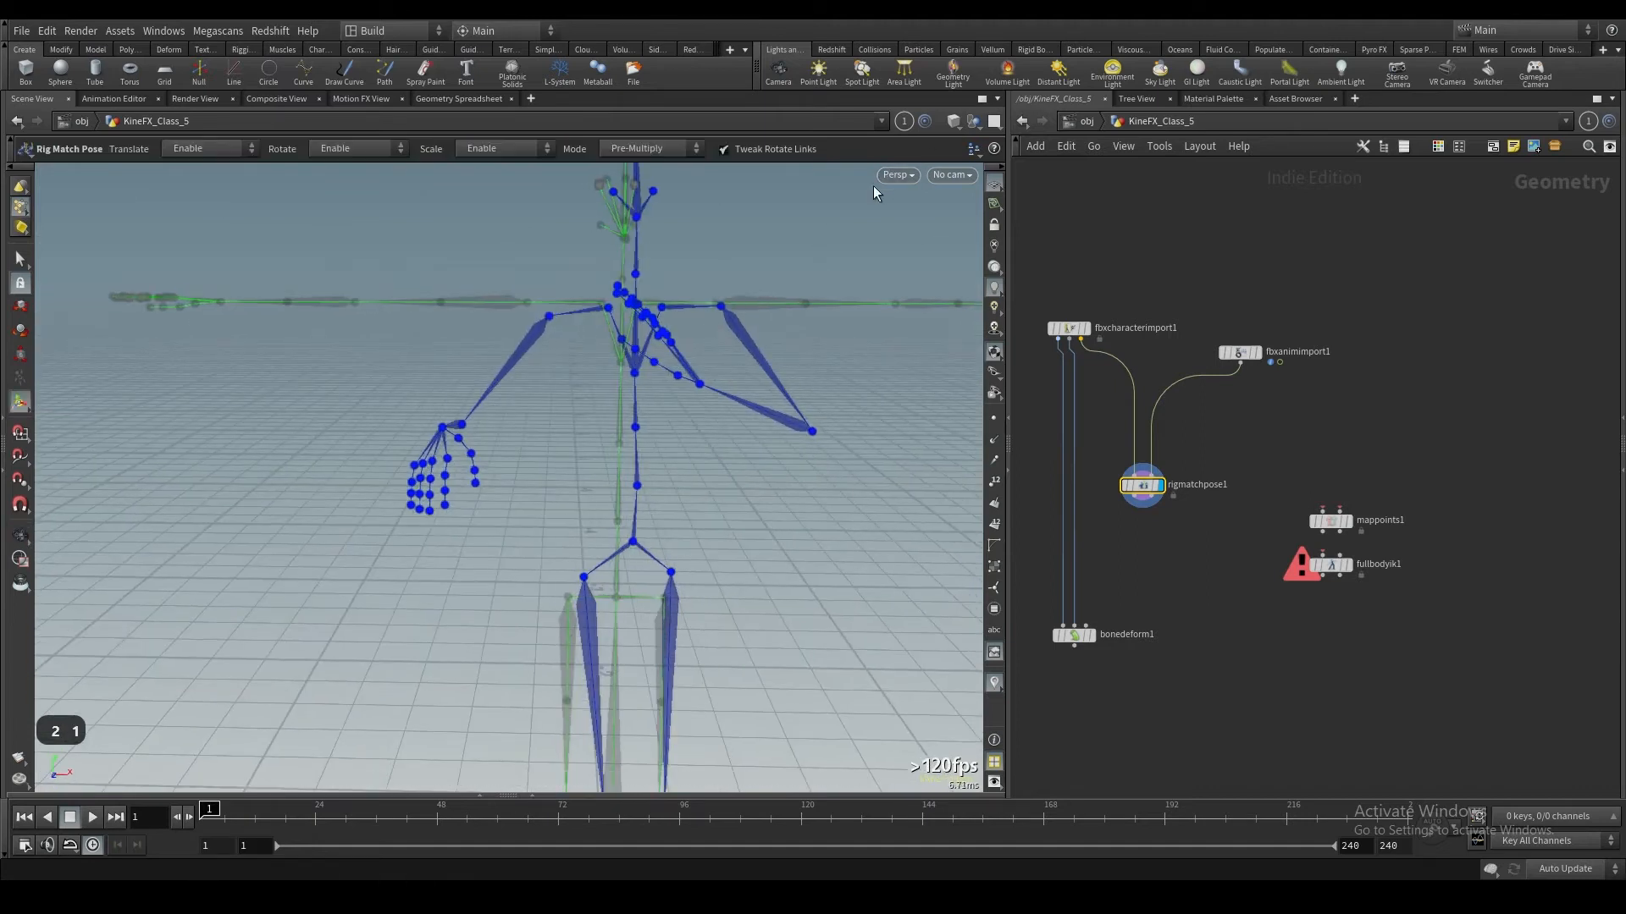
Step: Rotate the animation skeleton's arm and leg joints into a T-pose using front and side views
{"action": "left_click", "coordinate": [895, 175]}
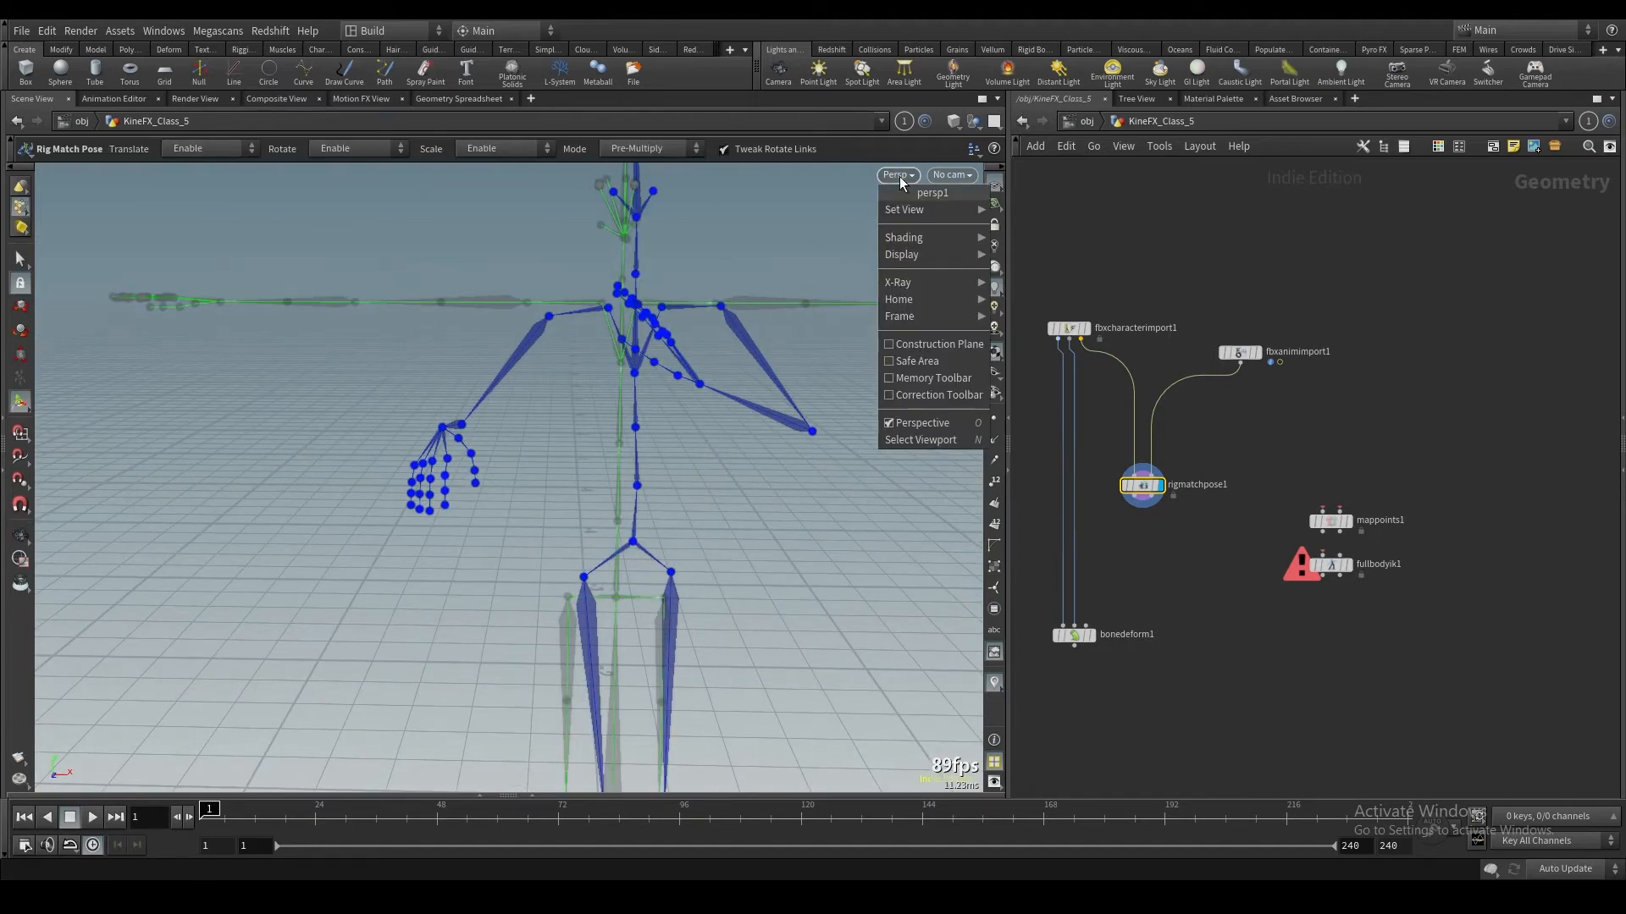
{"action": "left_click", "coordinate": [762, 364]}
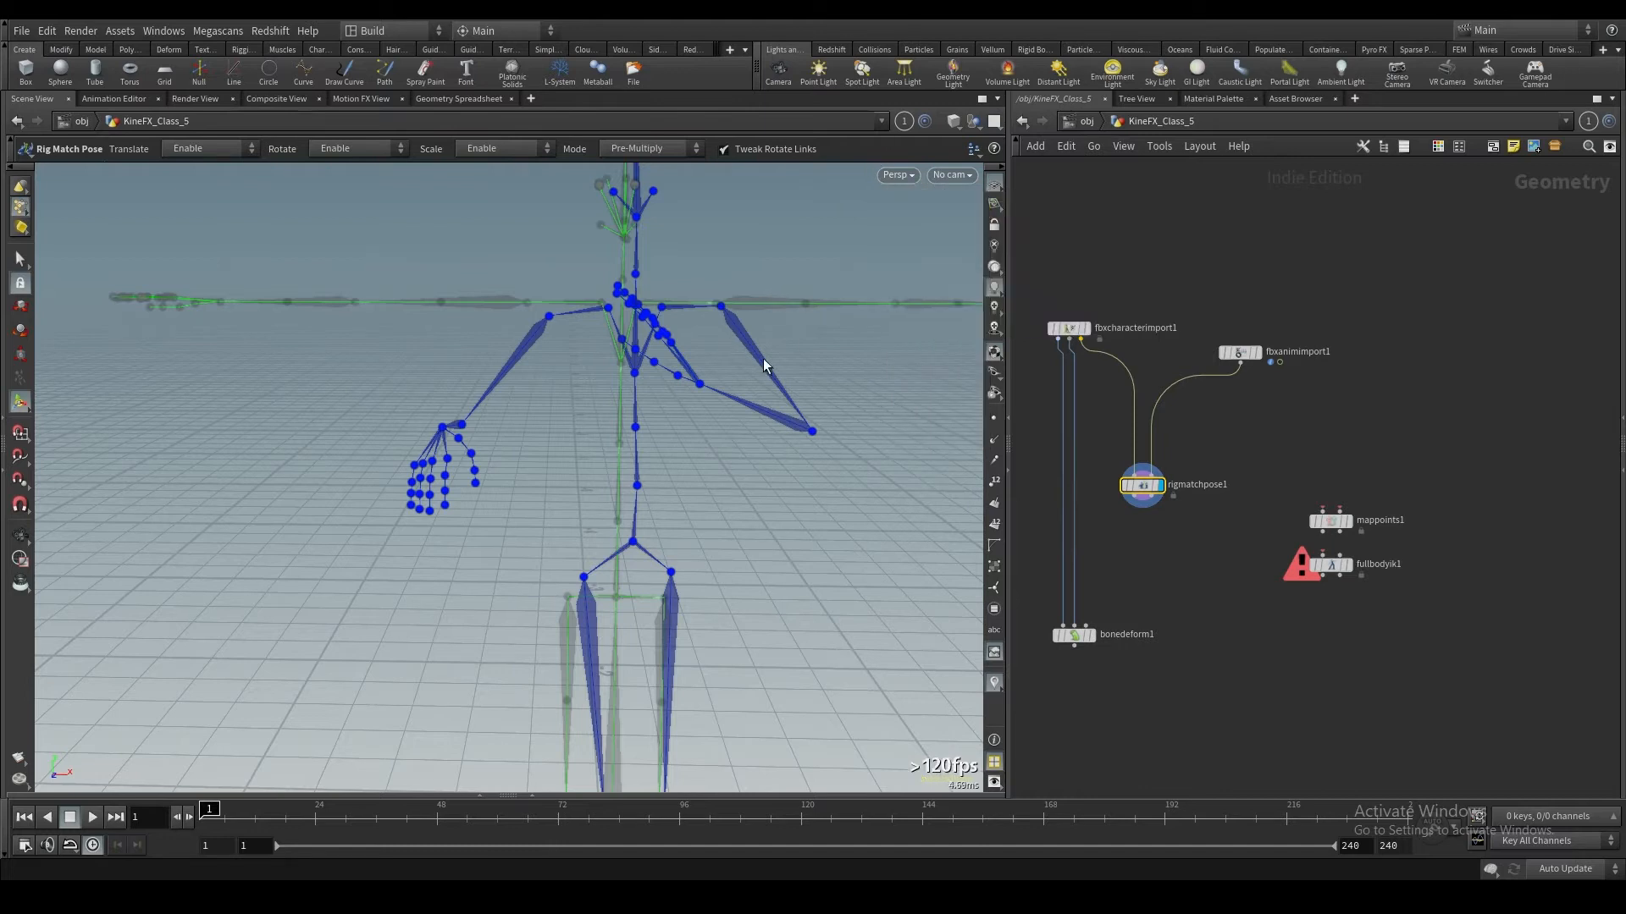
{"action": "mouse_move", "coordinate": [651, 406]}
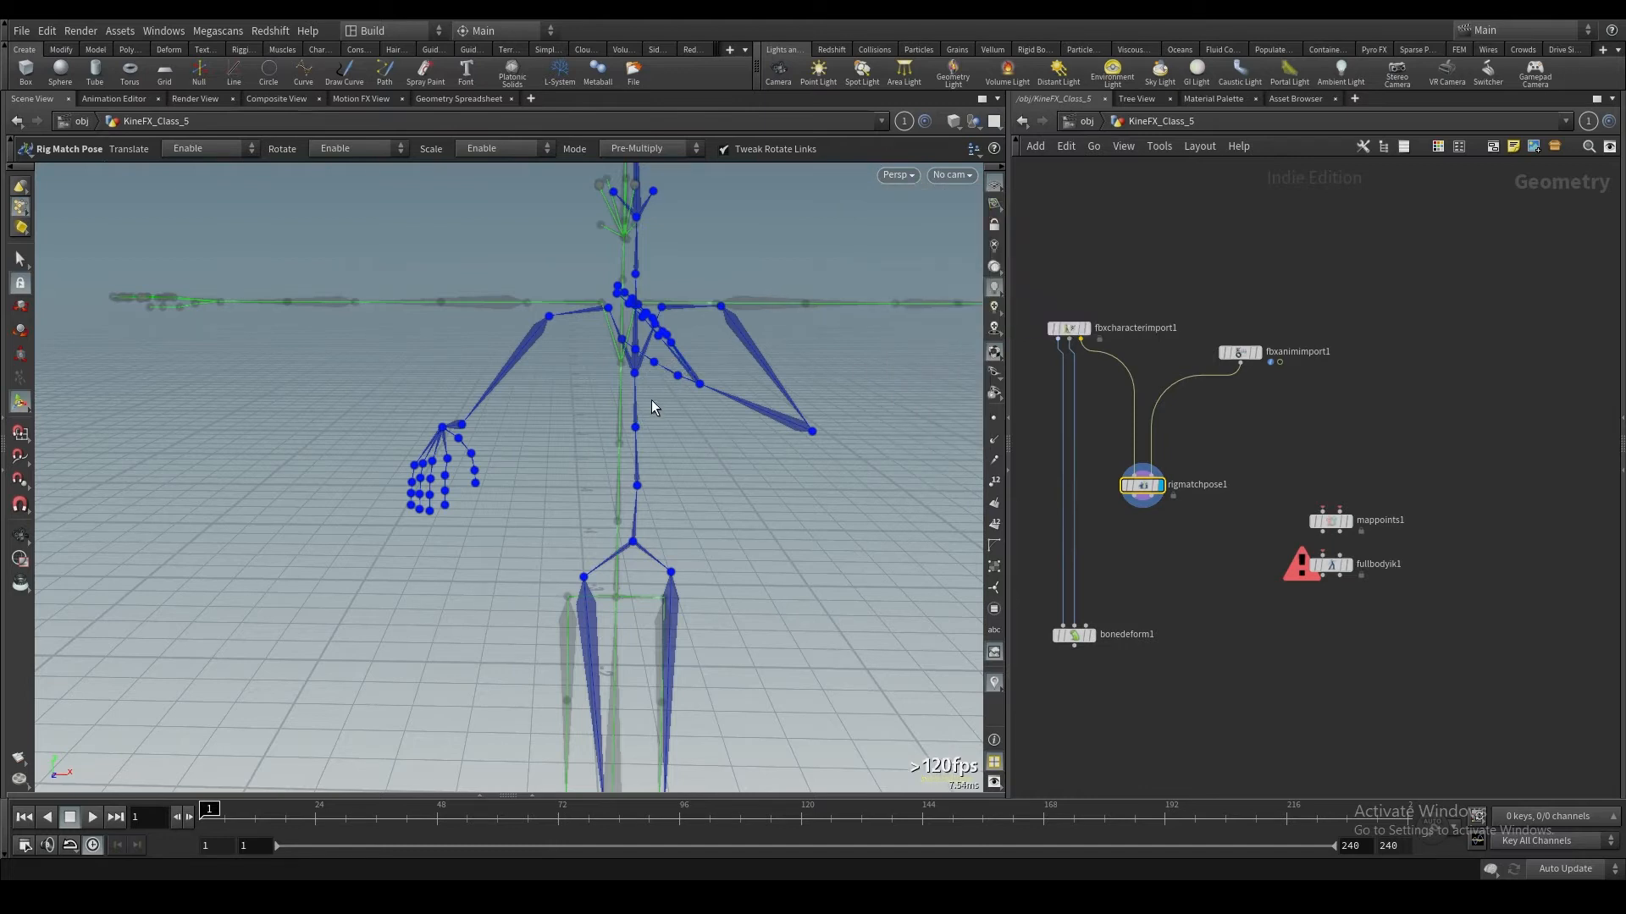
{"action": "mouse_move", "coordinate": [527, 452]}
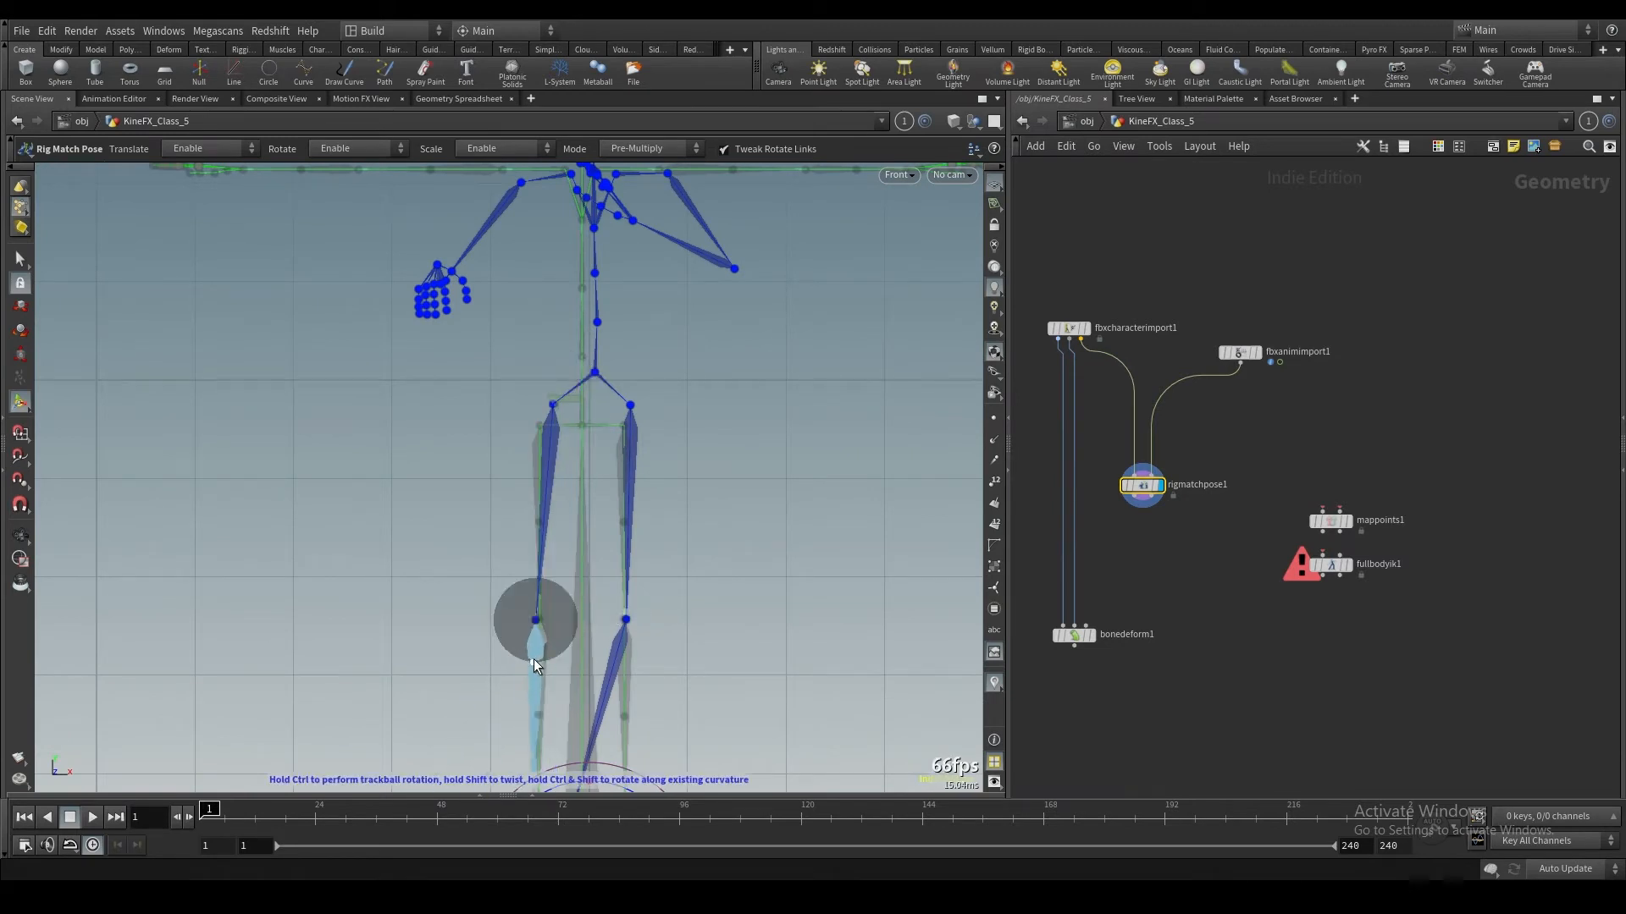
{"action": "key", "text": "ctrl+z"}
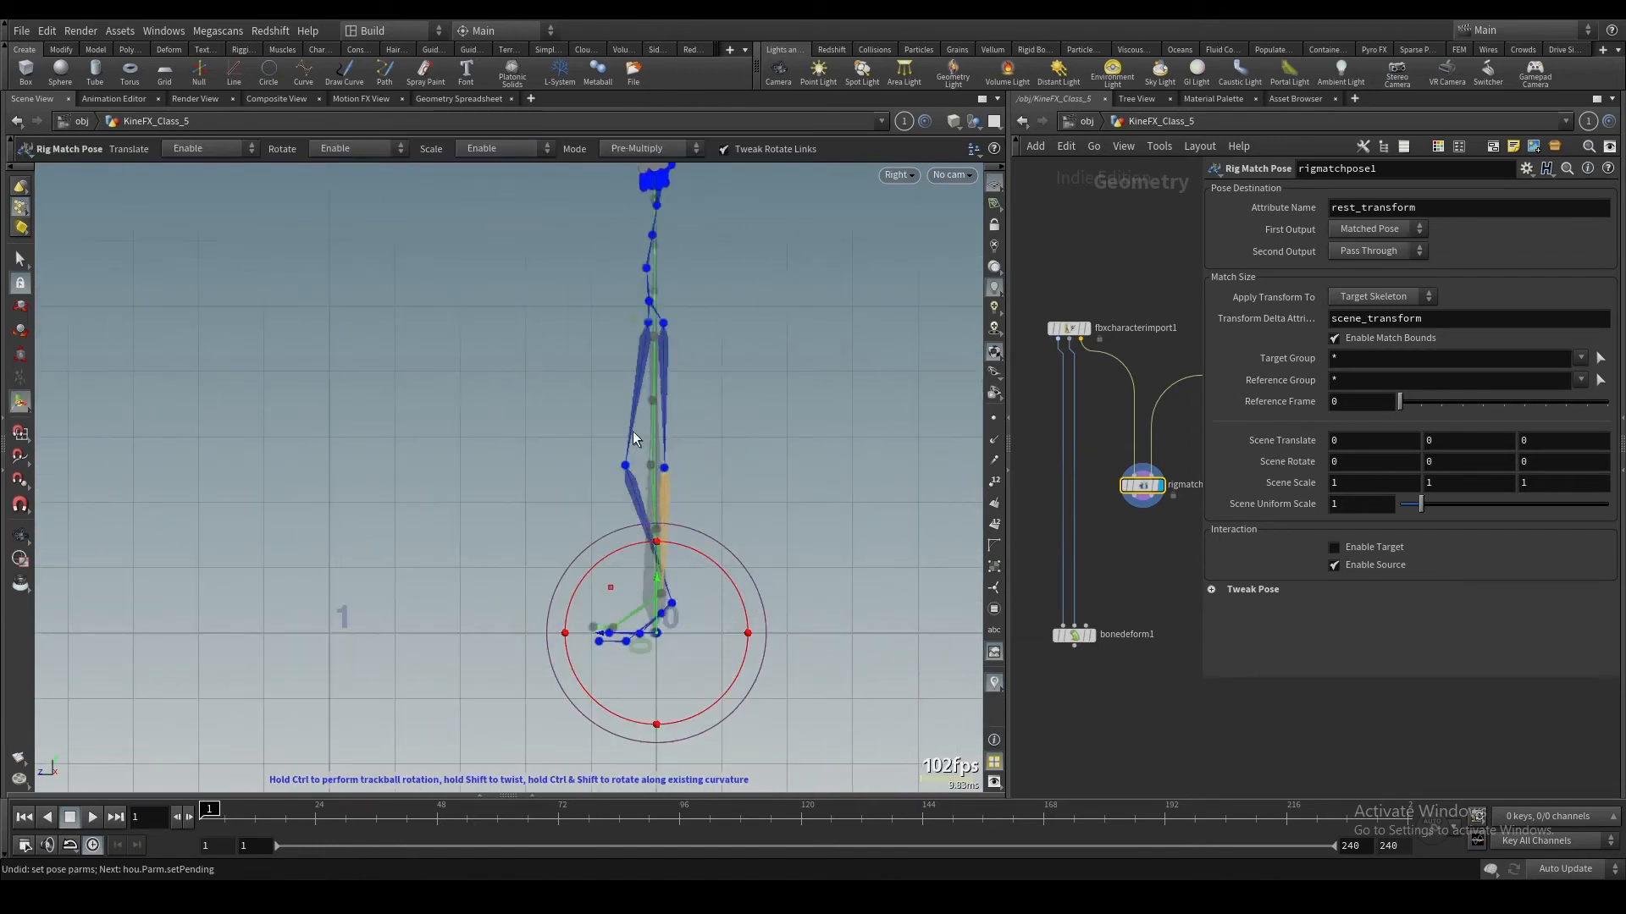
{"action": "key", "text": "ctrl+z"}
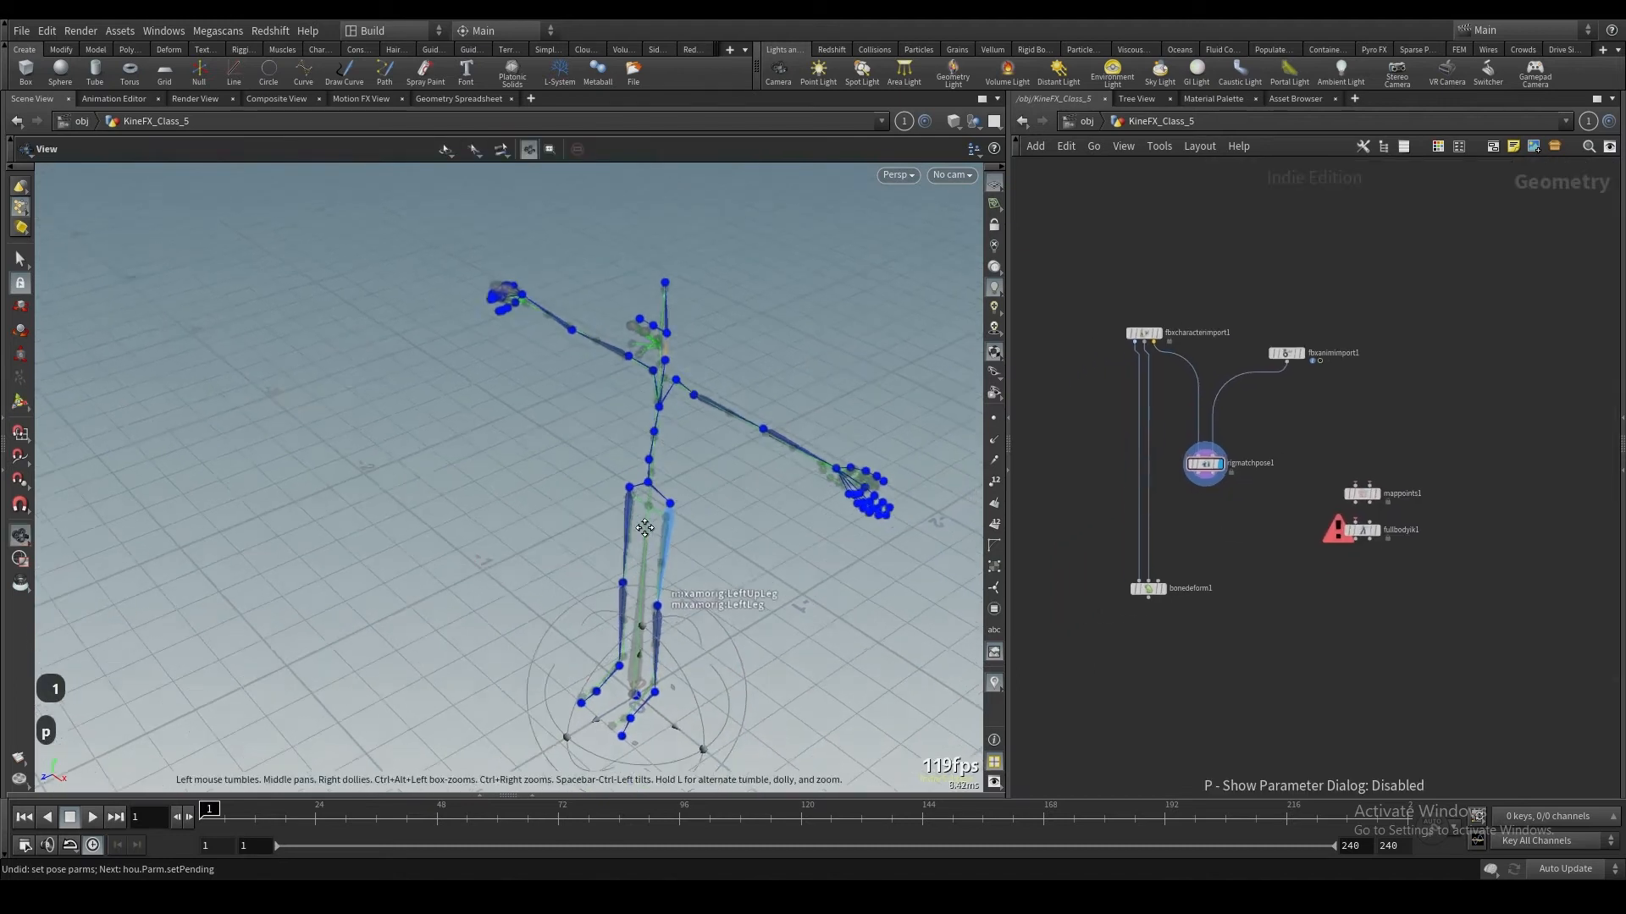
Step: Wire rigmatchpose1's output into mappoints1
{"action": "left_click", "coordinate": [1204, 462]}
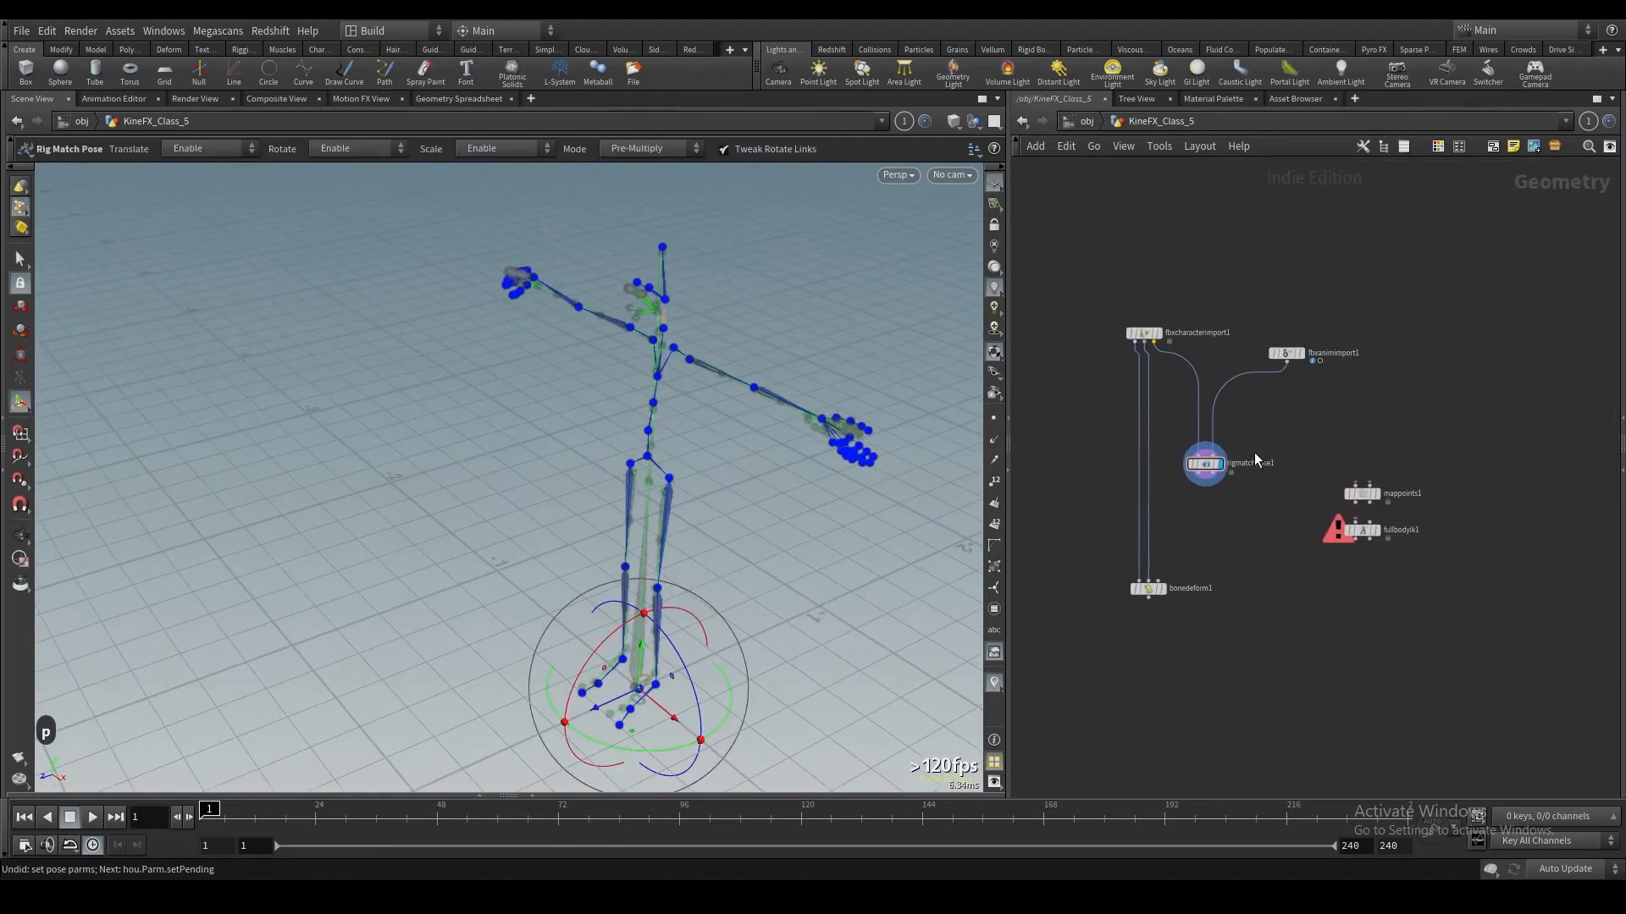
{"action": "left_click_drag", "start_coordinate": [1205, 481], "coordinate": [1308, 470]}
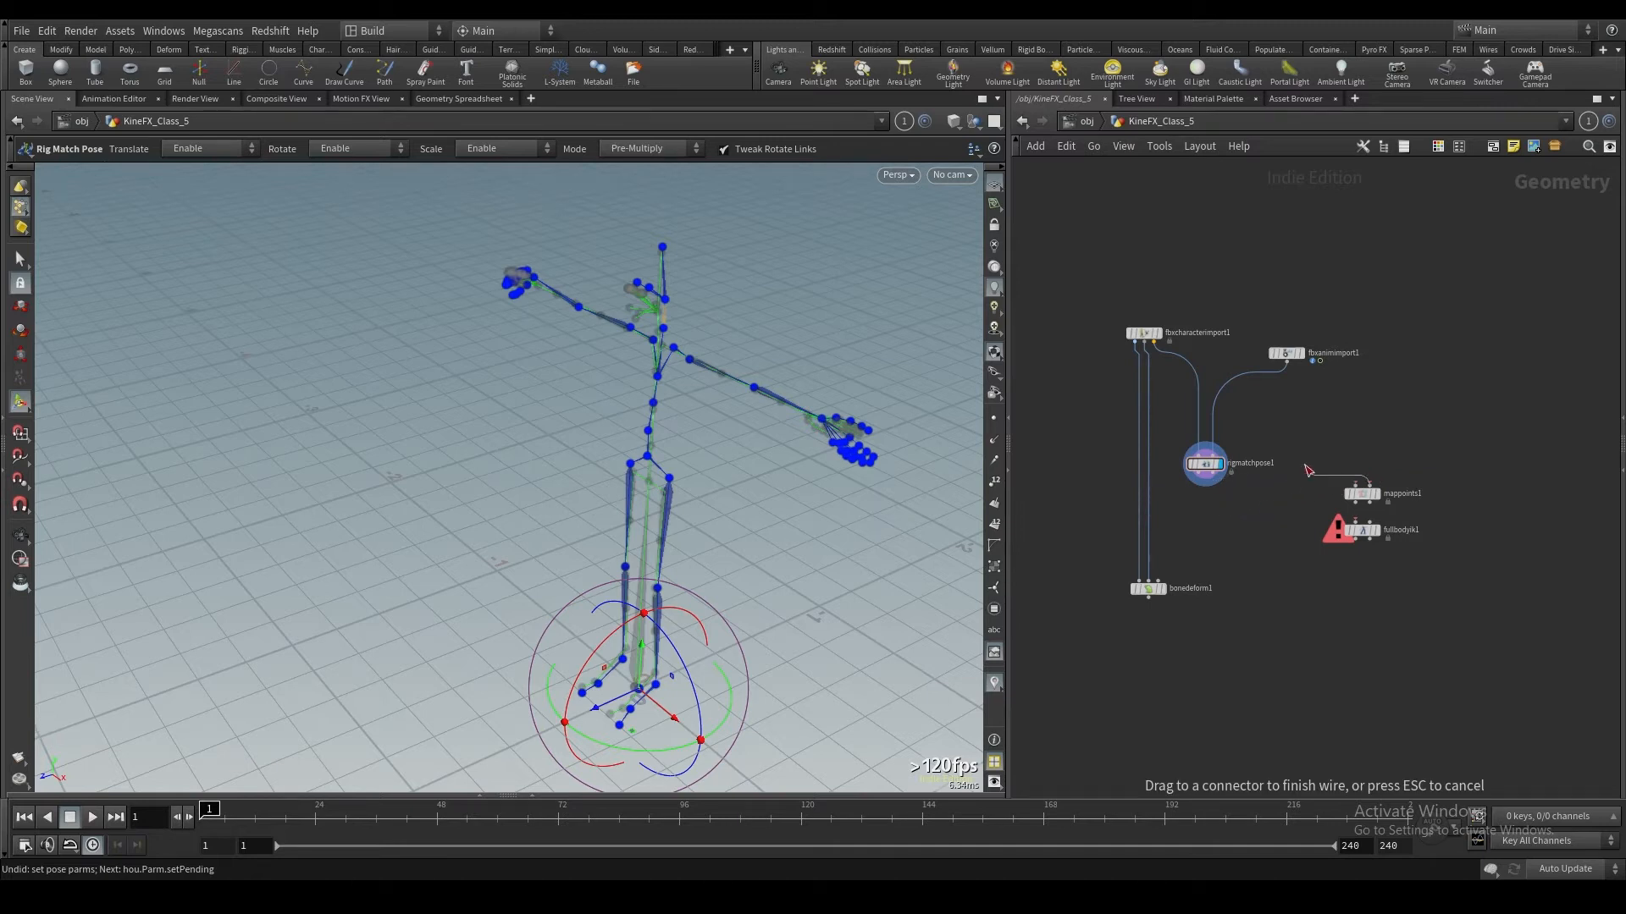
{"action": "left_click_drag", "start_coordinate": [1358, 492], "coordinate": [1213, 499]}
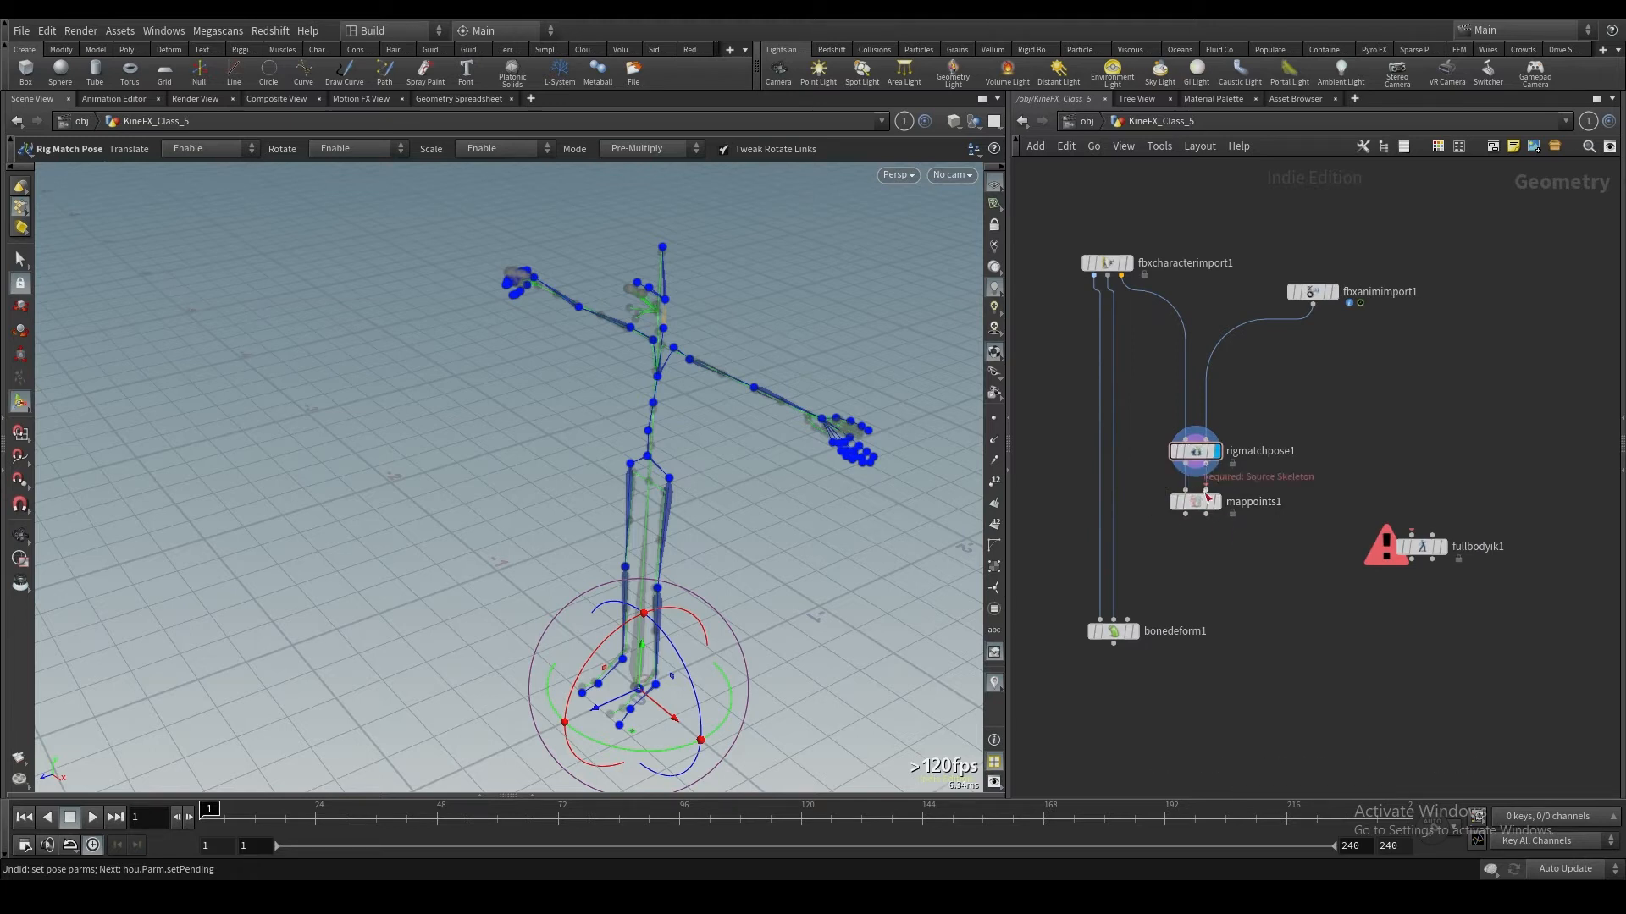
Step: Wire the second rigmatchpose1 output into mappoints1 and set Target Guide Offset Z to 0.6
{"action": "left_click", "coordinate": [1194, 502]}
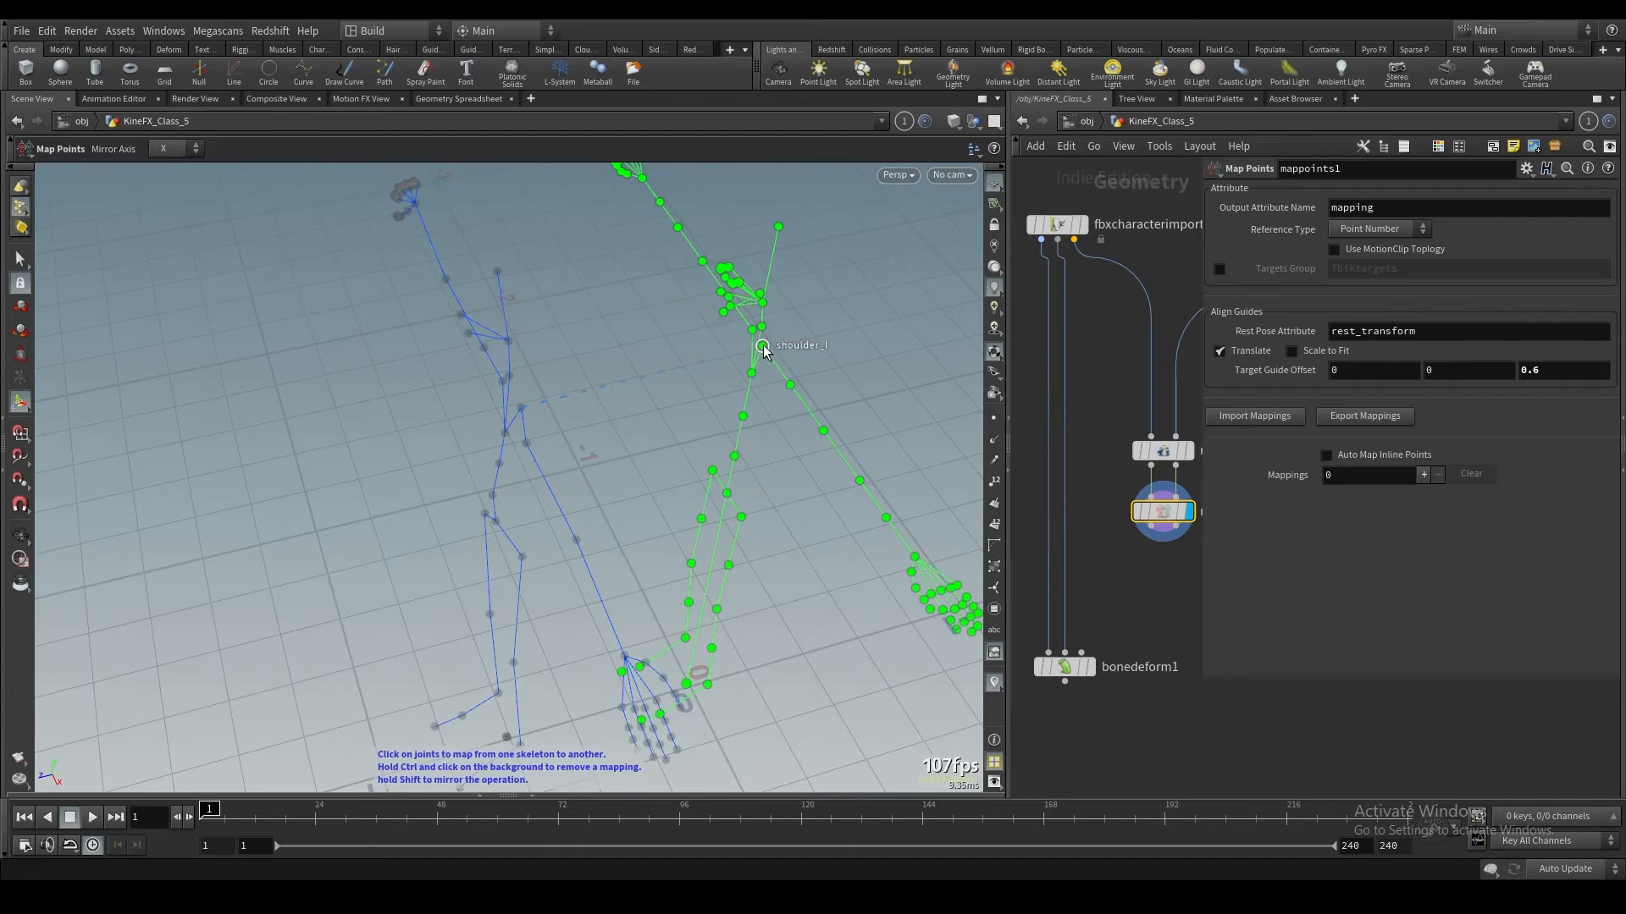
Step: Map shoulder, arm and head joints between character and Mixamo skeletons, correcting the head mapping
{"action": "left_click", "coordinate": [762, 345]}
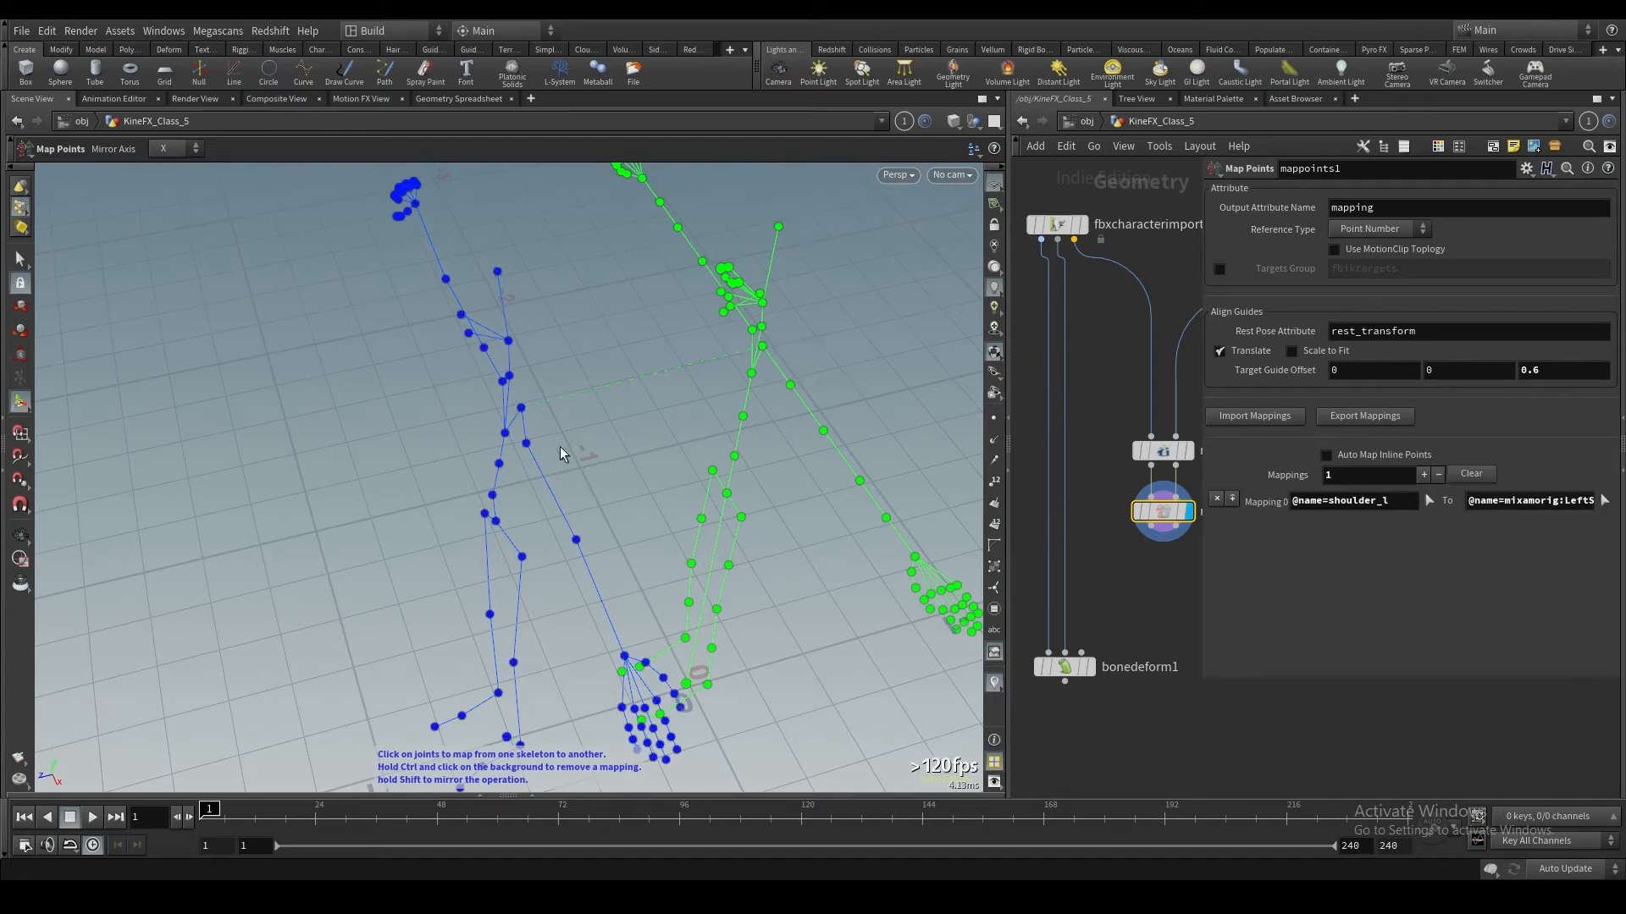
{"action": "left_click", "coordinate": [576, 539]}
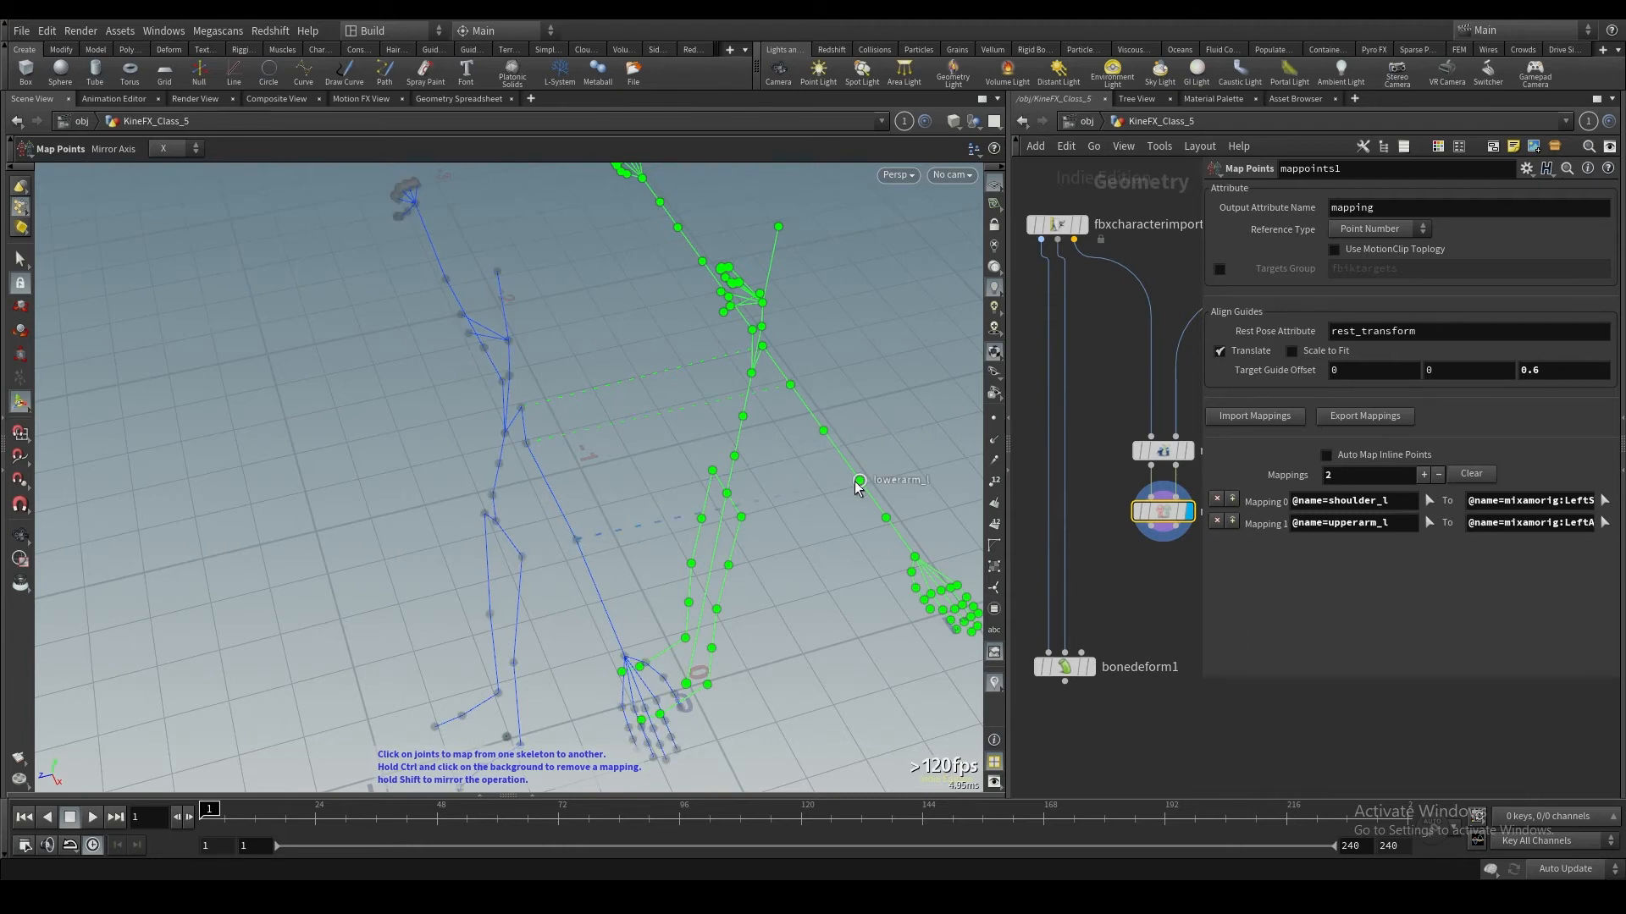
{"action": "left_click", "coordinate": [858, 482]}
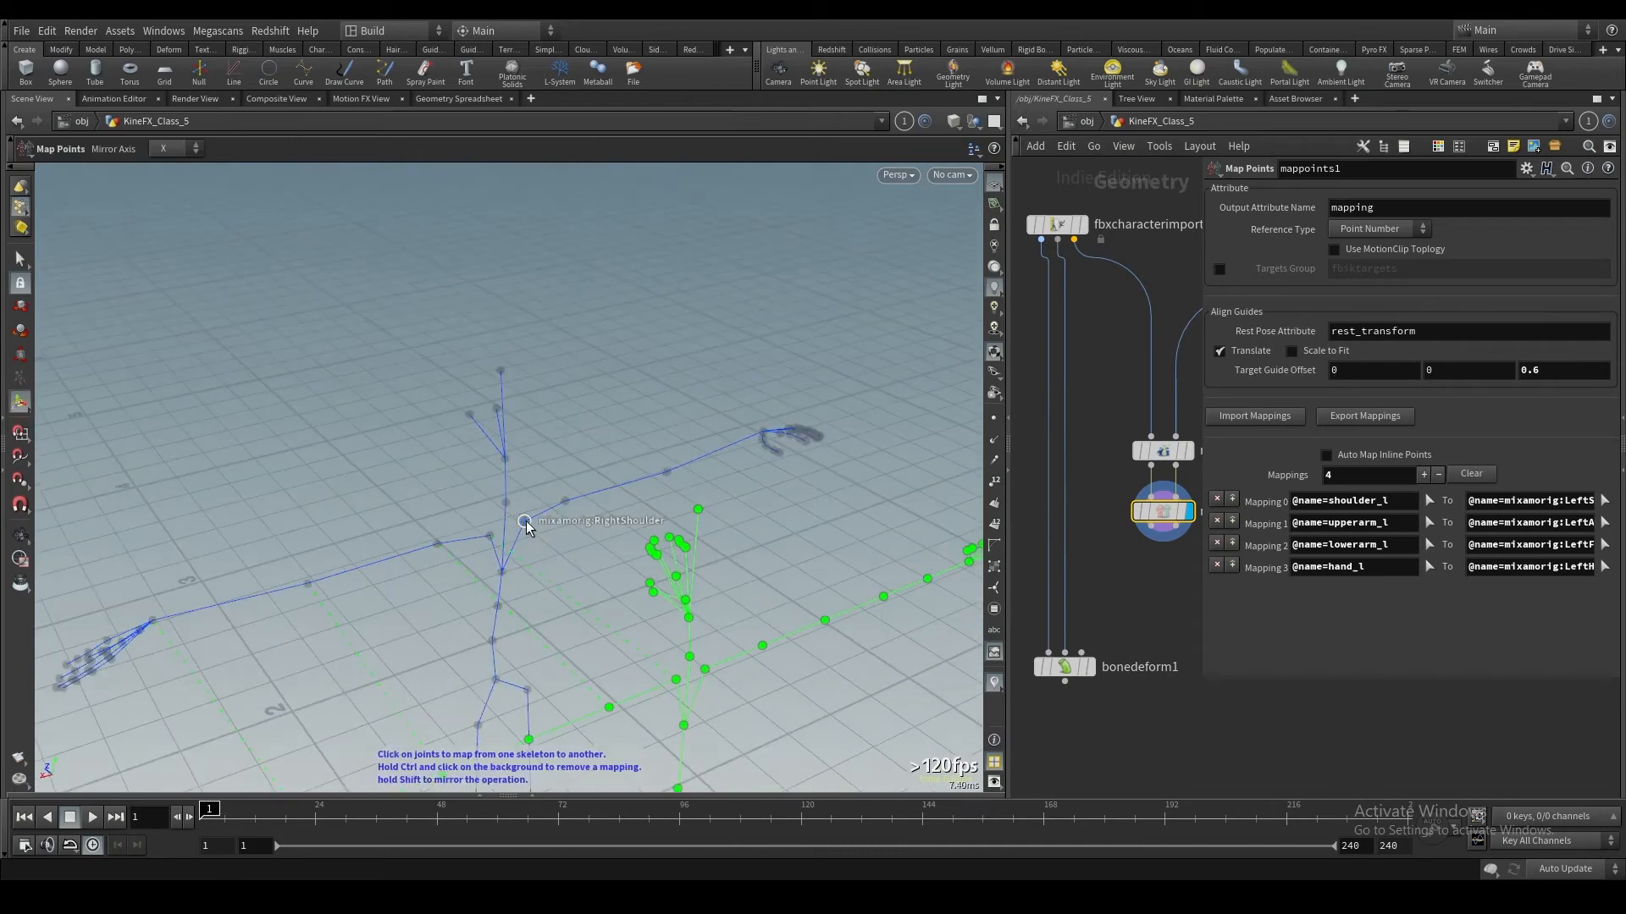
{"action": "left_click", "coordinate": [525, 522]}
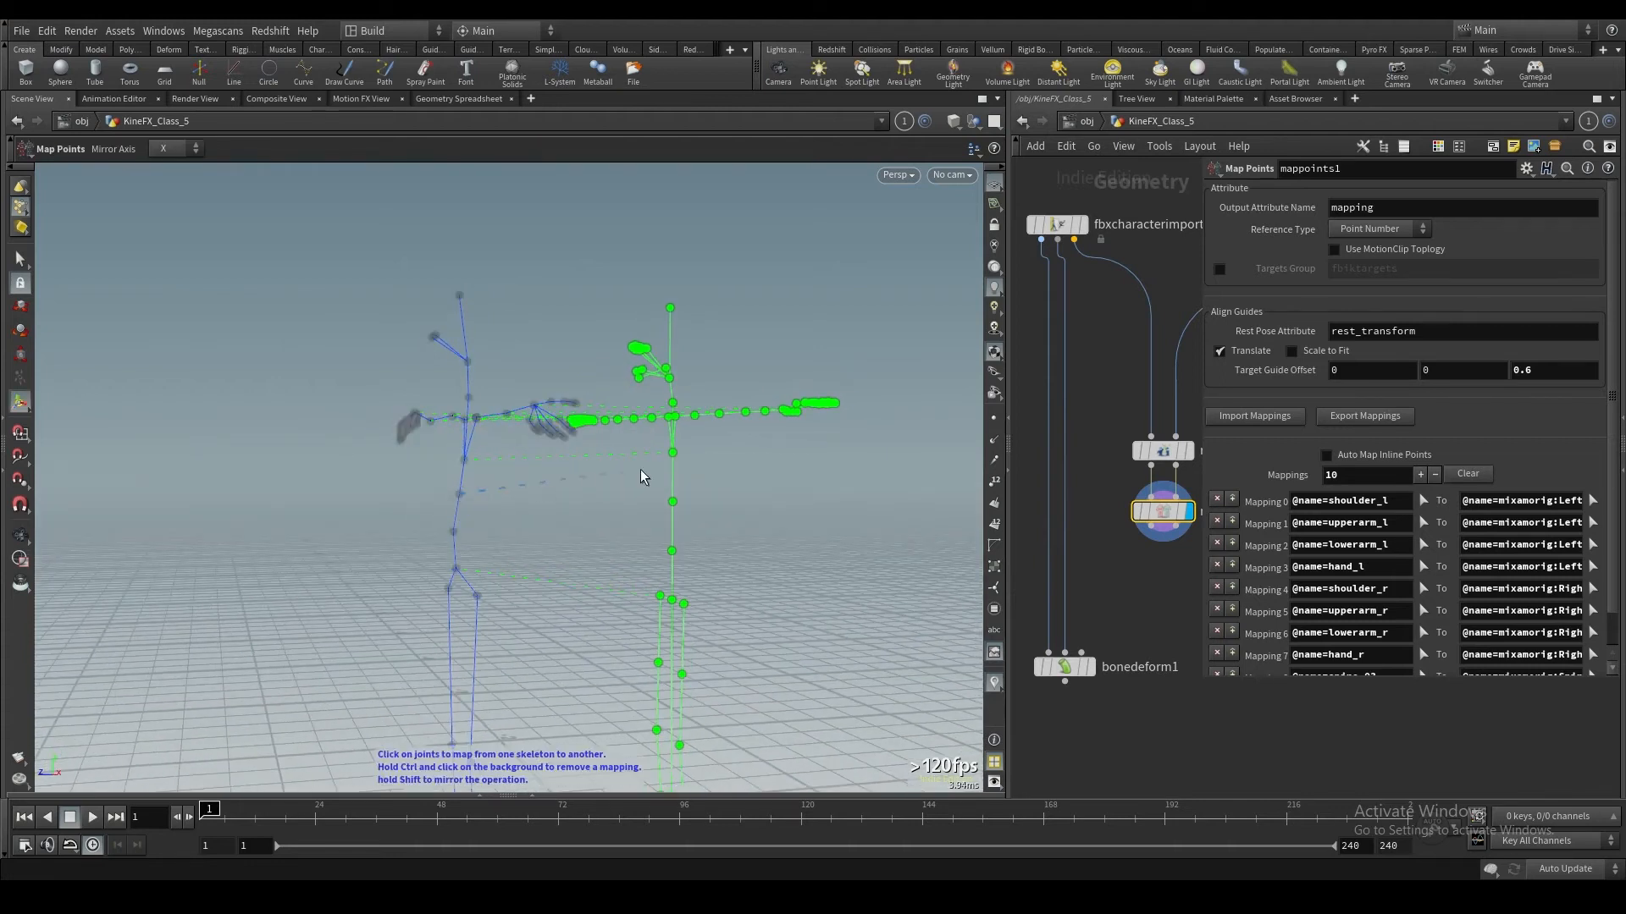
{"action": "left_click", "coordinate": [455, 568]}
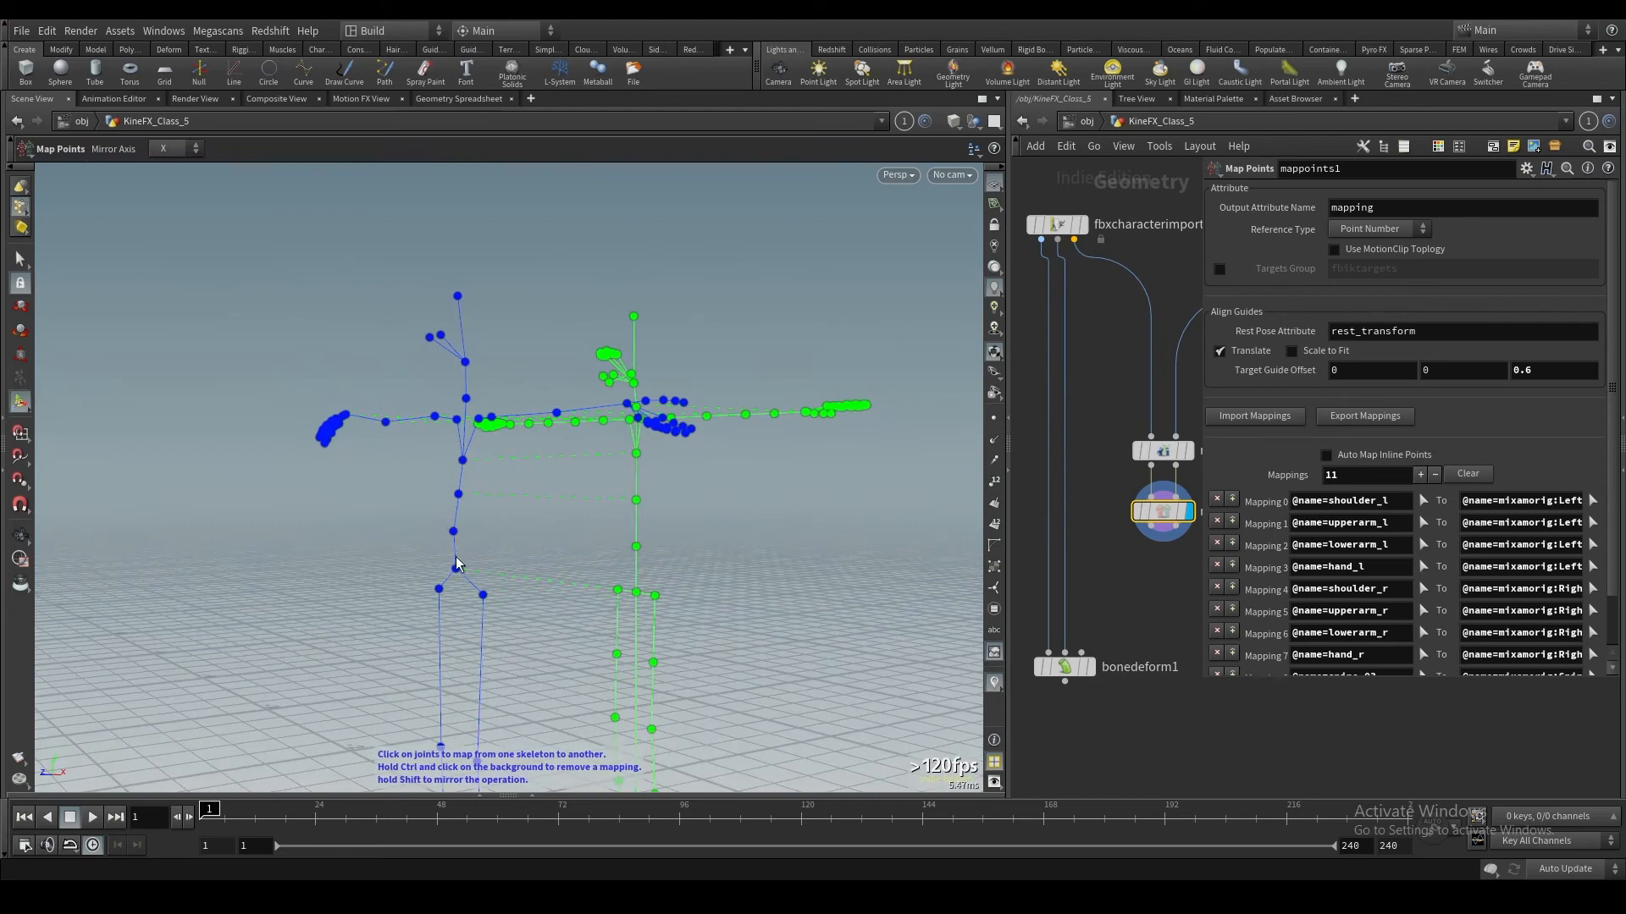
{"action": "mouse_move", "coordinate": [441, 539]}
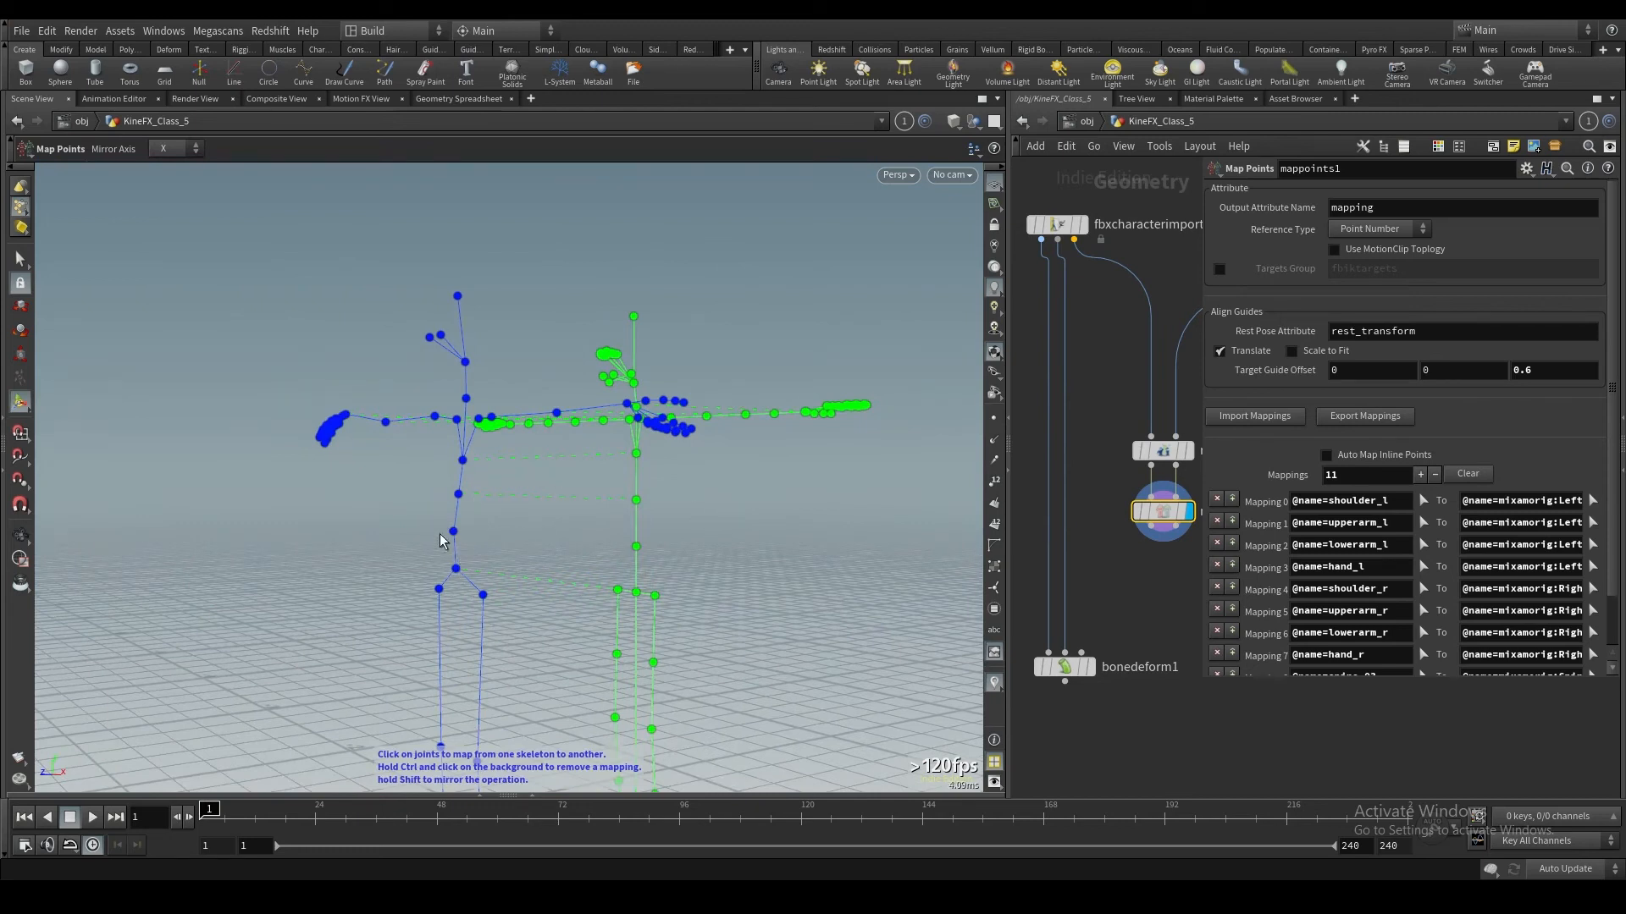
{"action": "mouse_move", "coordinate": [451, 532]}
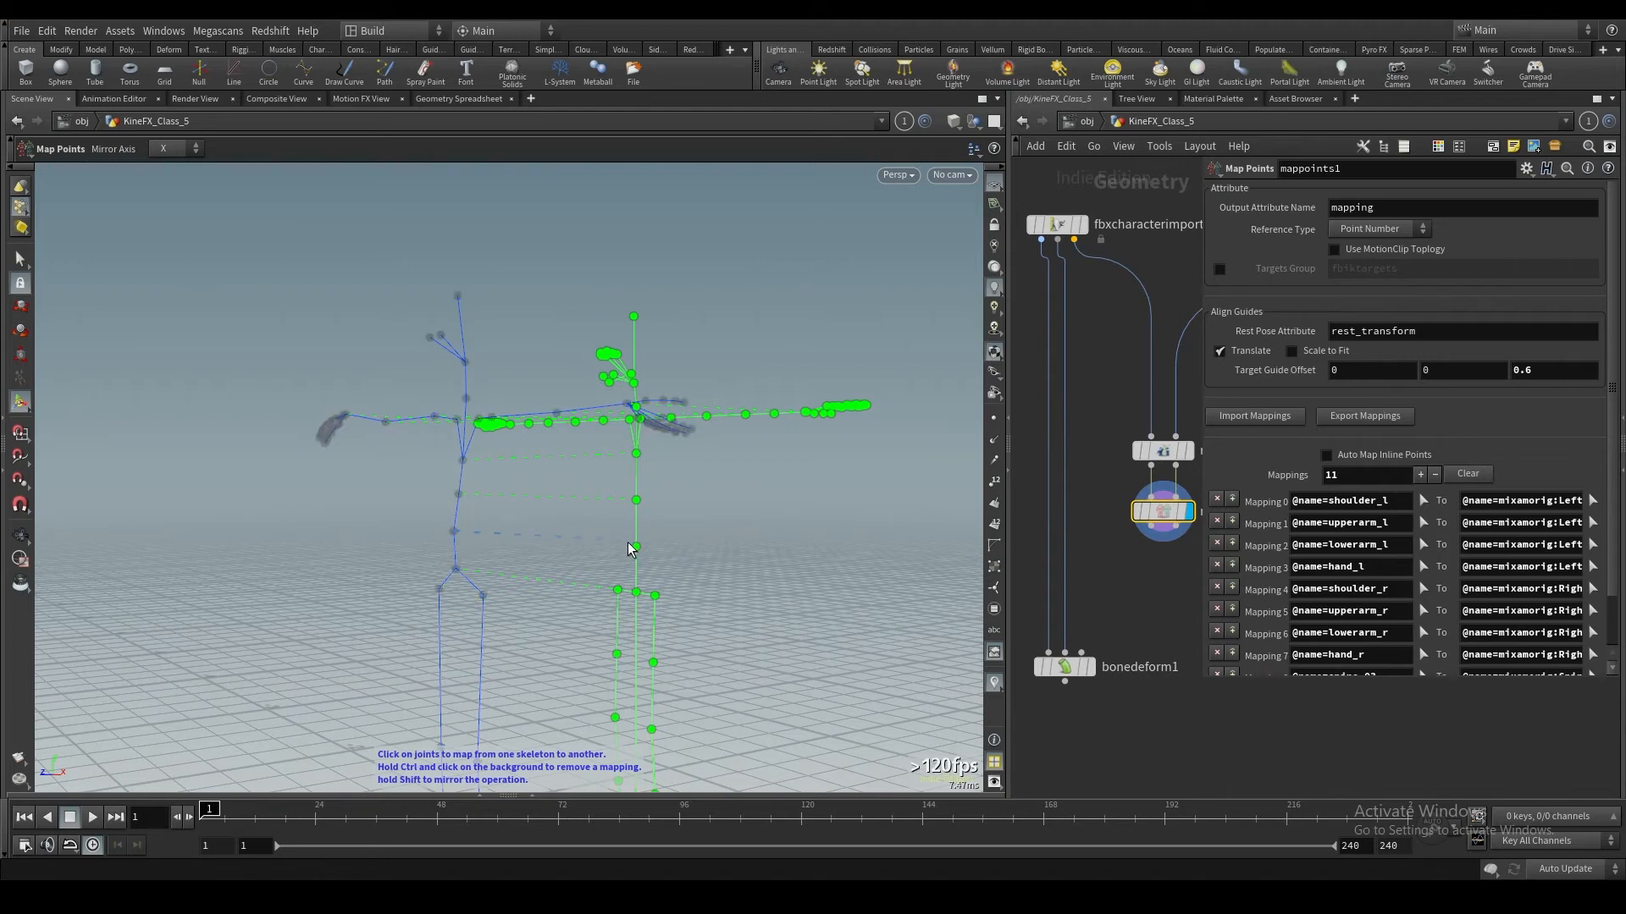
{"action": "mouse_move", "coordinate": [634, 546]}
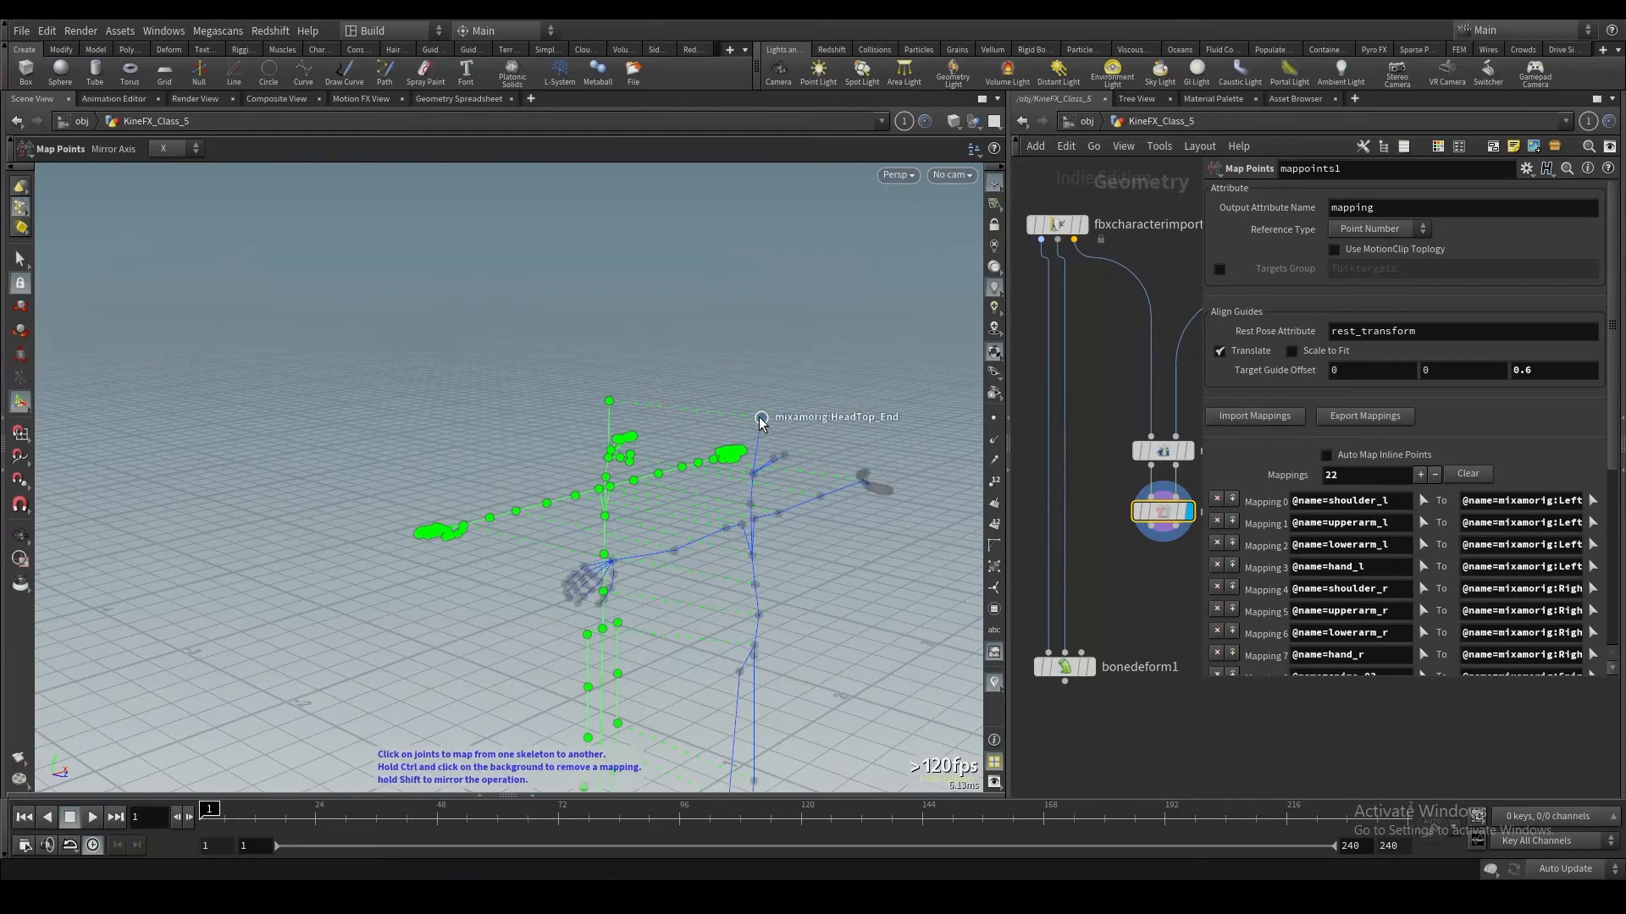
{"action": "left_click", "coordinate": [760, 416]}
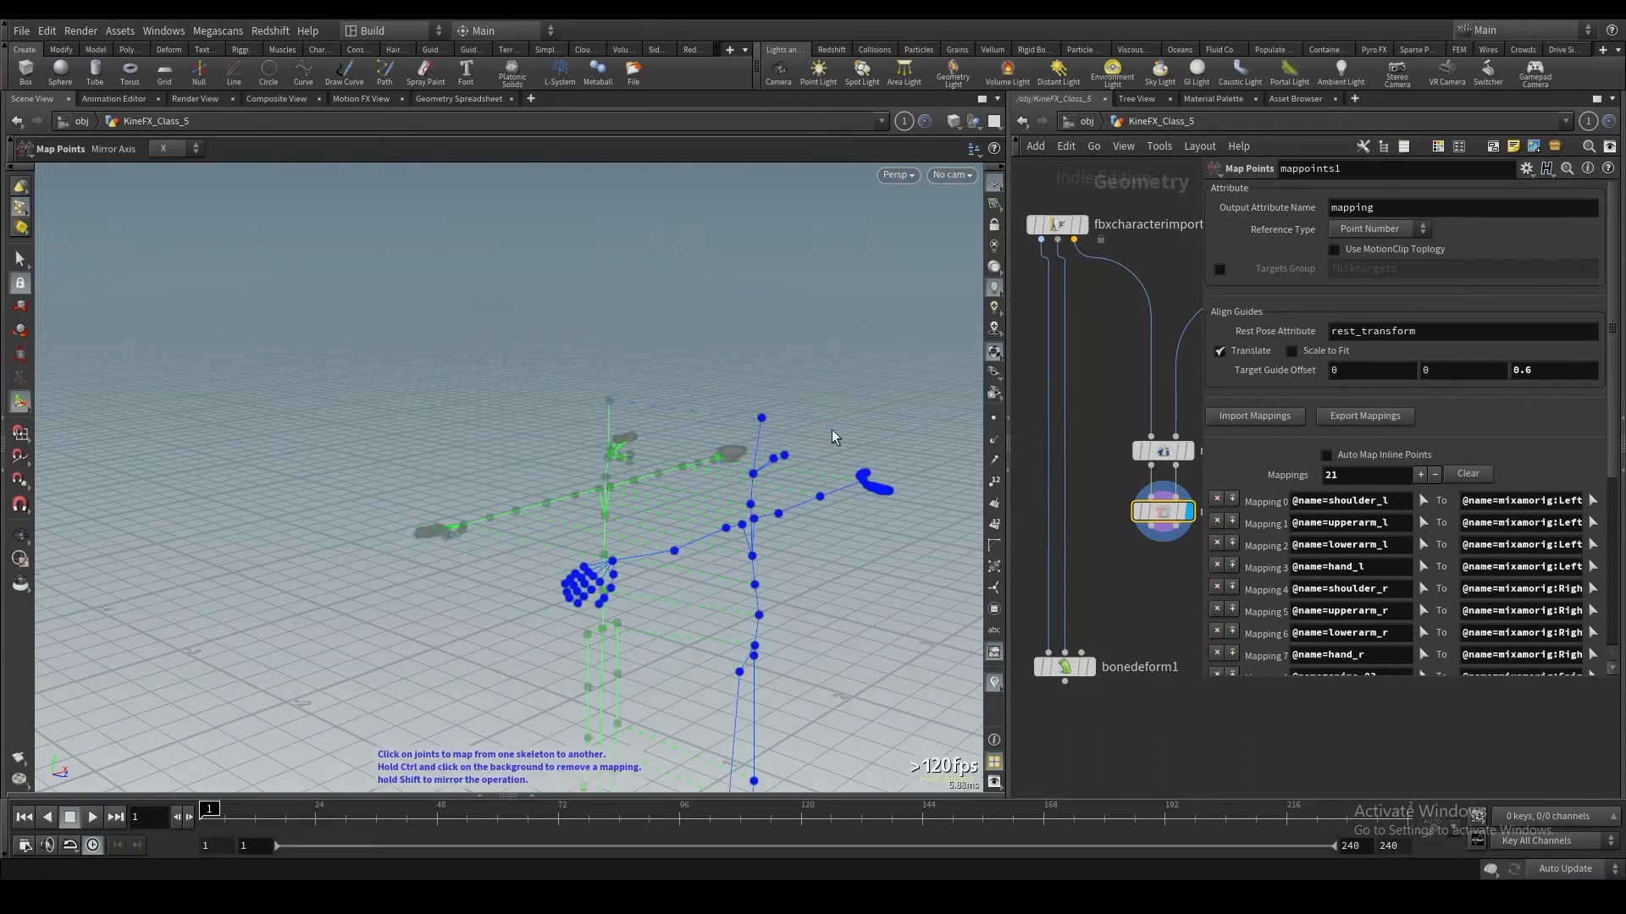
{"action": "left_click", "coordinate": [609, 402]}
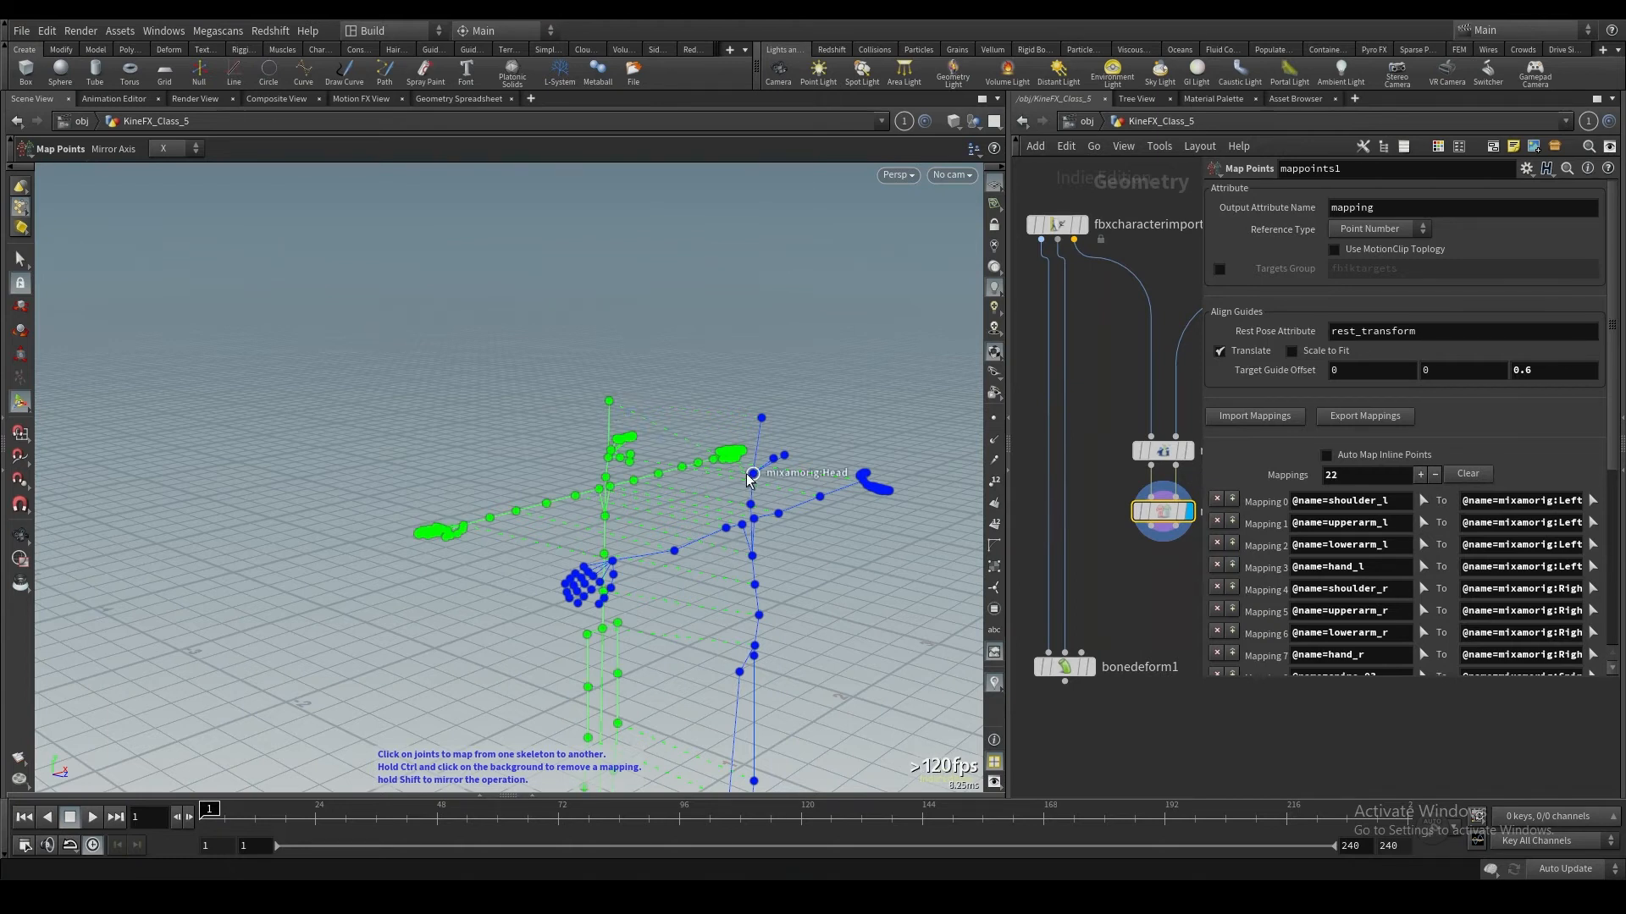
{"action": "left_click_drag", "start_coordinate": [752, 477], "coordinate": [678, 414]}
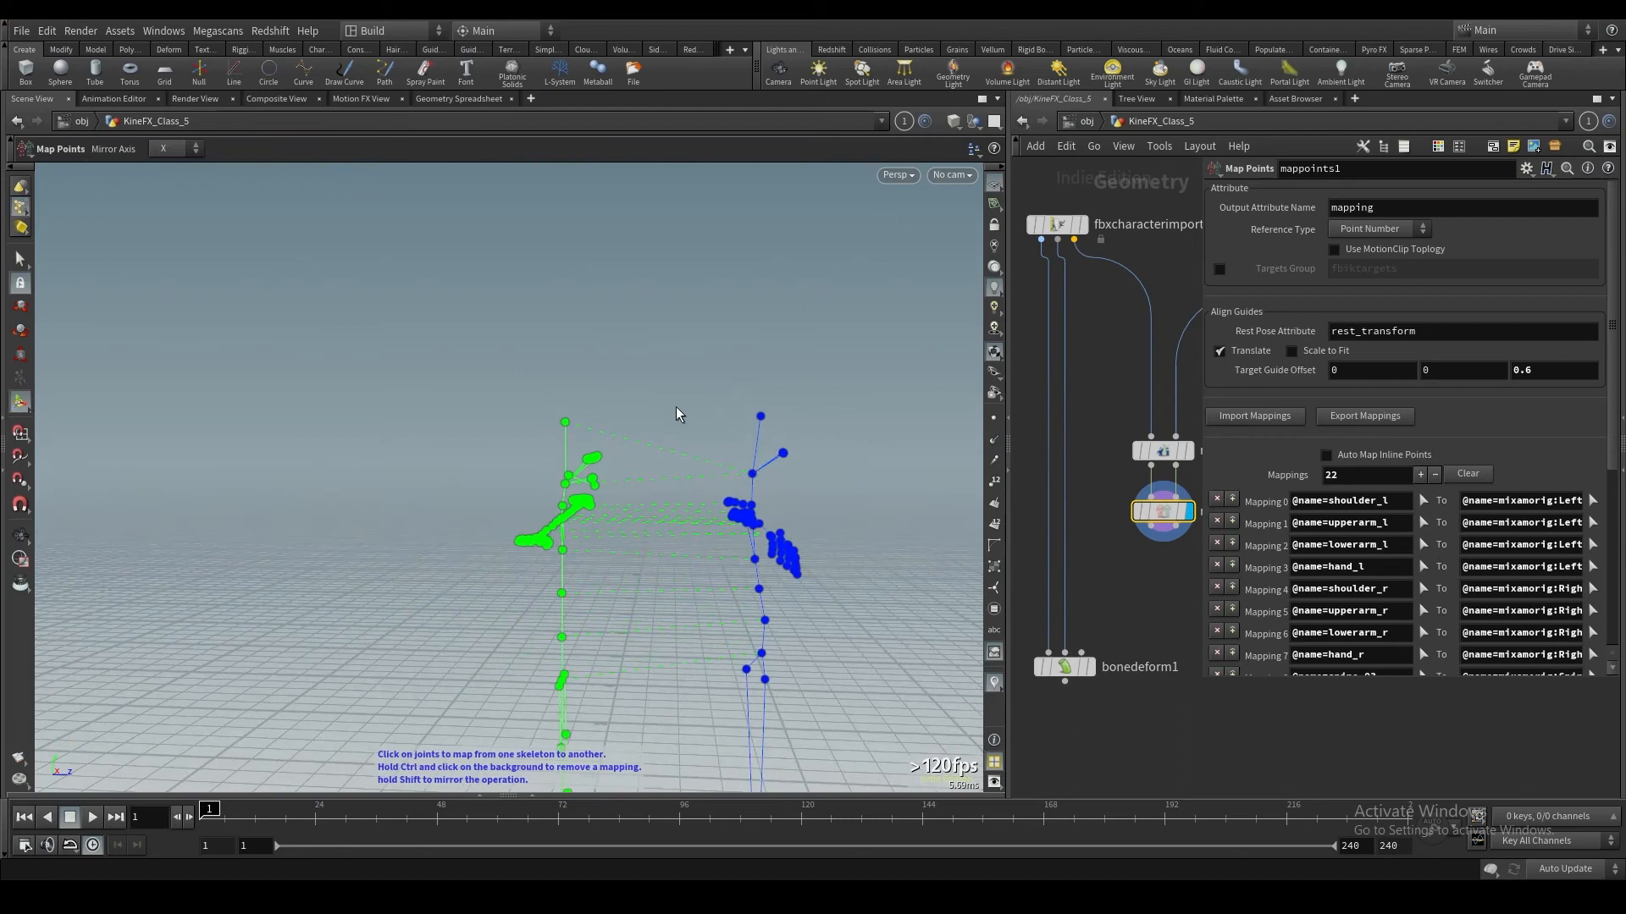
{"action": "mouse_move", "coordinate": [582, 426]}
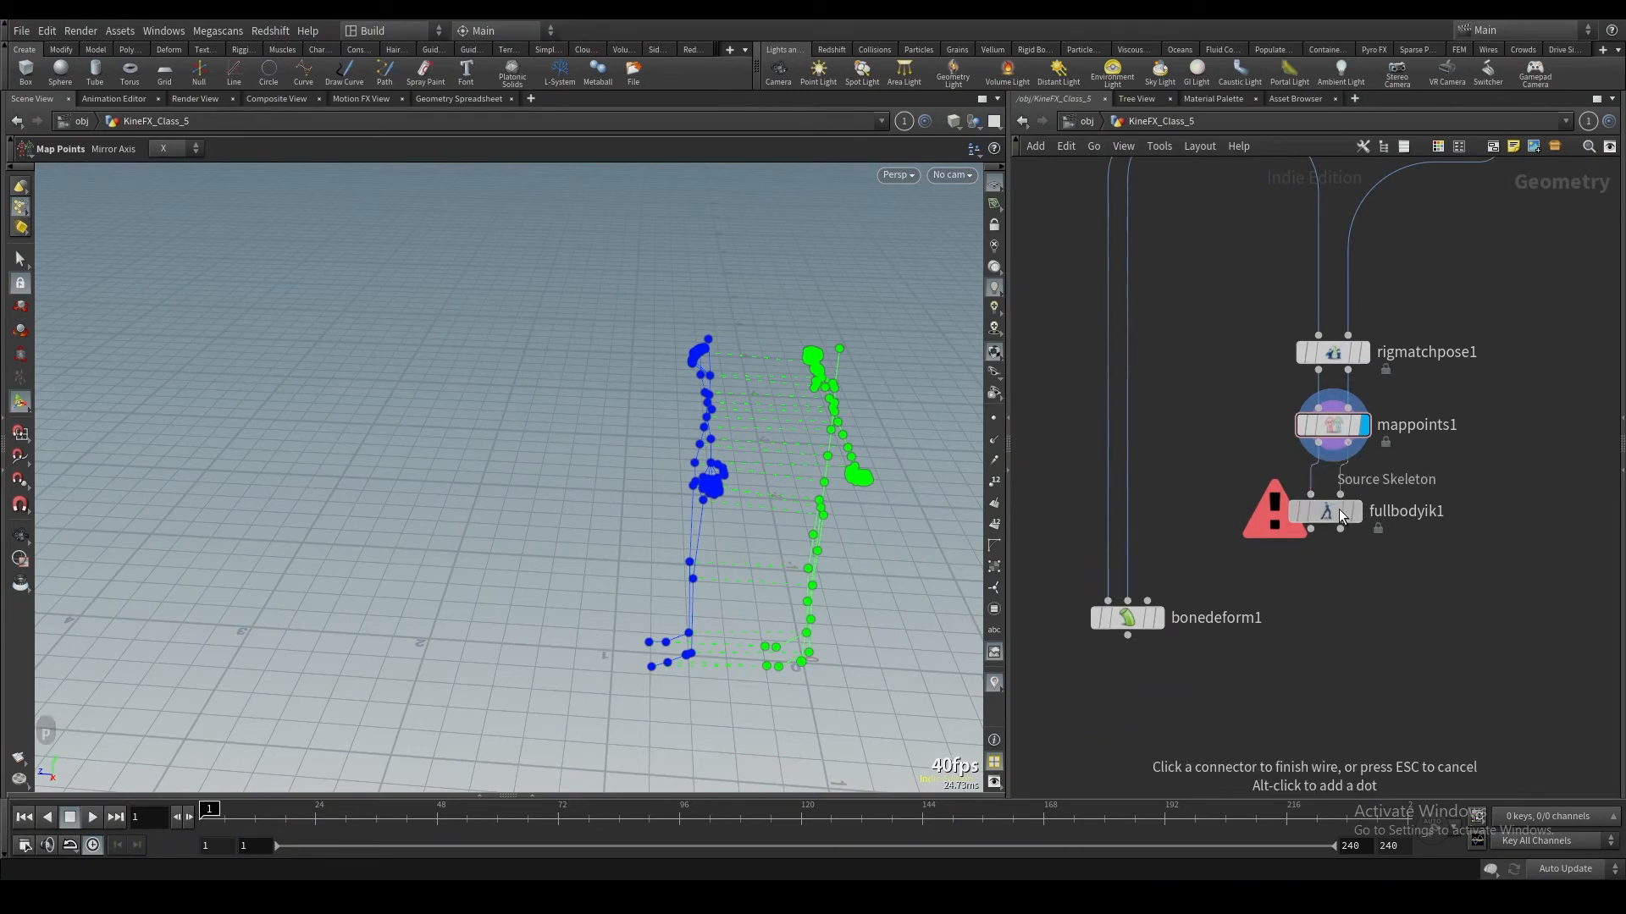
Step: Wire fullbodyik1 into bonedeform1, keep Map Using as Mapping Attribute, and display bonedeform1
{"action": "left_click", "coordinate": [1308, 510]}
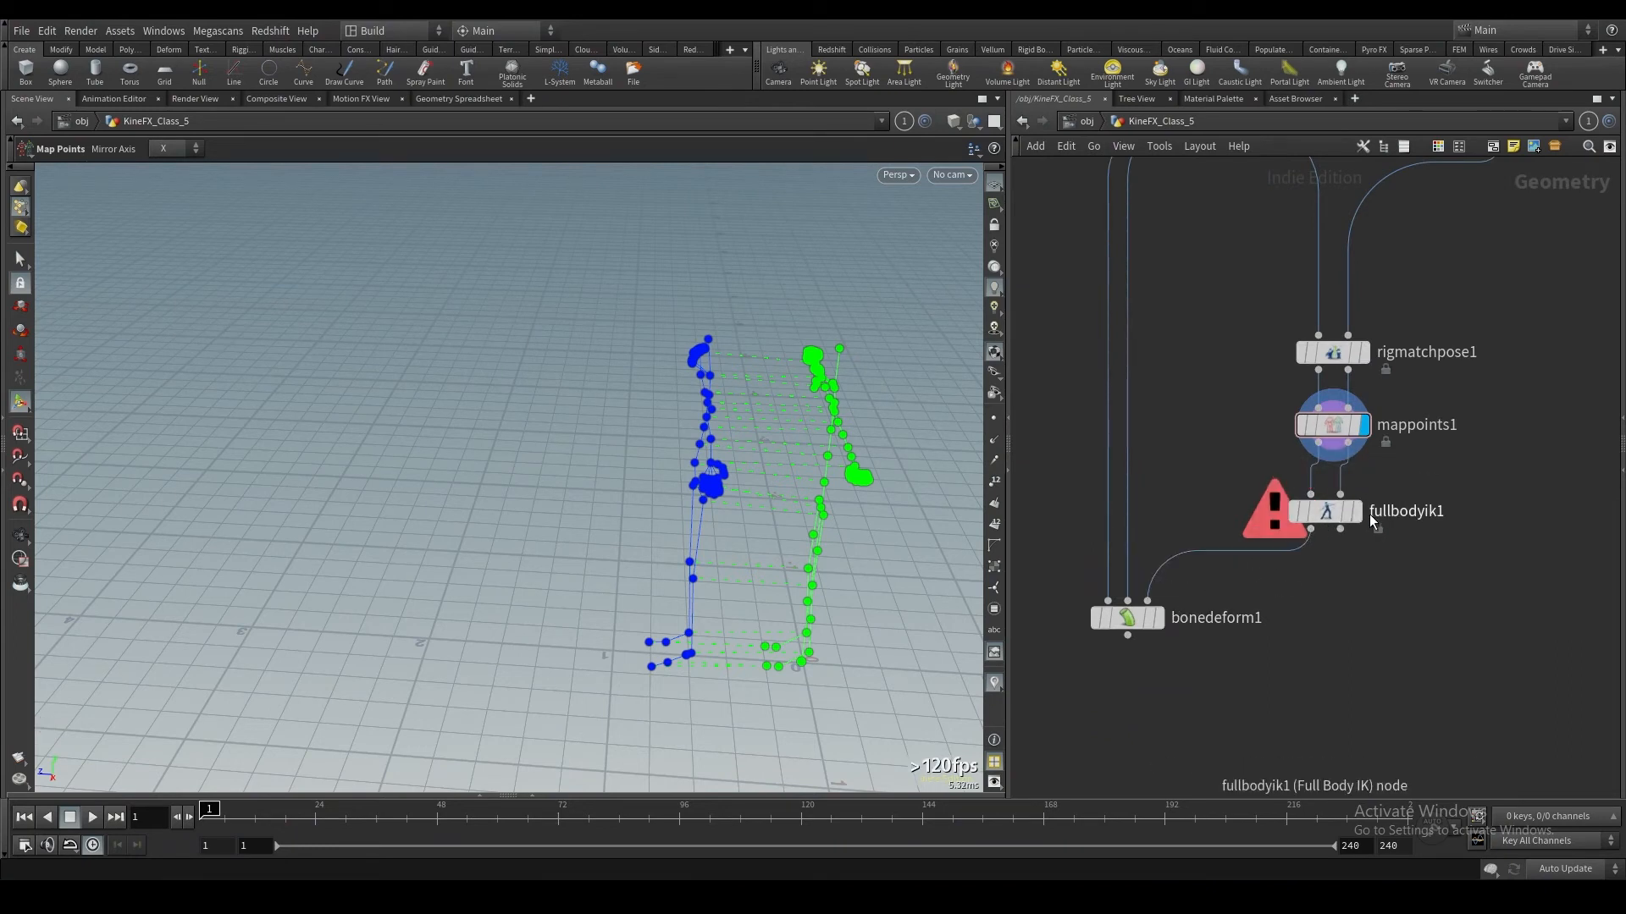
{"action": "left_click", "coordinate": [1324, 510]}
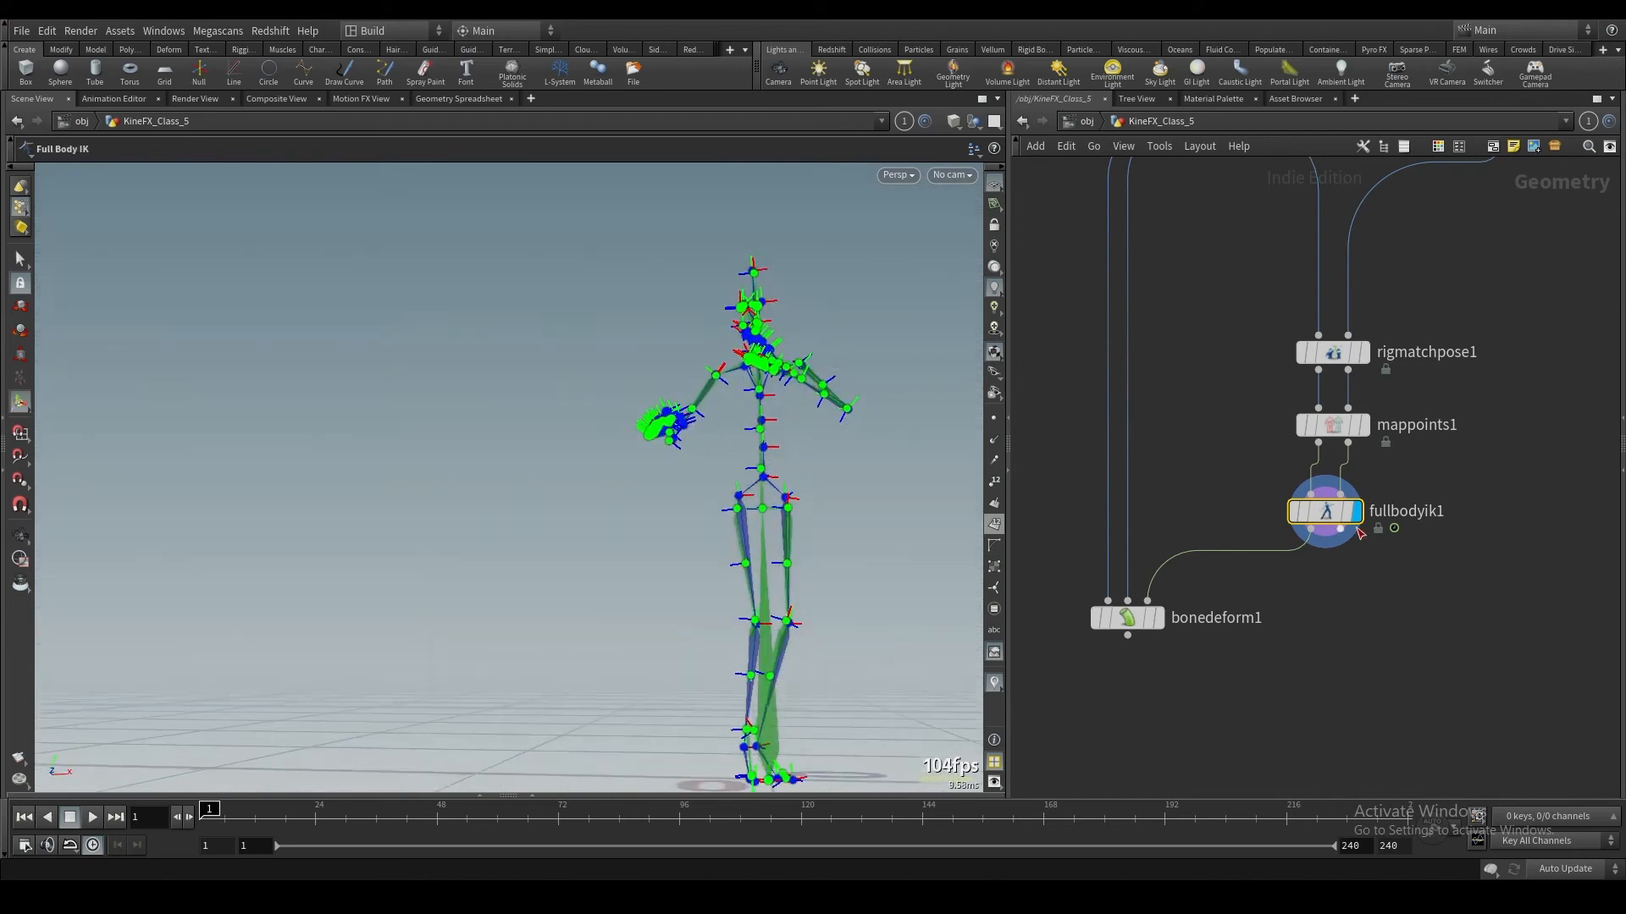
{"action": "double_click", "coordinate": [1325, 510]}
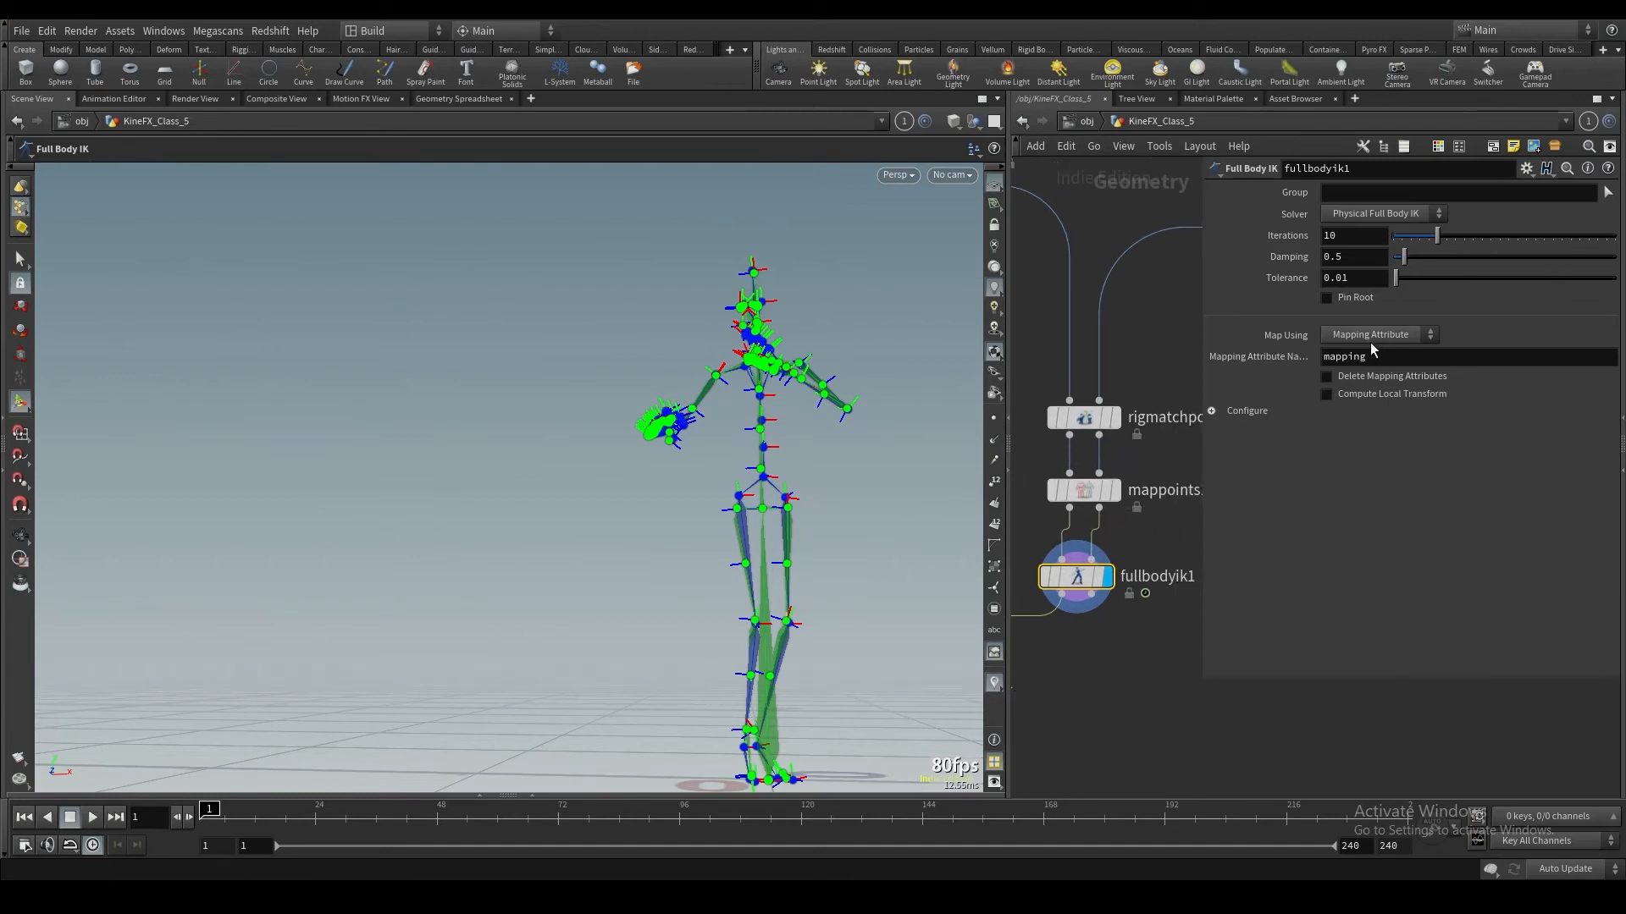
{"action": "left_click", "coordinate": [1379, 334]}
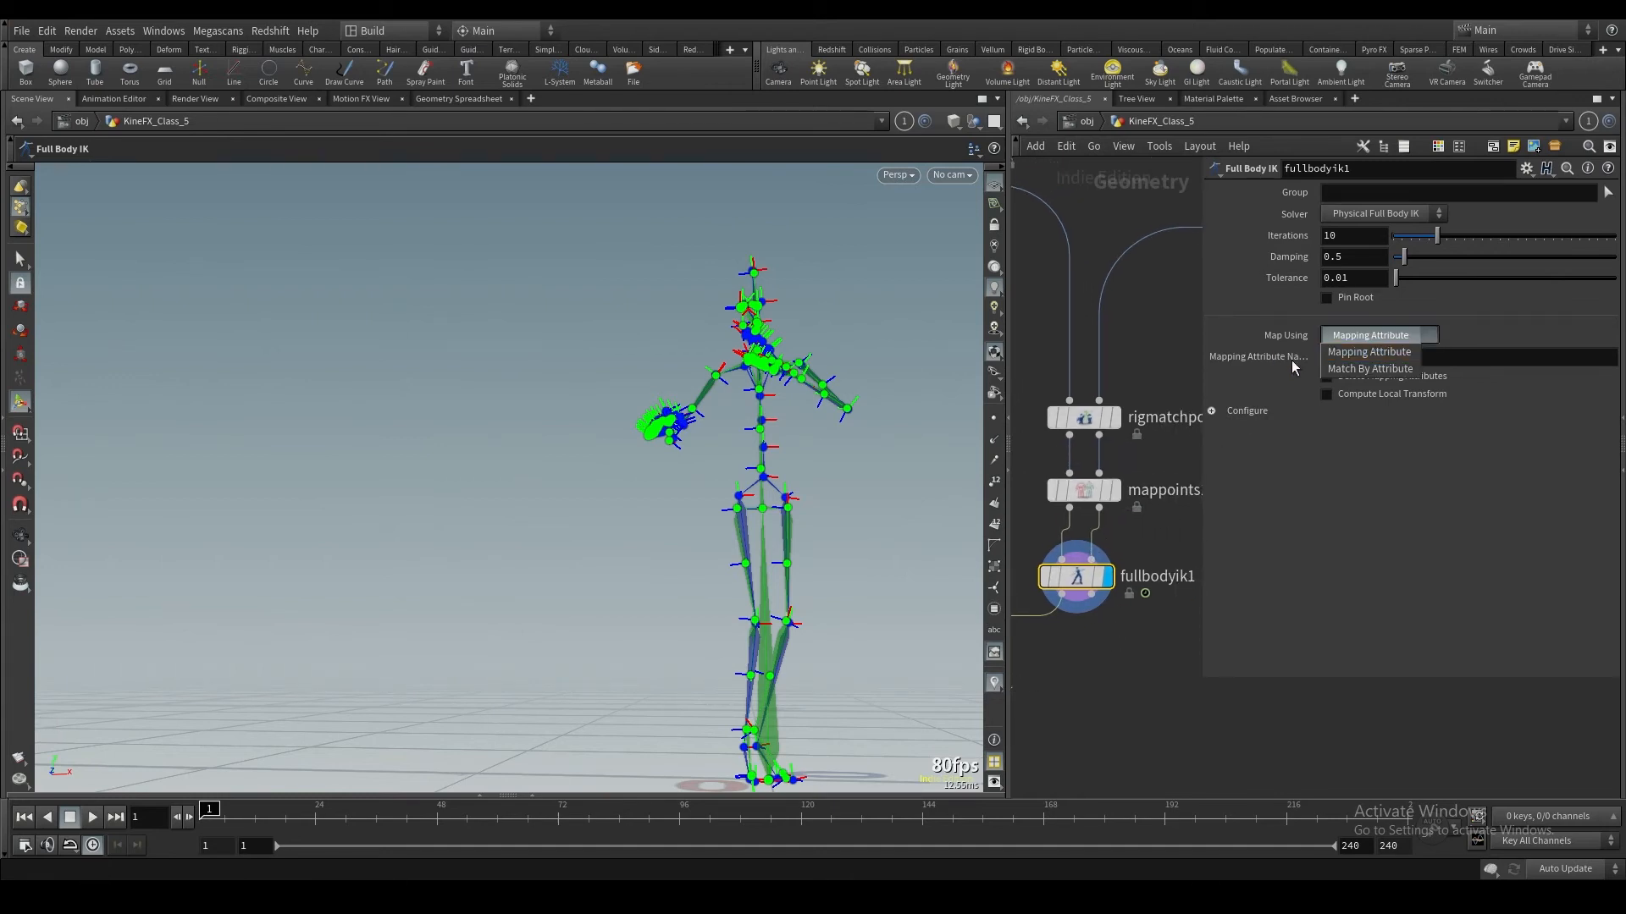
{"action": "left_click", "coordinate": [1369, 352]}
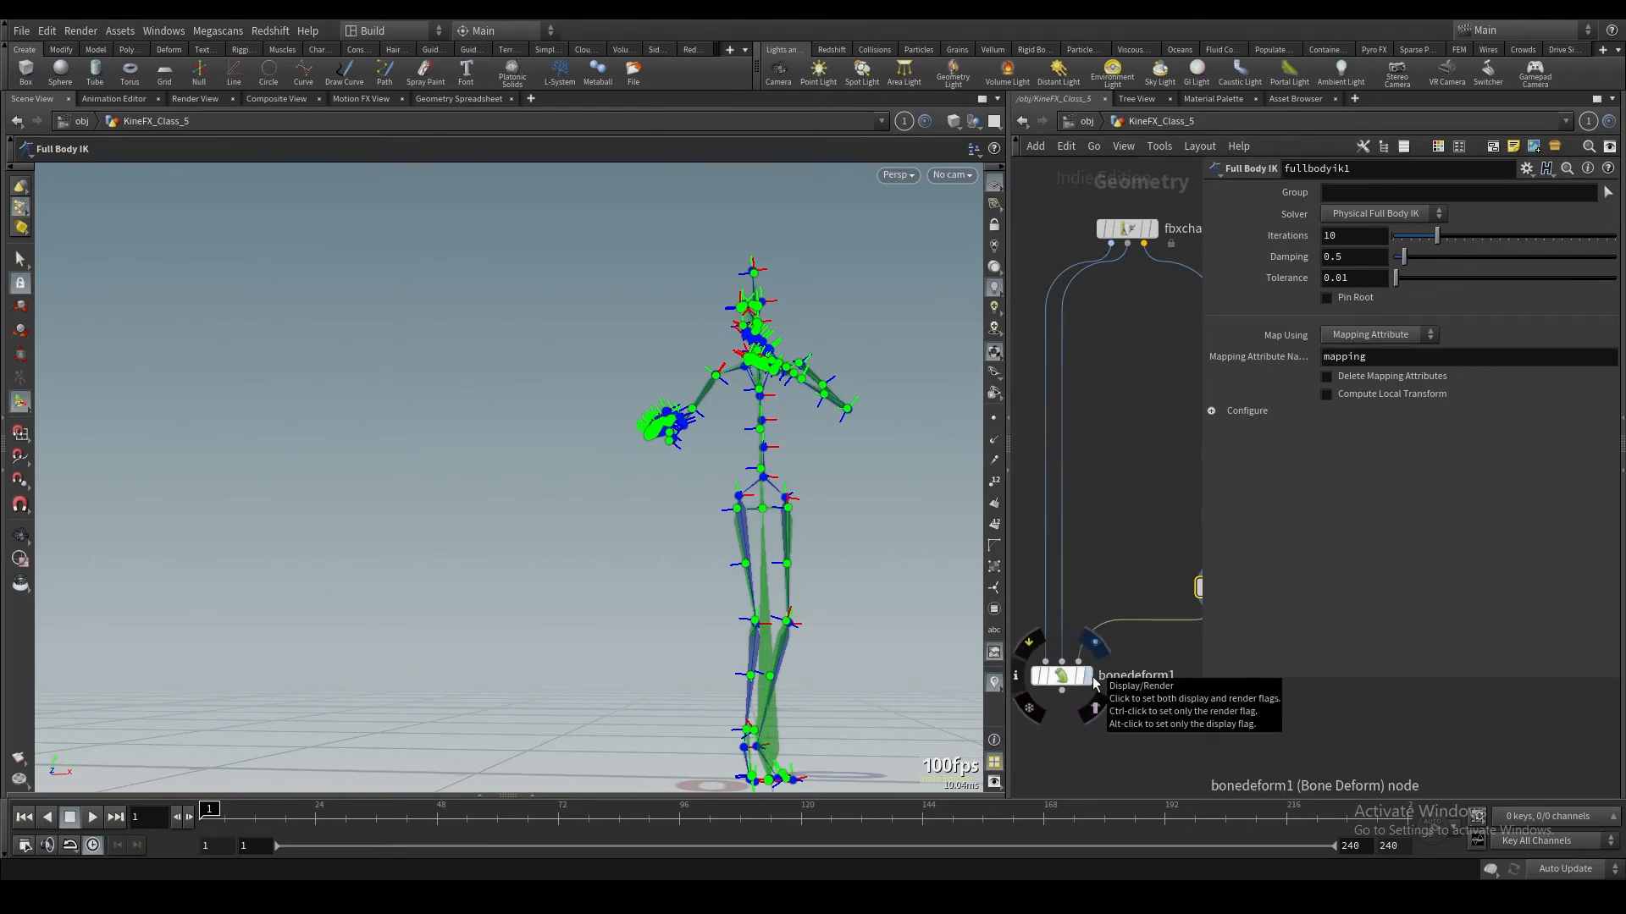
{"action": "left_click", "coordinate": [1044, 675]}
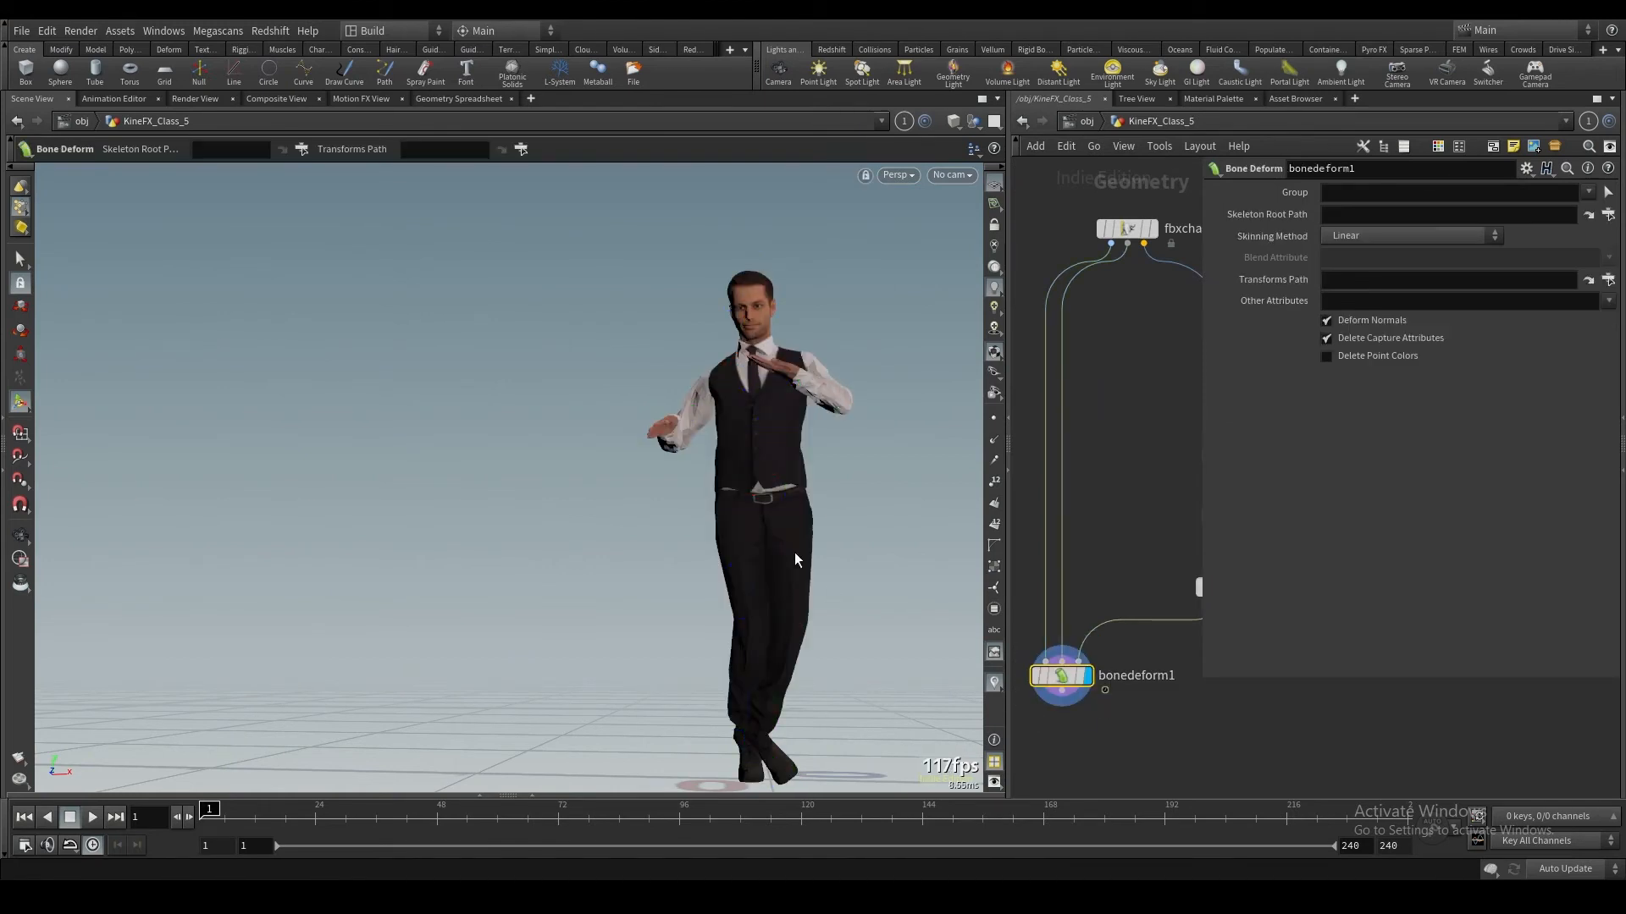
Step: Play the timeline to about frame 29 to watch the suited man dance
{"action": "left_click", "coordinate": [92, 817]}
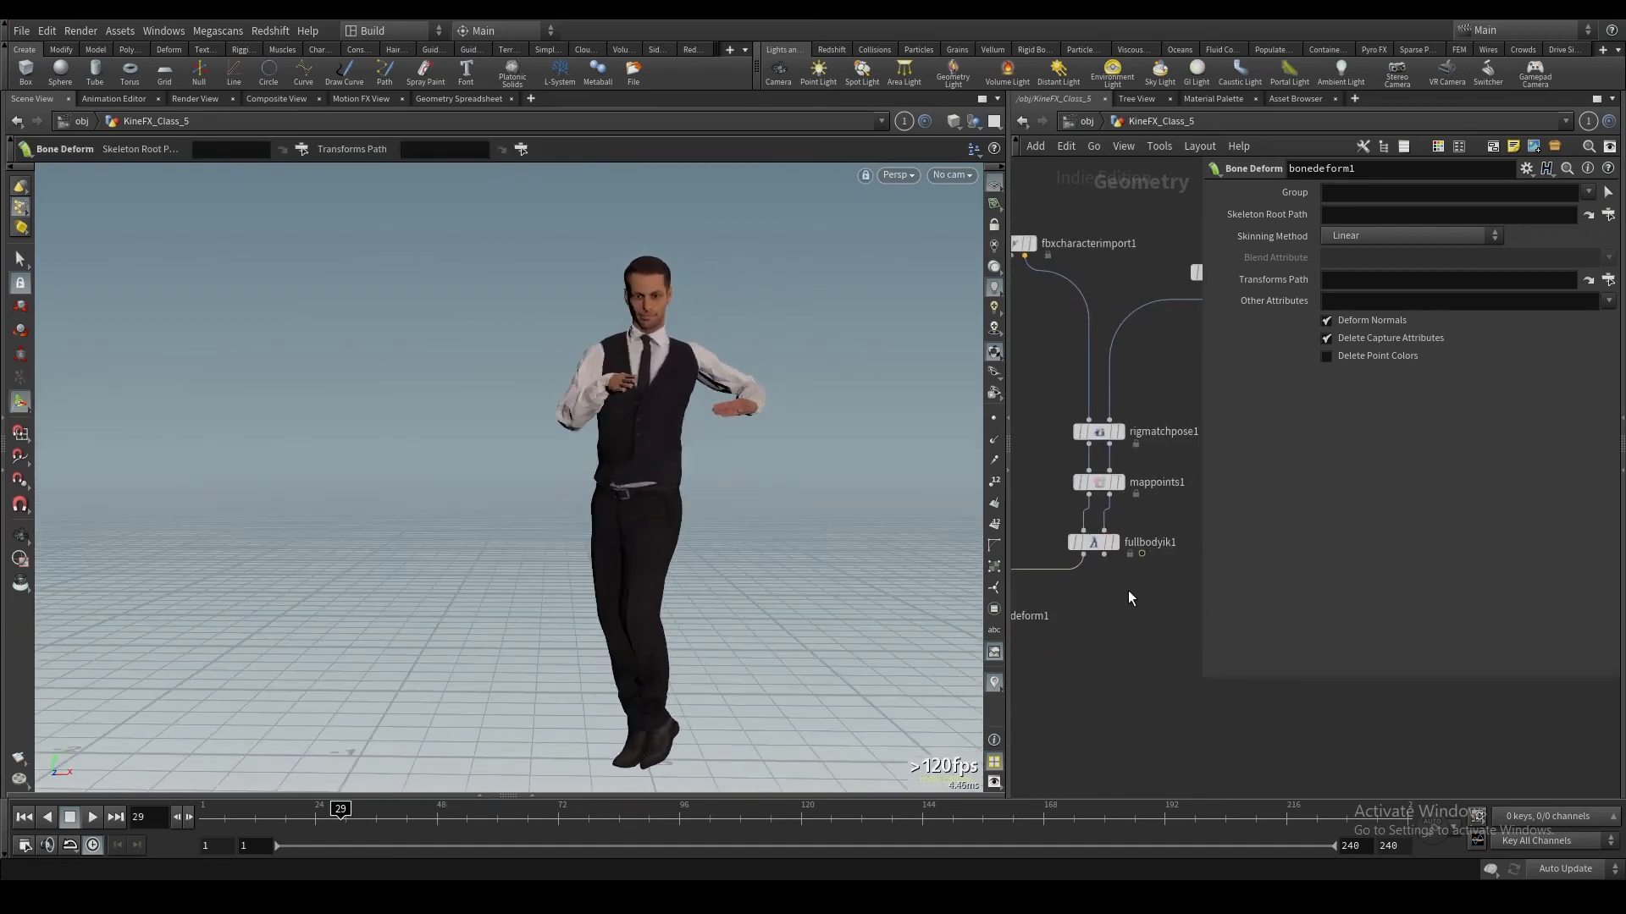
Step: Set Full Body IK tolerance to 0.001 and add a hip configuration with weight 6.21, priority 1
{"action": "left_click", "coordinate": [1090, 541]}
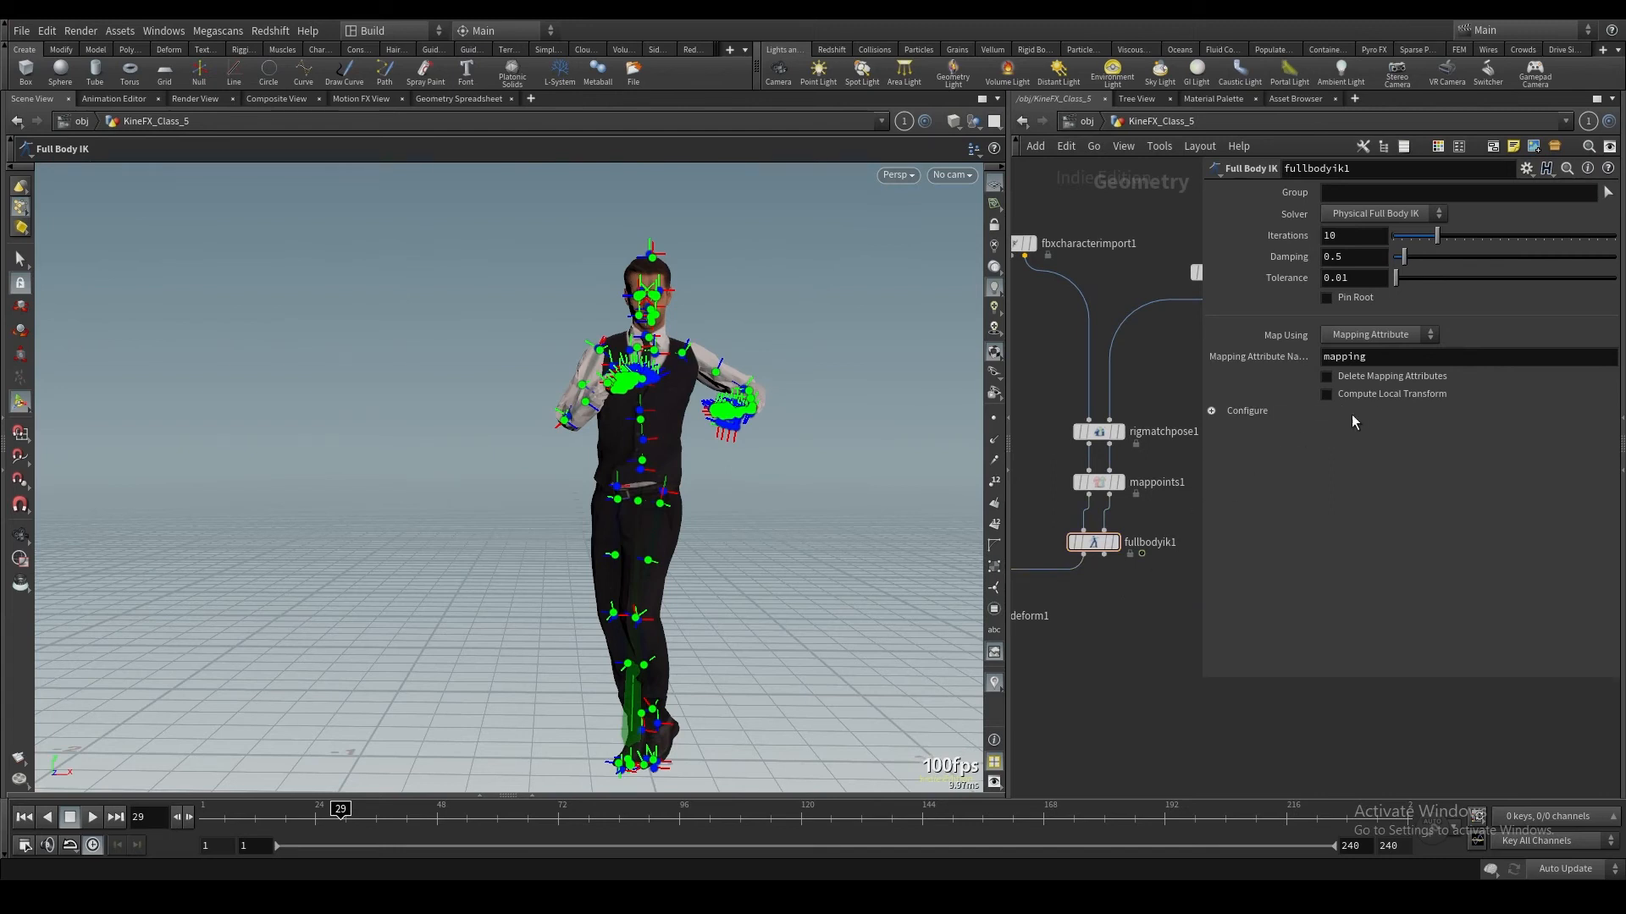
{"action": "left_click", "coordinate": [1248, 411]}
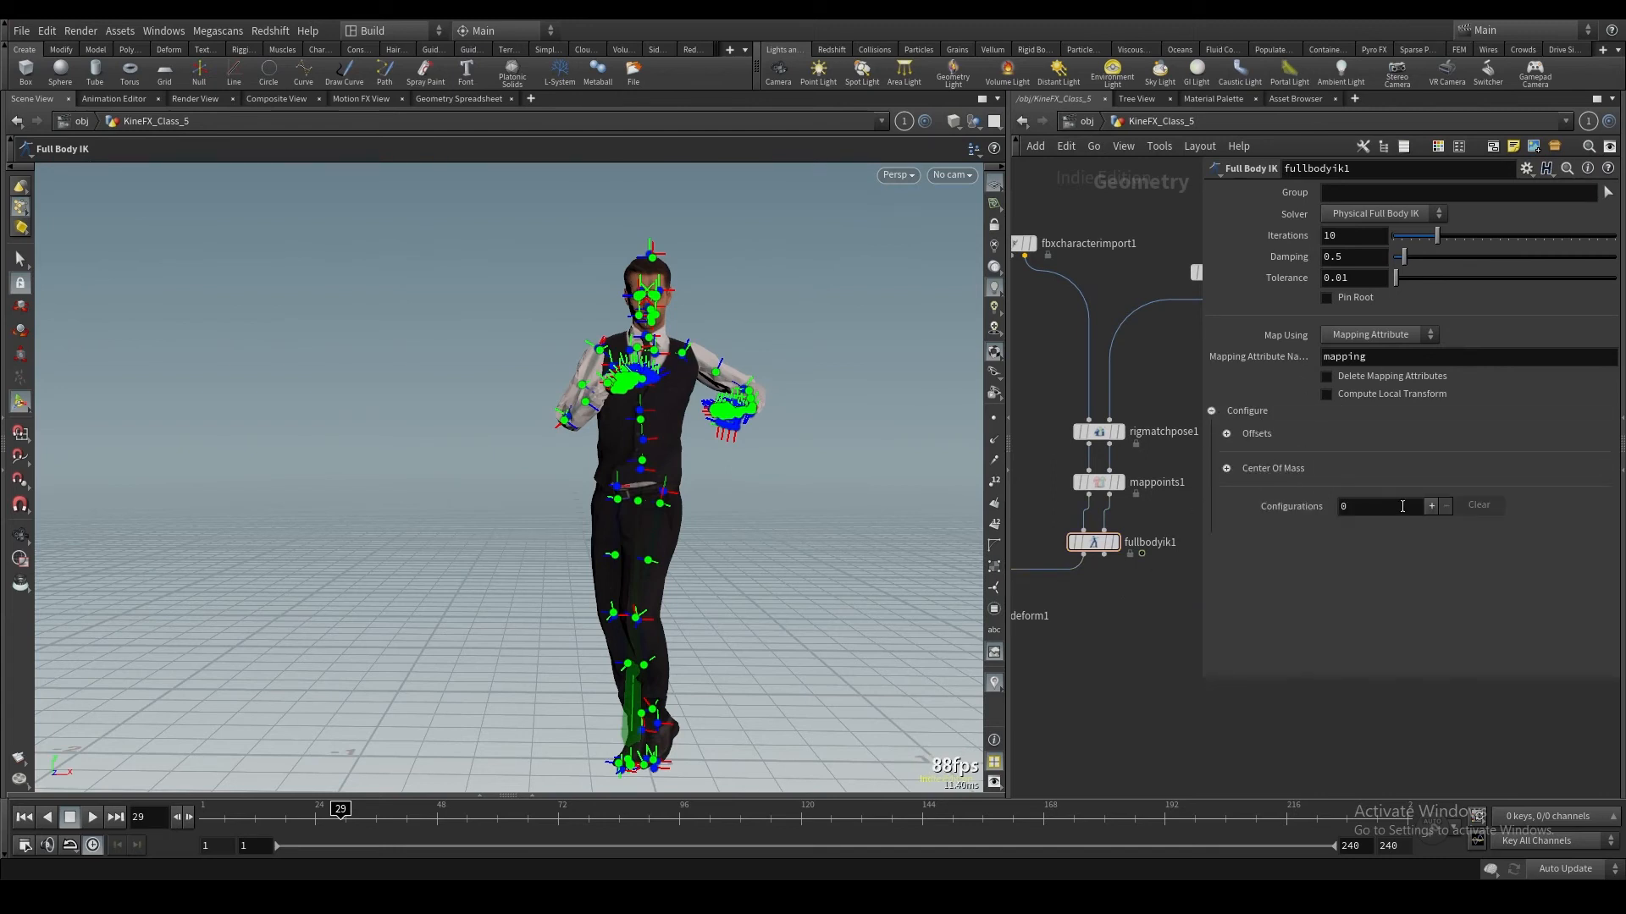
{"action": "left_click", "coordinate": [1431, 505]}
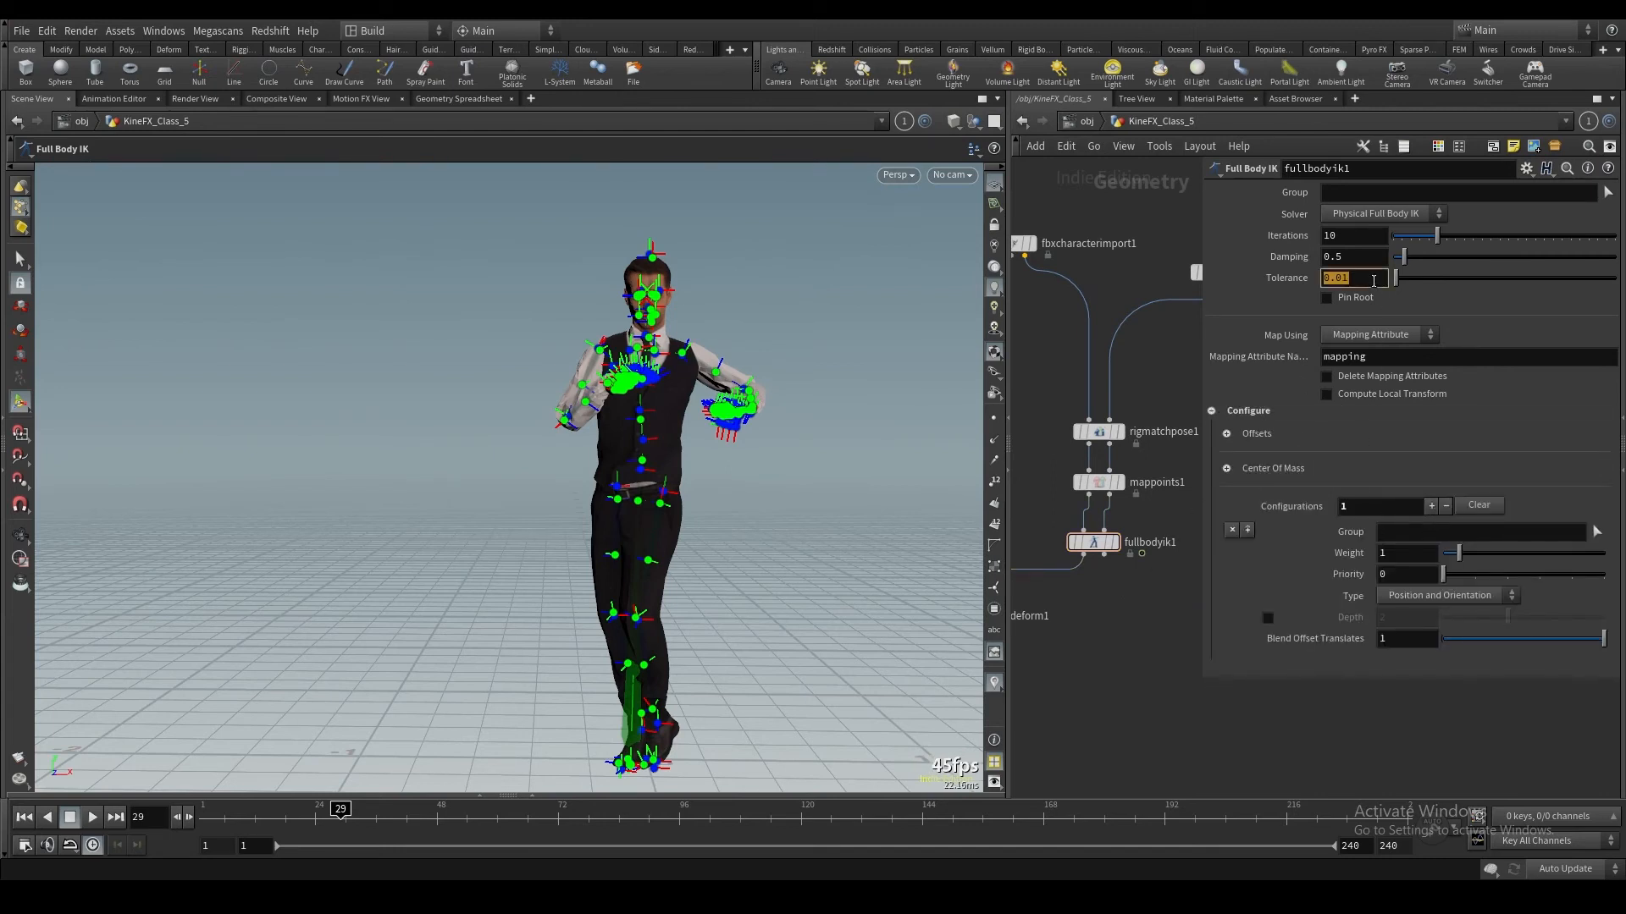
{"action": "type", "text": "0.001"}
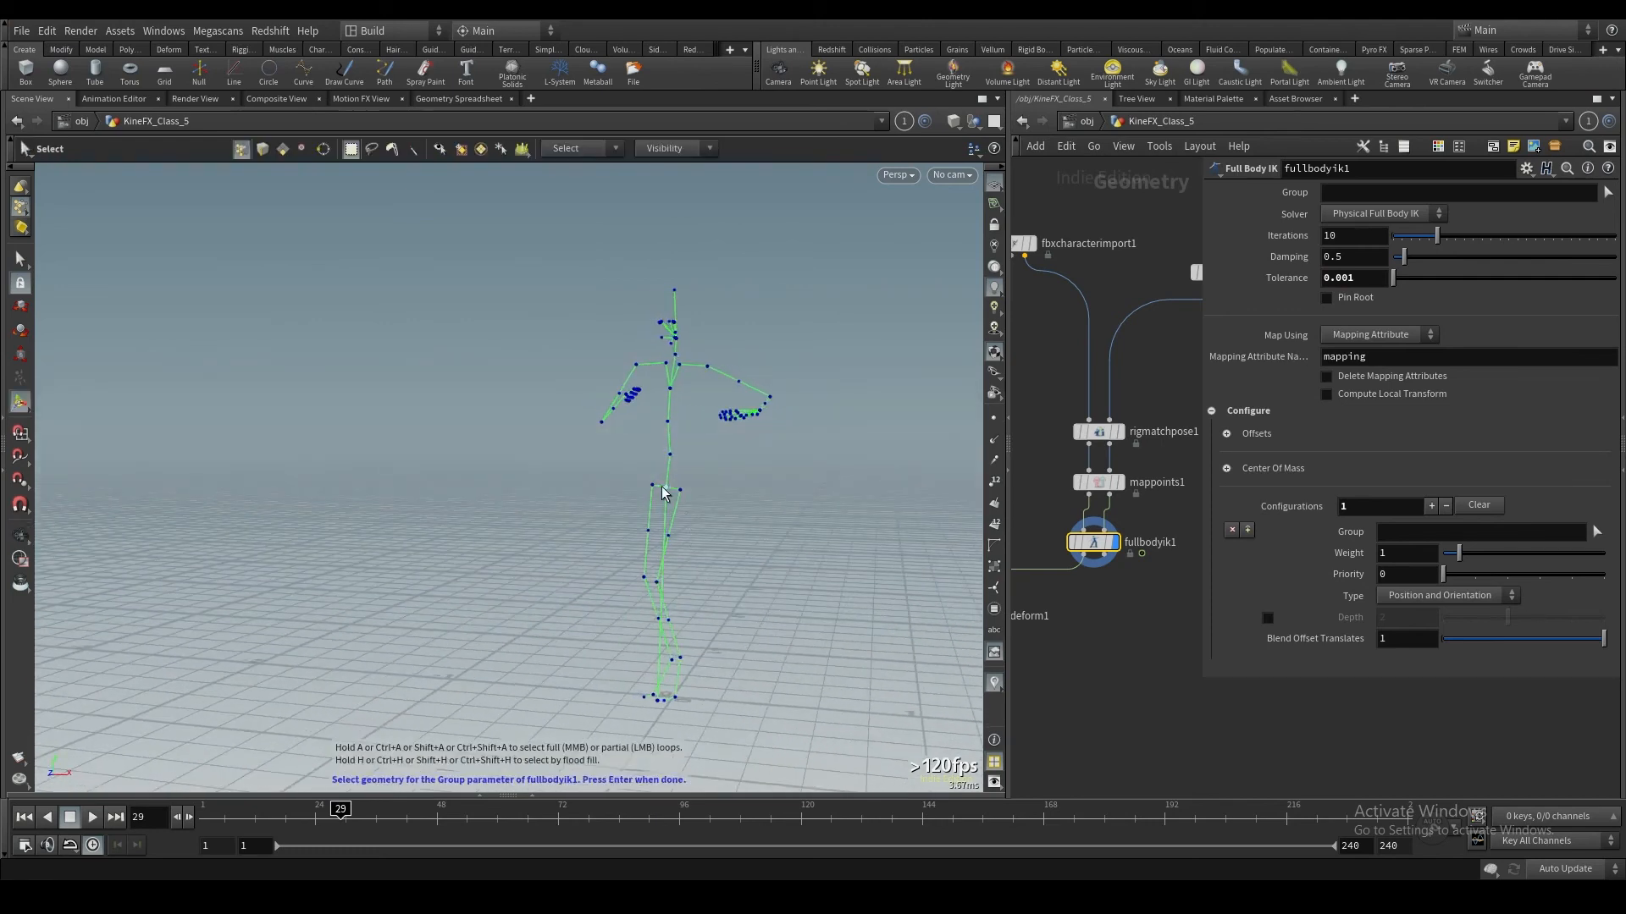
{"action": "mouse_move", "coordinate": [785, 488]}
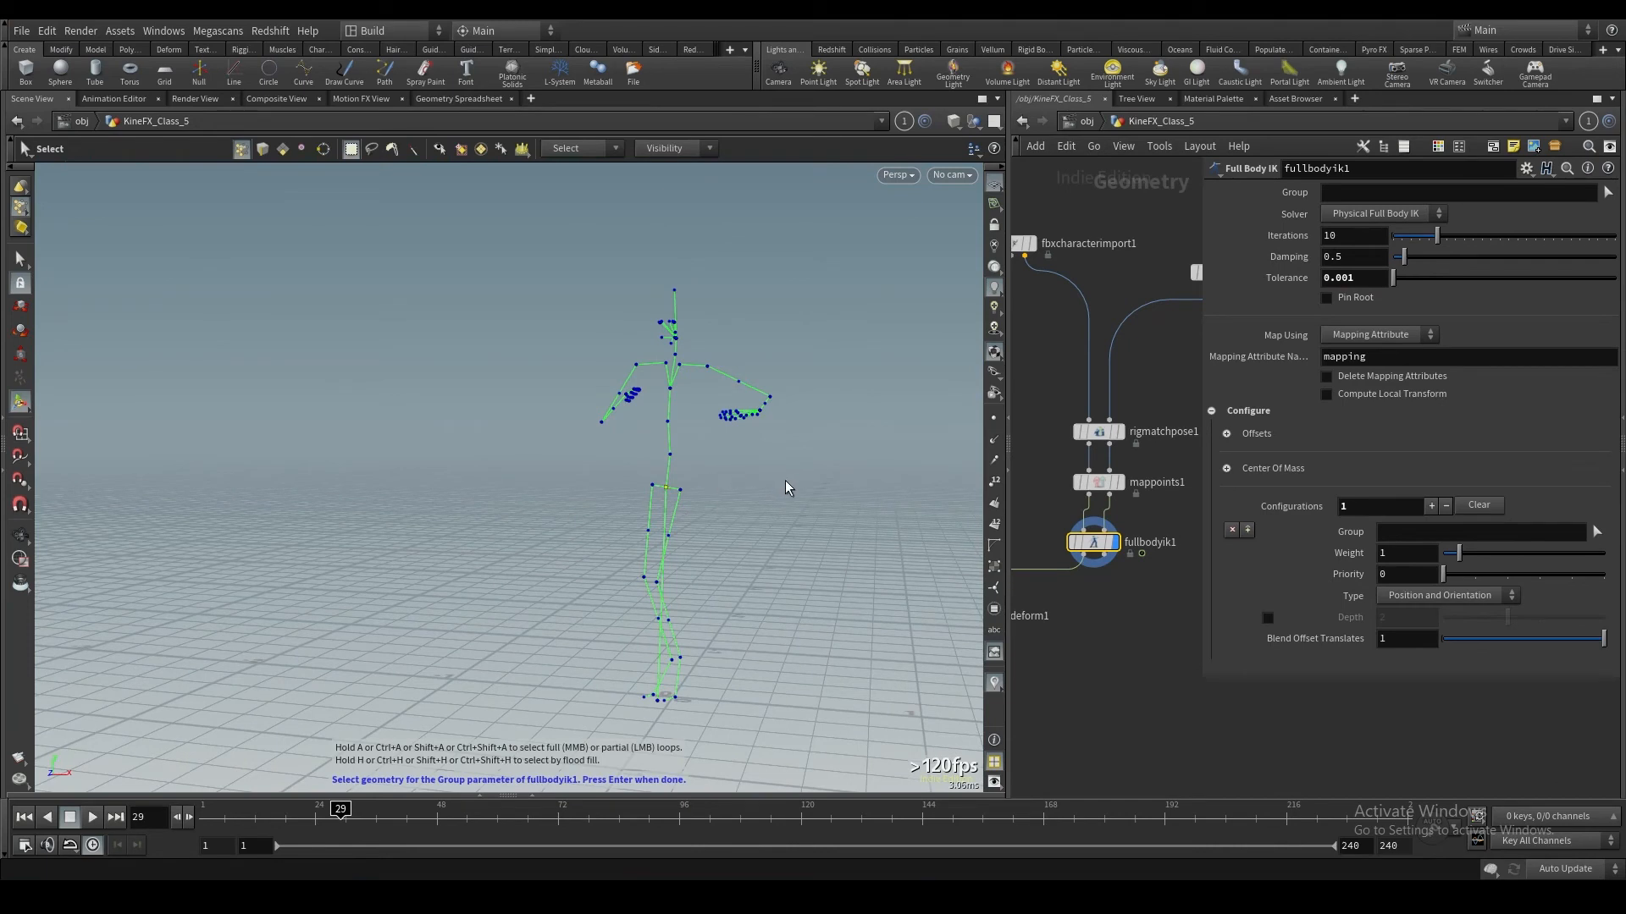
{"action": "left_click_drag", "start_coordinate": [1451, 553], "coordinate": [1535, 553]}
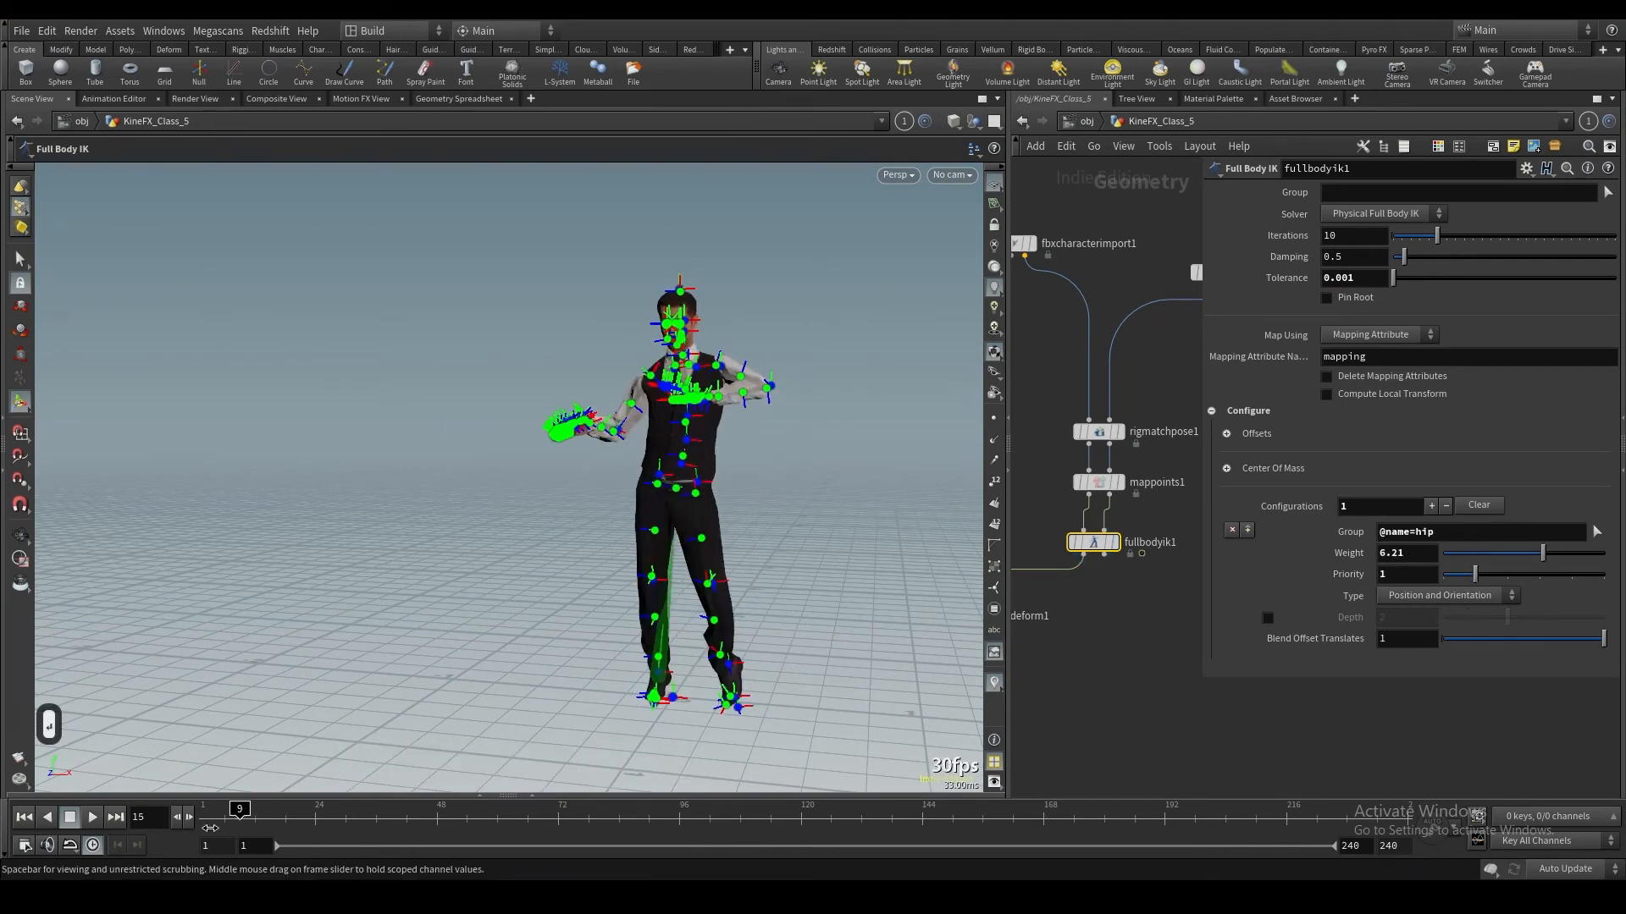
{"action": "left_click_drag", "start_coordinate": [239, 809], "coordinate": [443, 809]}
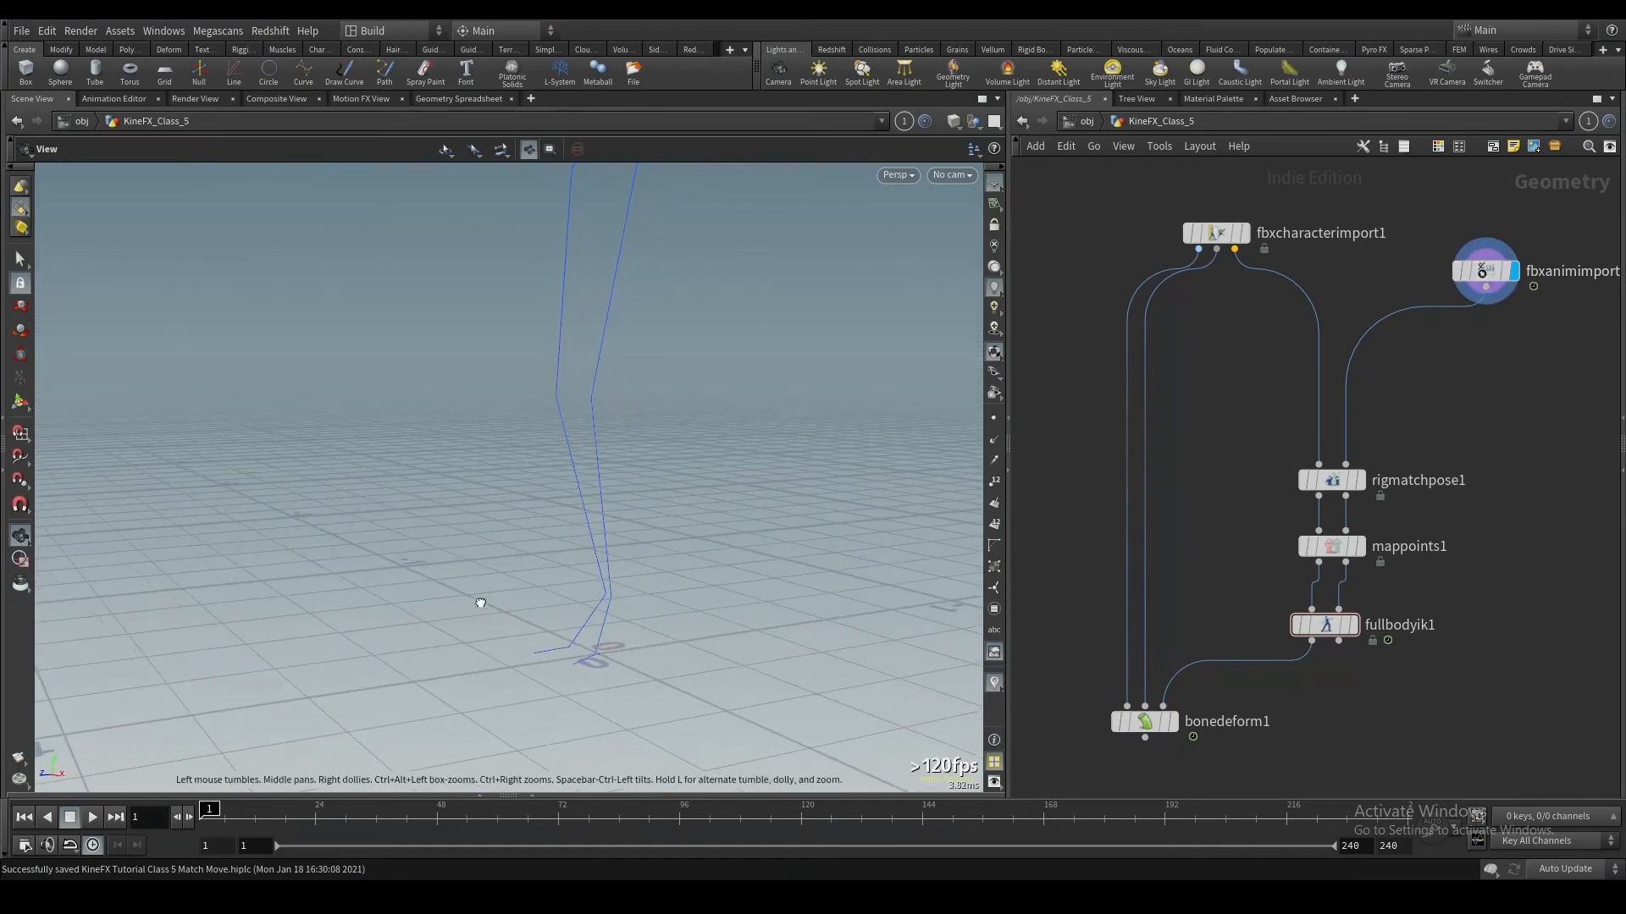
Step: Rotate the rig match pose foot joints to align with the Mixamo skeleton's feet
{"action": "left_click", "coordinate": [1336, 480]}
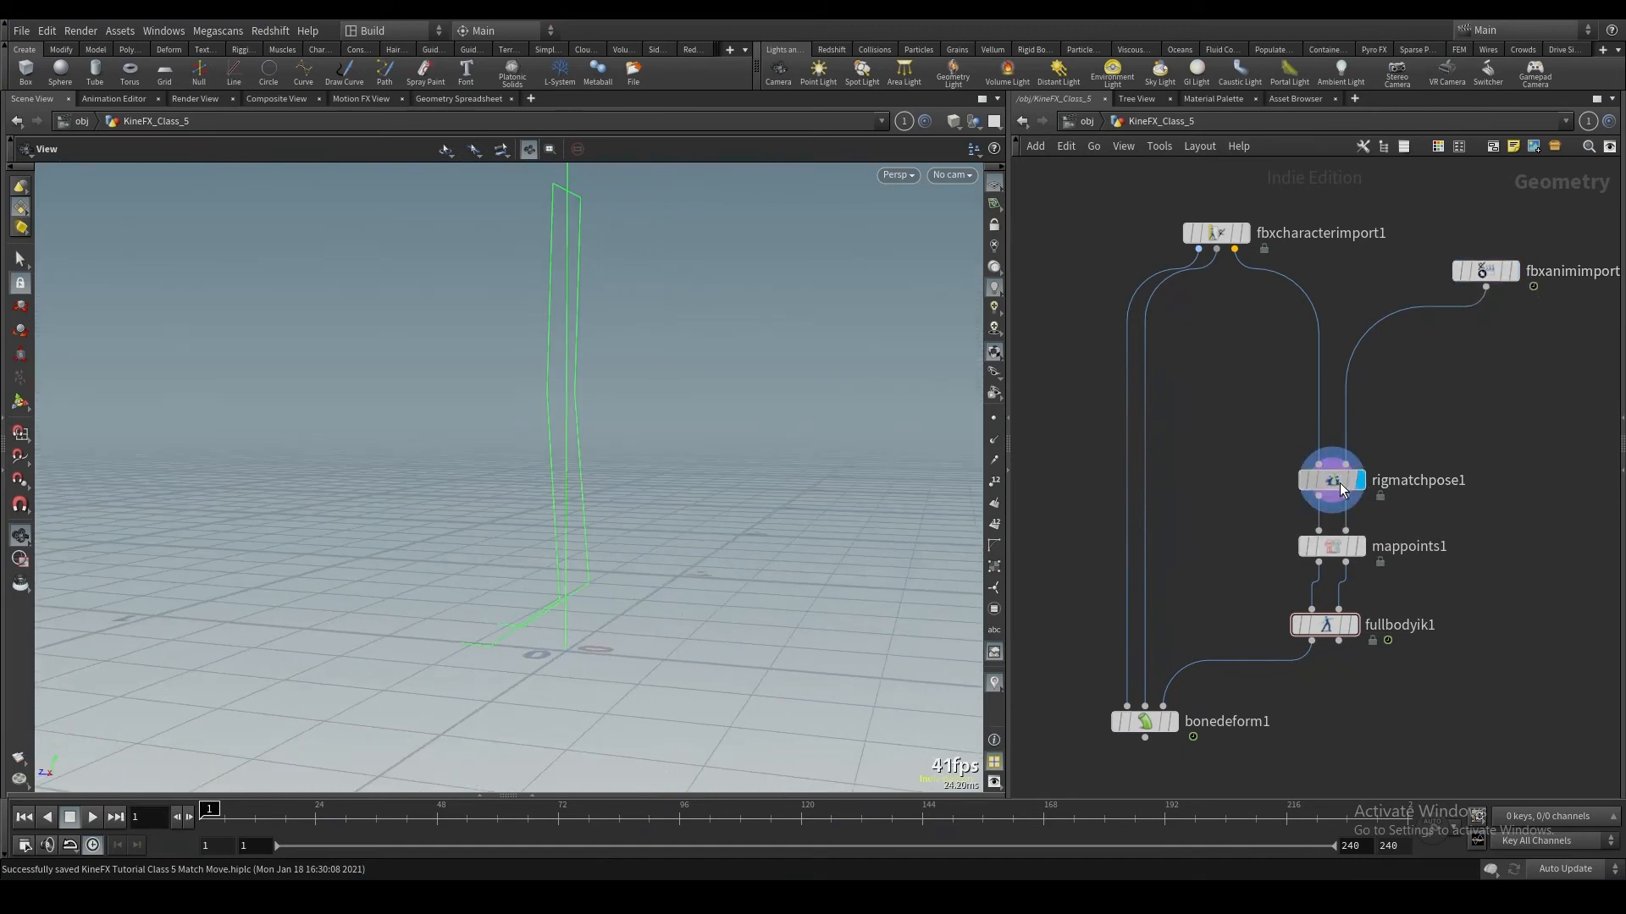
{"action": "left_click", "coordinate": [1331, 479]}
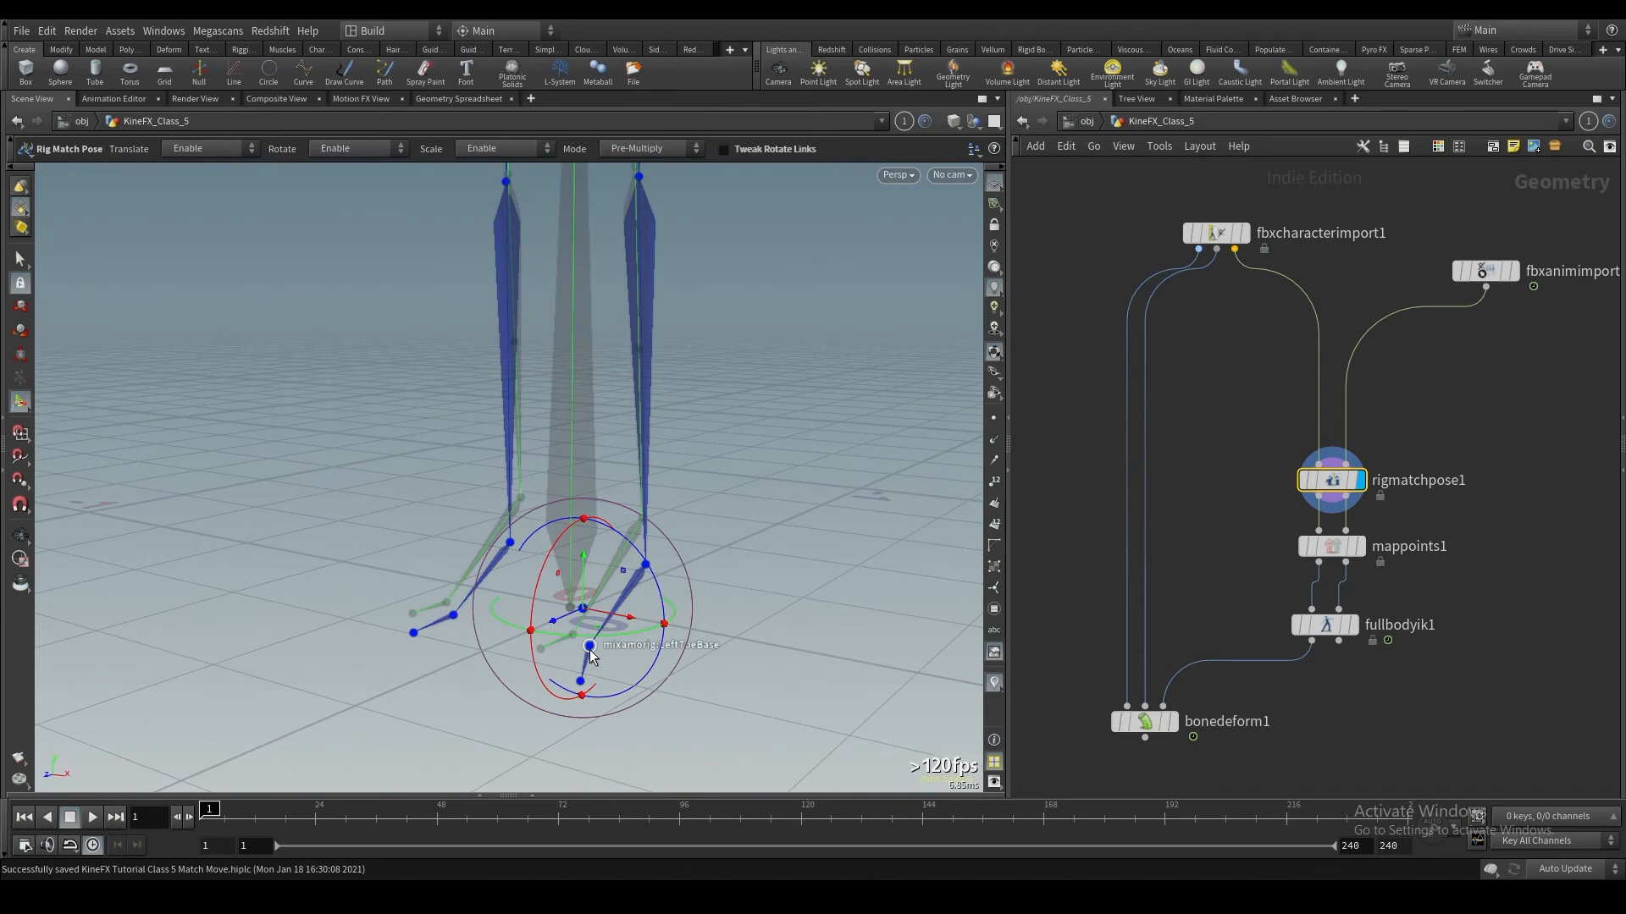
{"action": "left_click_drag", "start_coordinate": [588, 646], "coordinate": [546, 661]}
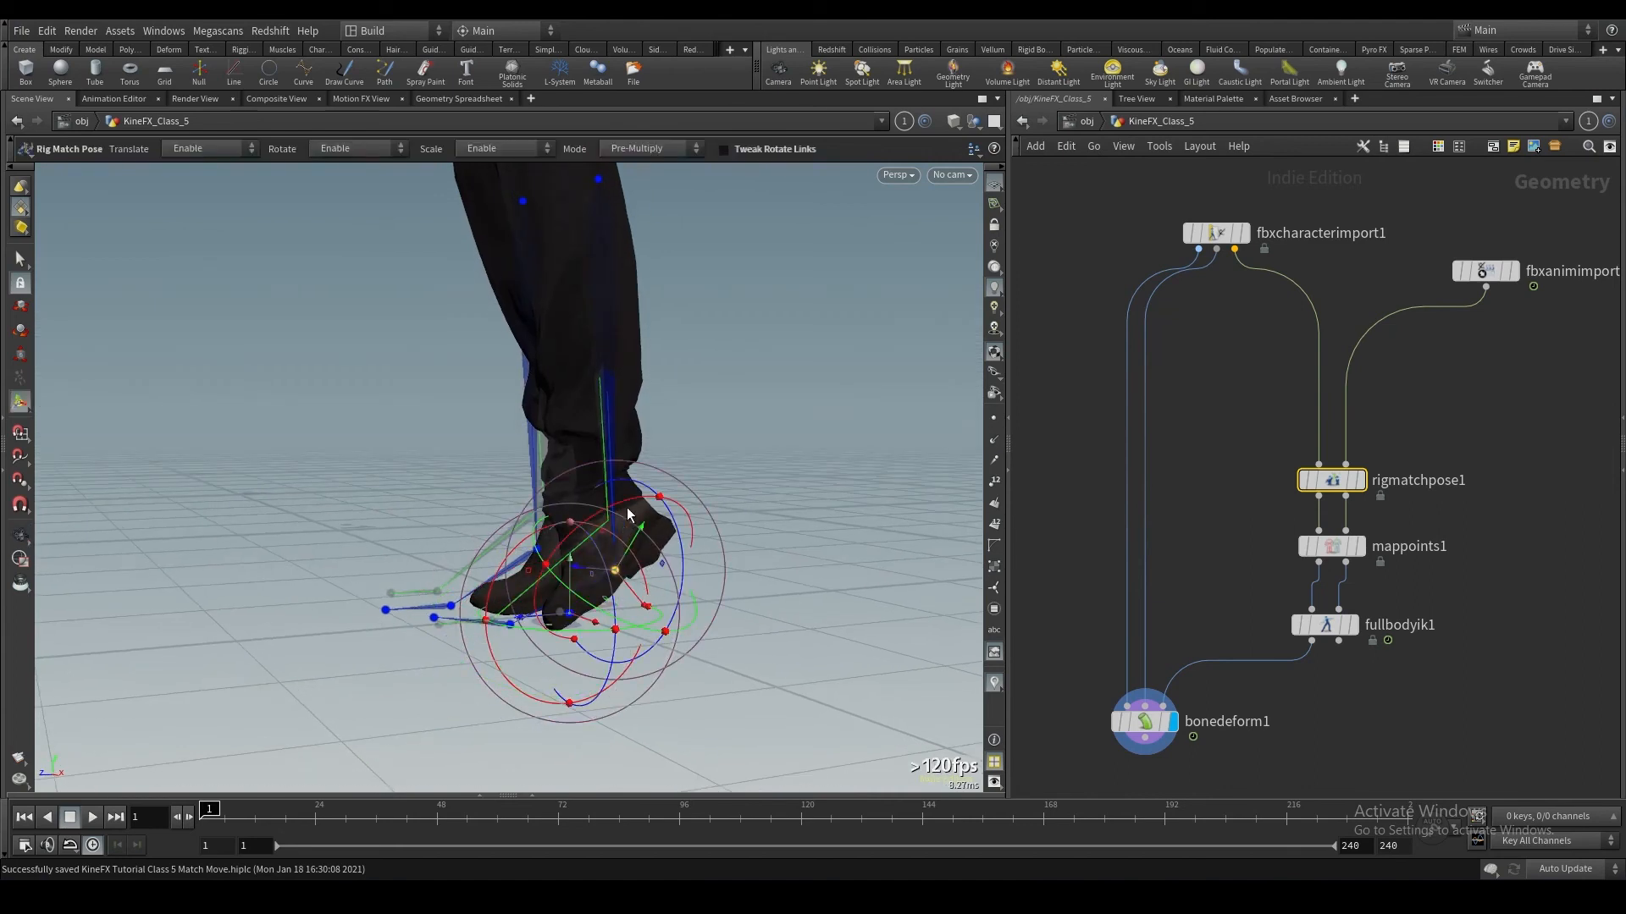
{"action": "key", "text": "m"}
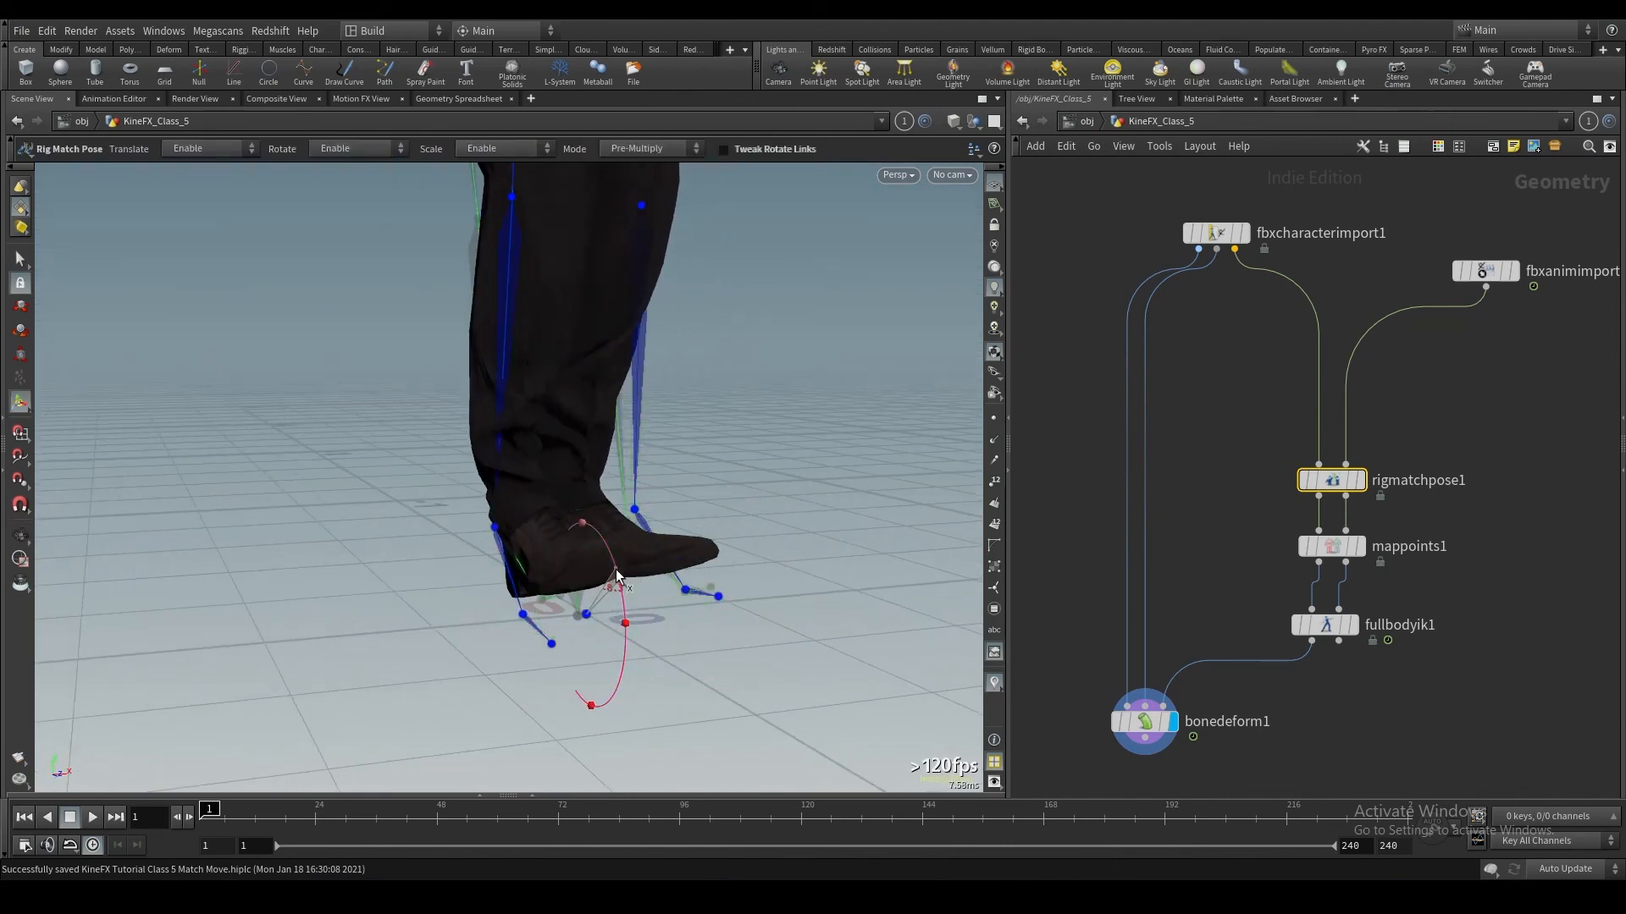
{"action": "key", "text": "ctrl+z"}
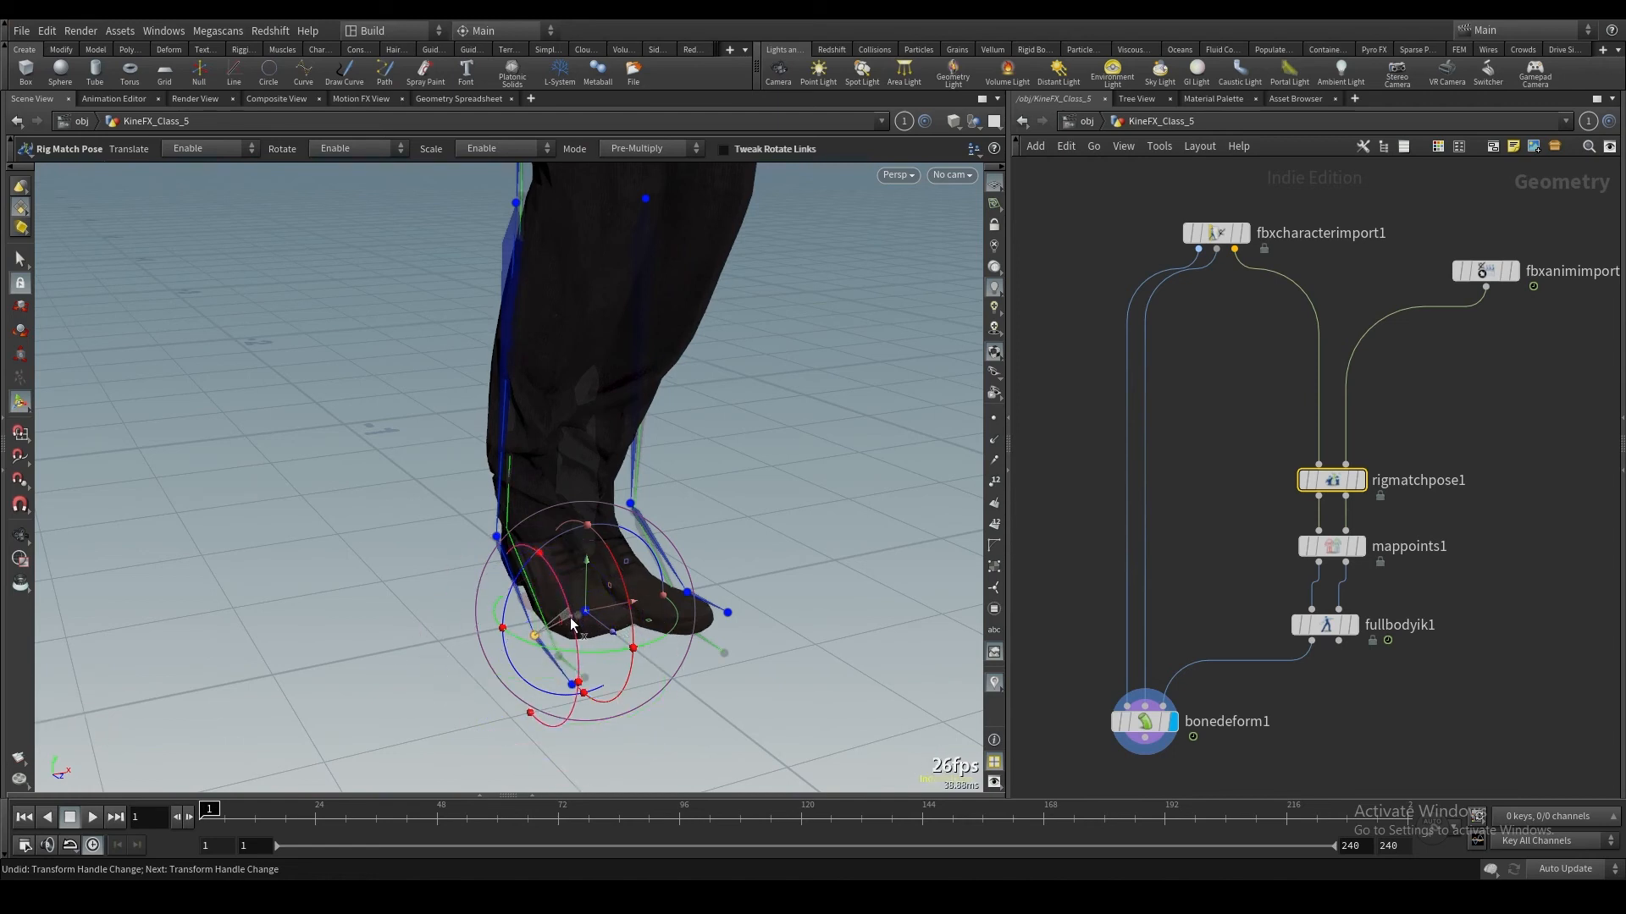
{"action": "left_click_drag", "start_coordinate": [570, 623], "coordinate": [518, 677]}
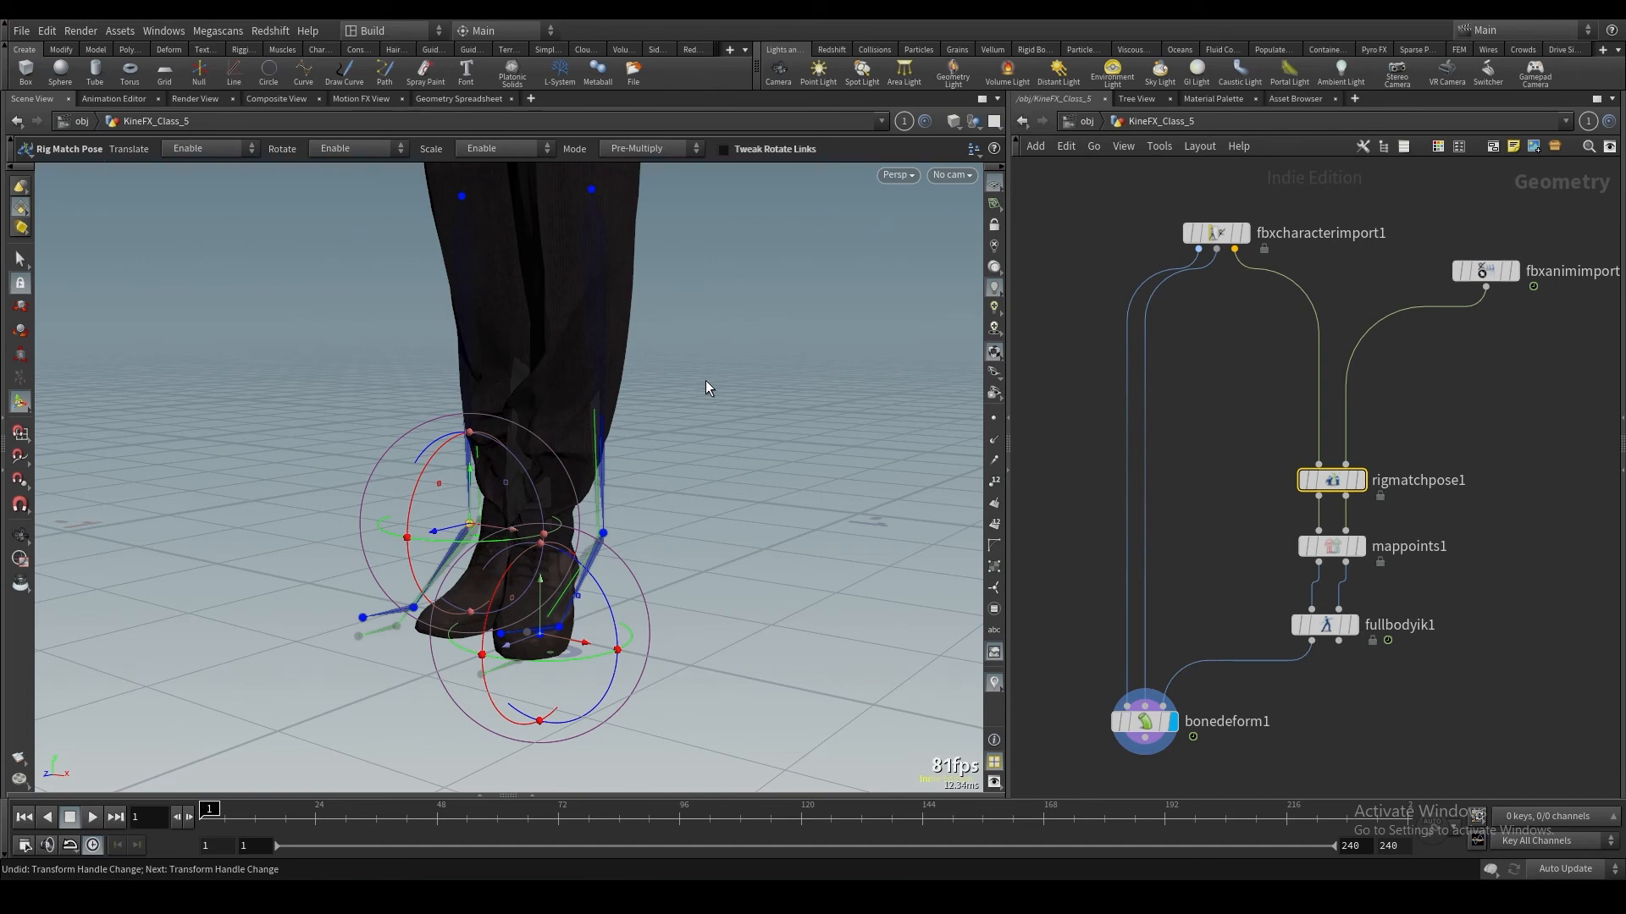
{"action": "mouse_move", "coordinate": [539, 376]}
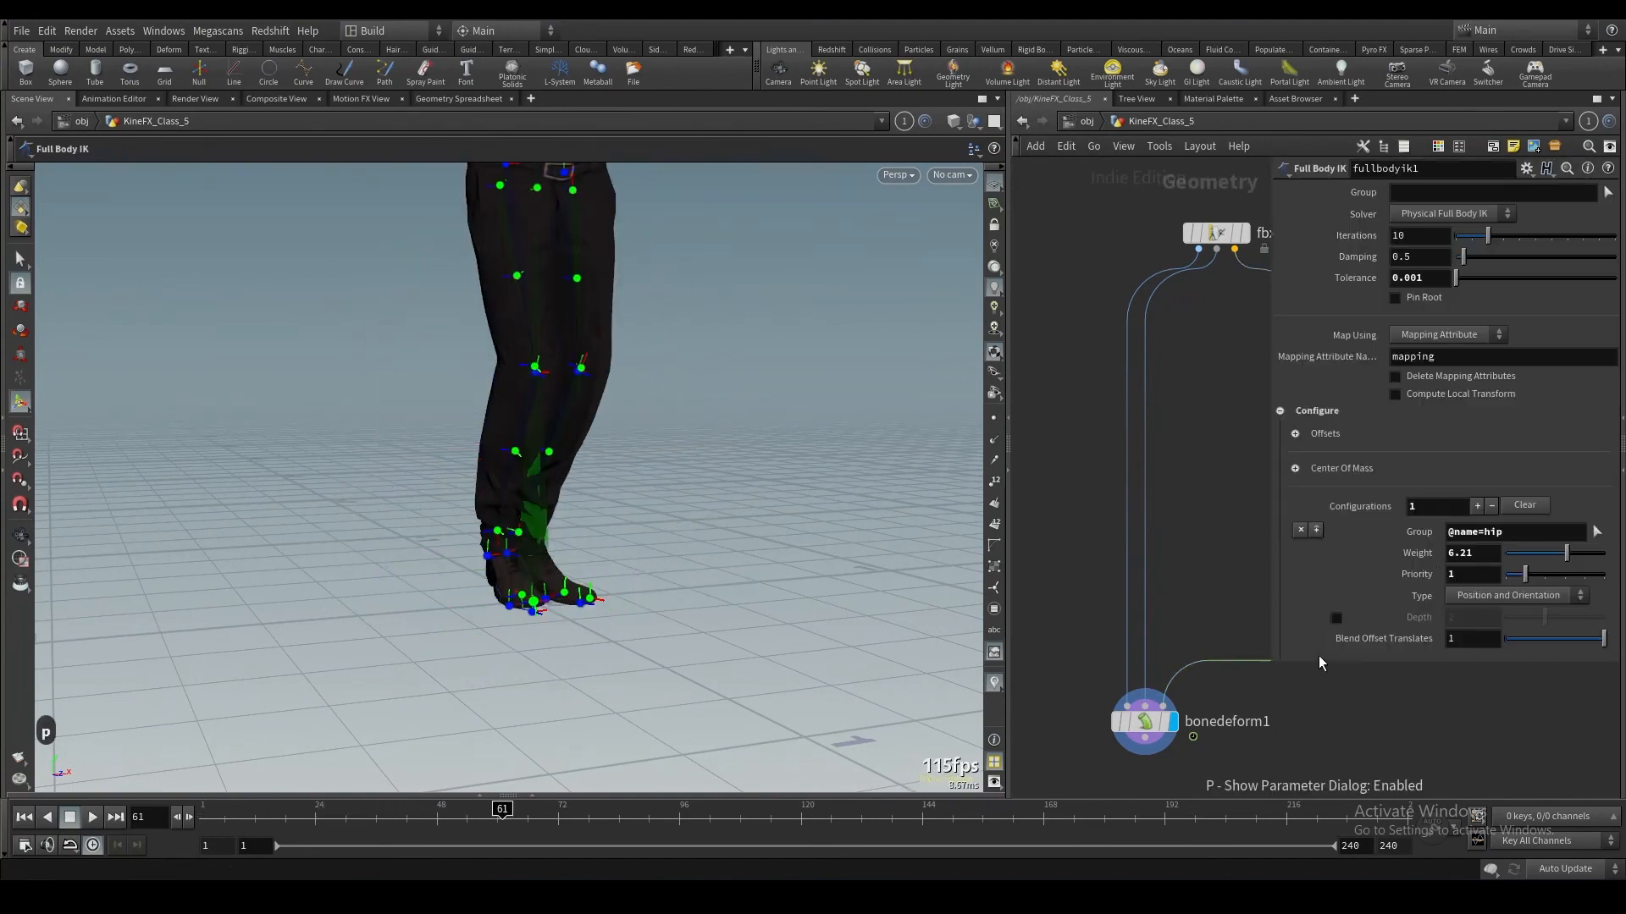
{"action": "left_click", "coordinate": [1491, 507]}
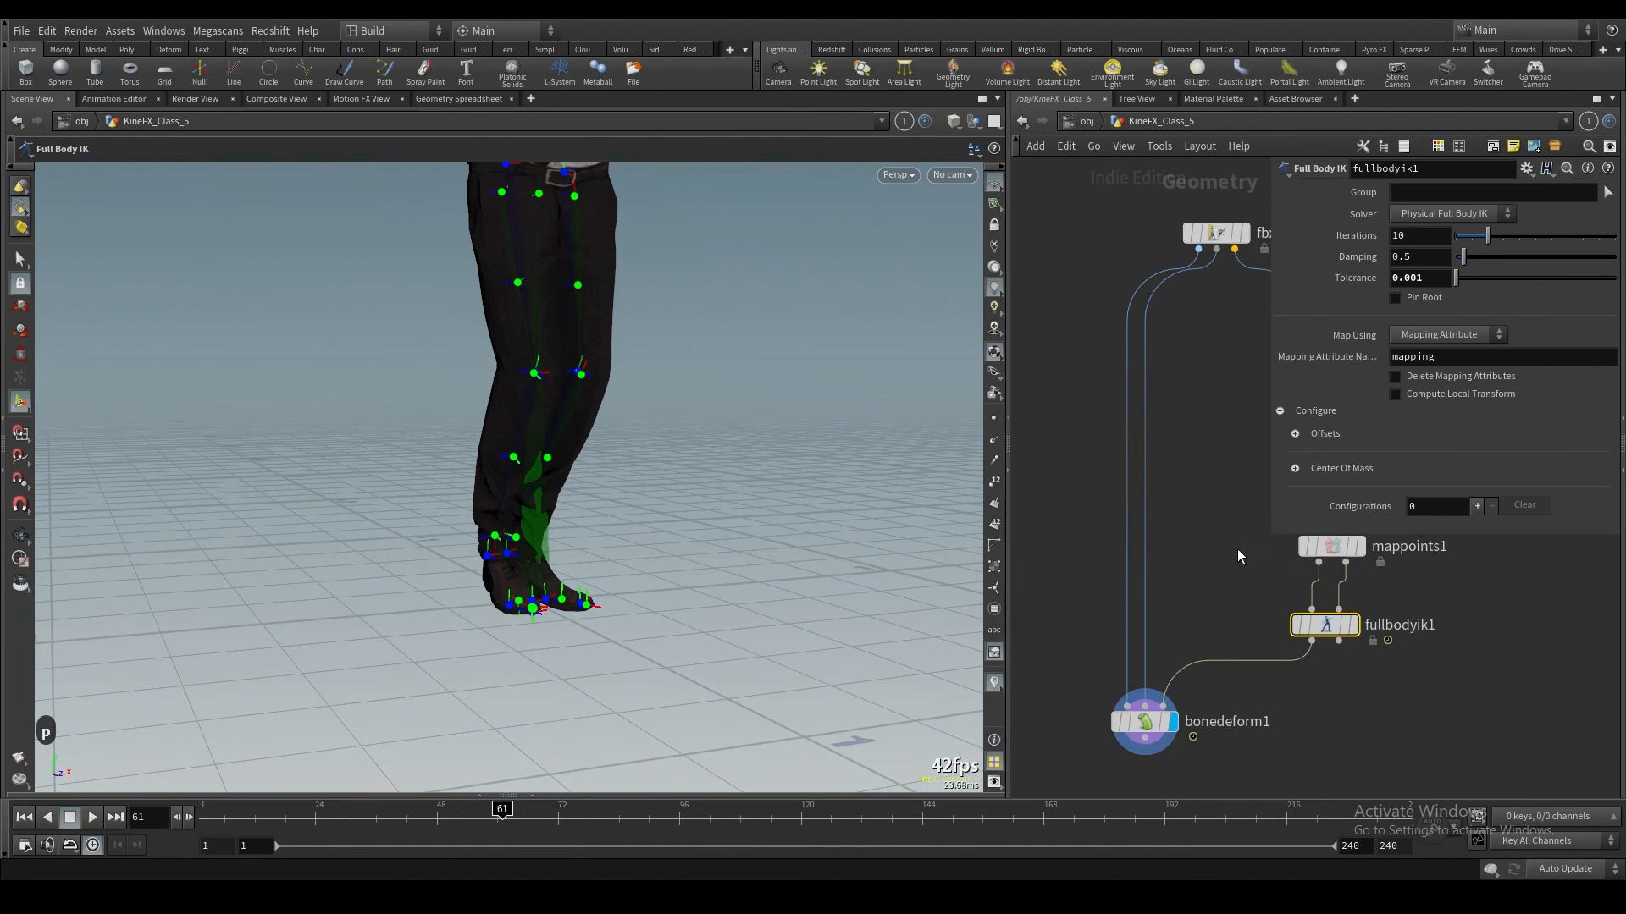
{"action": "left_click", "coordinate": [1477, 506]}
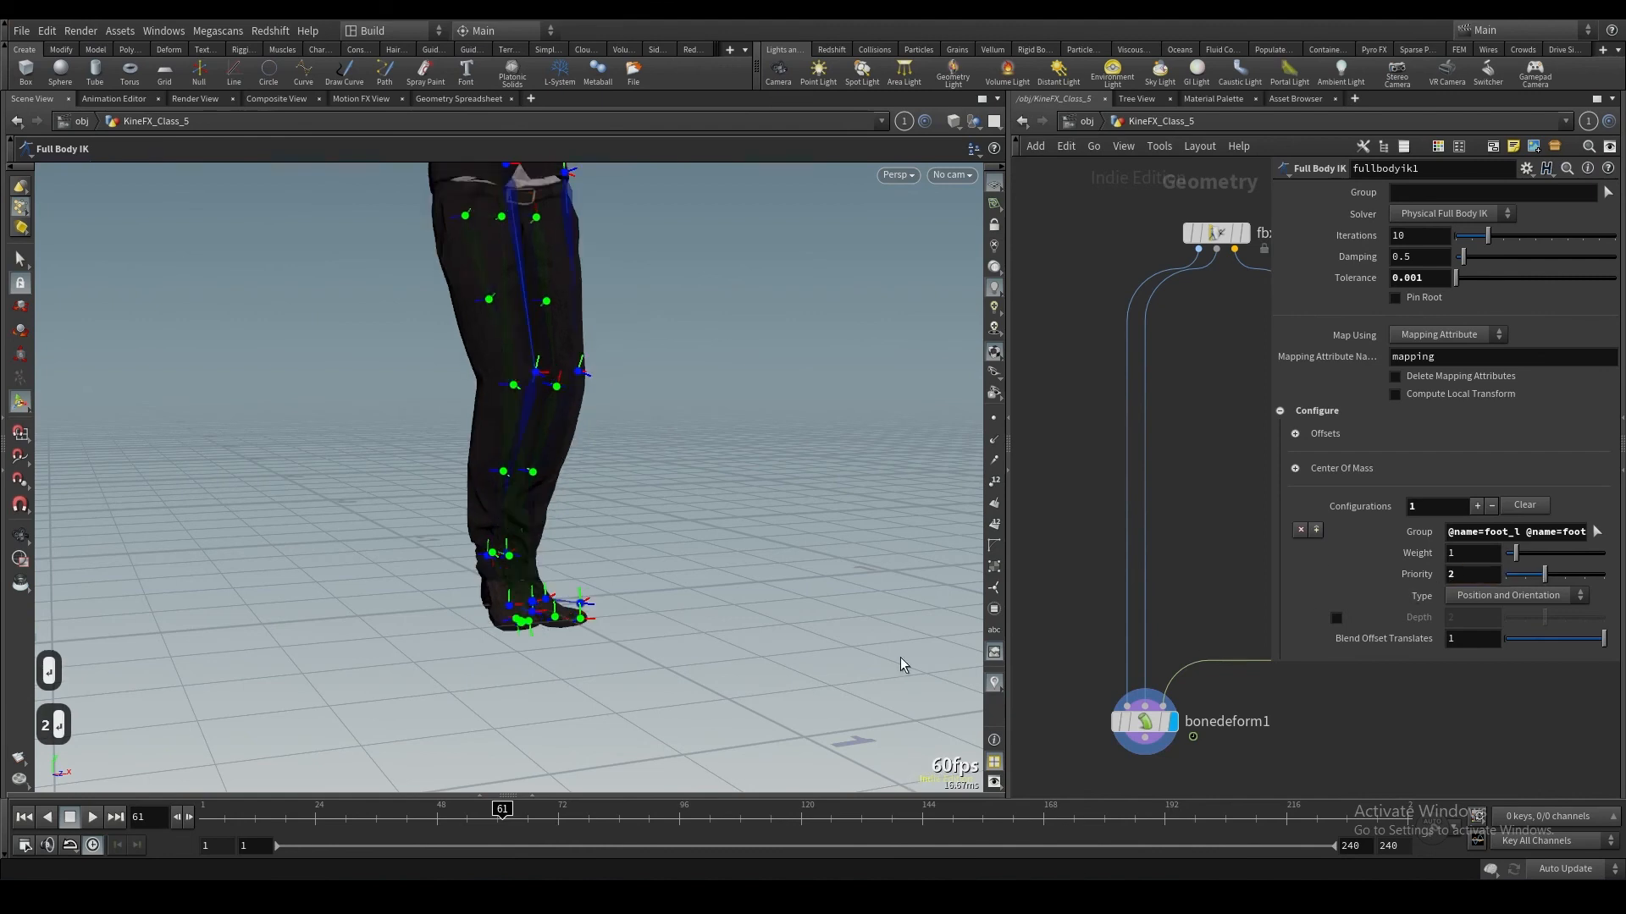
{"action": "left_click_drag", "start_coordinate": [502, 809], "coordinate": [386, 809]}
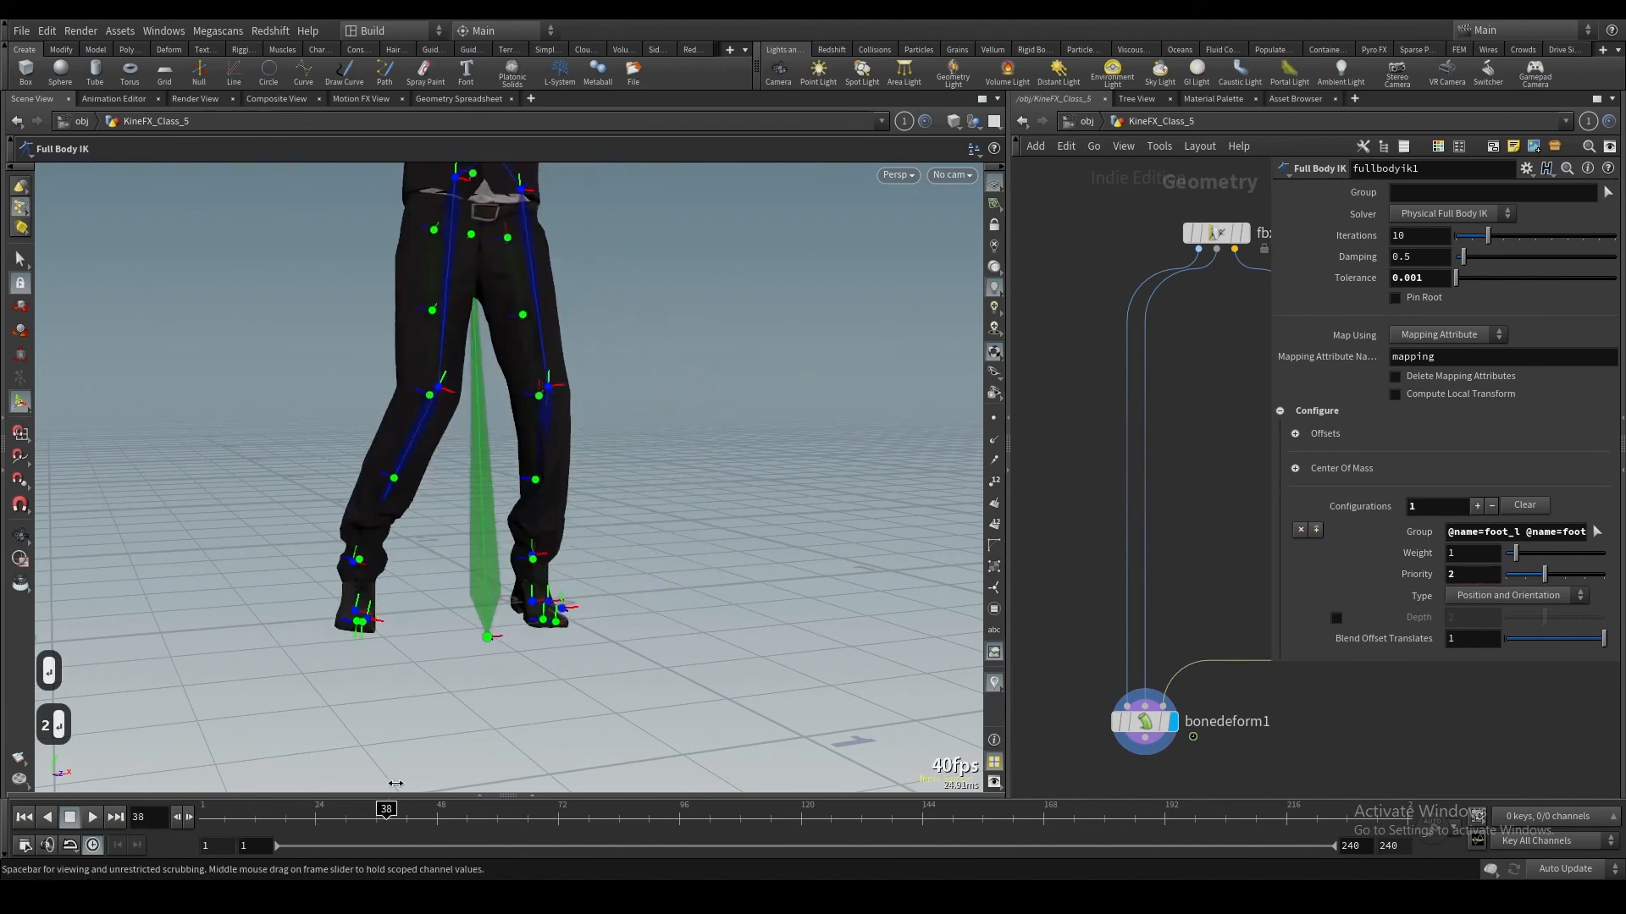
{"action": "left_click_drag", "start_coordinate": [384, 808], "coordinate": [234, 807]}
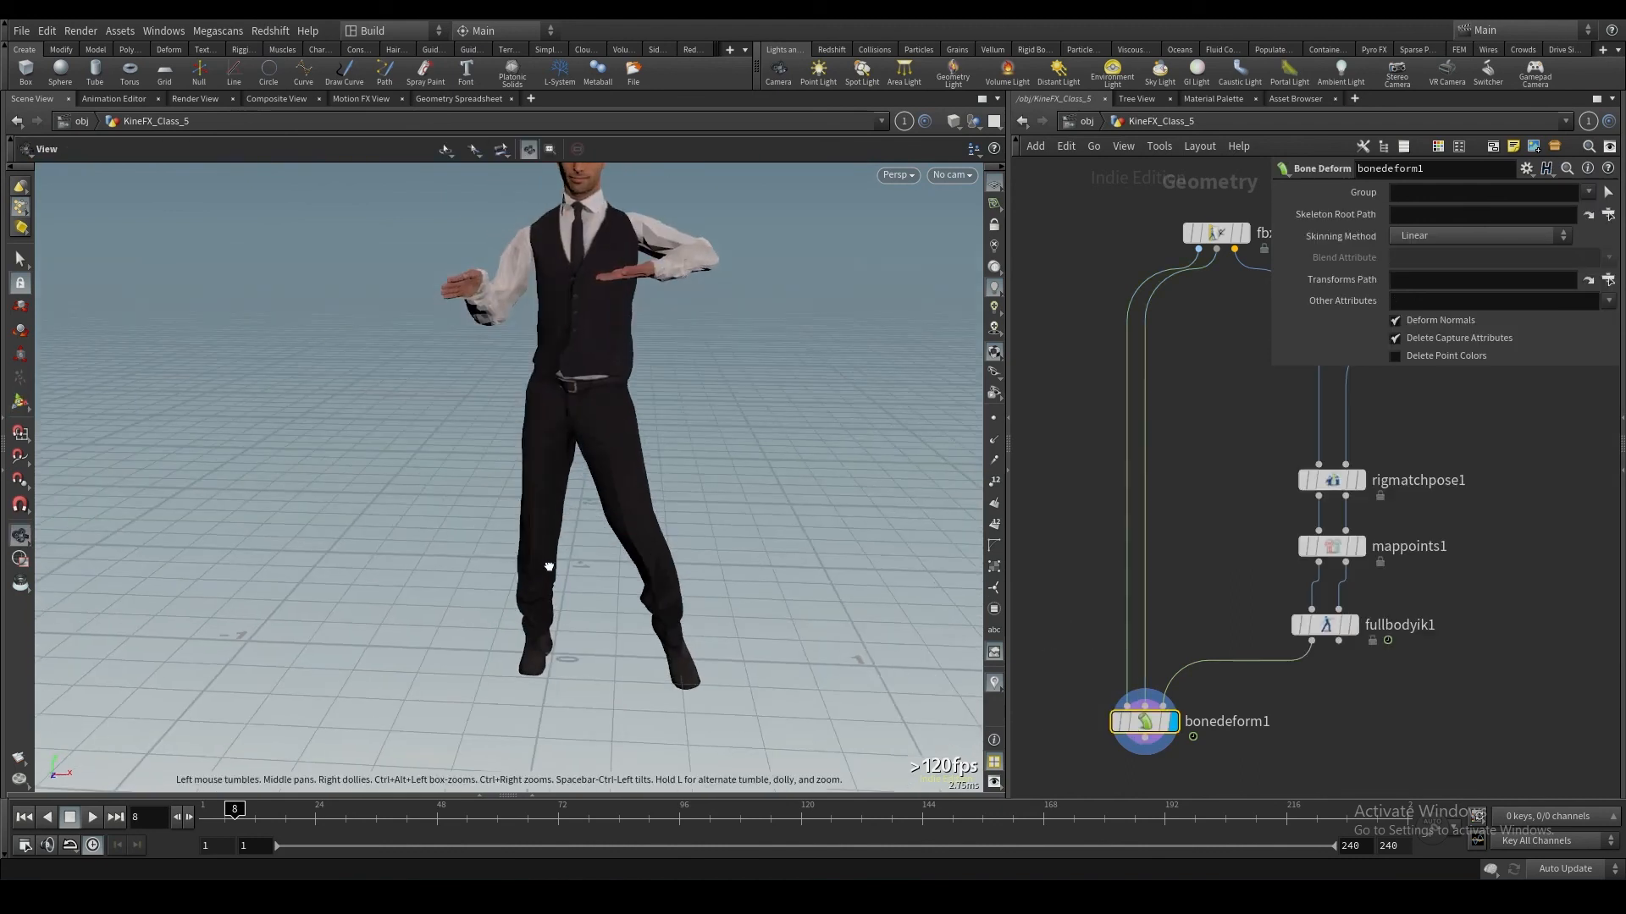
Step: Play the dance with bonedeform1 displayed, then set Full Body IK iterations to 50
{"action": "left_click", "coordinate": [93, 817]}
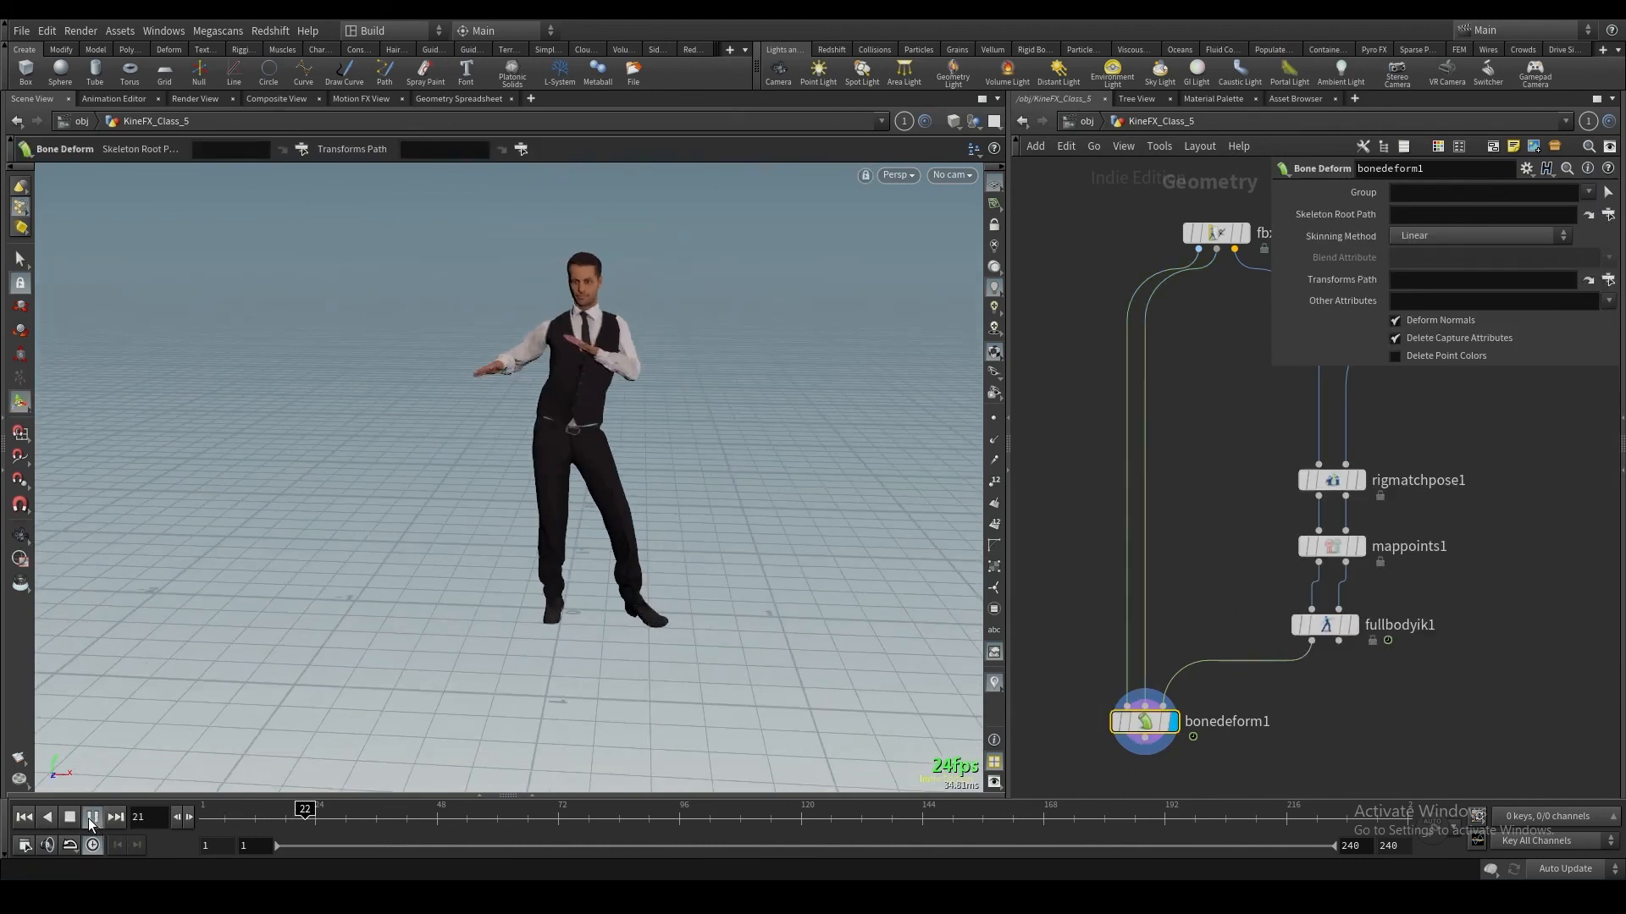
{"action": "left_click", "coordinate": [91, 817]}
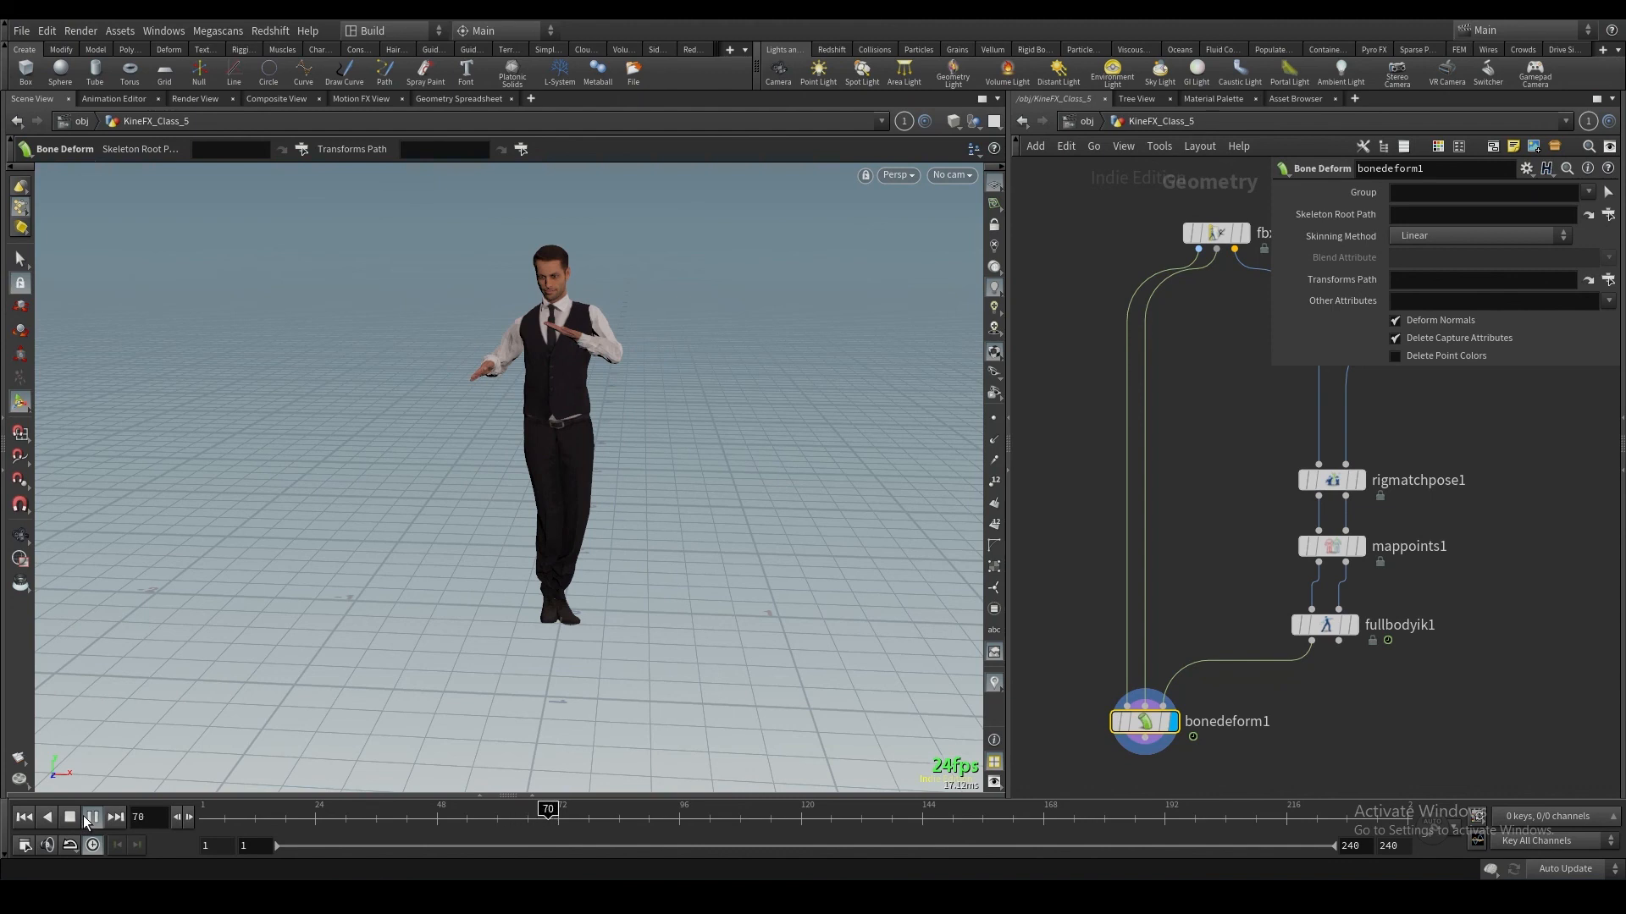
{"action": "left_click", "coordinate": [69, 817]}
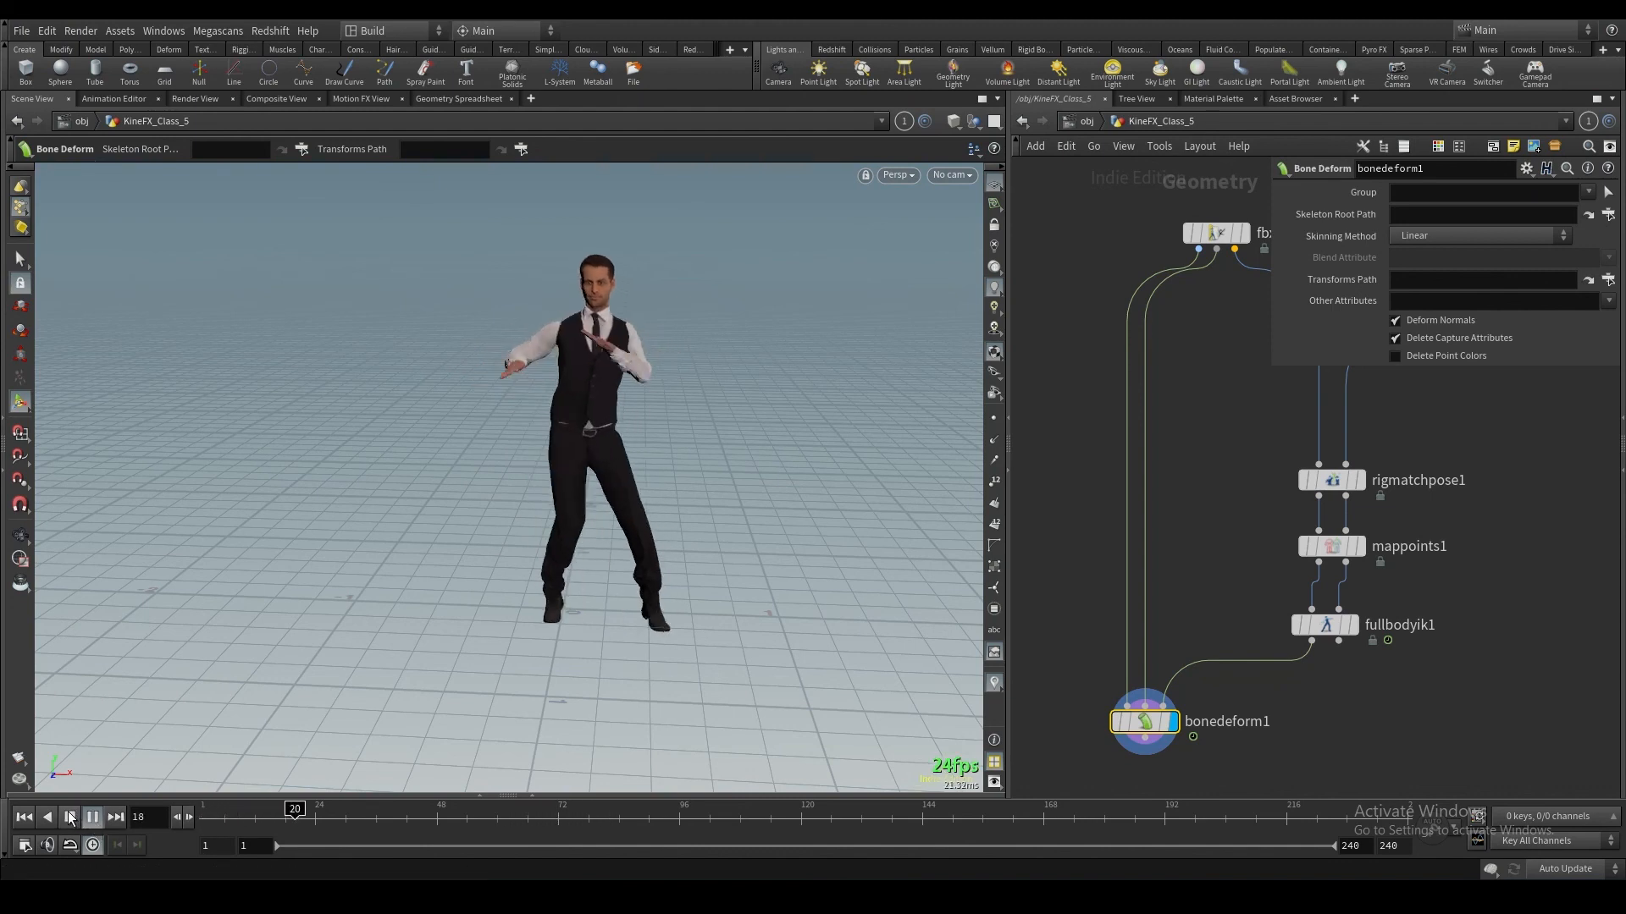
{"action": "left_click", "coordinate": [91, 817]}
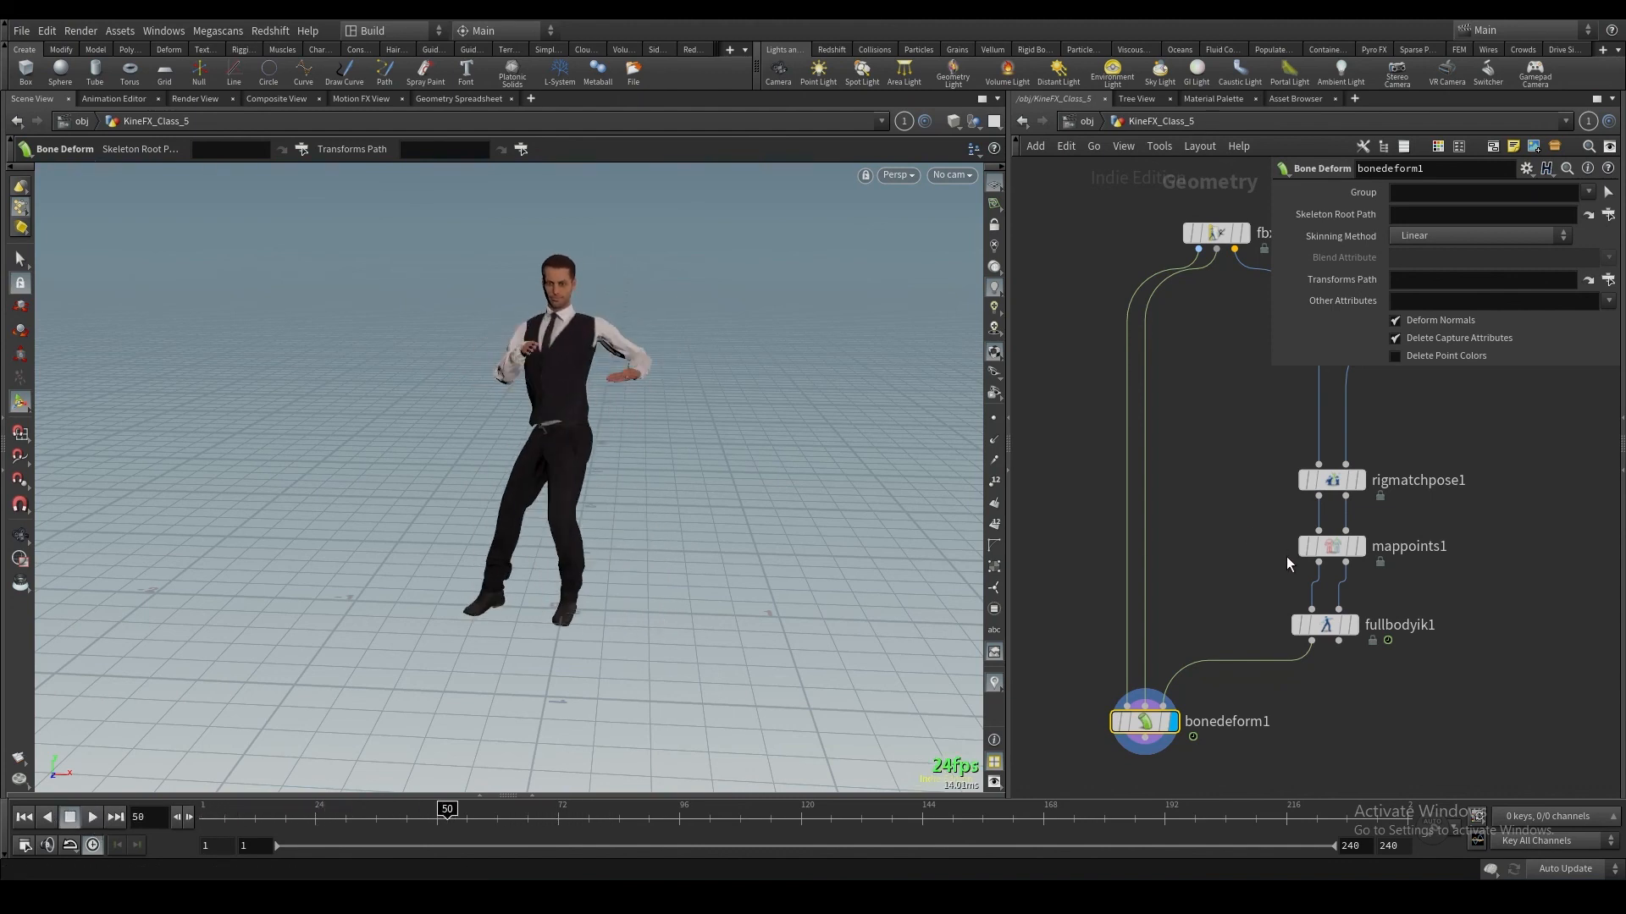
{"action": "left_click", "coordinate": [1325, 624]}
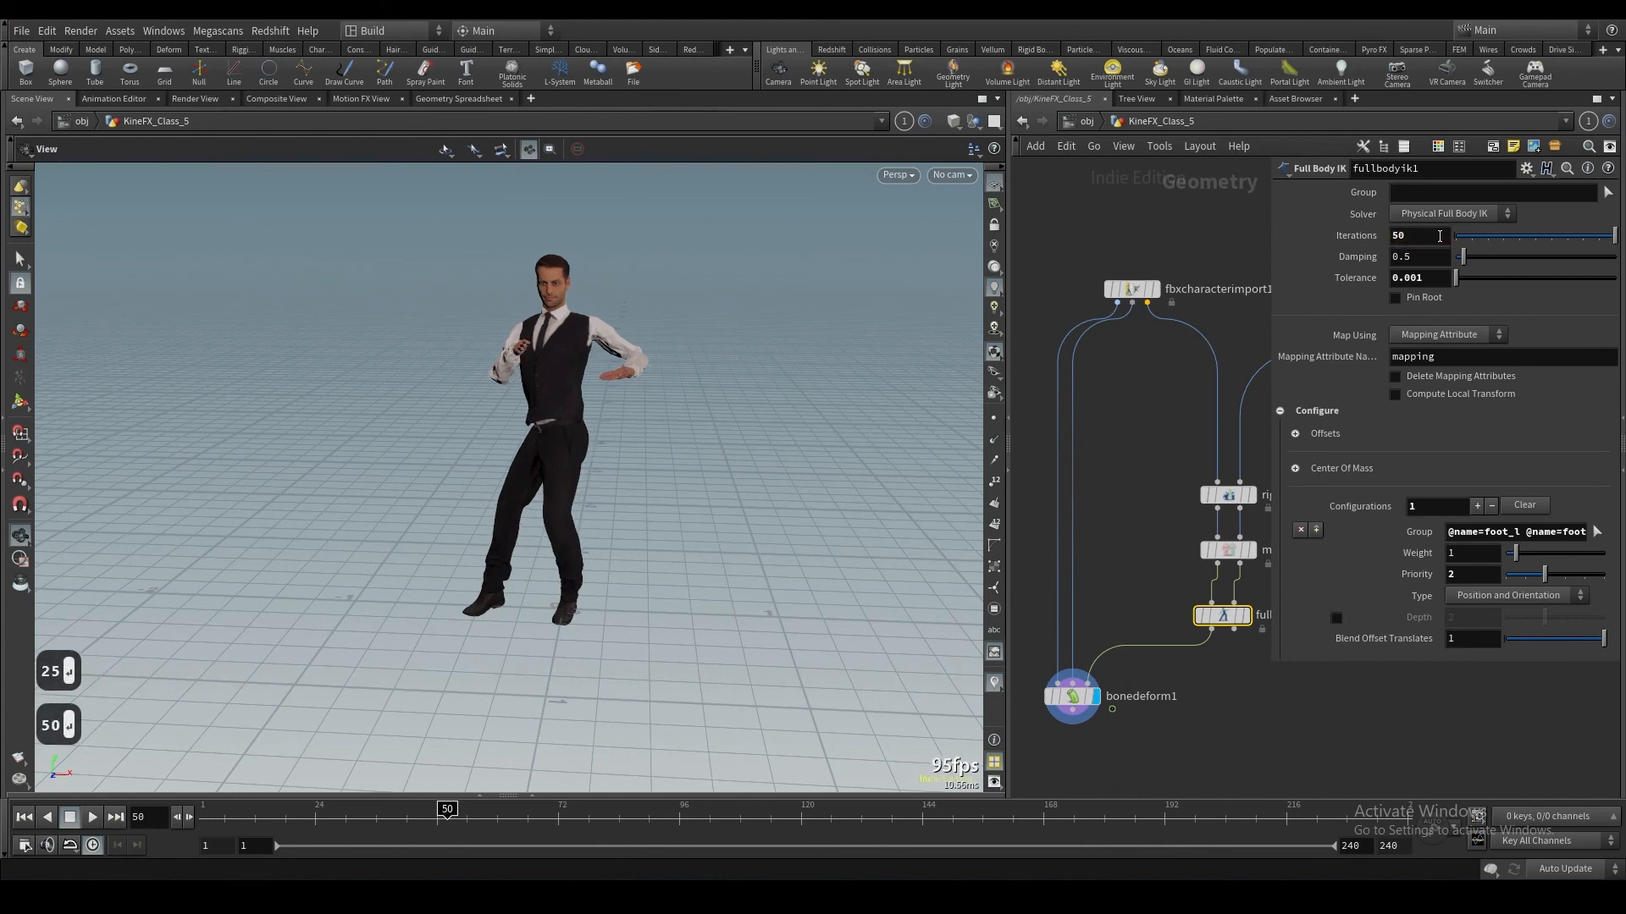
Step: Set IK damping to 0.9, replay the dance, and enable Add Center Of Mass Target
{"action": "type", "text": "0.9"}
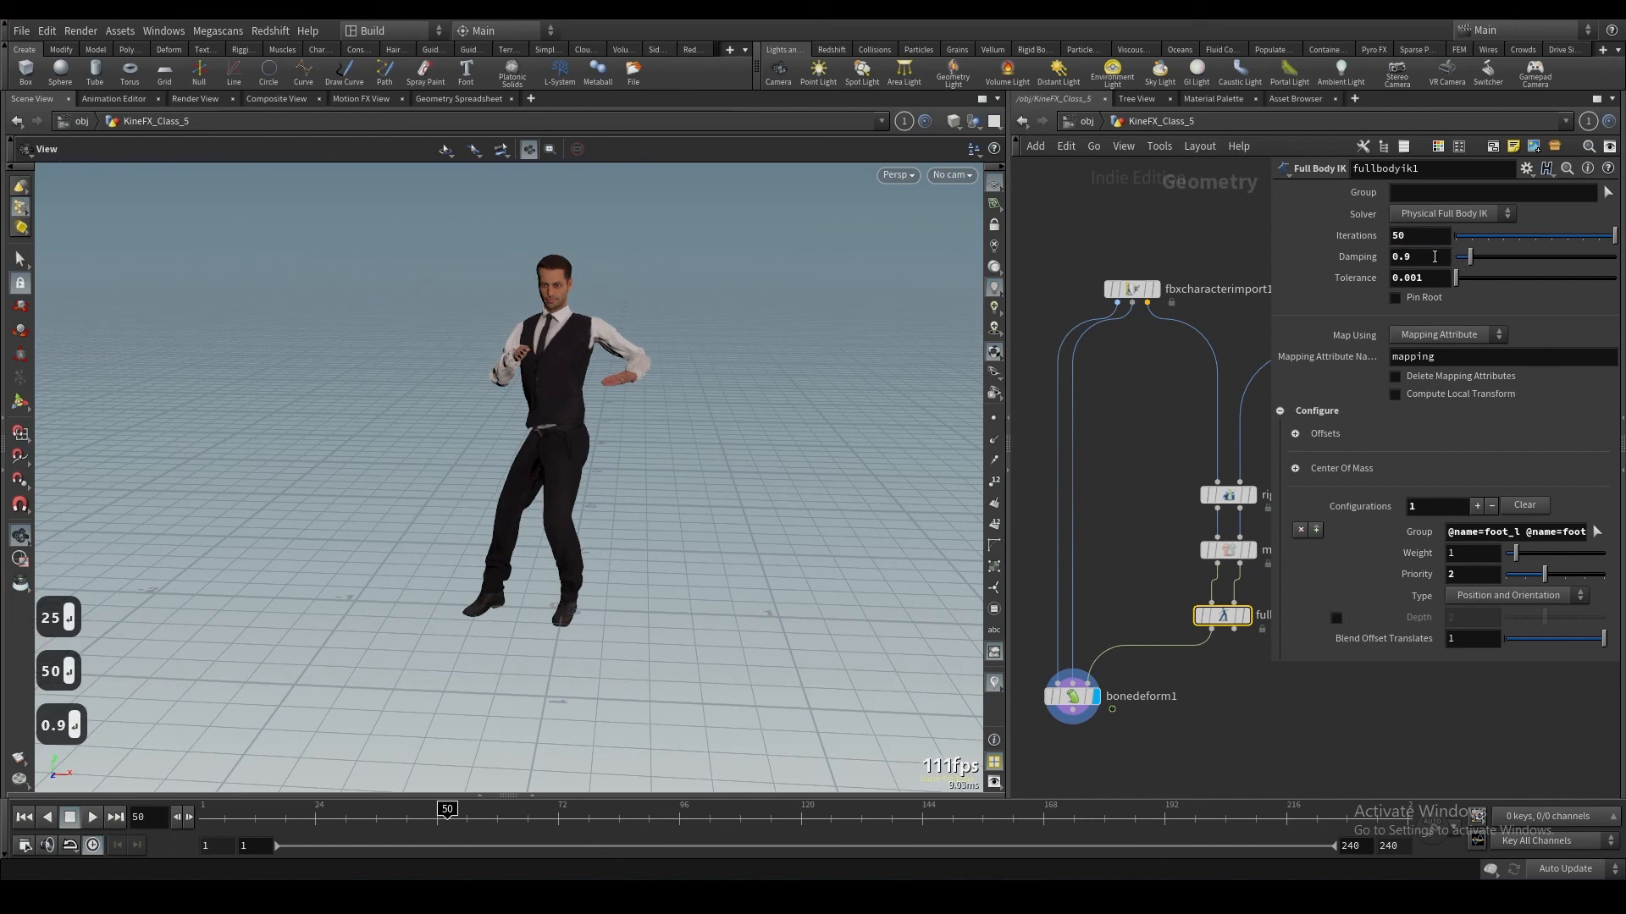
{"action": "left_click", "coordinate": [91, 817]}
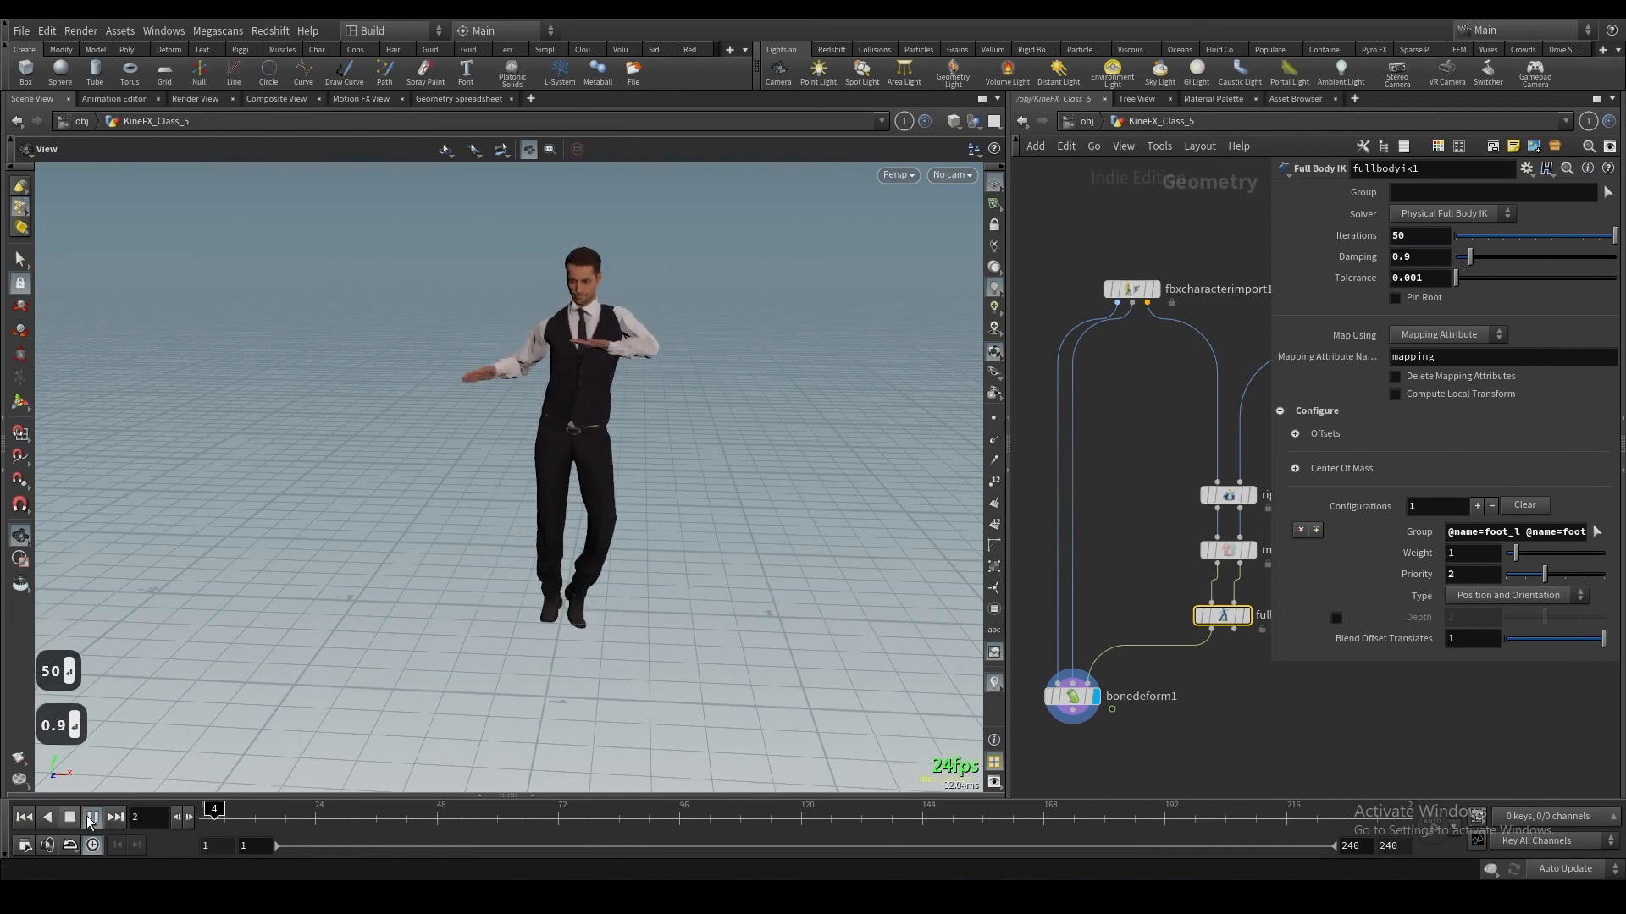
{"action": "left_click", "coordinate": [92, 818]}
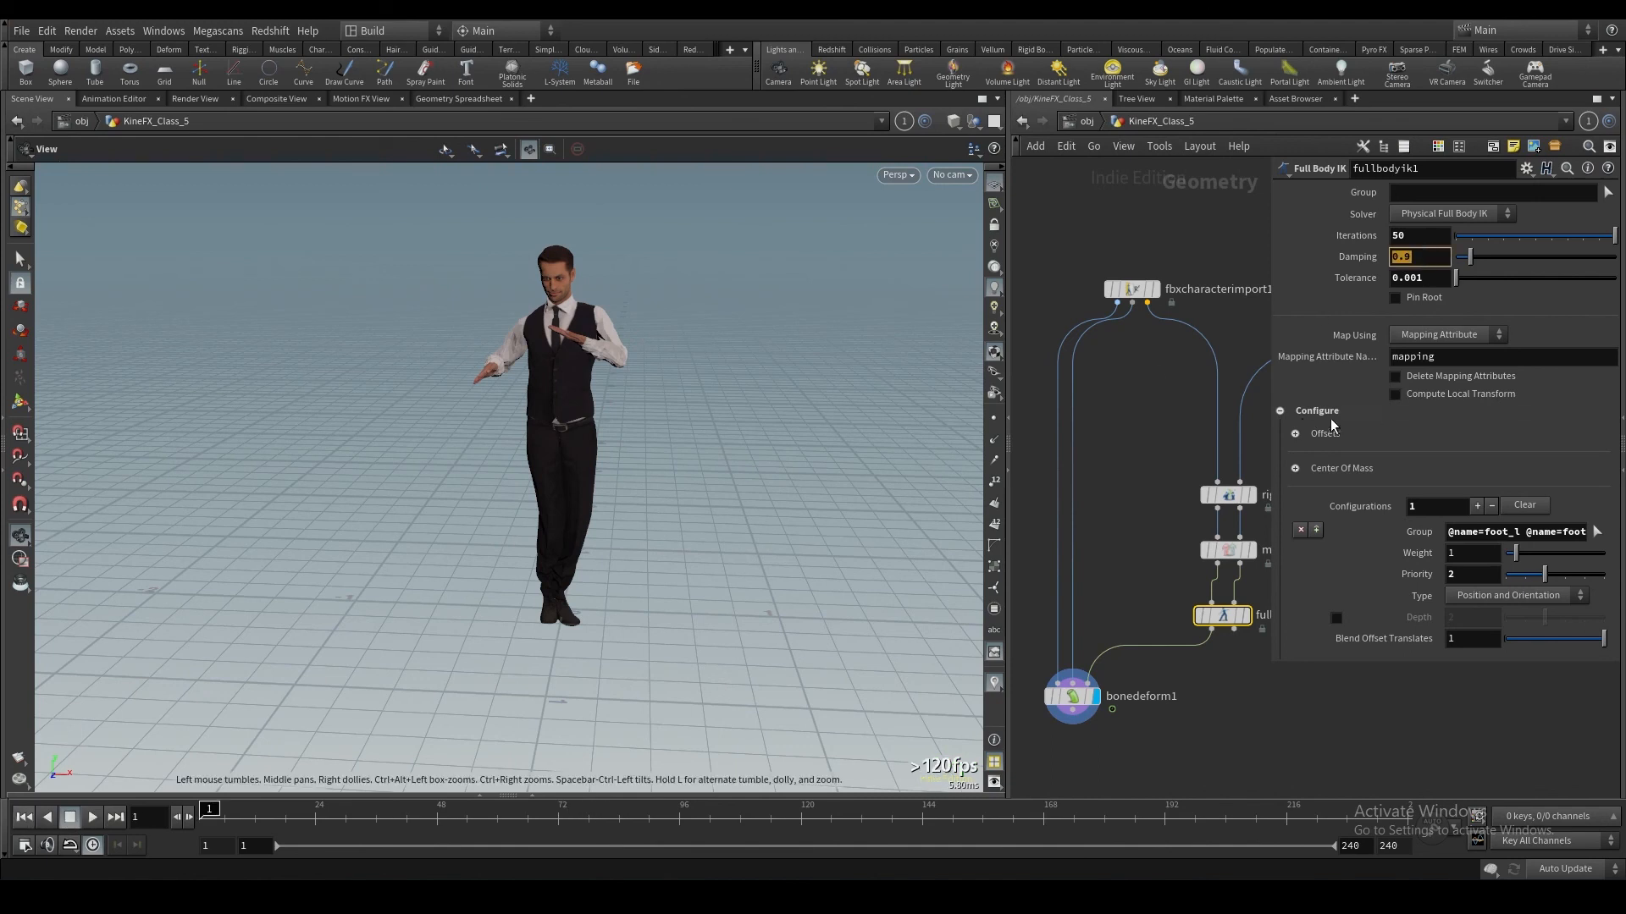
{"action": "left_click", "coordinate": [1295, 467]}
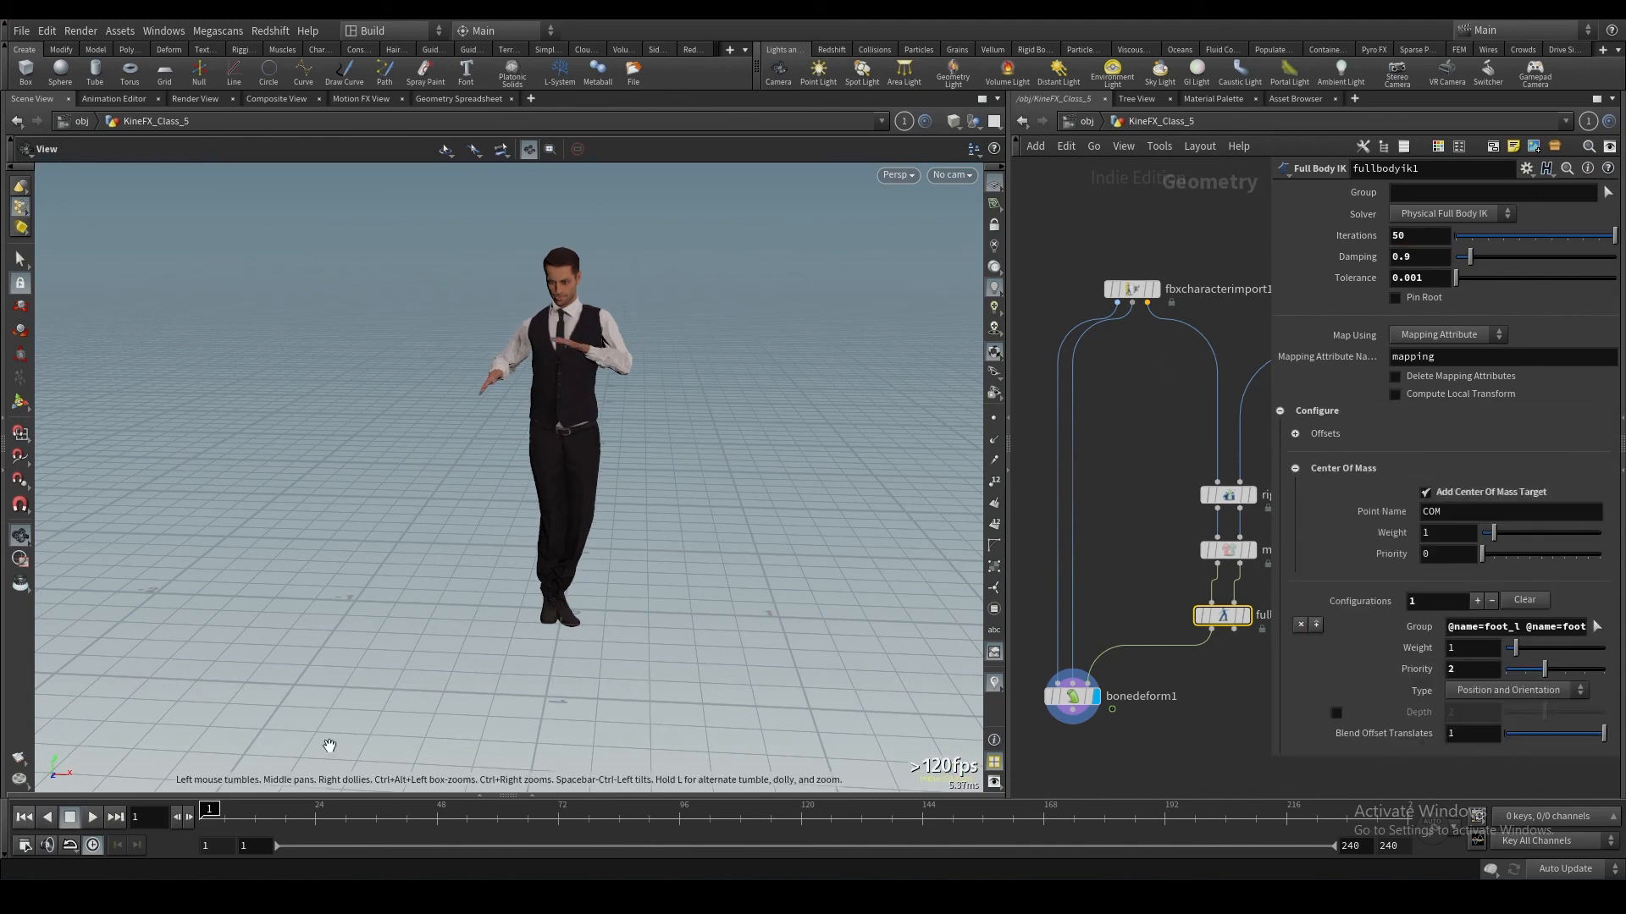
{"action": "left_click", "coordinate": [69, 817]}
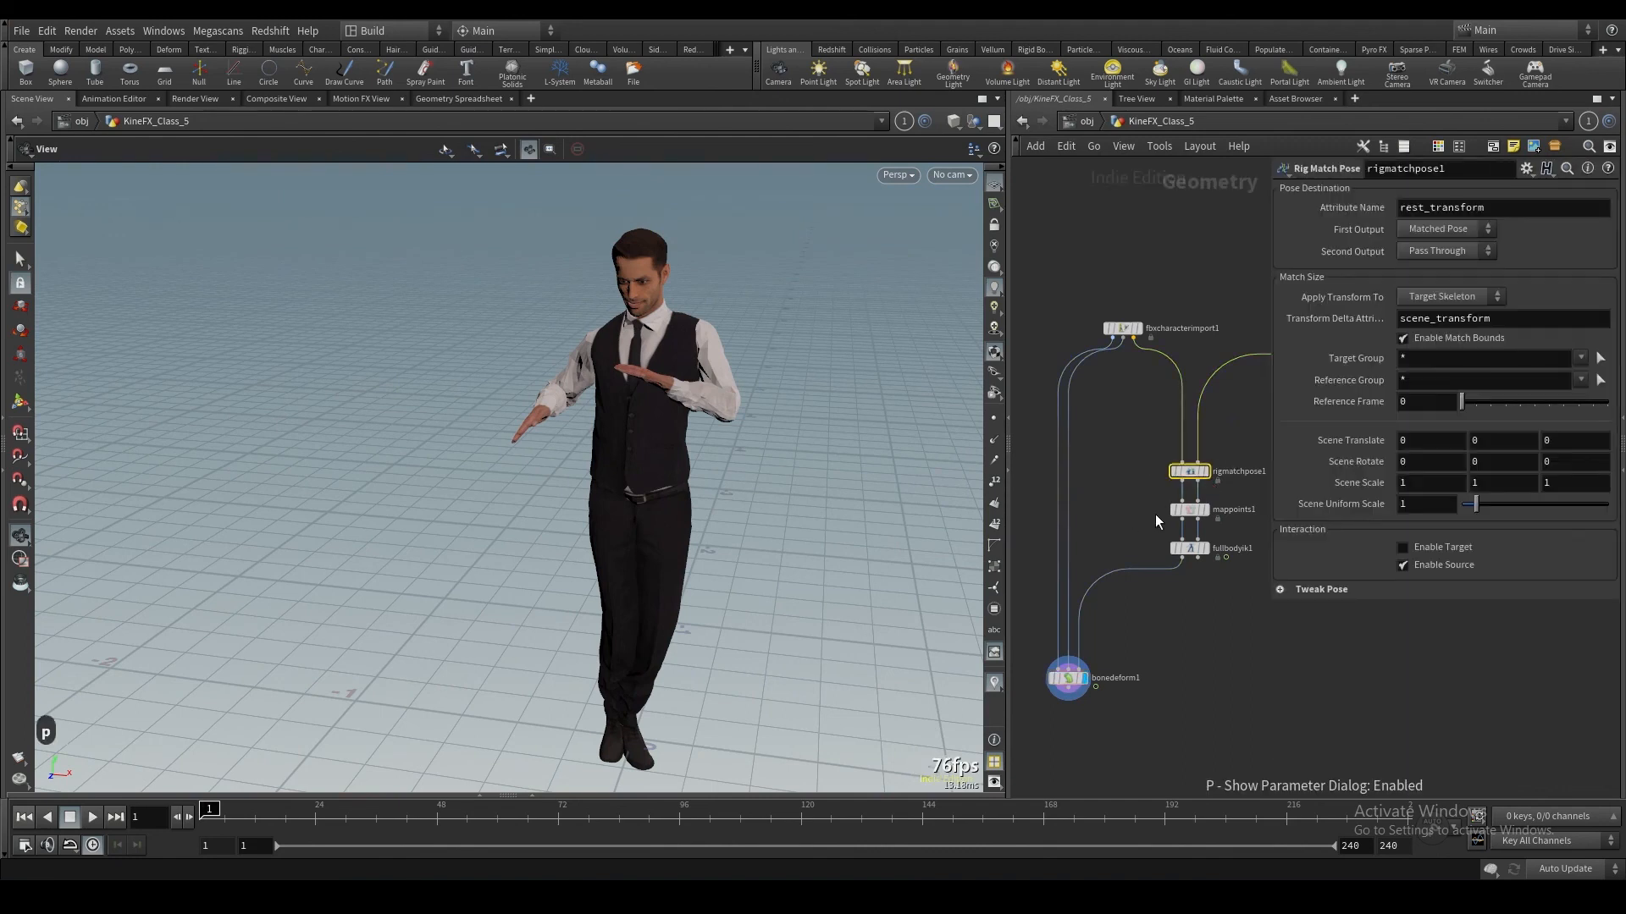
Step: Hide the parameter panel with P to reveal the full KineFX network
{"action": "key", "text": "p"}
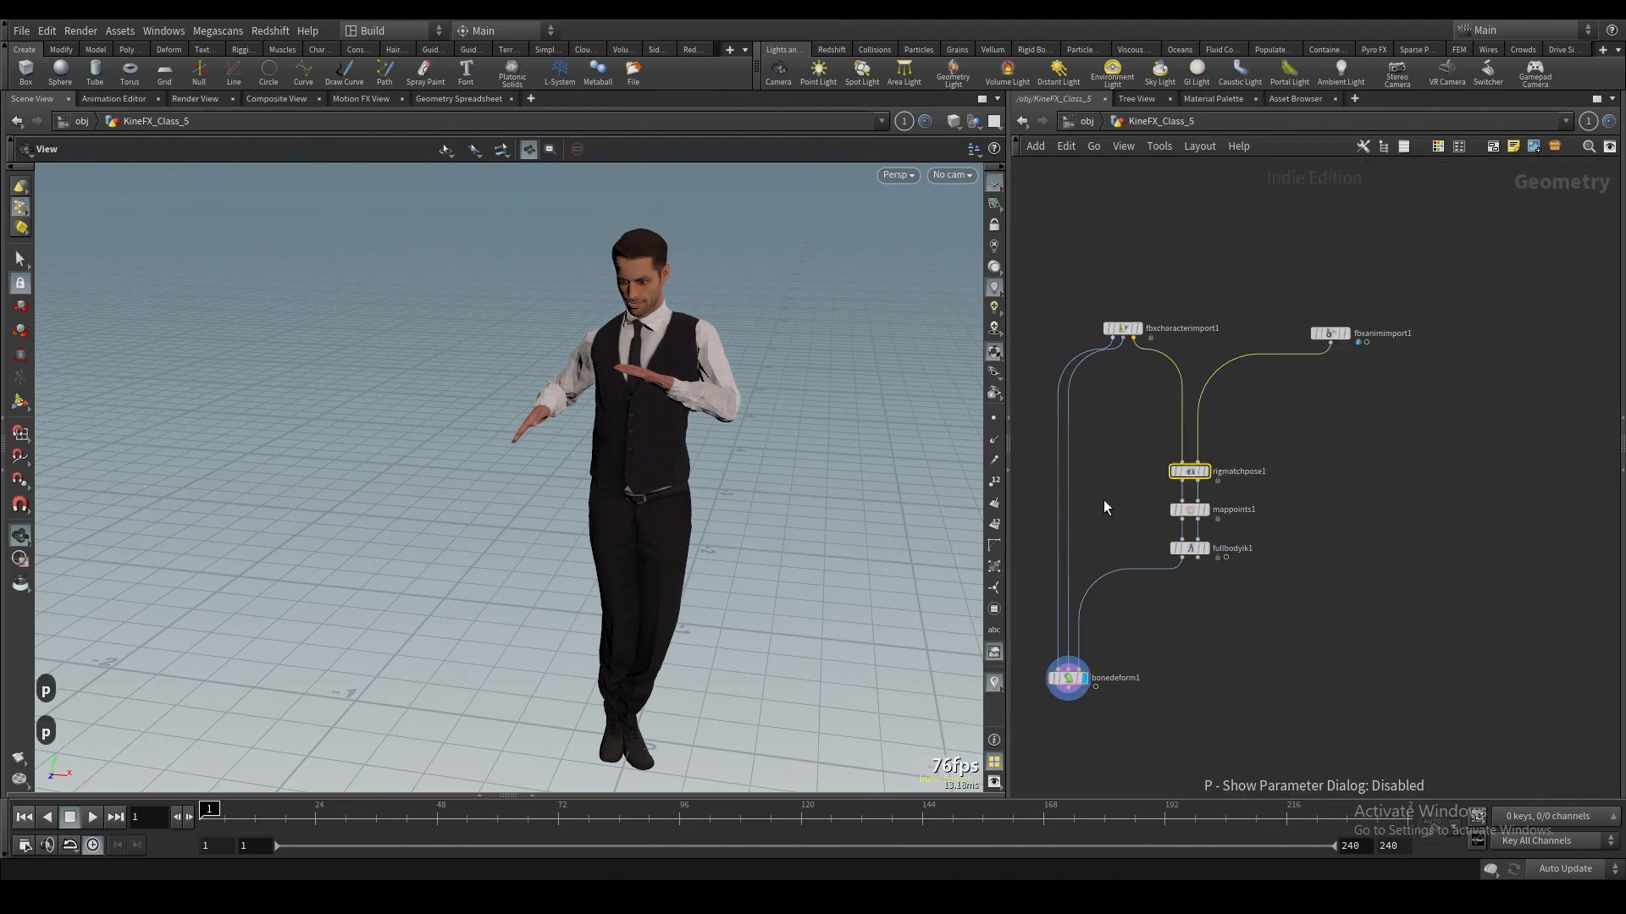
{"action": "mouse_move", "coordinate": [1140, 518]}
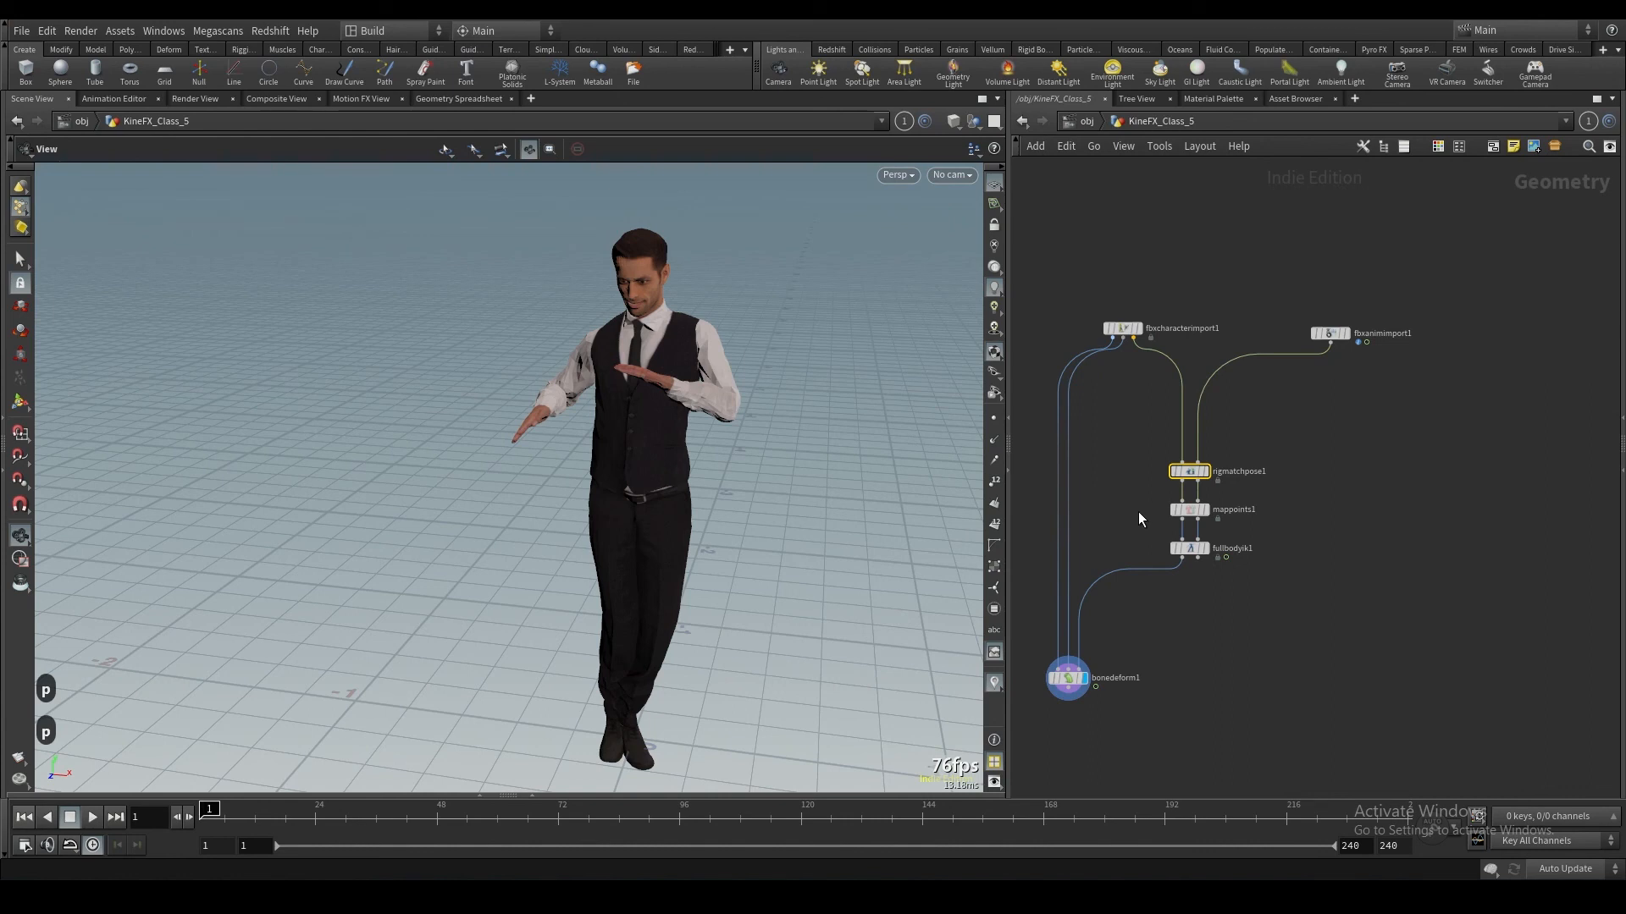
{"action": "mouse_move", "coordinate": [1315, 329]}
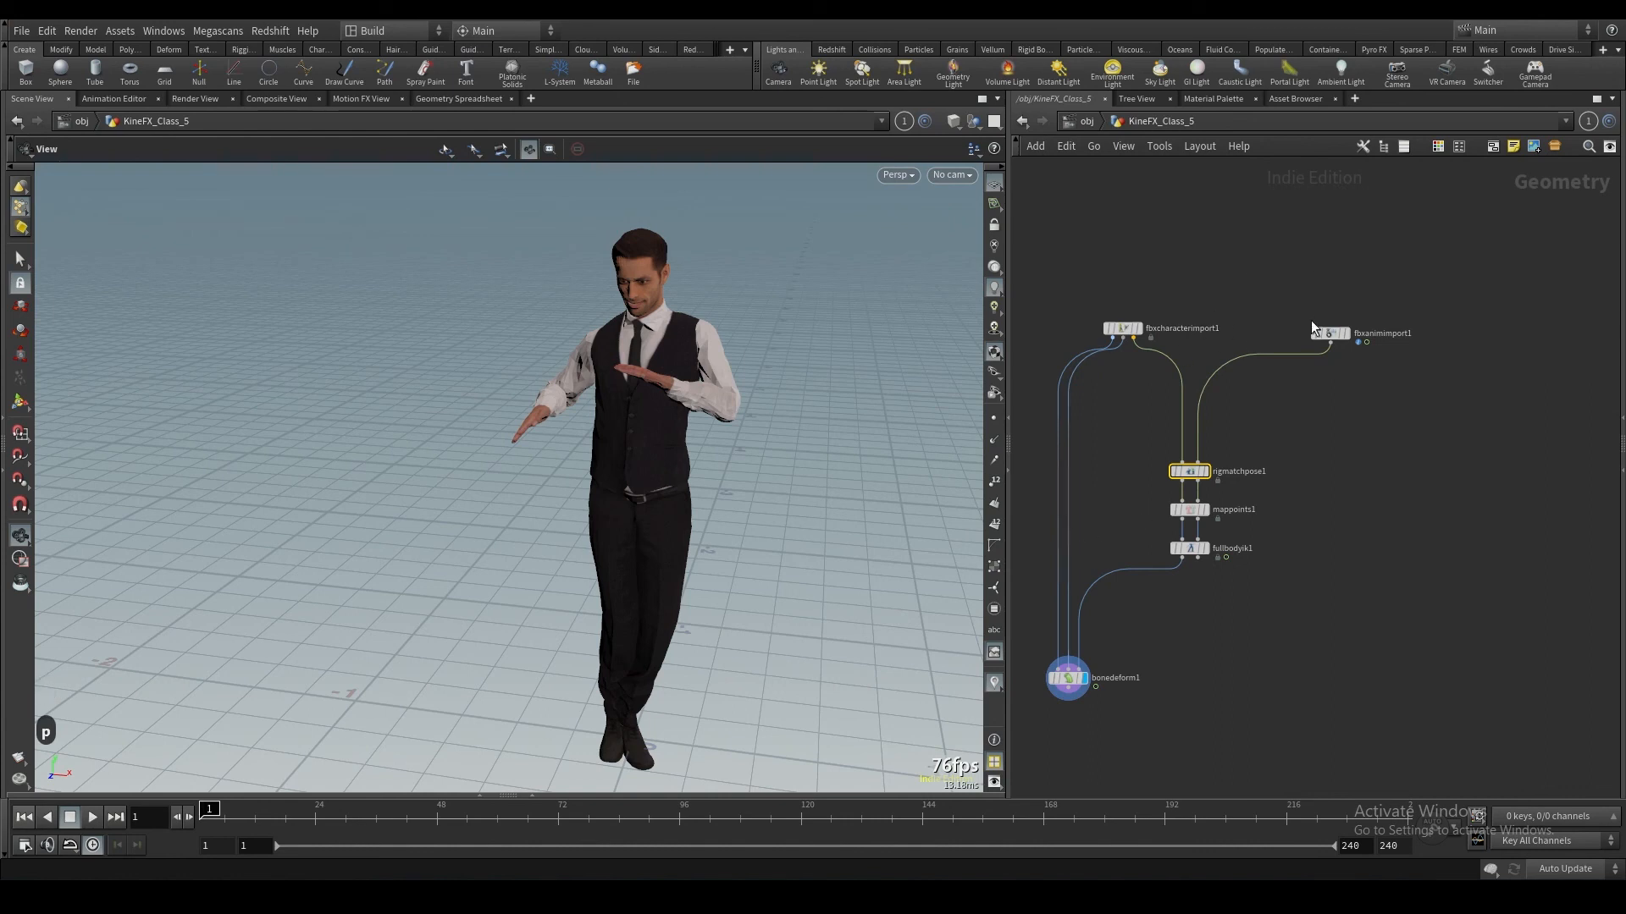
{"action": "mouse_move", "coordinate": [1291, 468]}
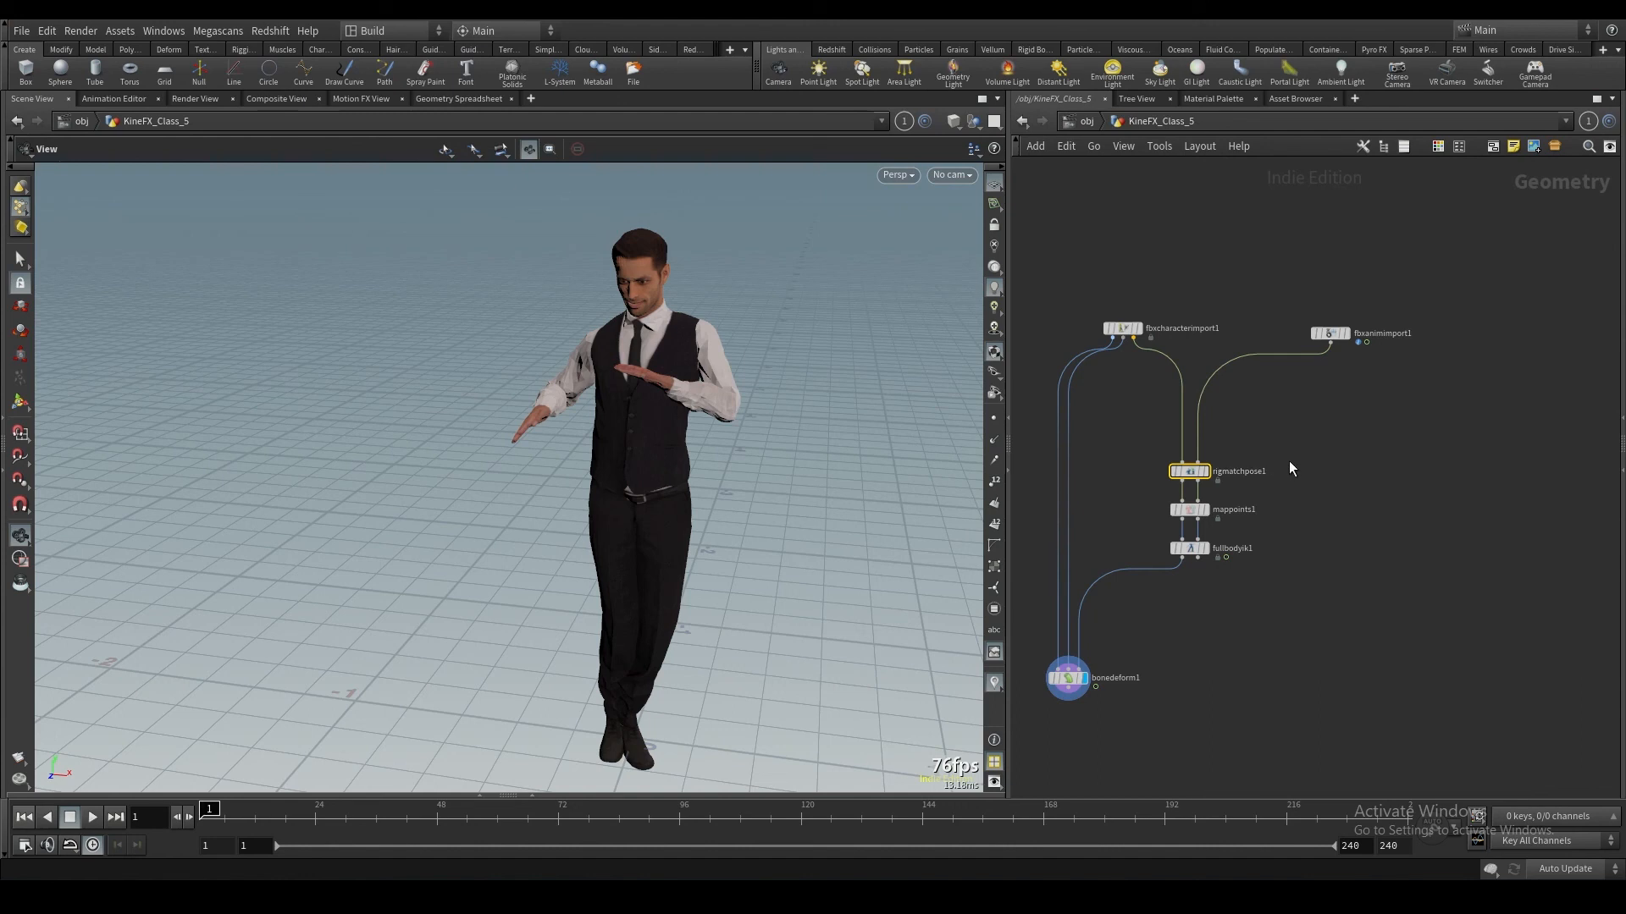
{"action": "mouse_move", "coordinate": [1345, 437]}
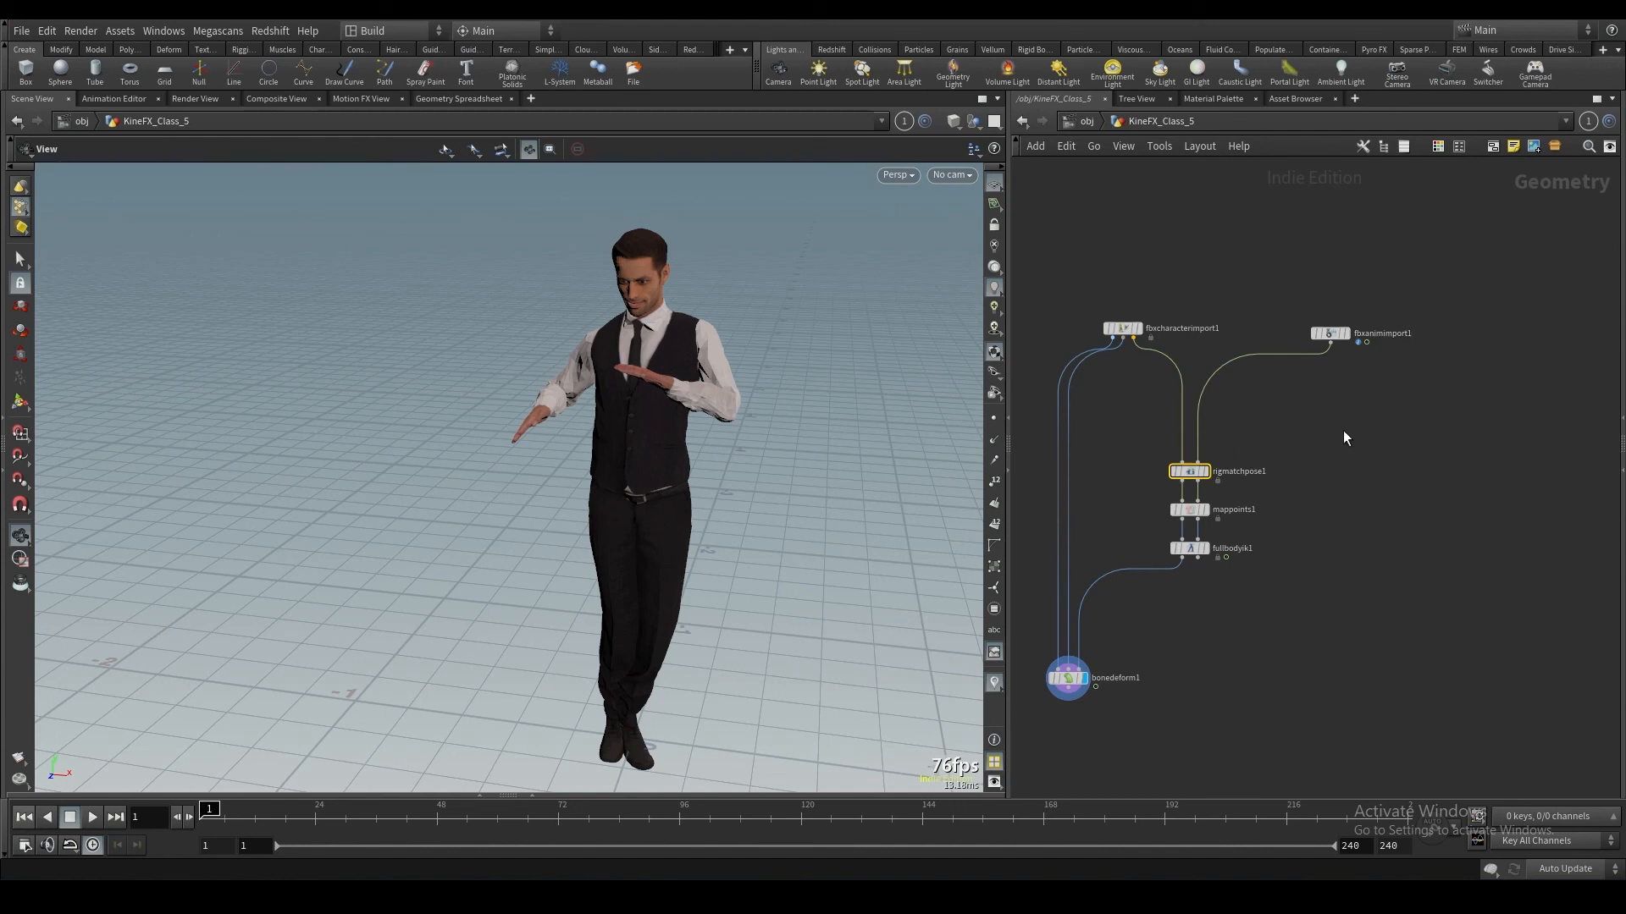
{"action": "mouse_move", "coordinate": [1281, 500]}
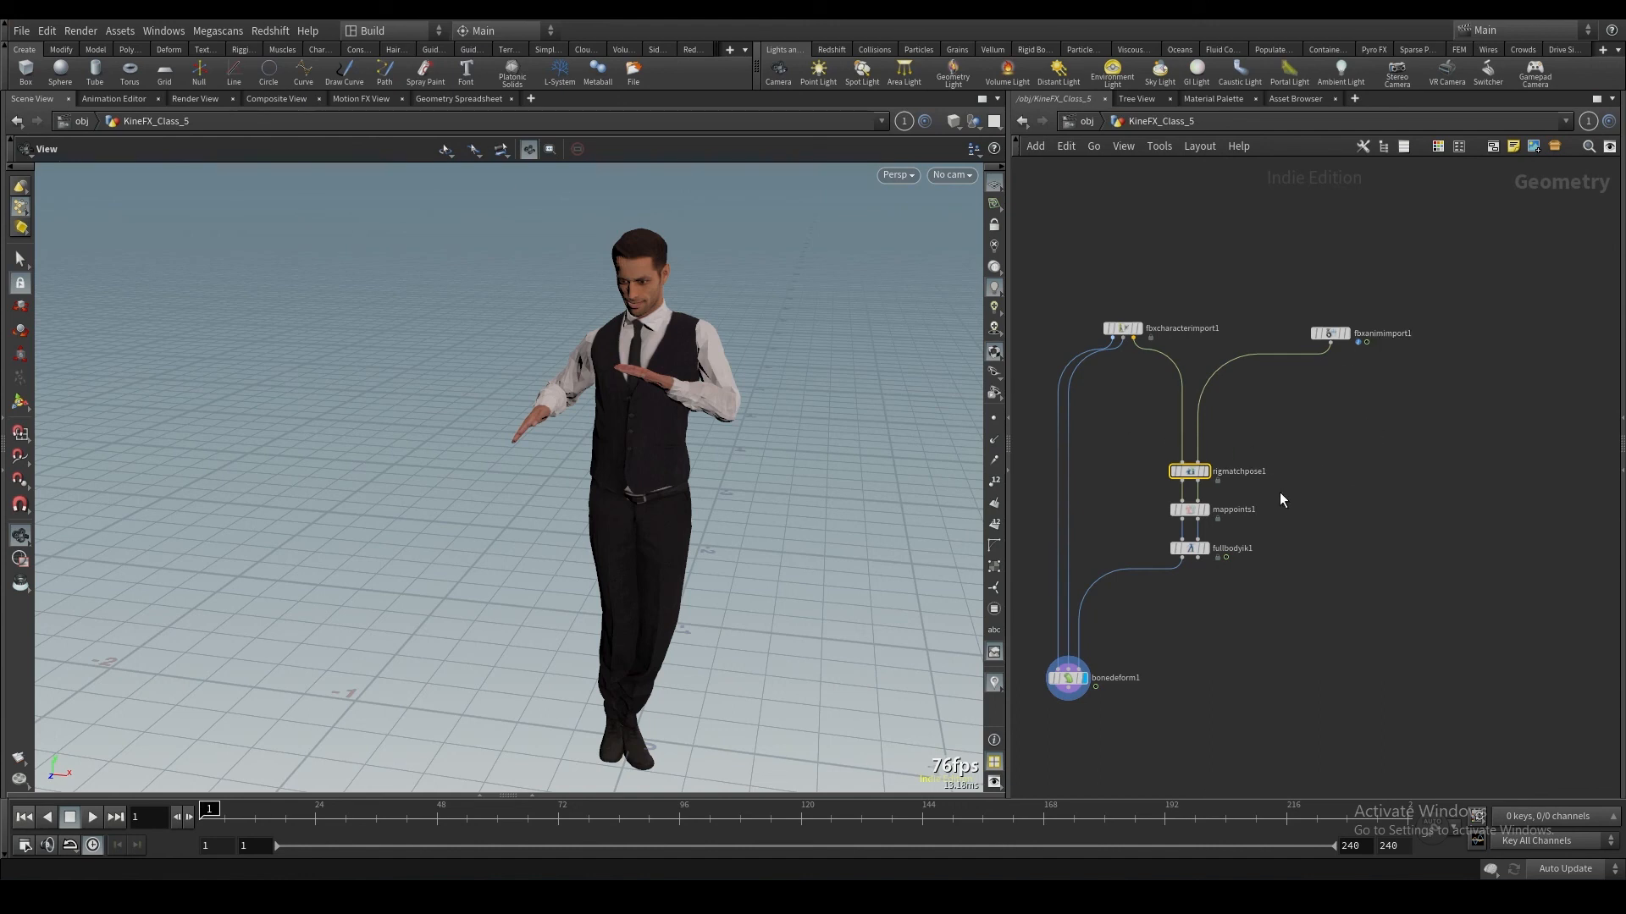